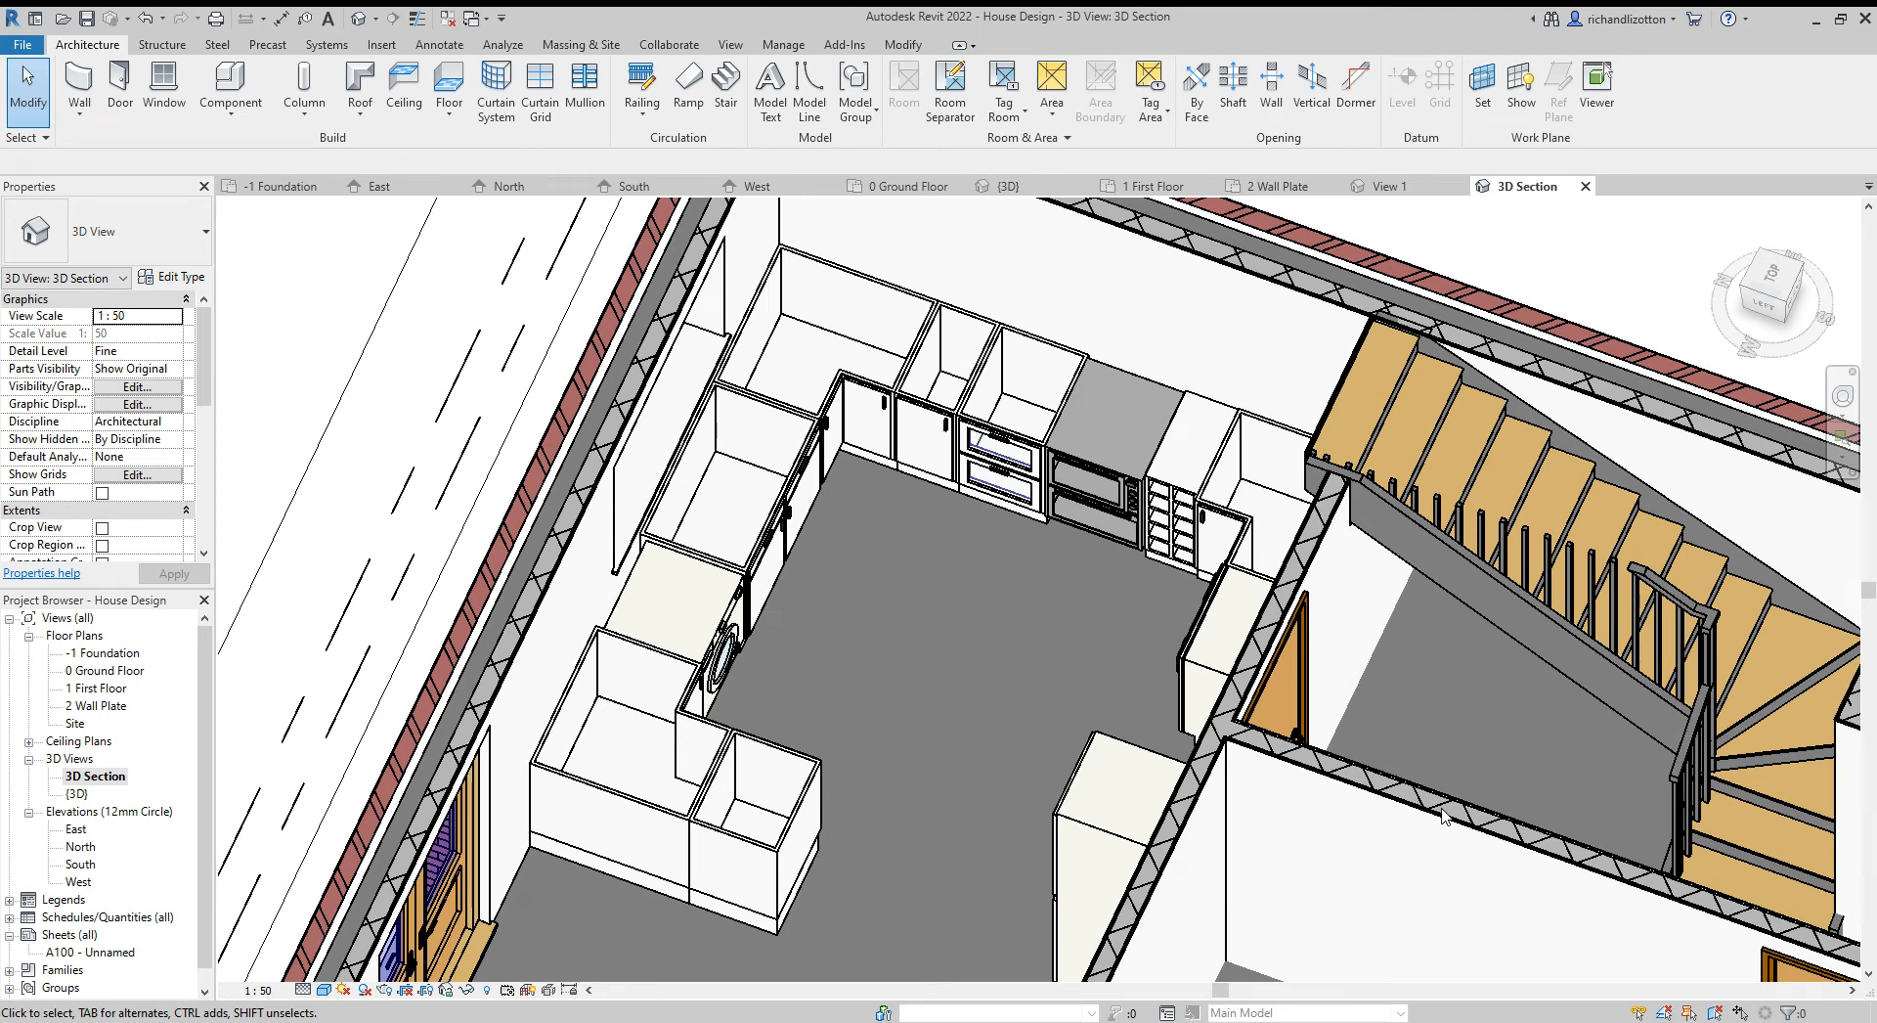
mouse_move(782, 428)
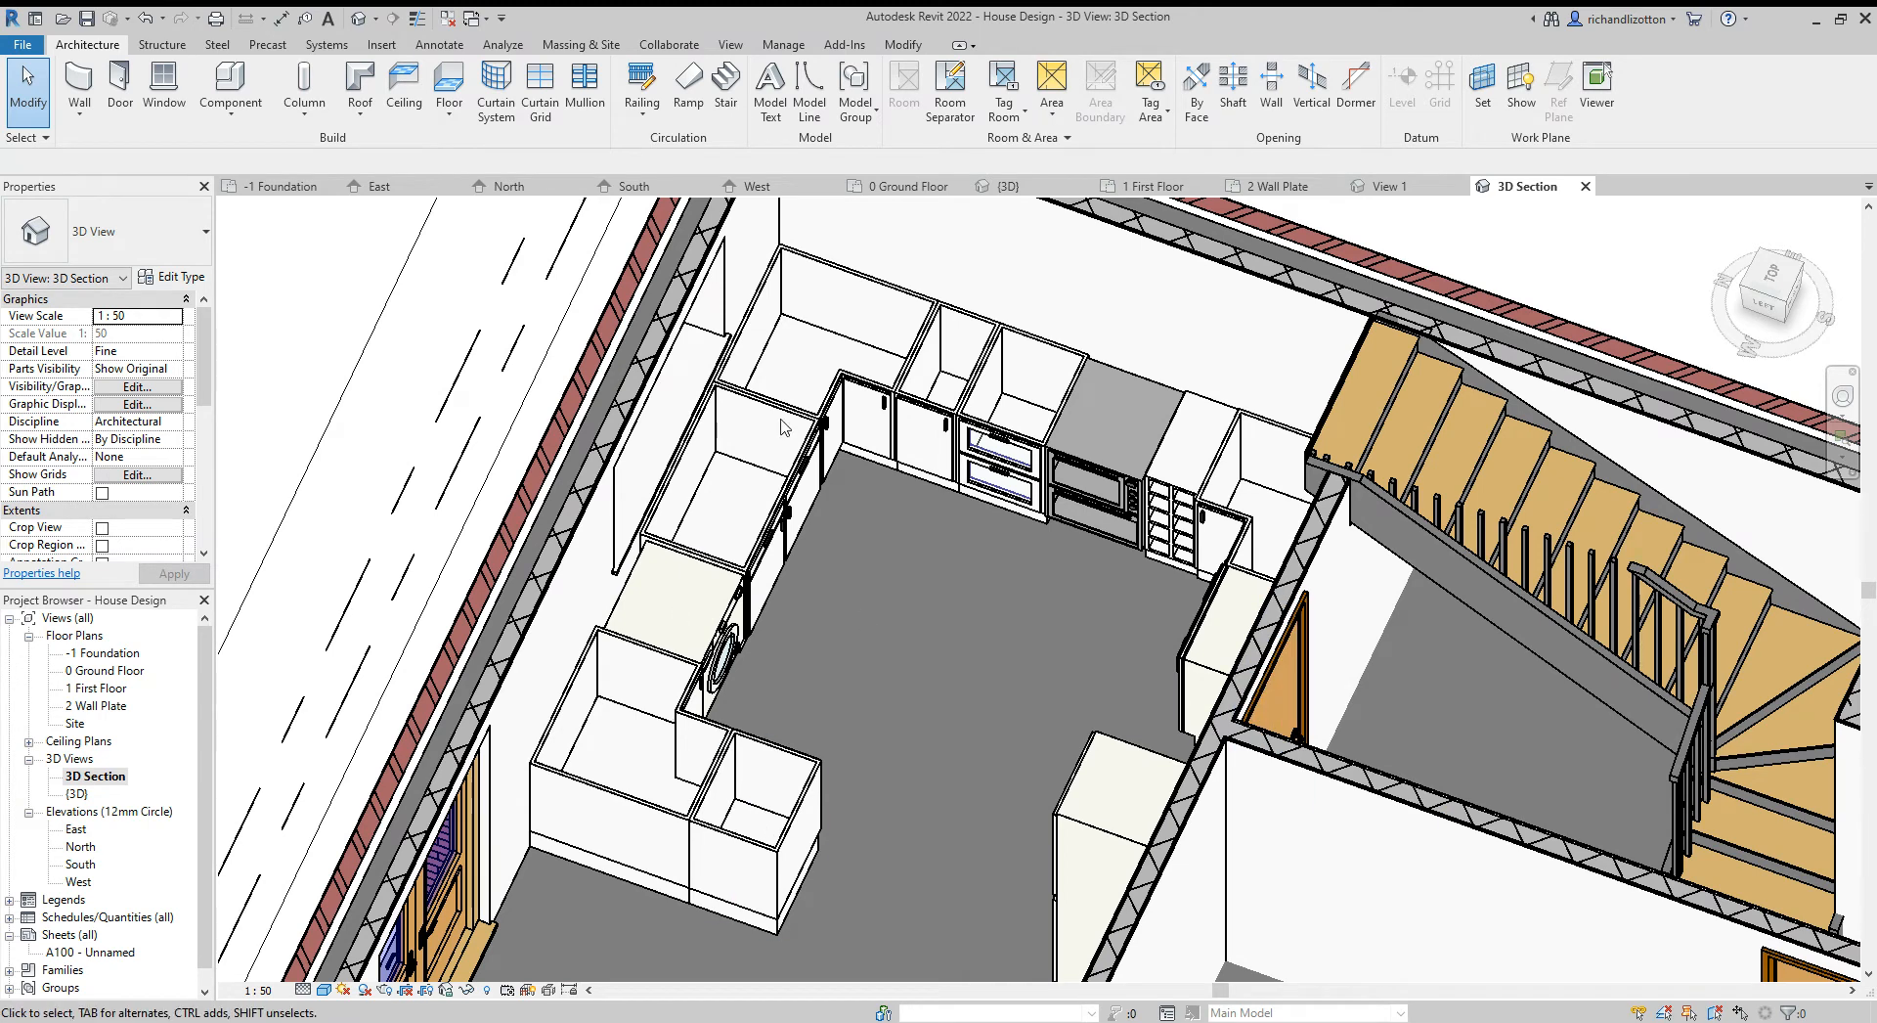
mouse_move(1156, 455)
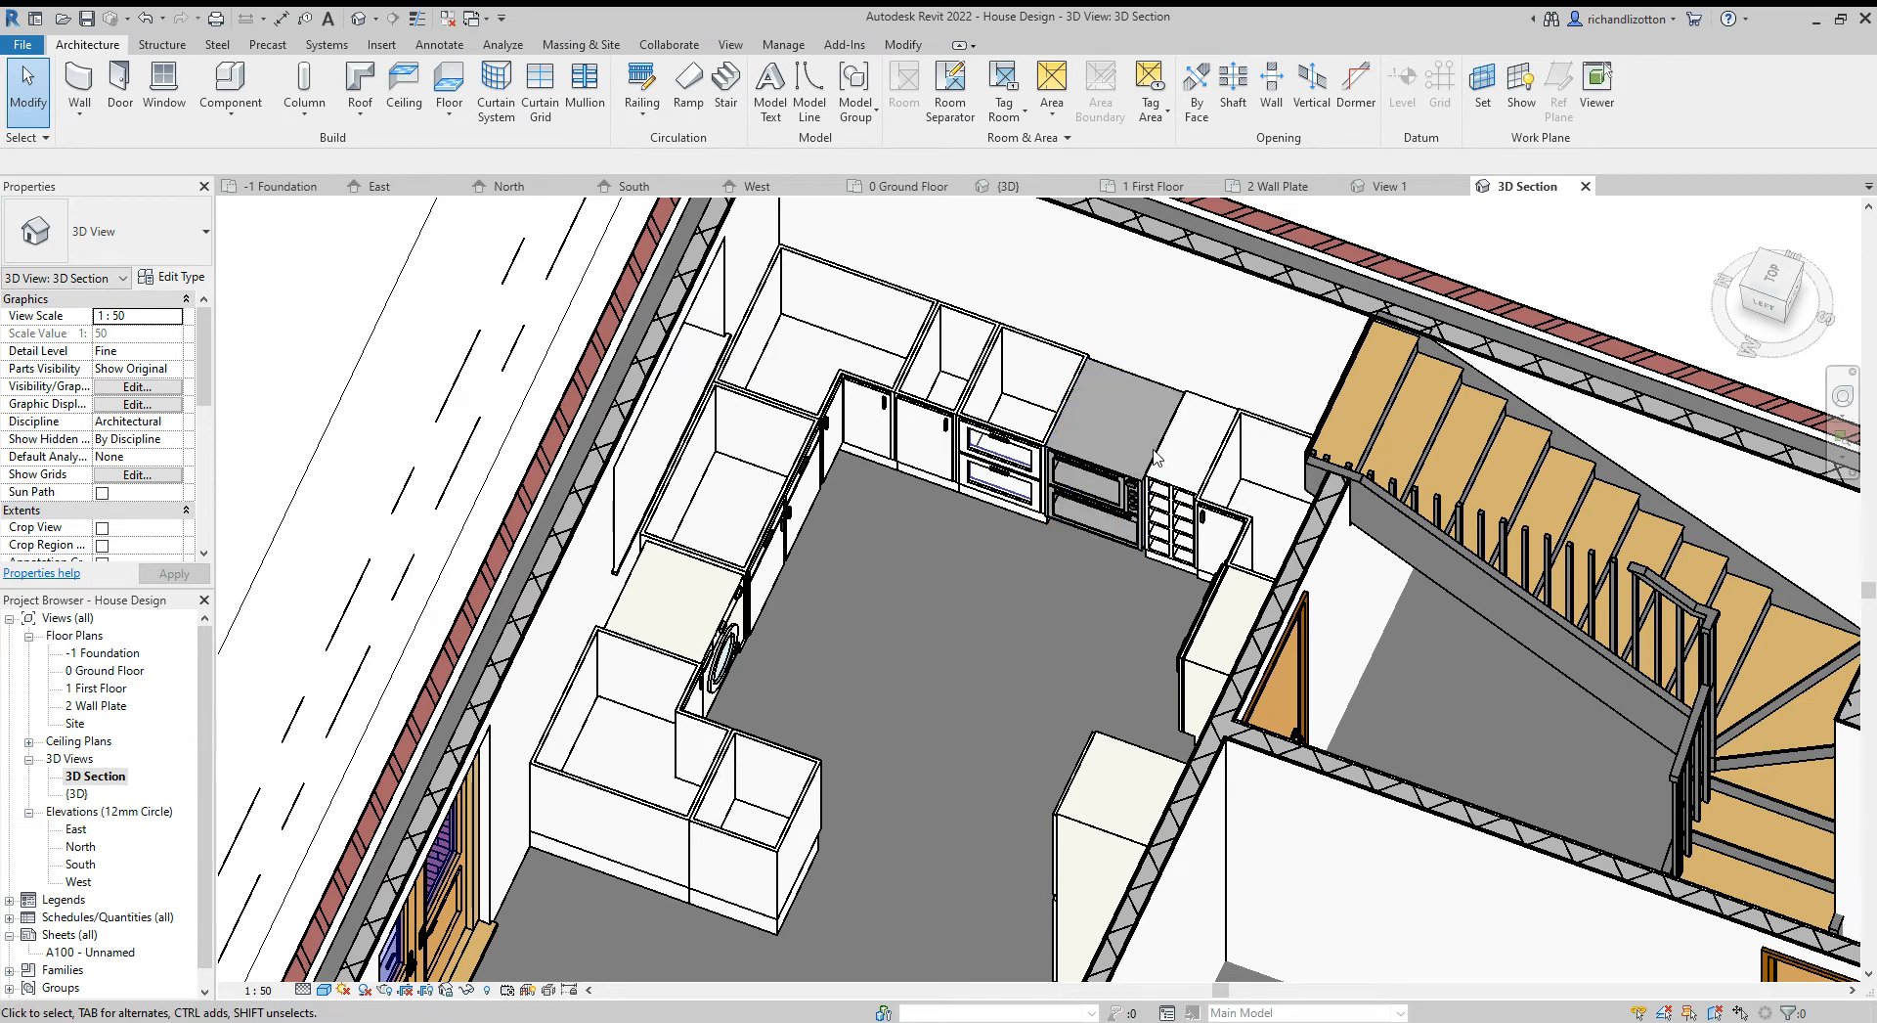
mouse_move(759, 488)
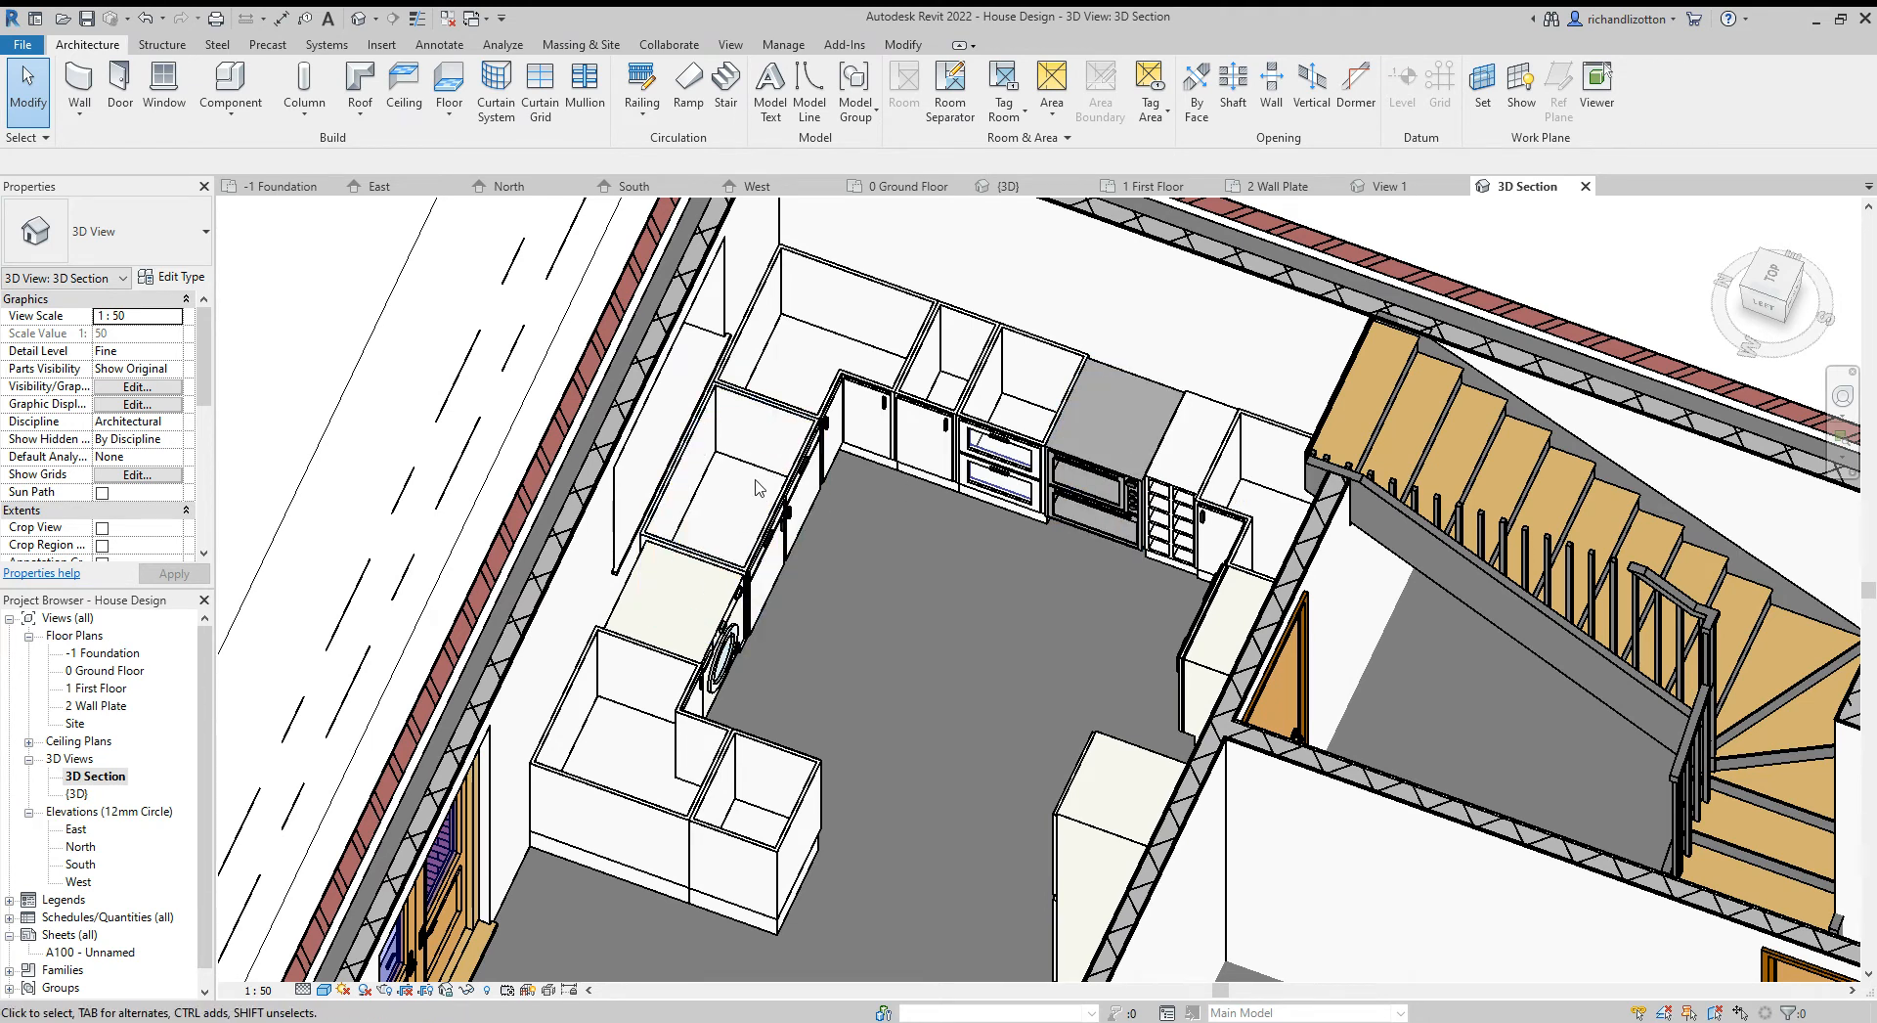
mouse_move(1054, 733)
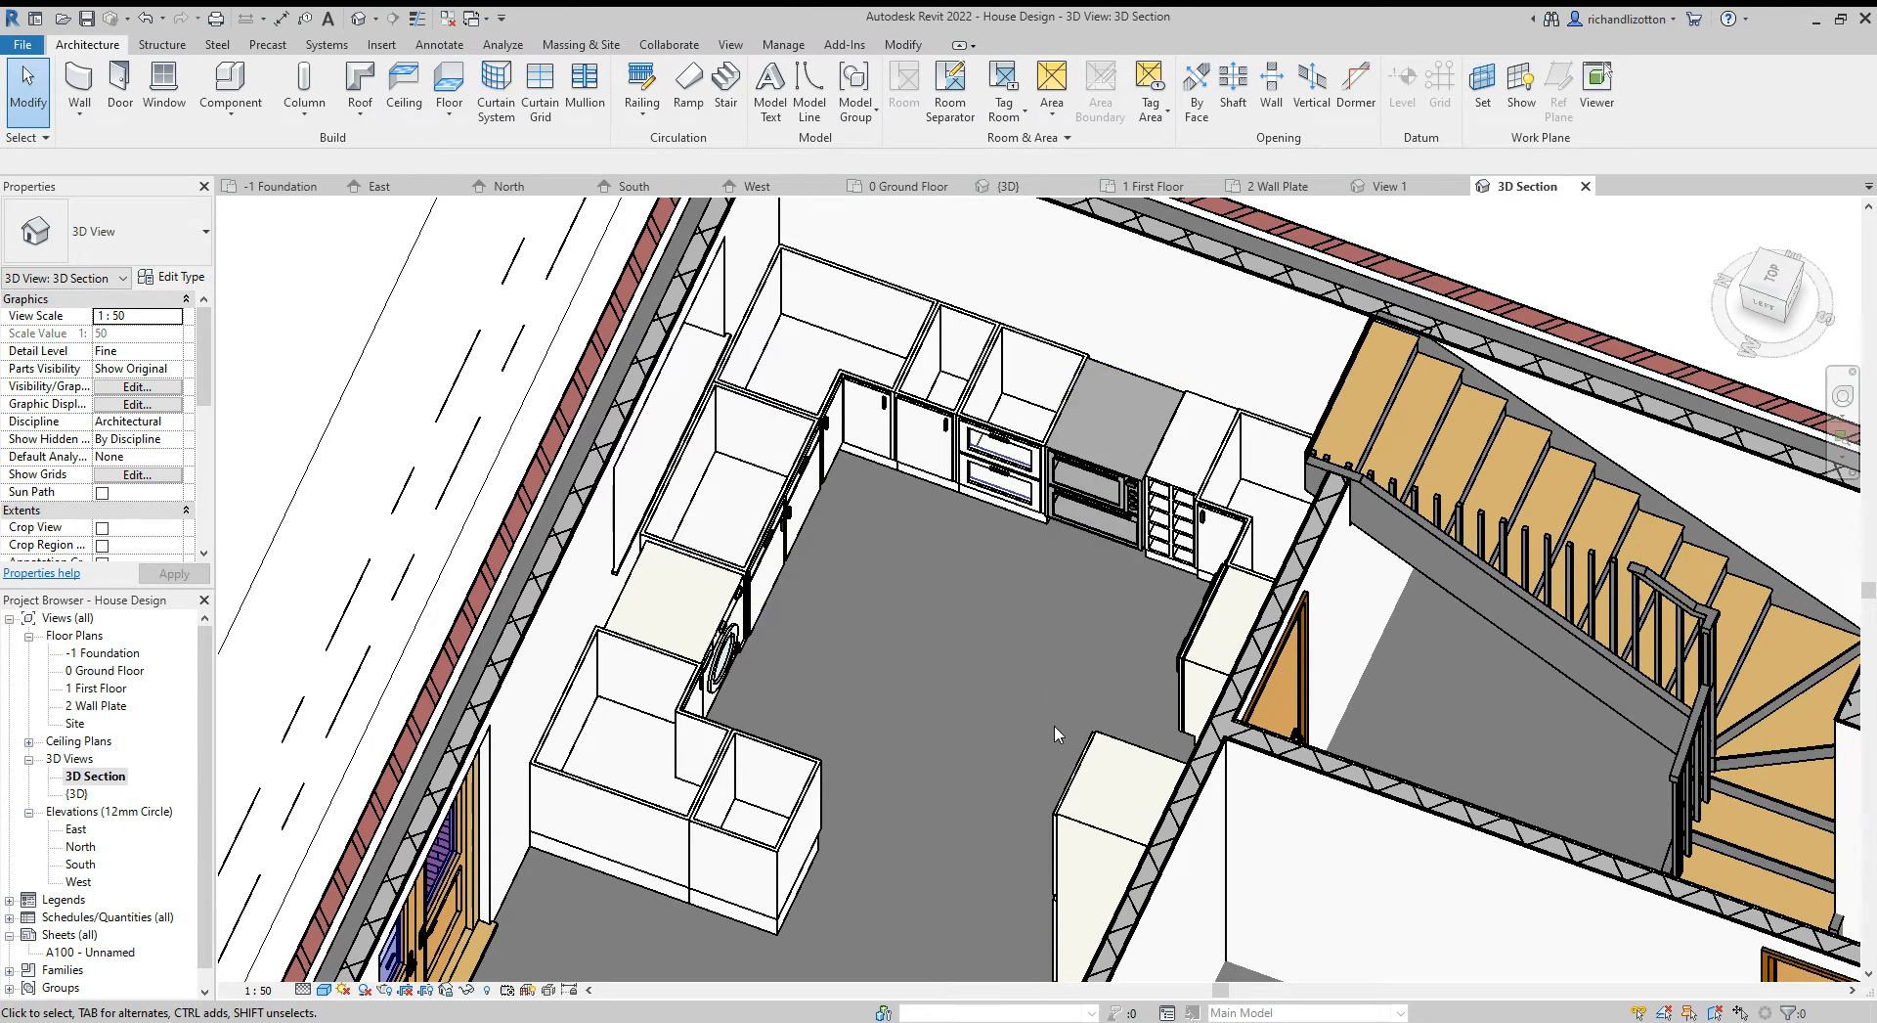
mouse_move(1016, 262)
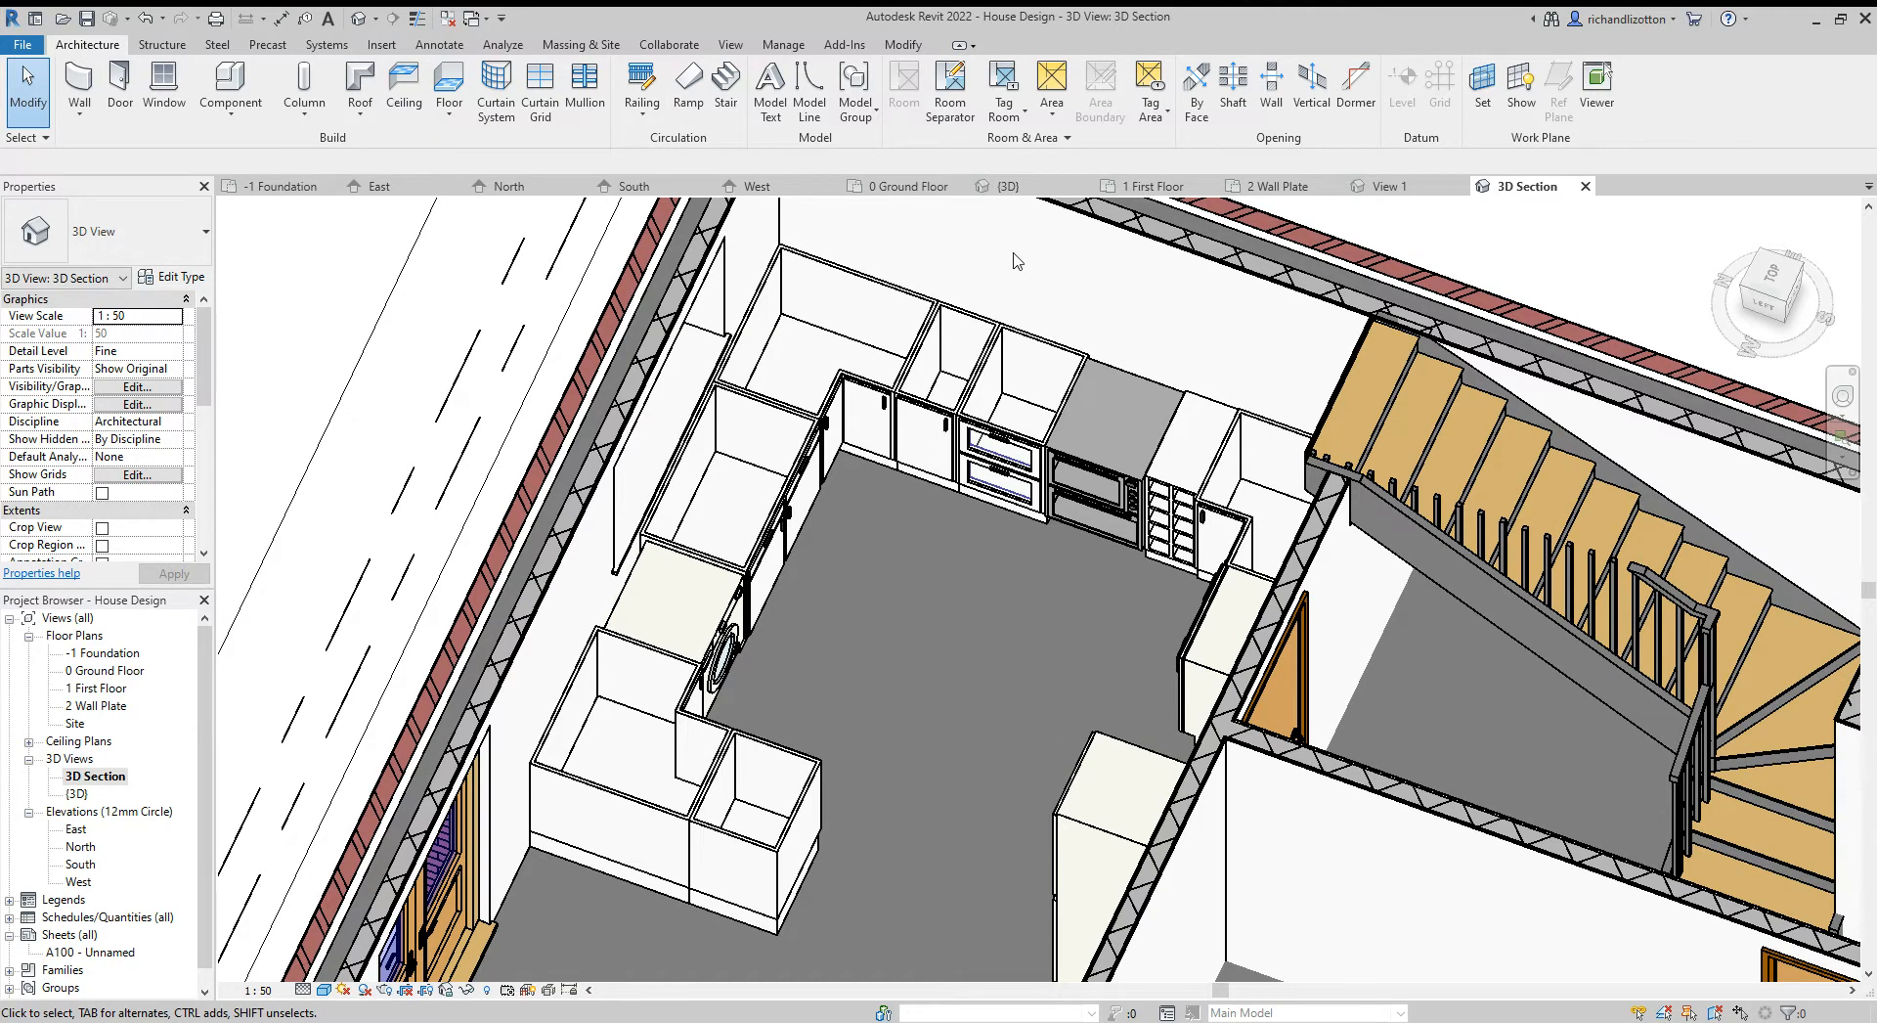
Switch from the 3D kitchen section to the 0 Ground Floor plan view
left_click(905, 186)
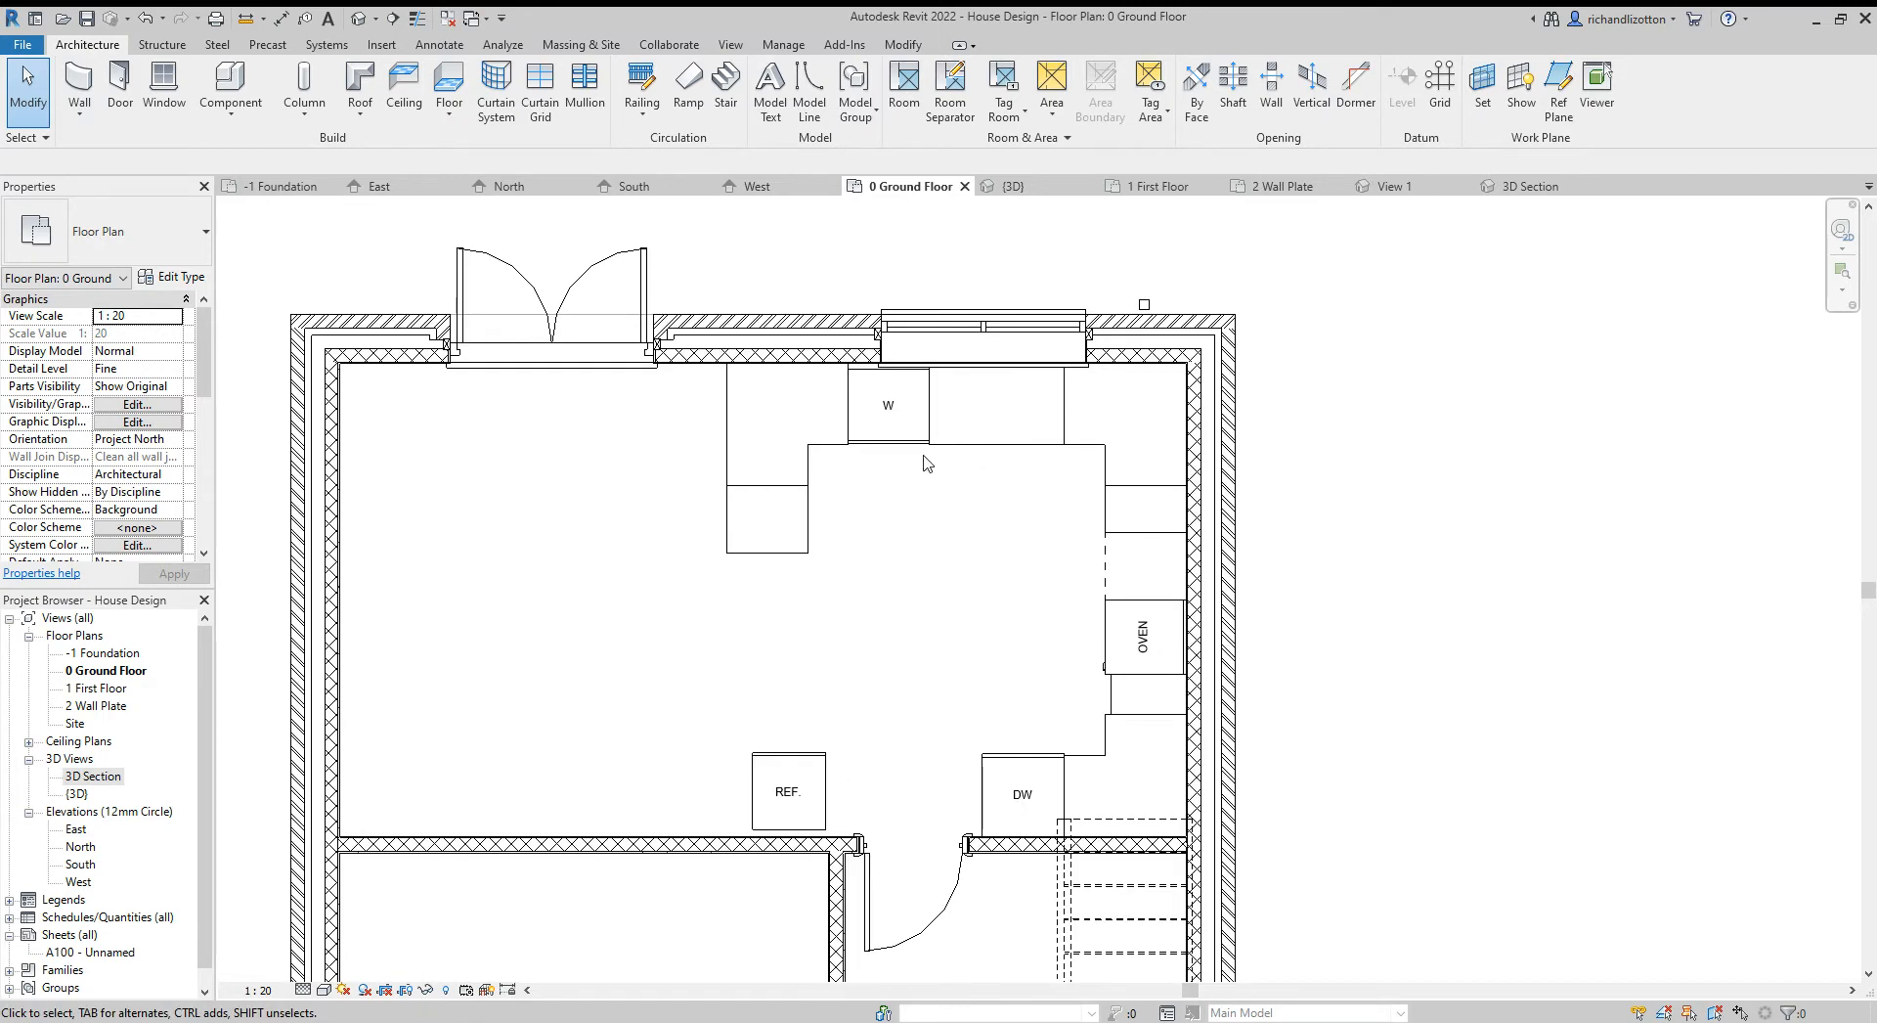
Load Casework_Counter_Top_Corner_w-Sink_Hole from UK > Casework > Counter Tops into the project
left_click(231, 84)
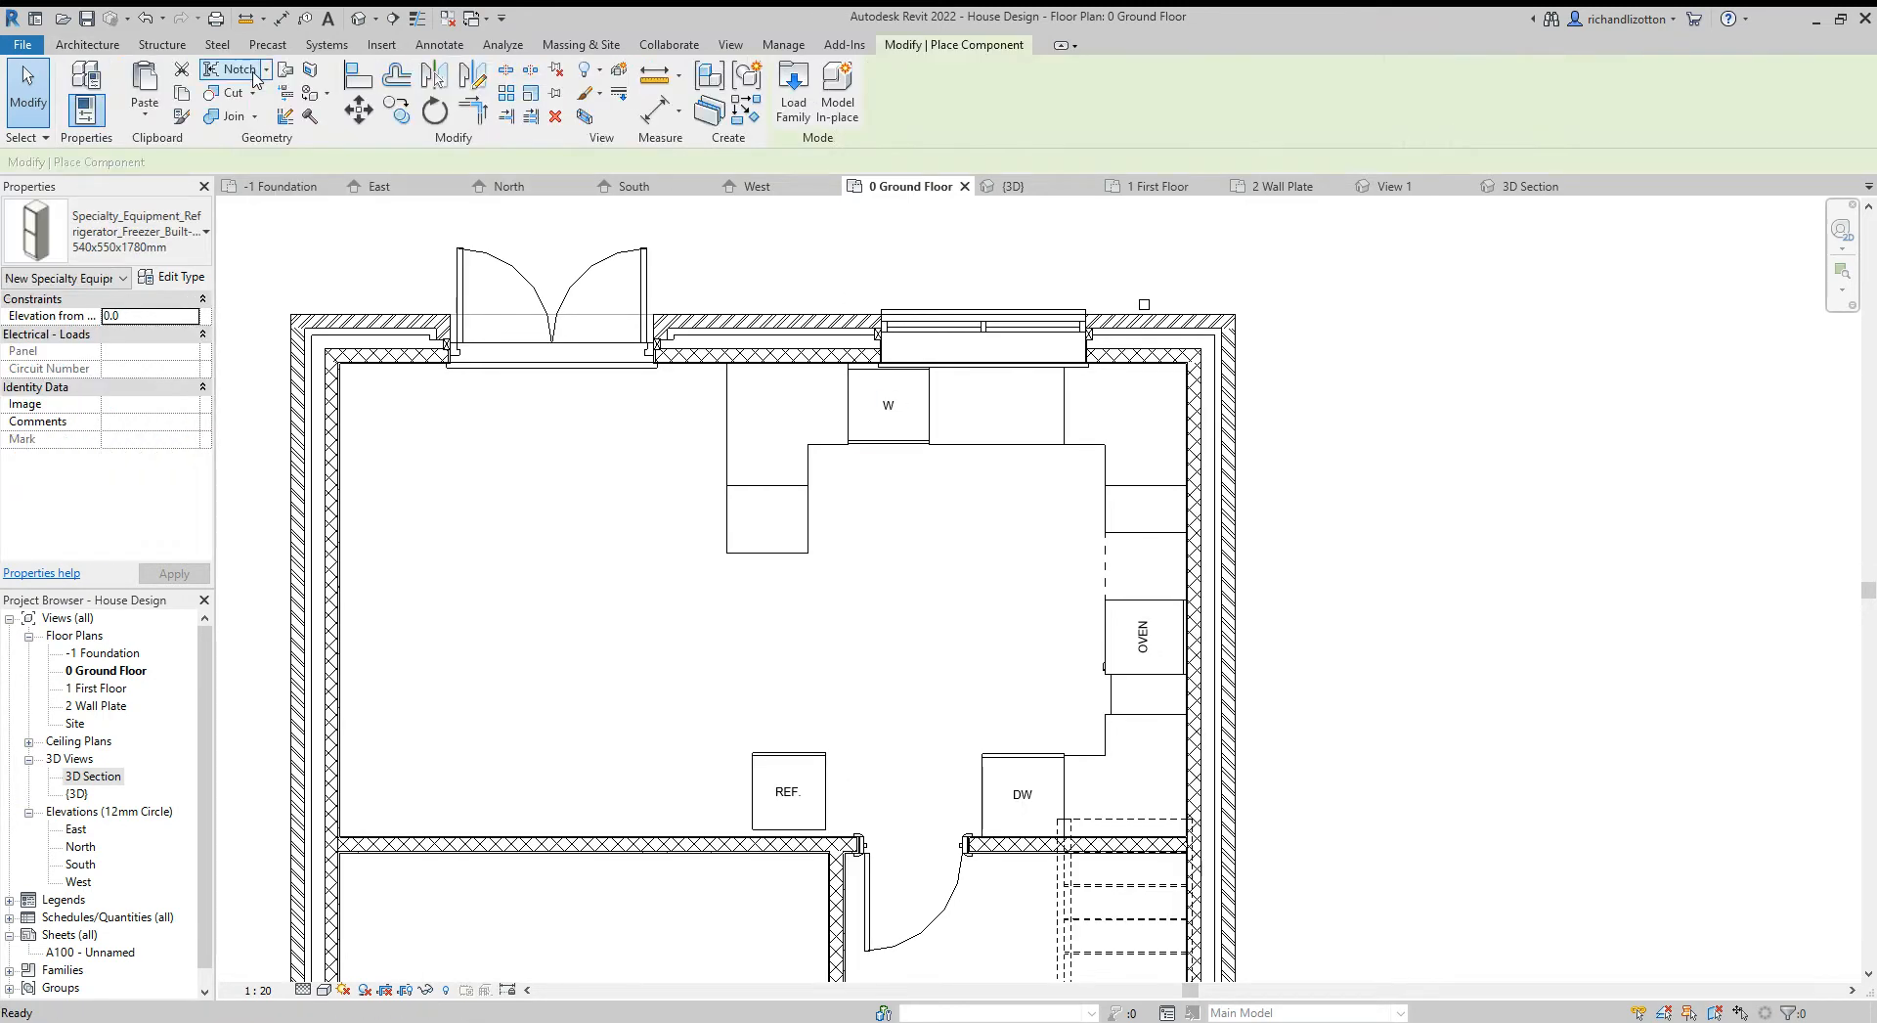
left_click(792, 90)
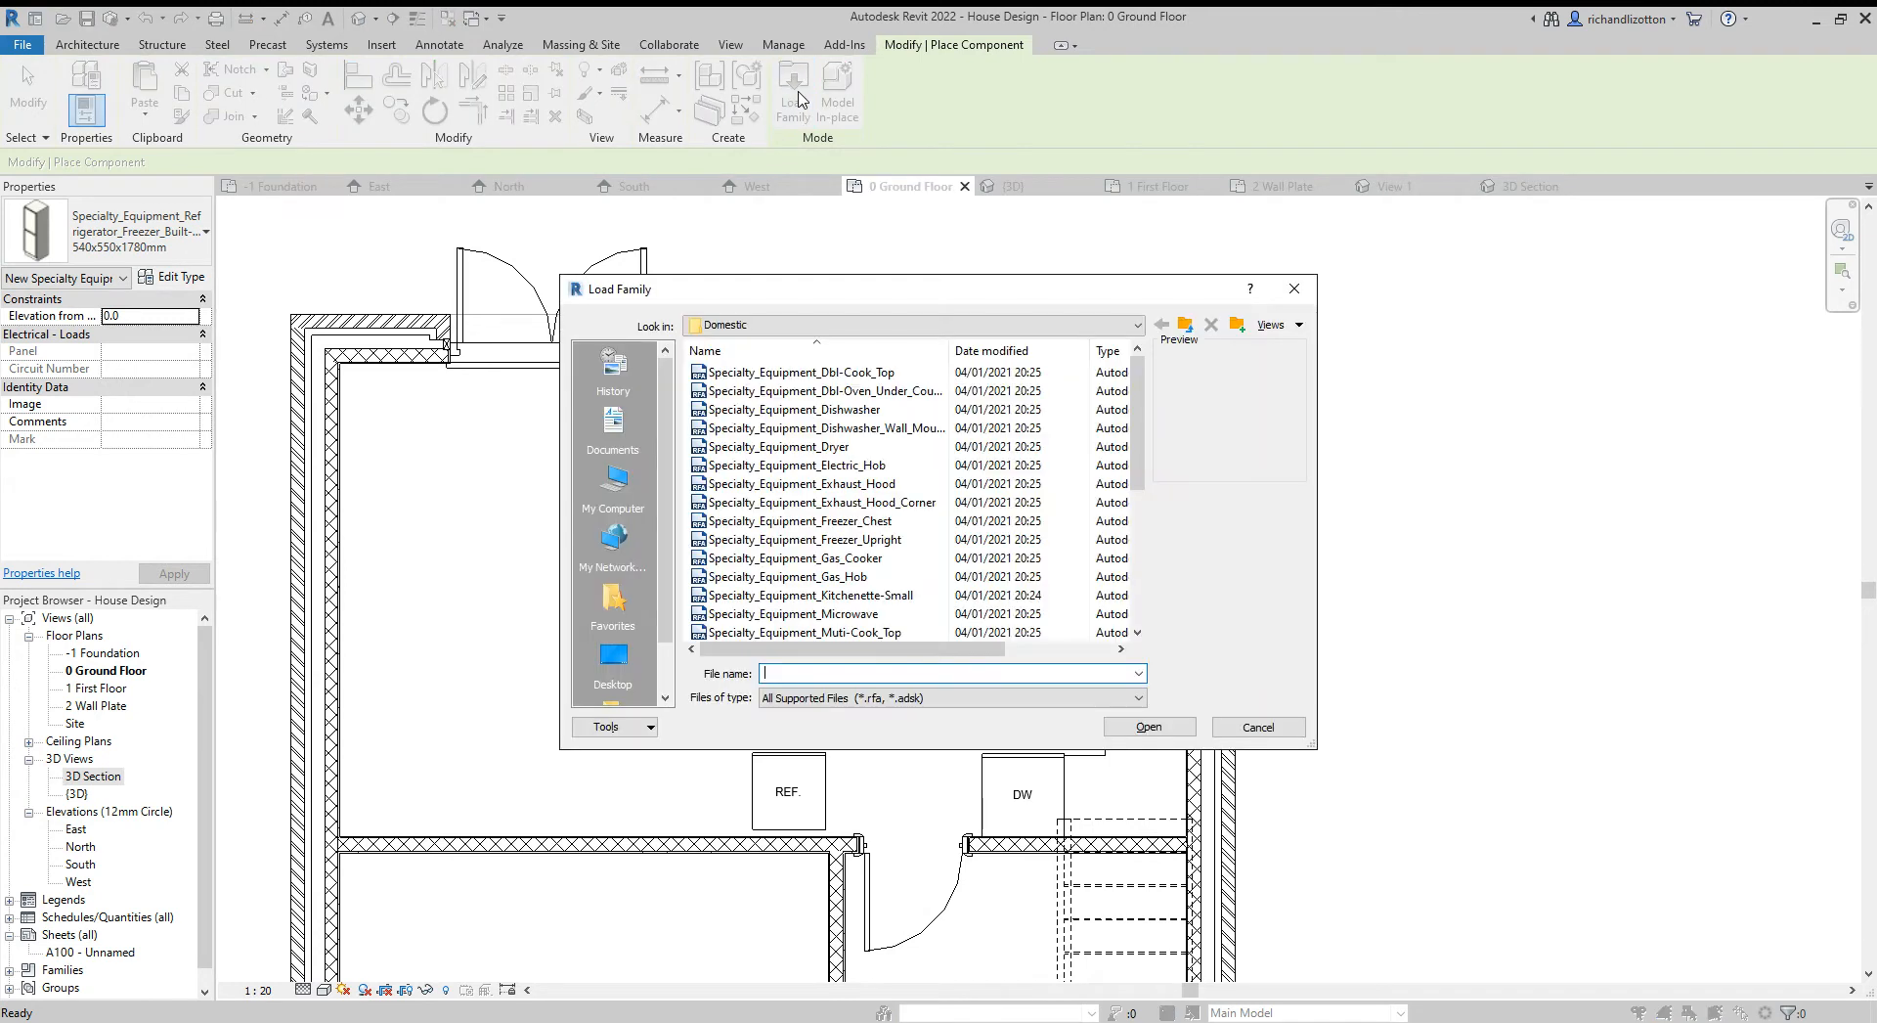
left_click(1185, 325)
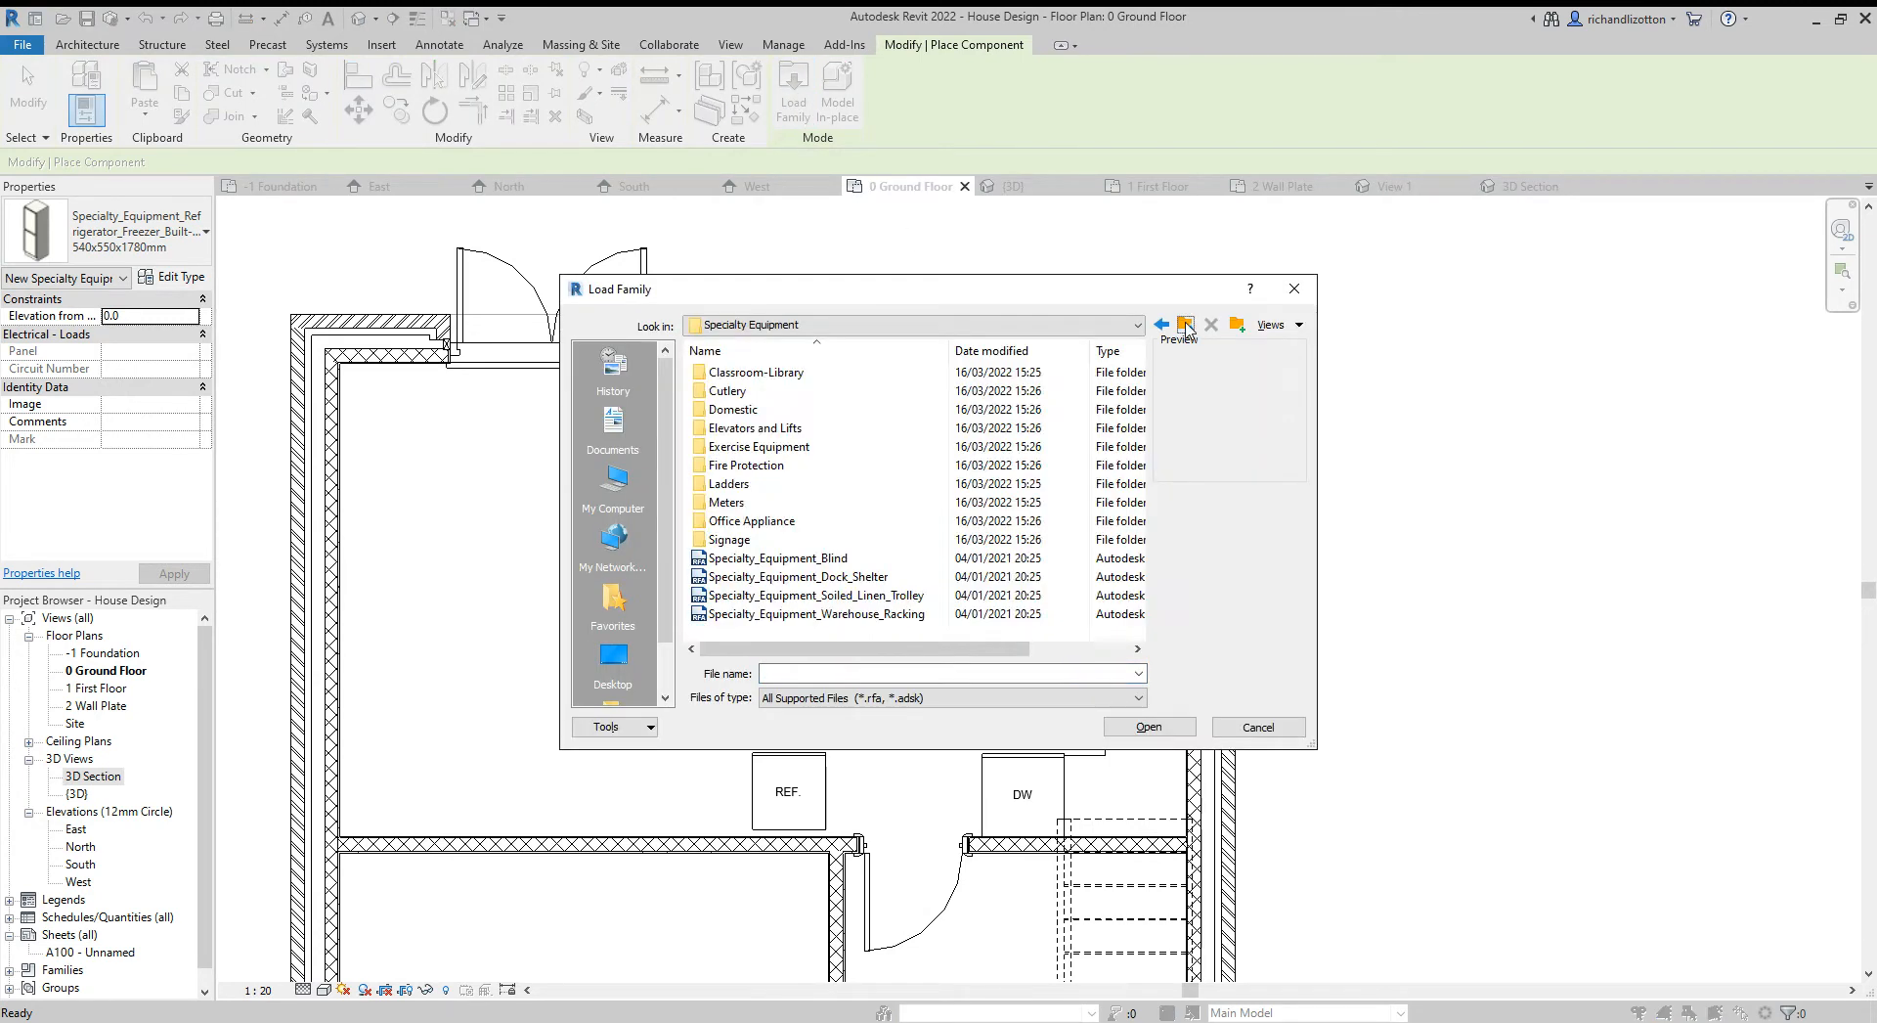
left_click(1162, 325)
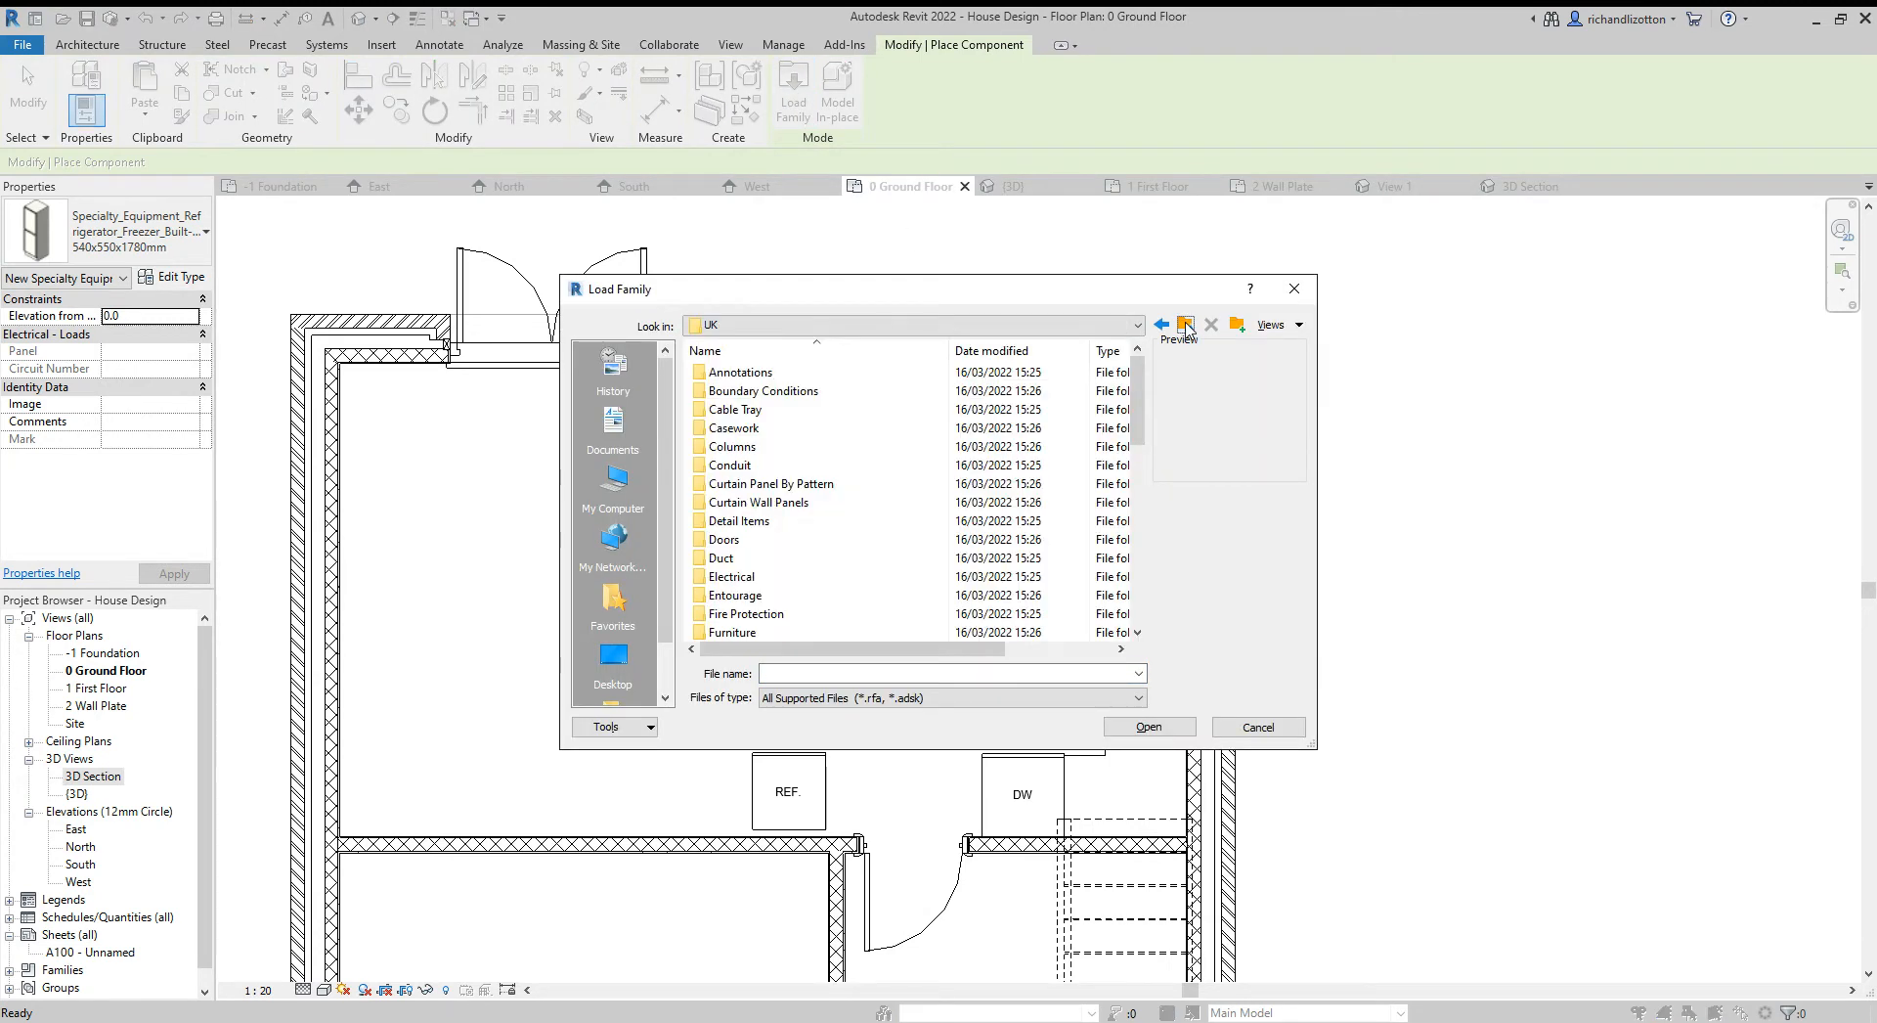
double_click(737, 428)
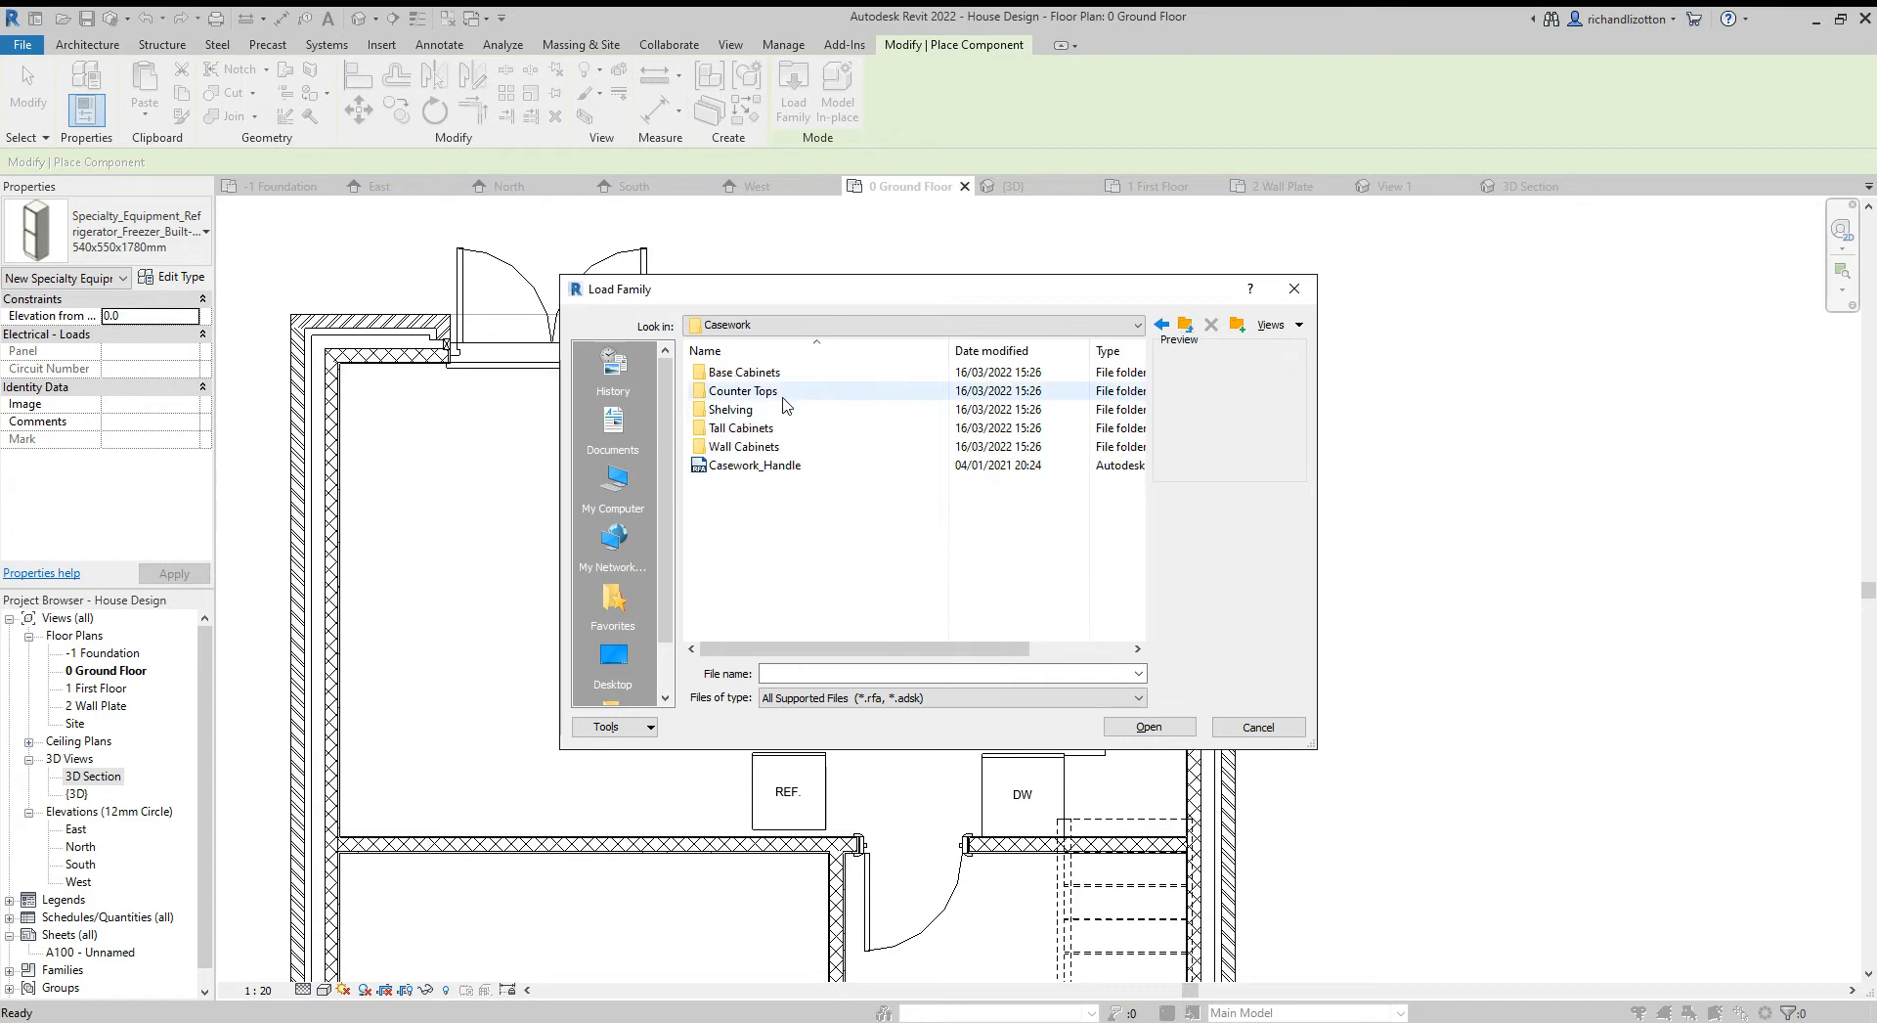
double_click(743, 391)
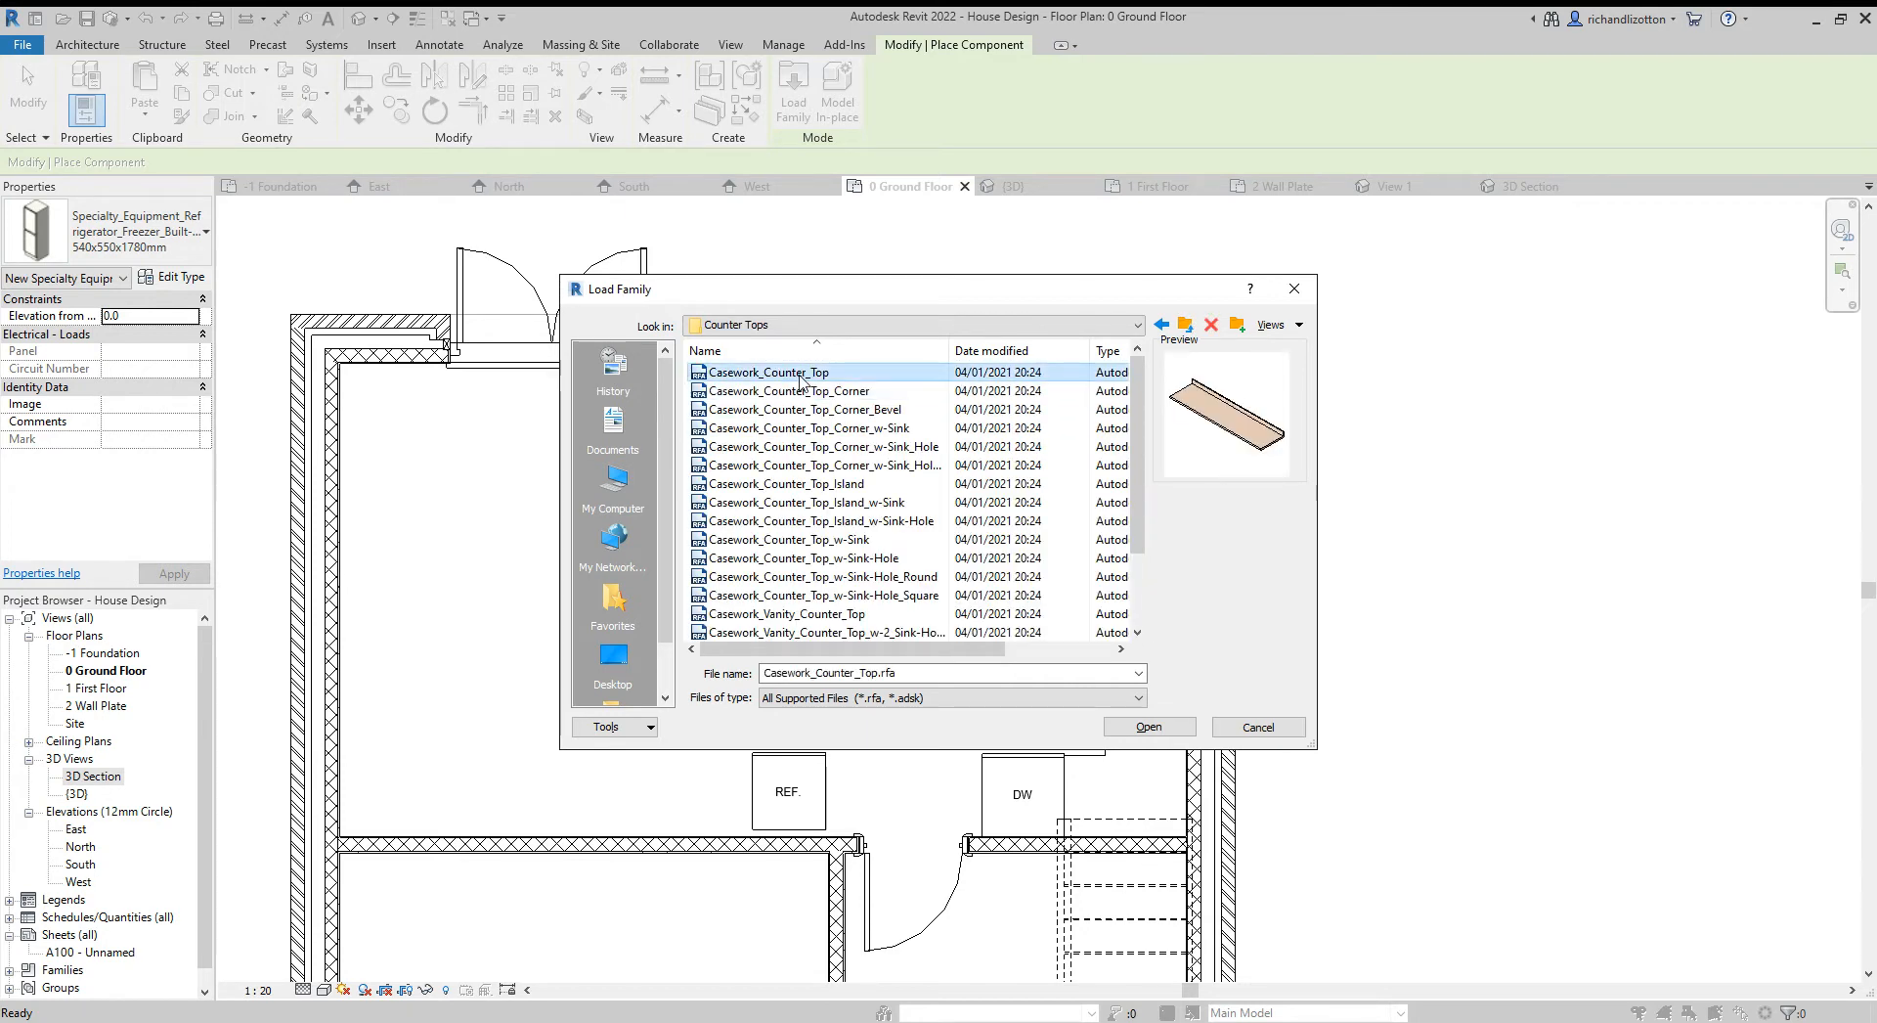
left_click(809, 428)
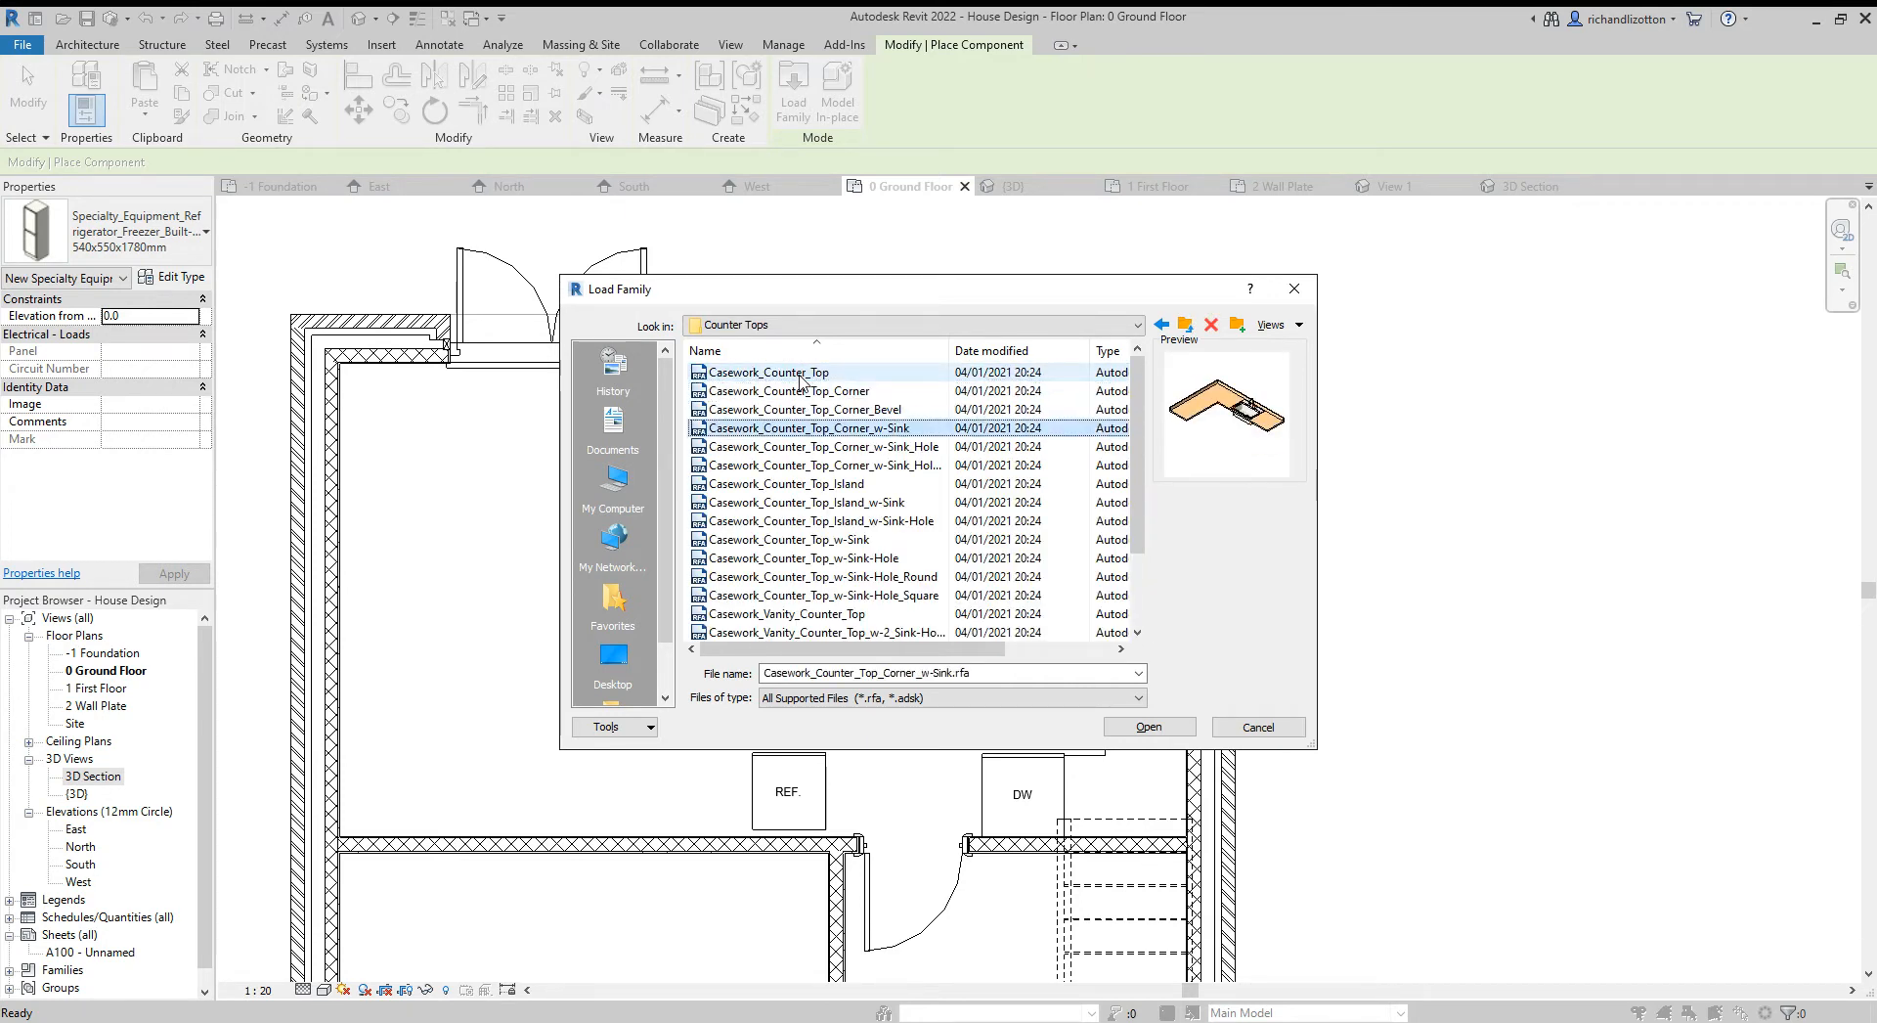
left_click(823, 446)
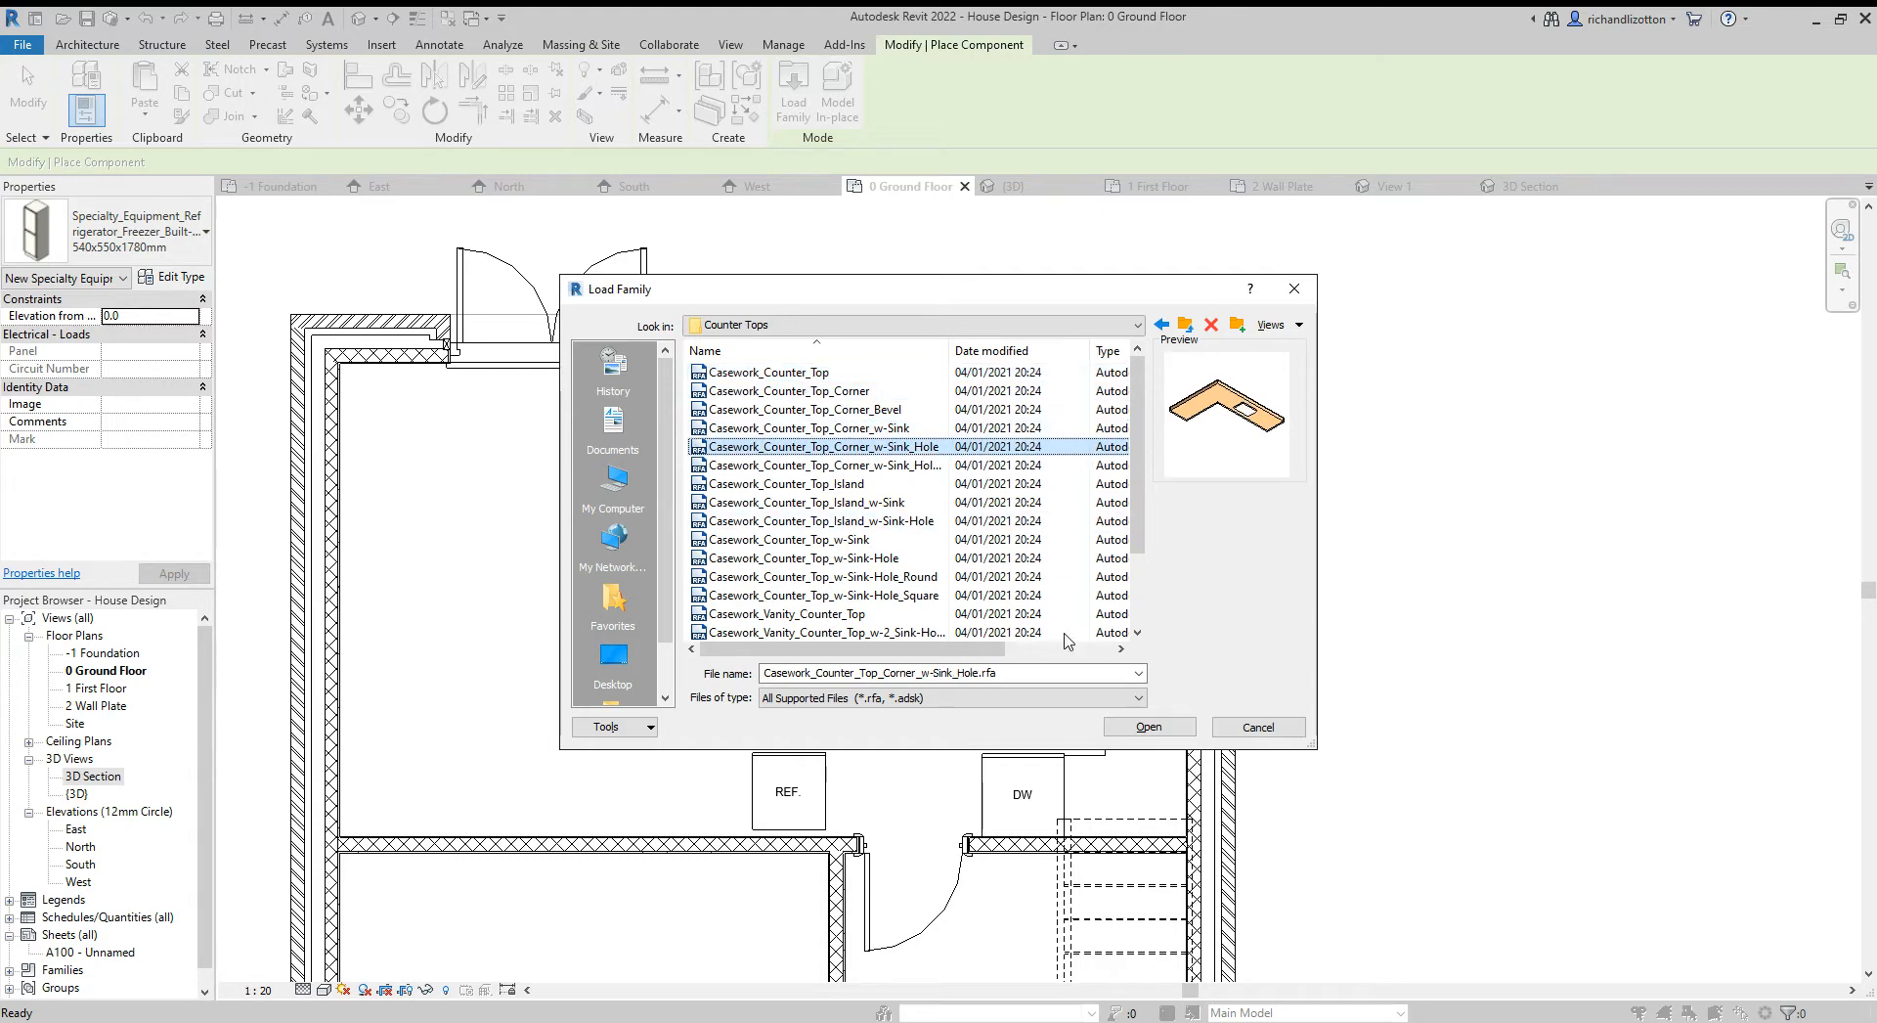
left_click(1147, 725)
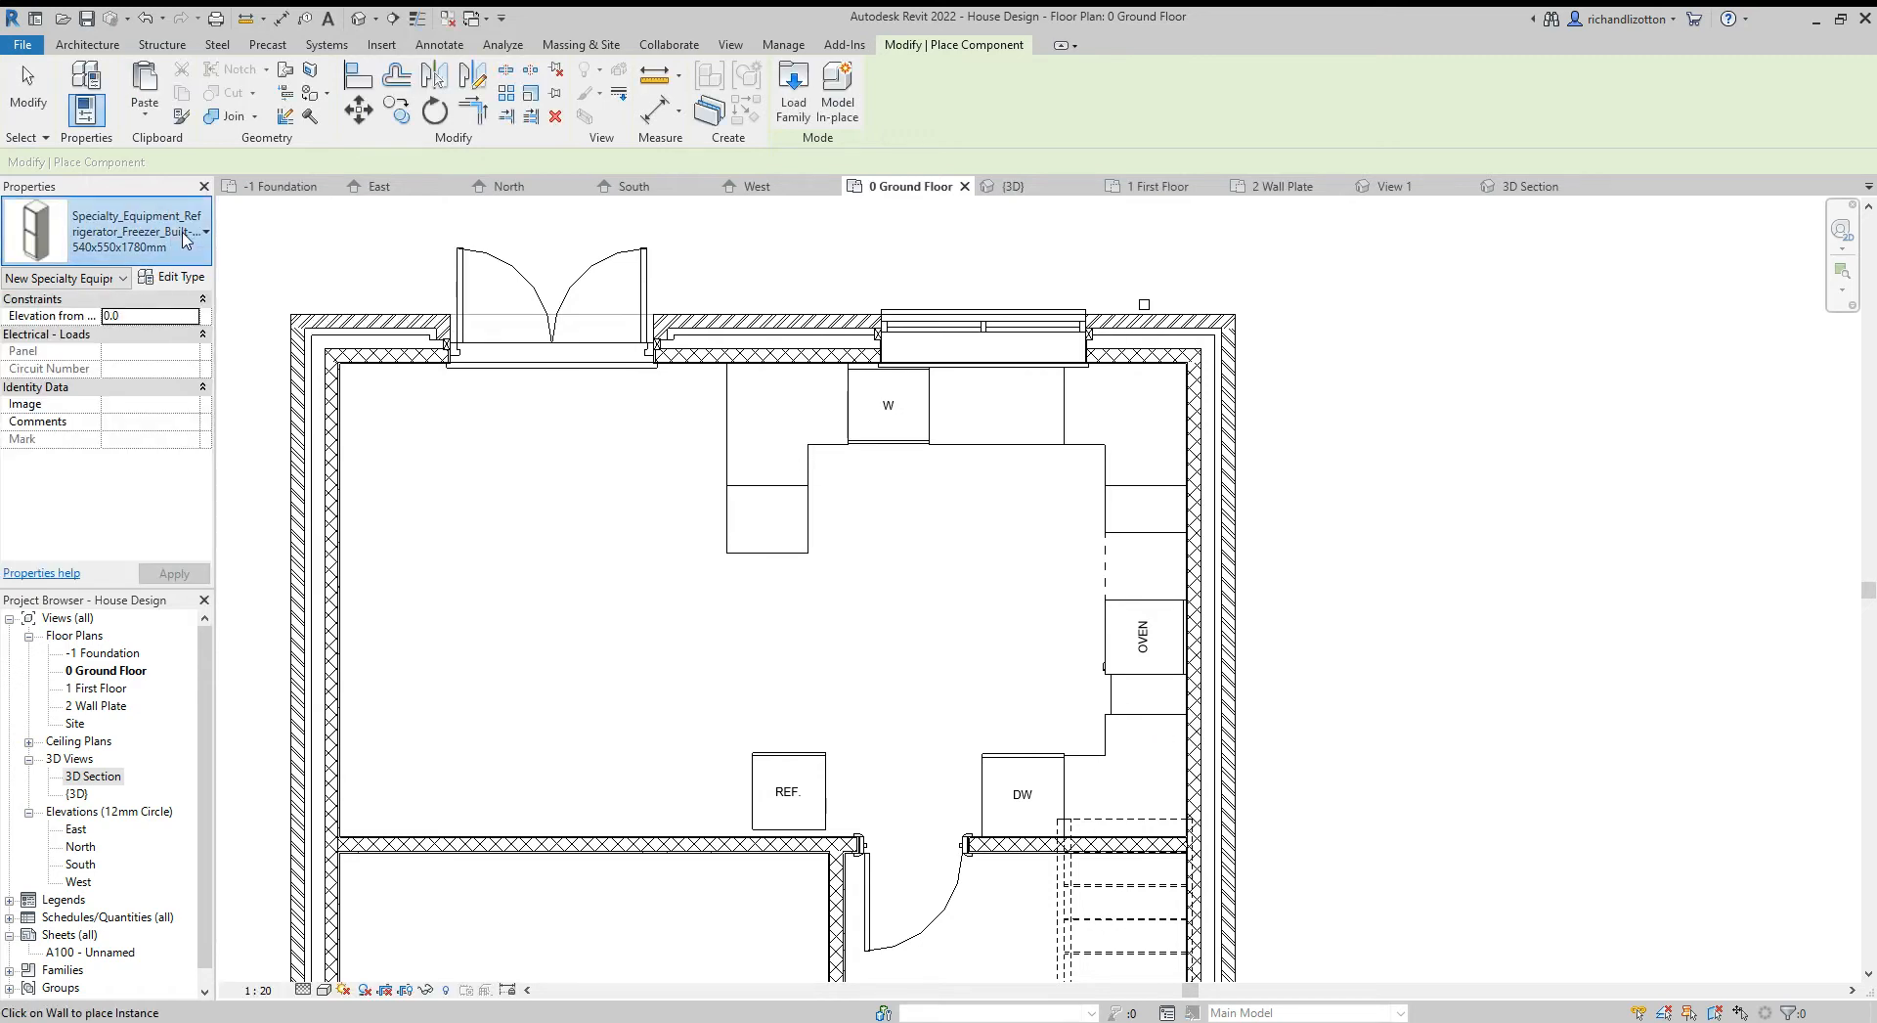
Choose the 625mm_Depth corner countertop with sink hole as the type to place
left_click(186, 233)
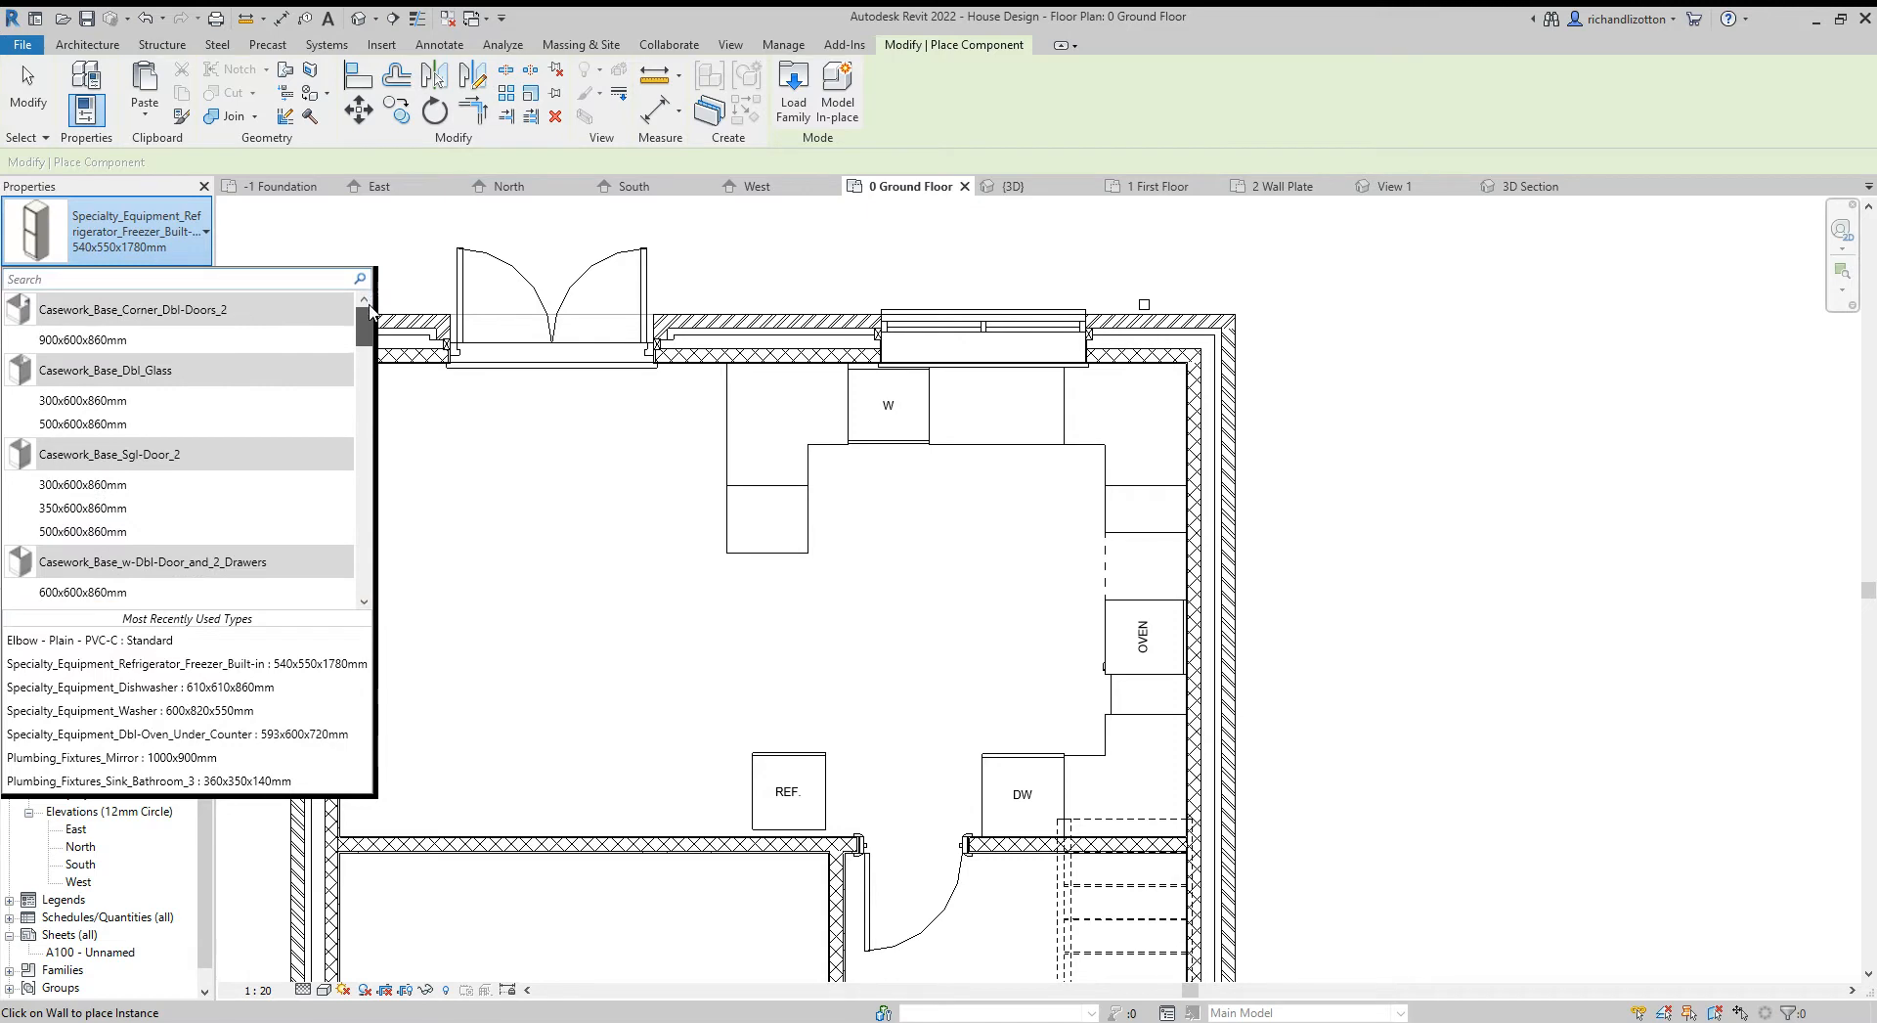
scroll("down", 3)
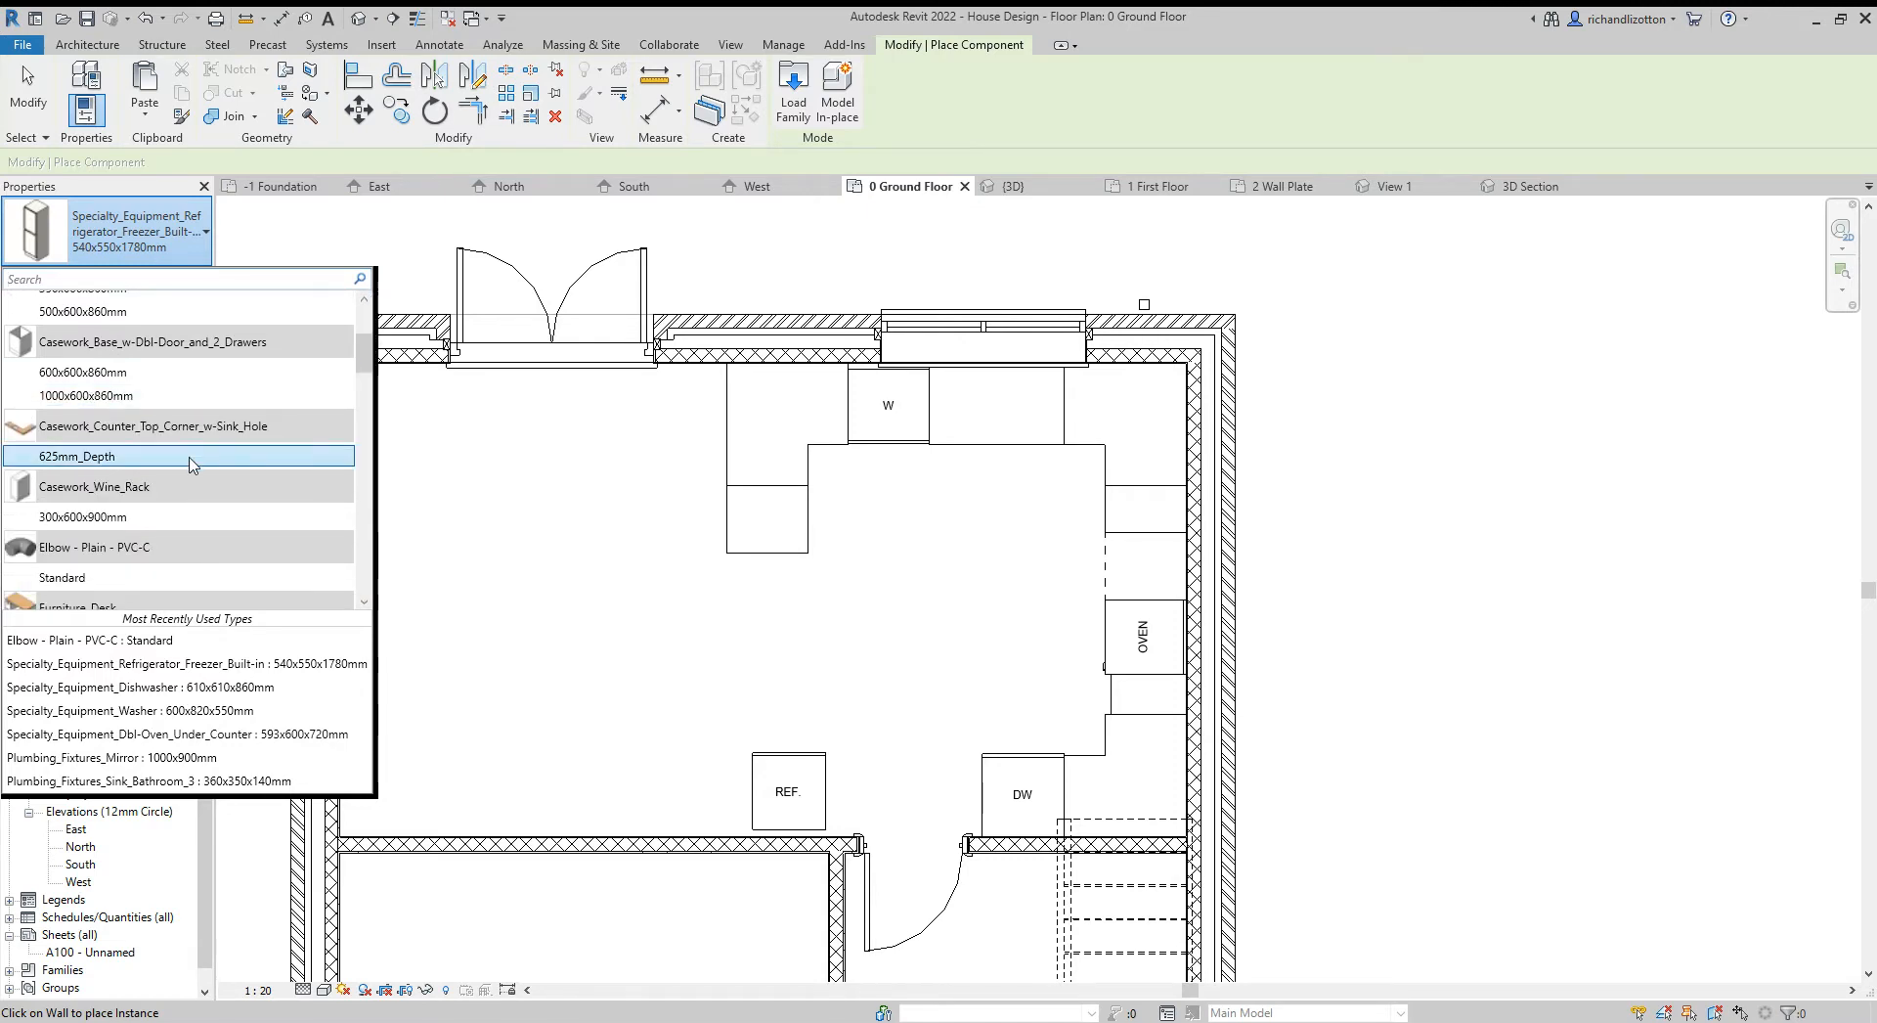
left_click(76, 456)
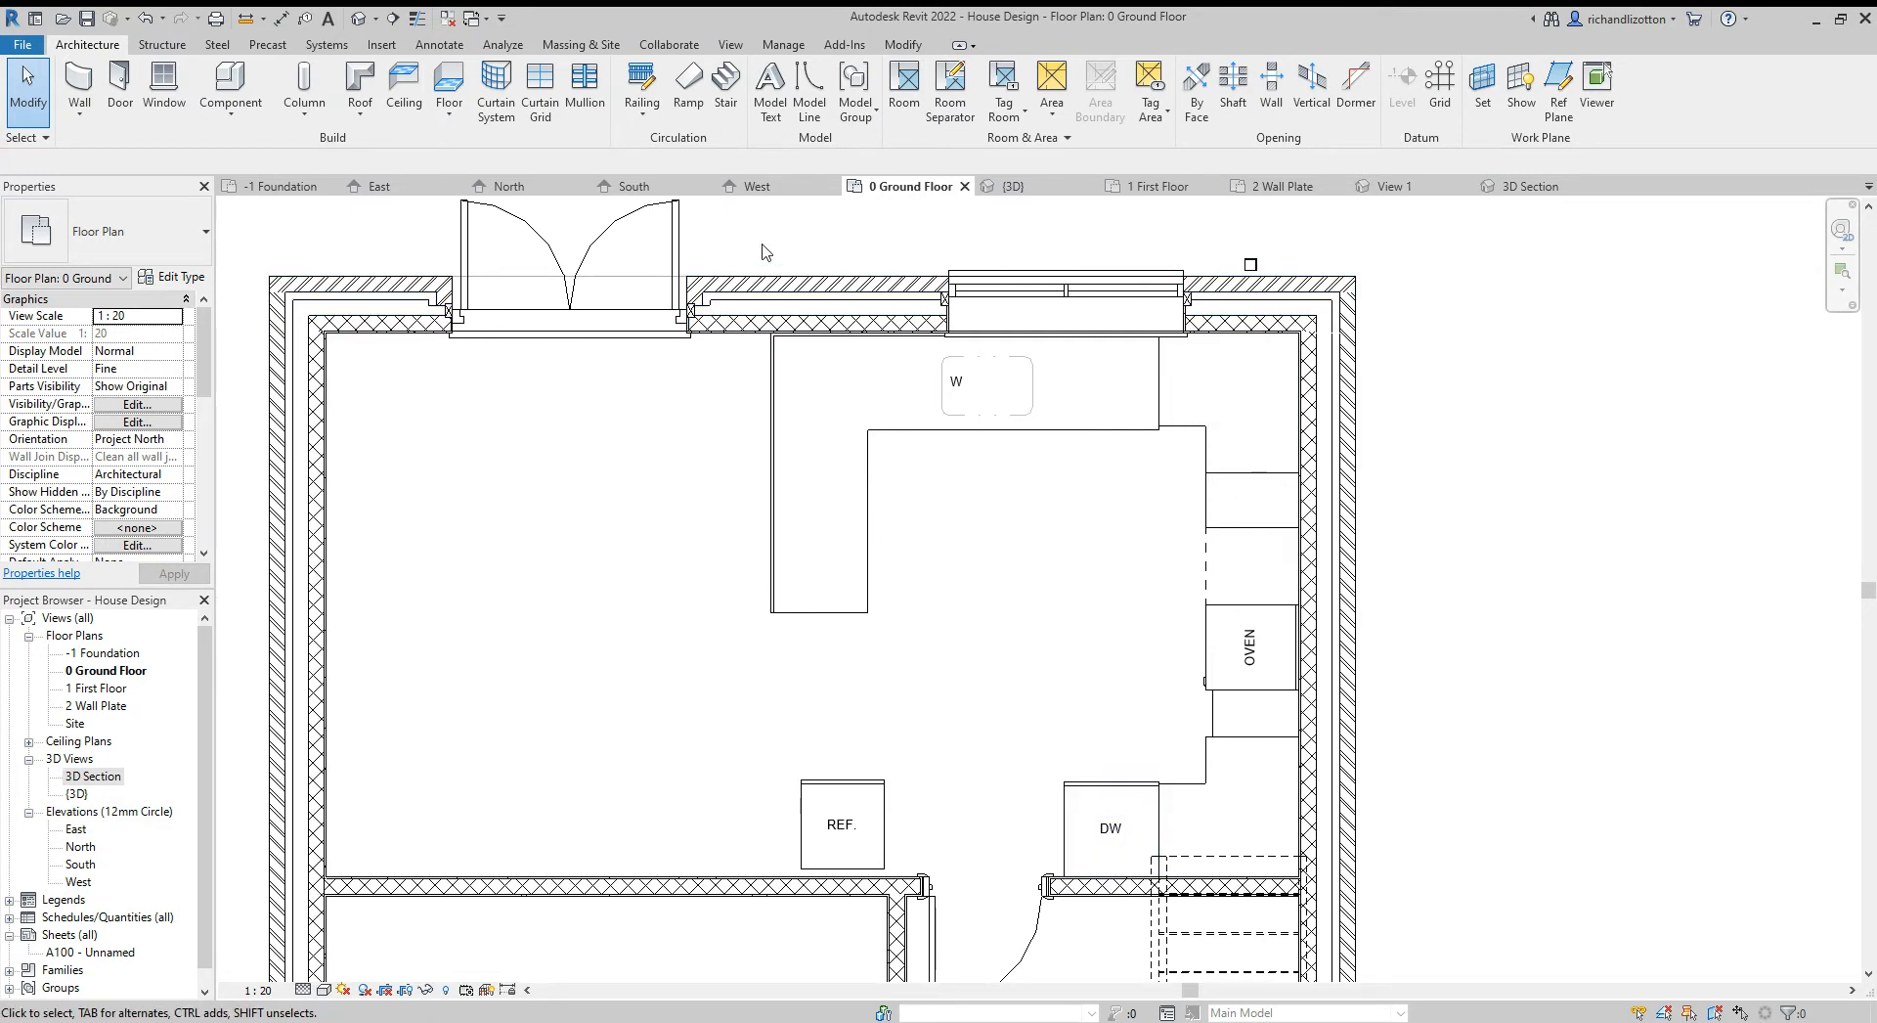
Load the plain Casework_Counter_Top_Corner family for placement
left_click(231, 89)
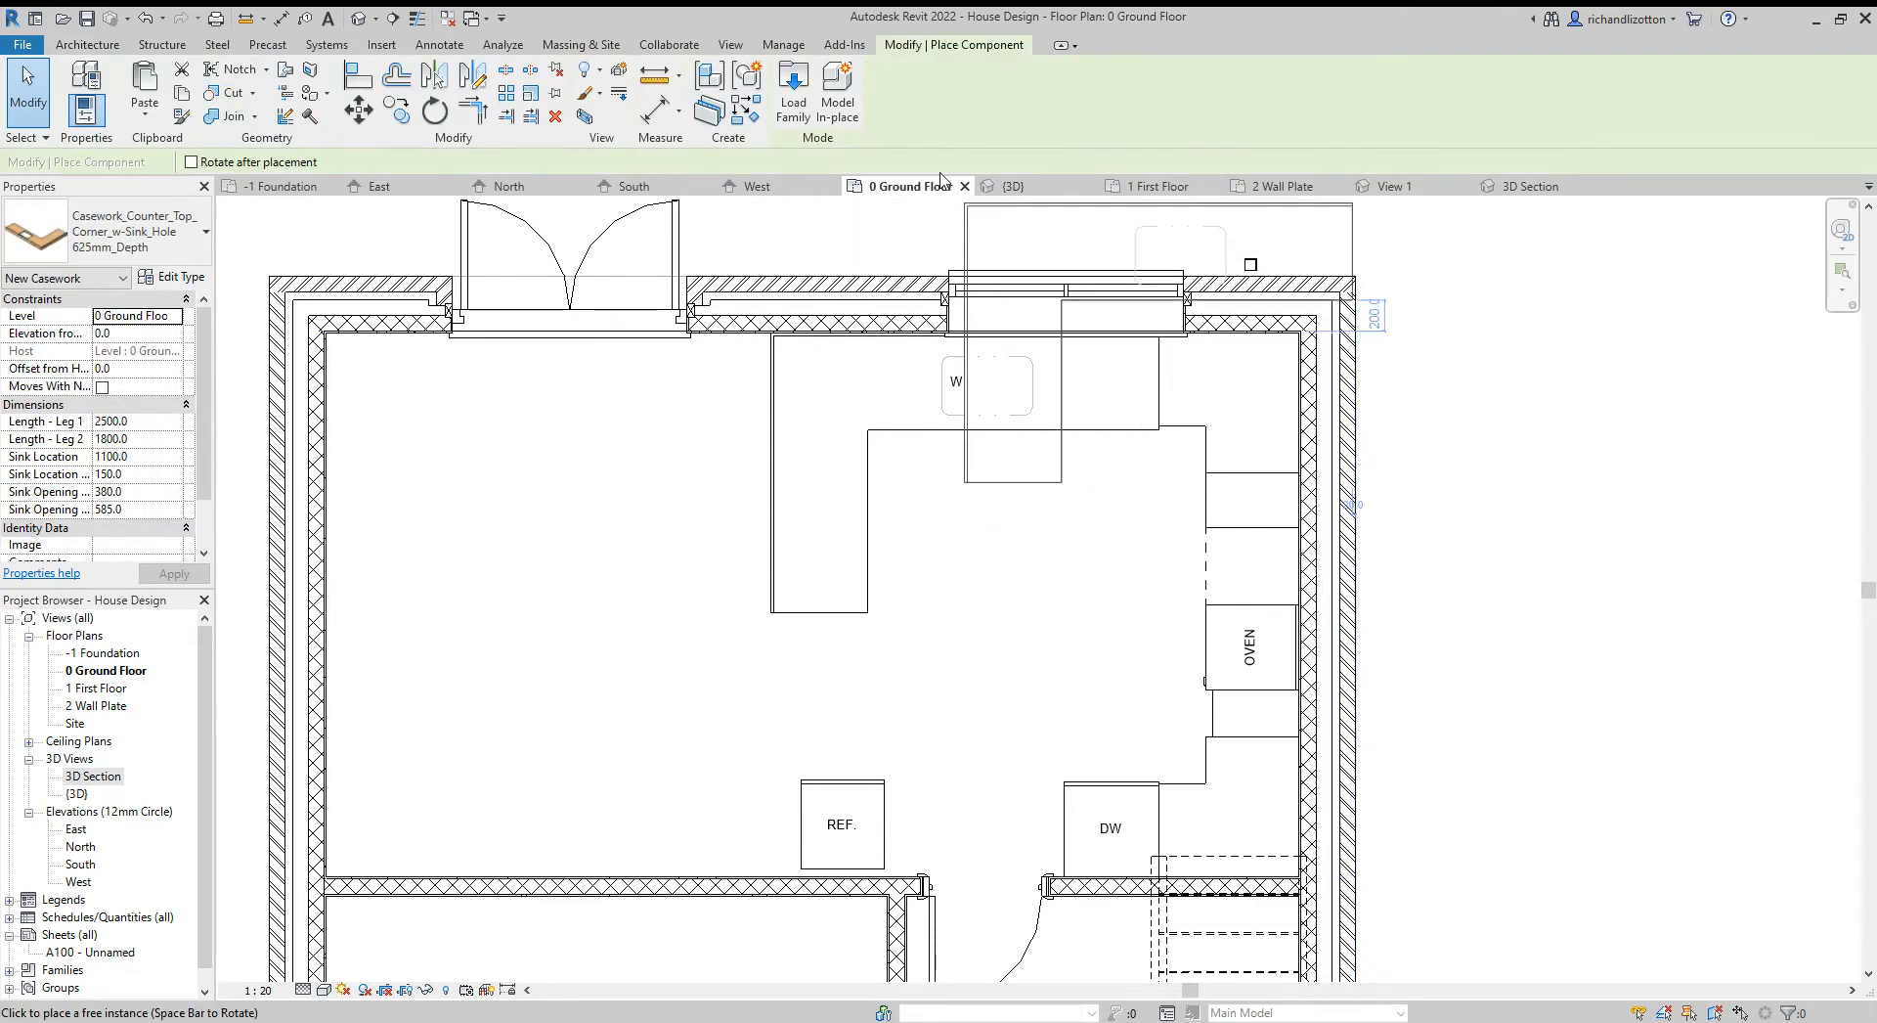
left_click(792, 90)
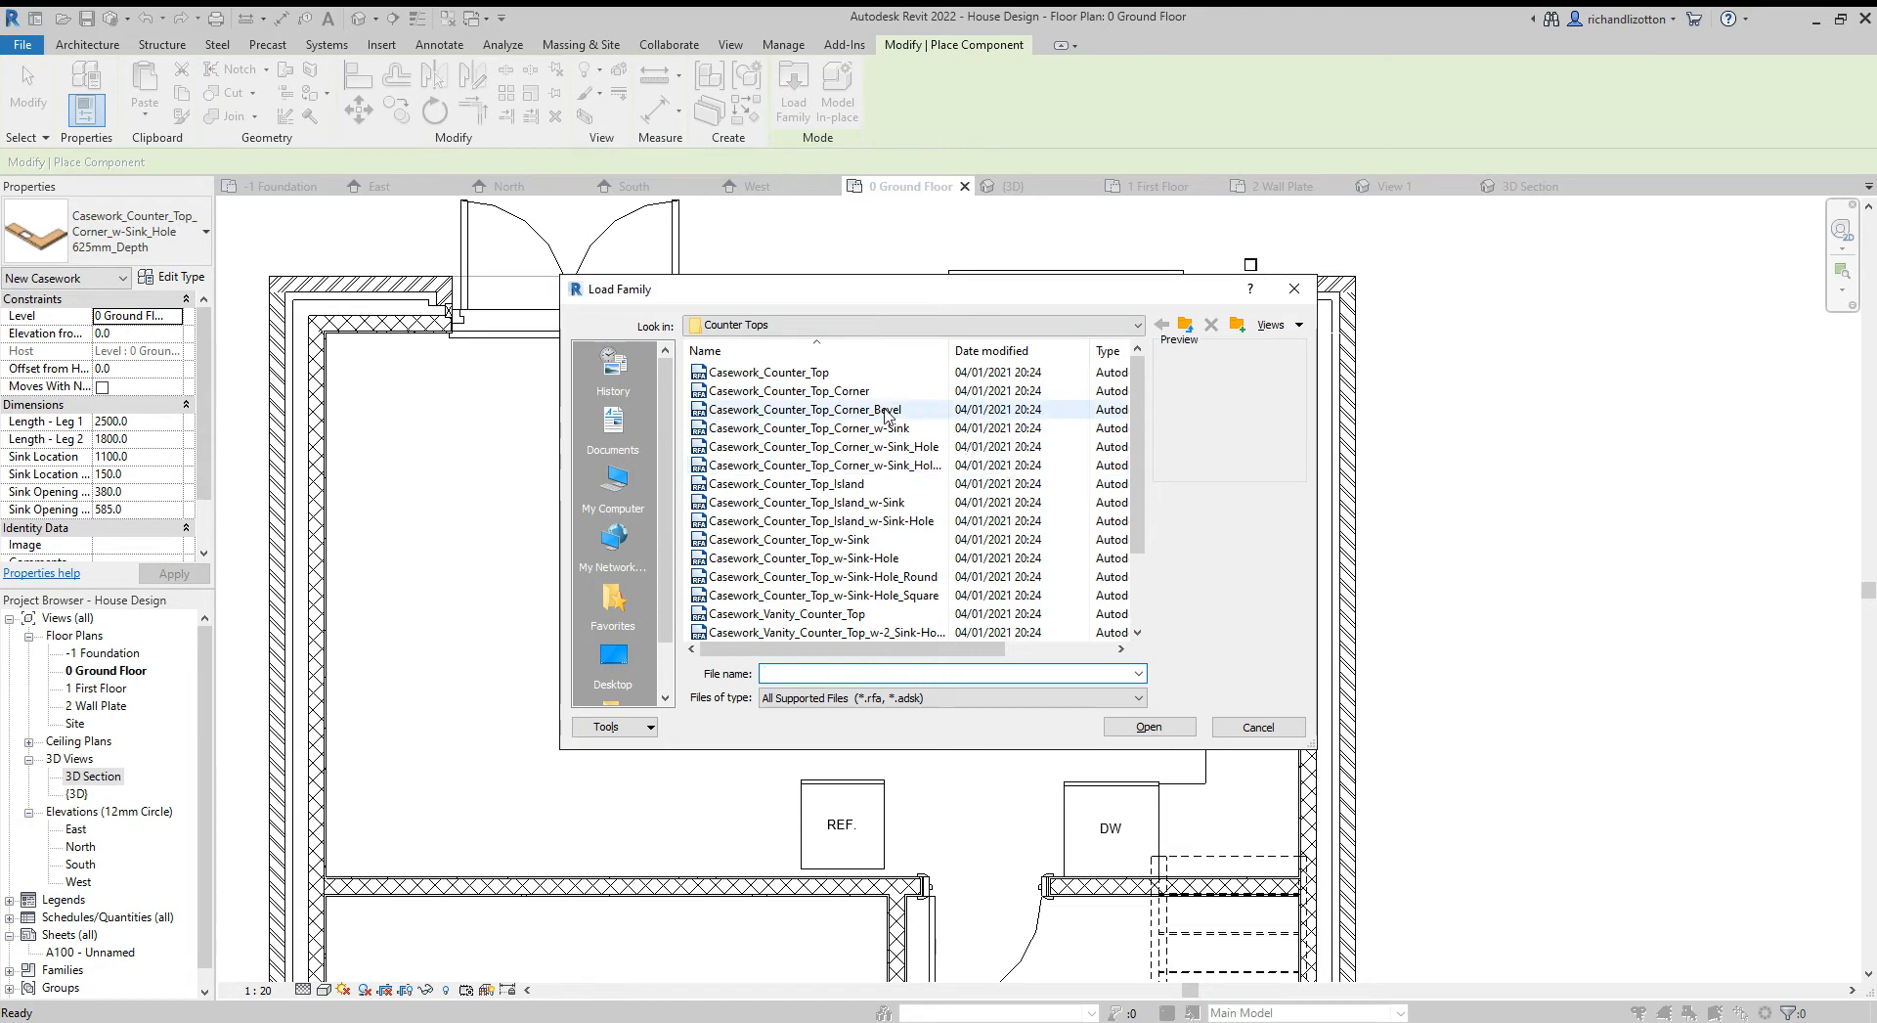
left_click(788, 391)
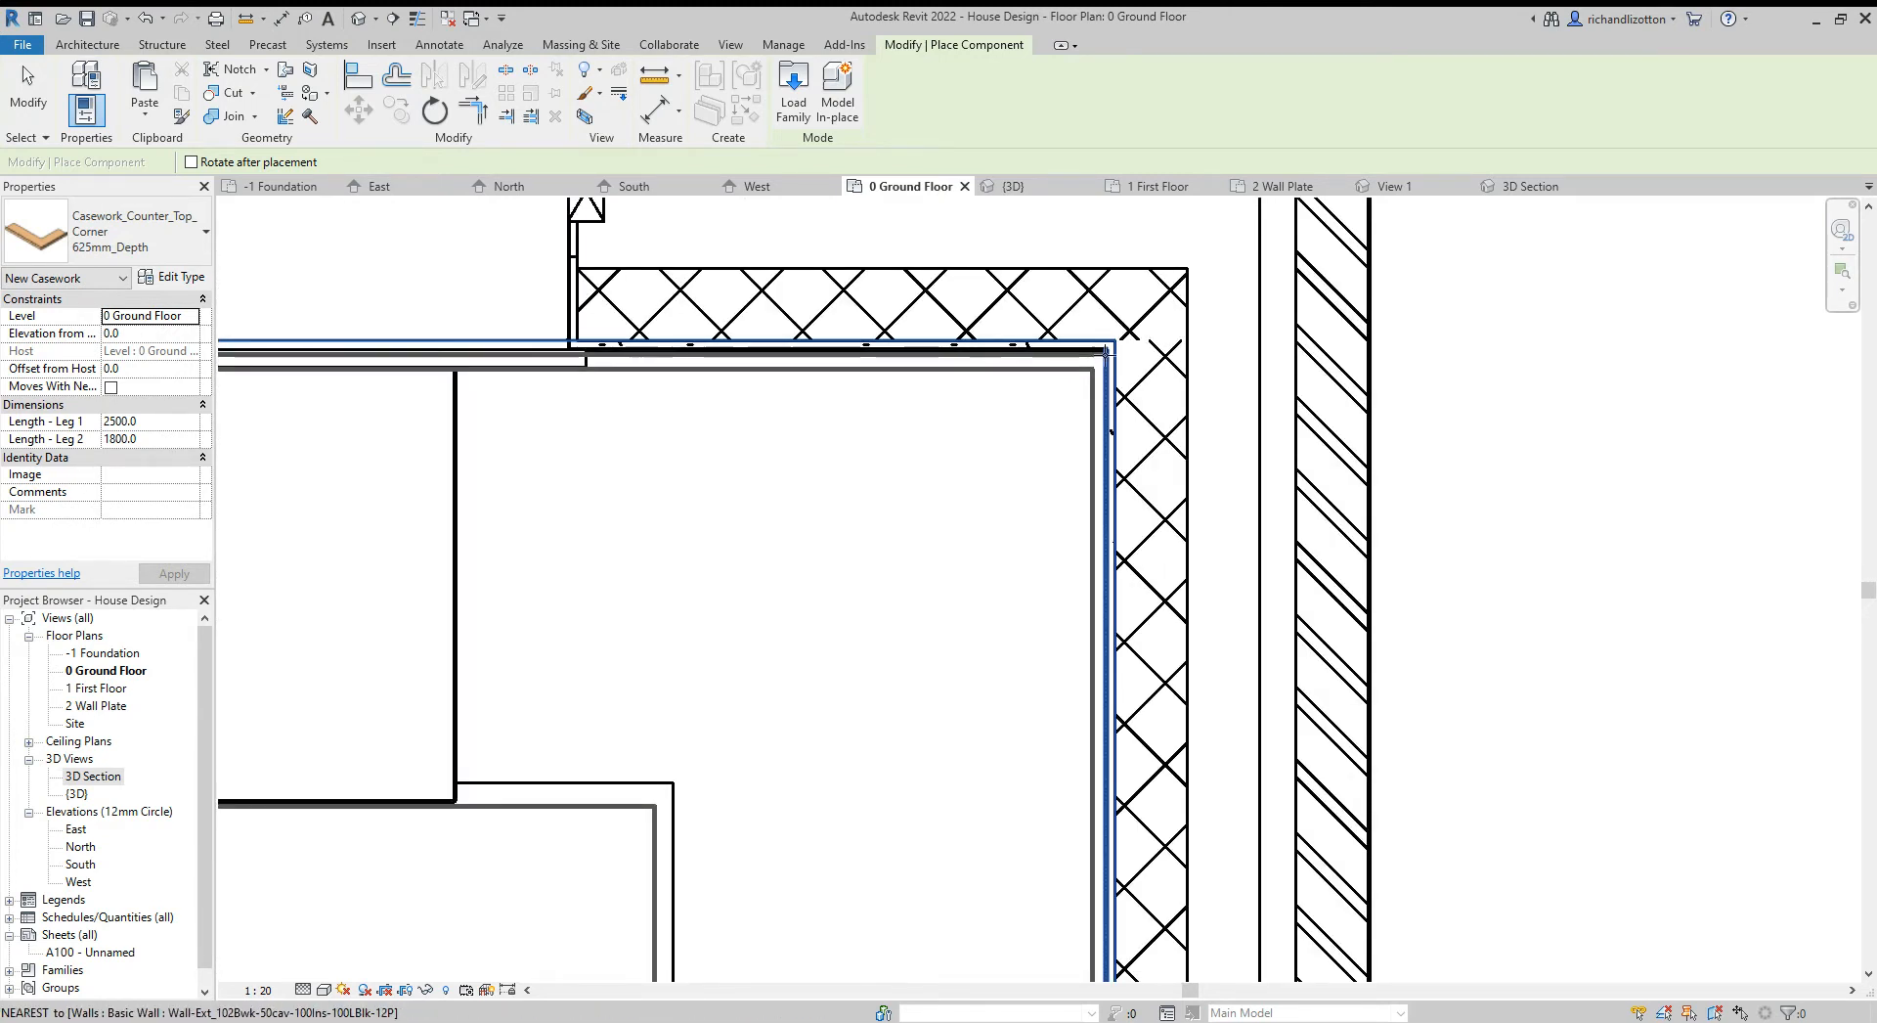
mouse_move(1110, 360)
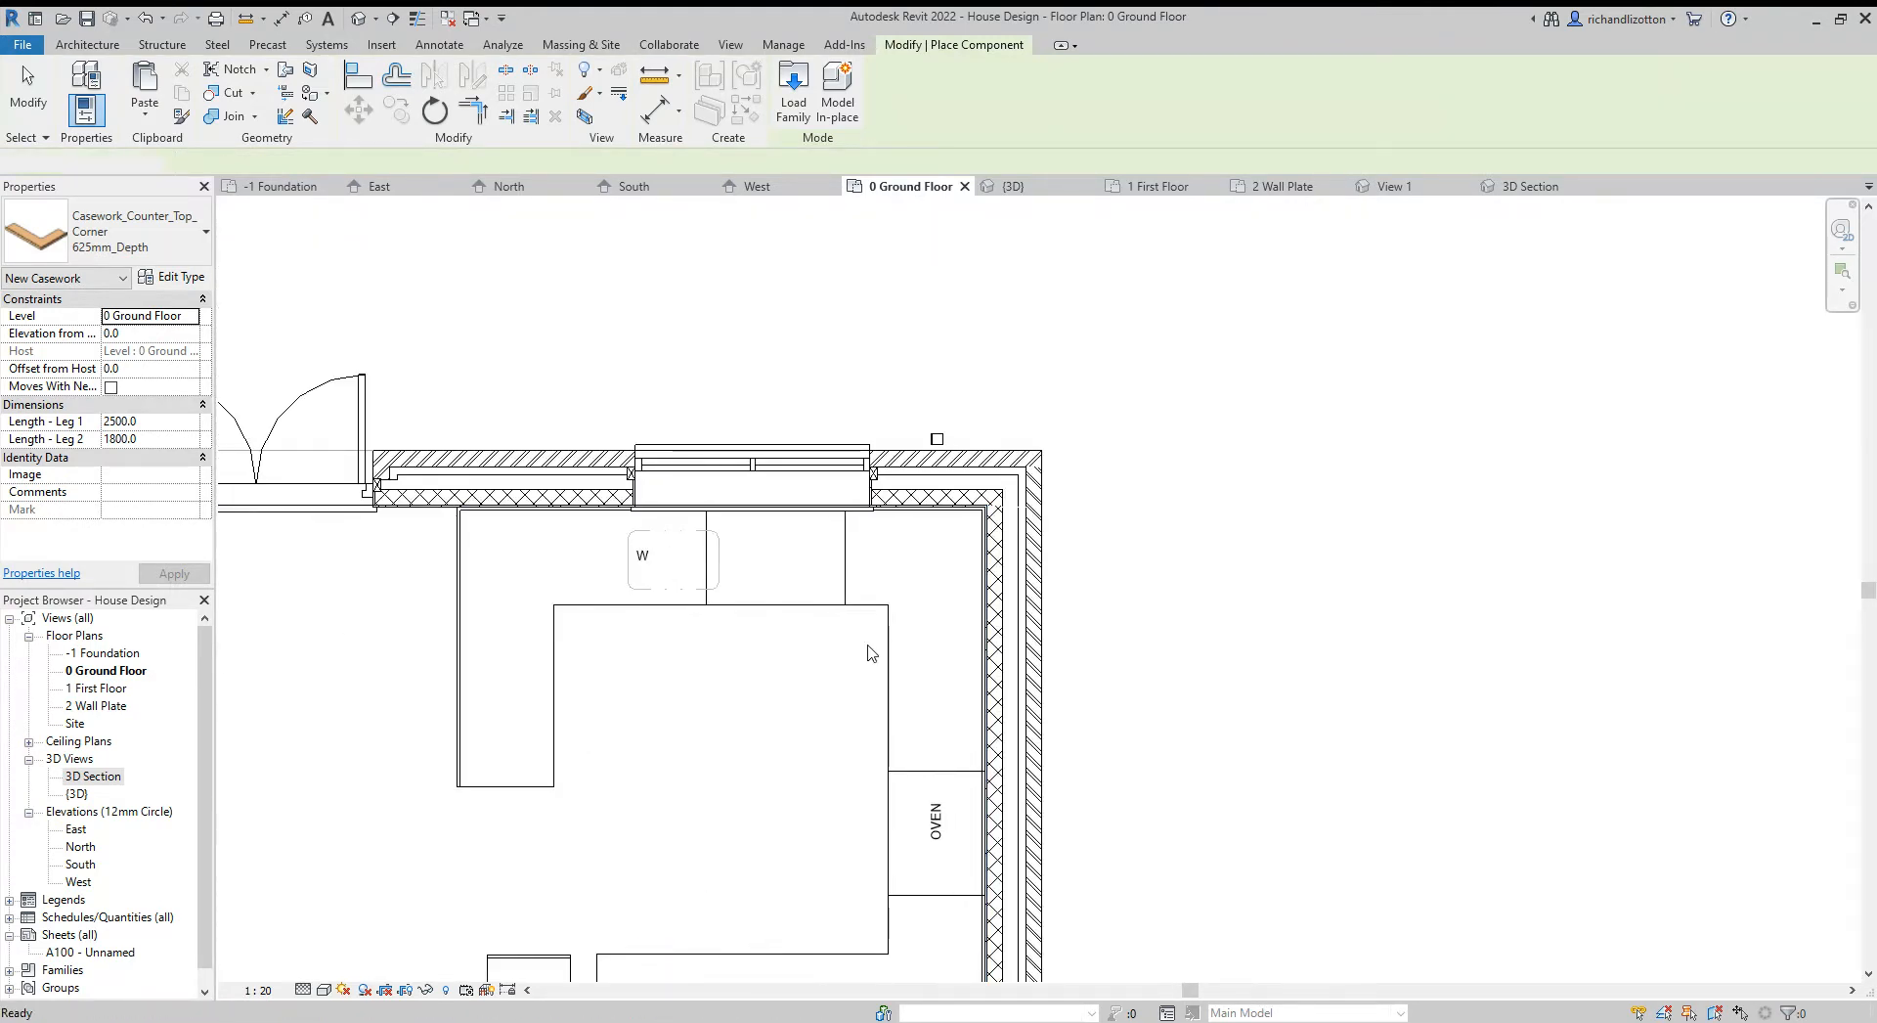
Shorten the corner countertop's Leg 2 to about 902 mm so it stops at the oven edge
left_click(921, 551)
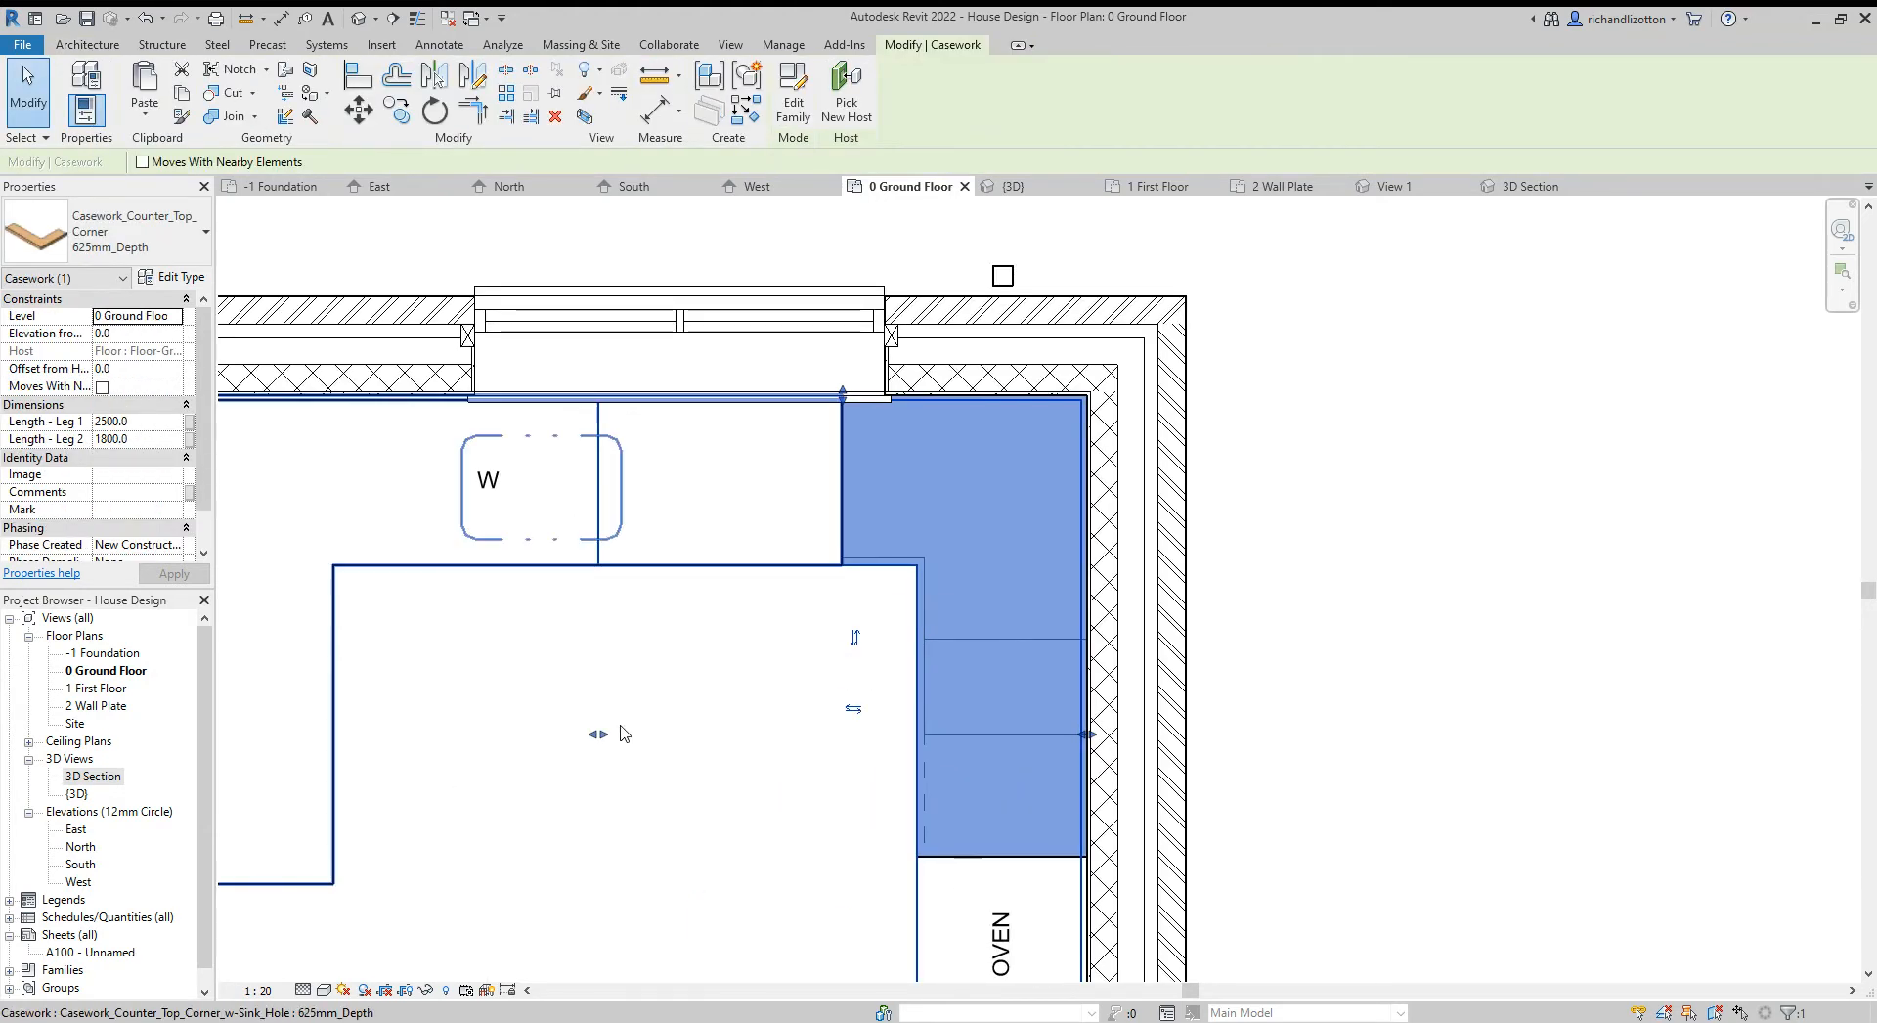
left_click(659, 790)
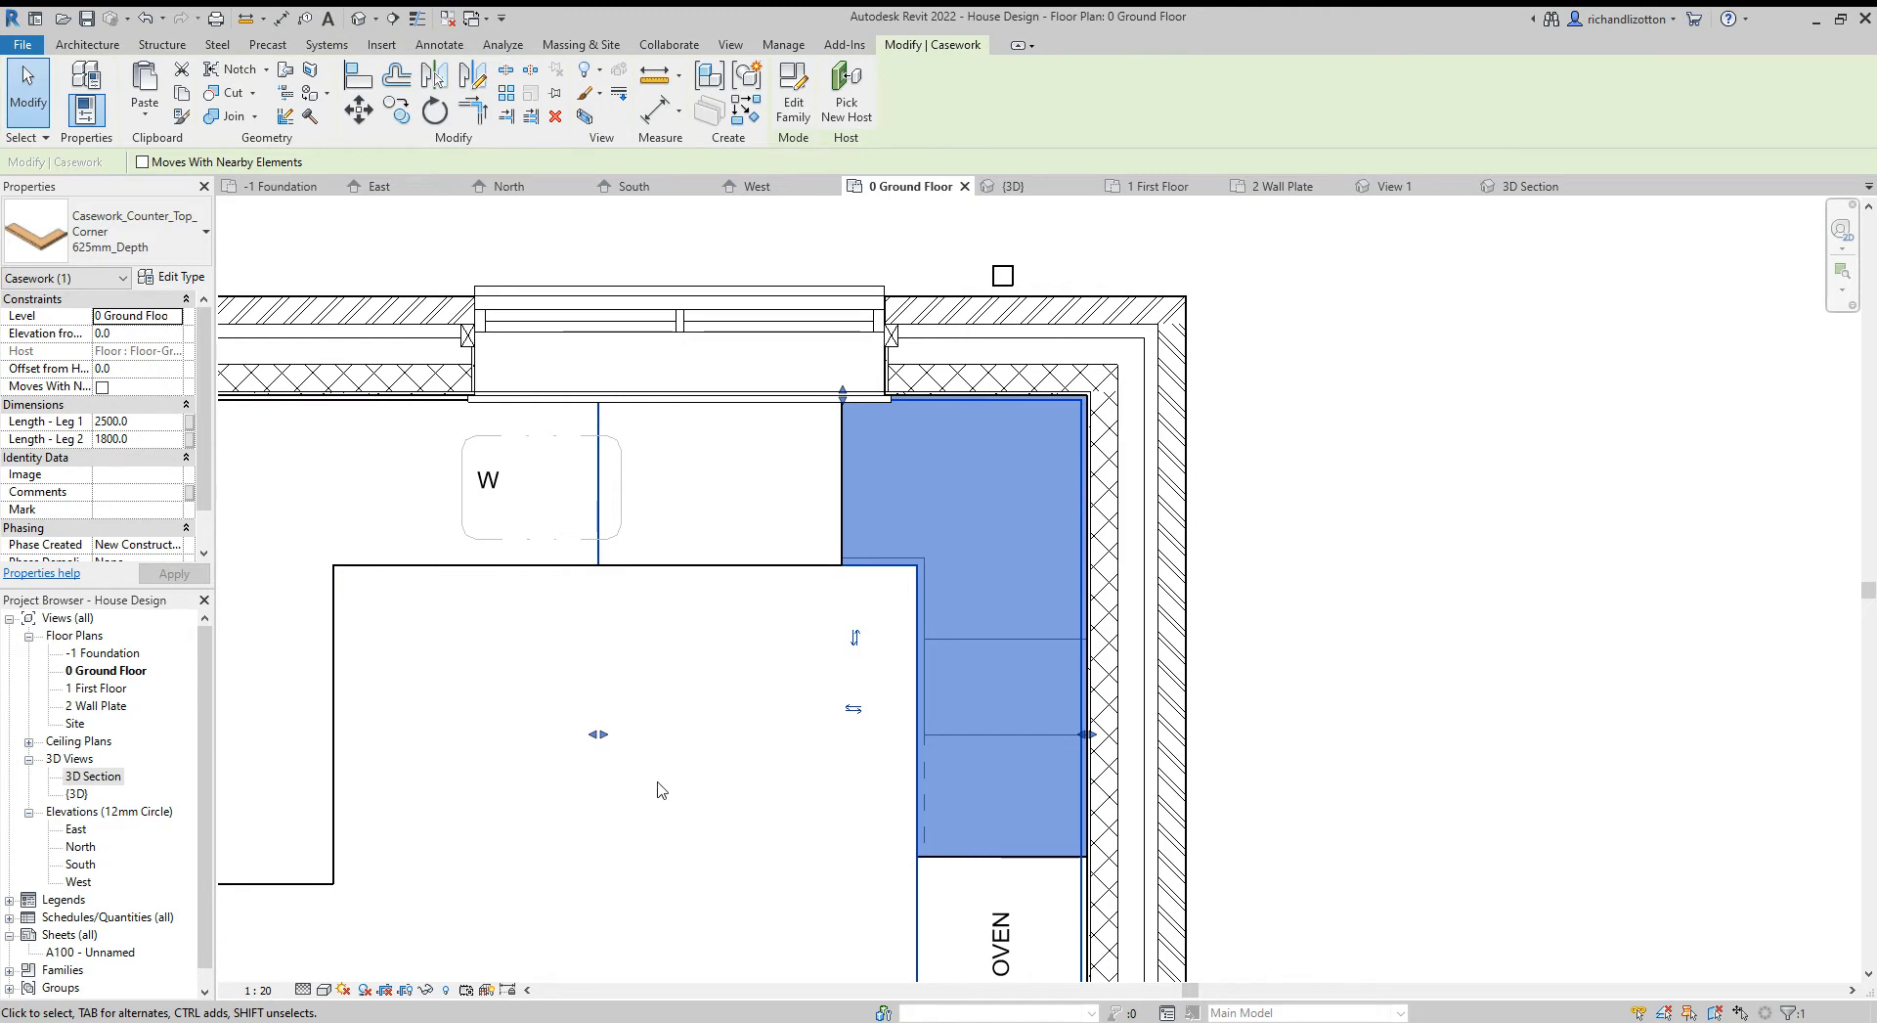
mouse_move(598, 733)
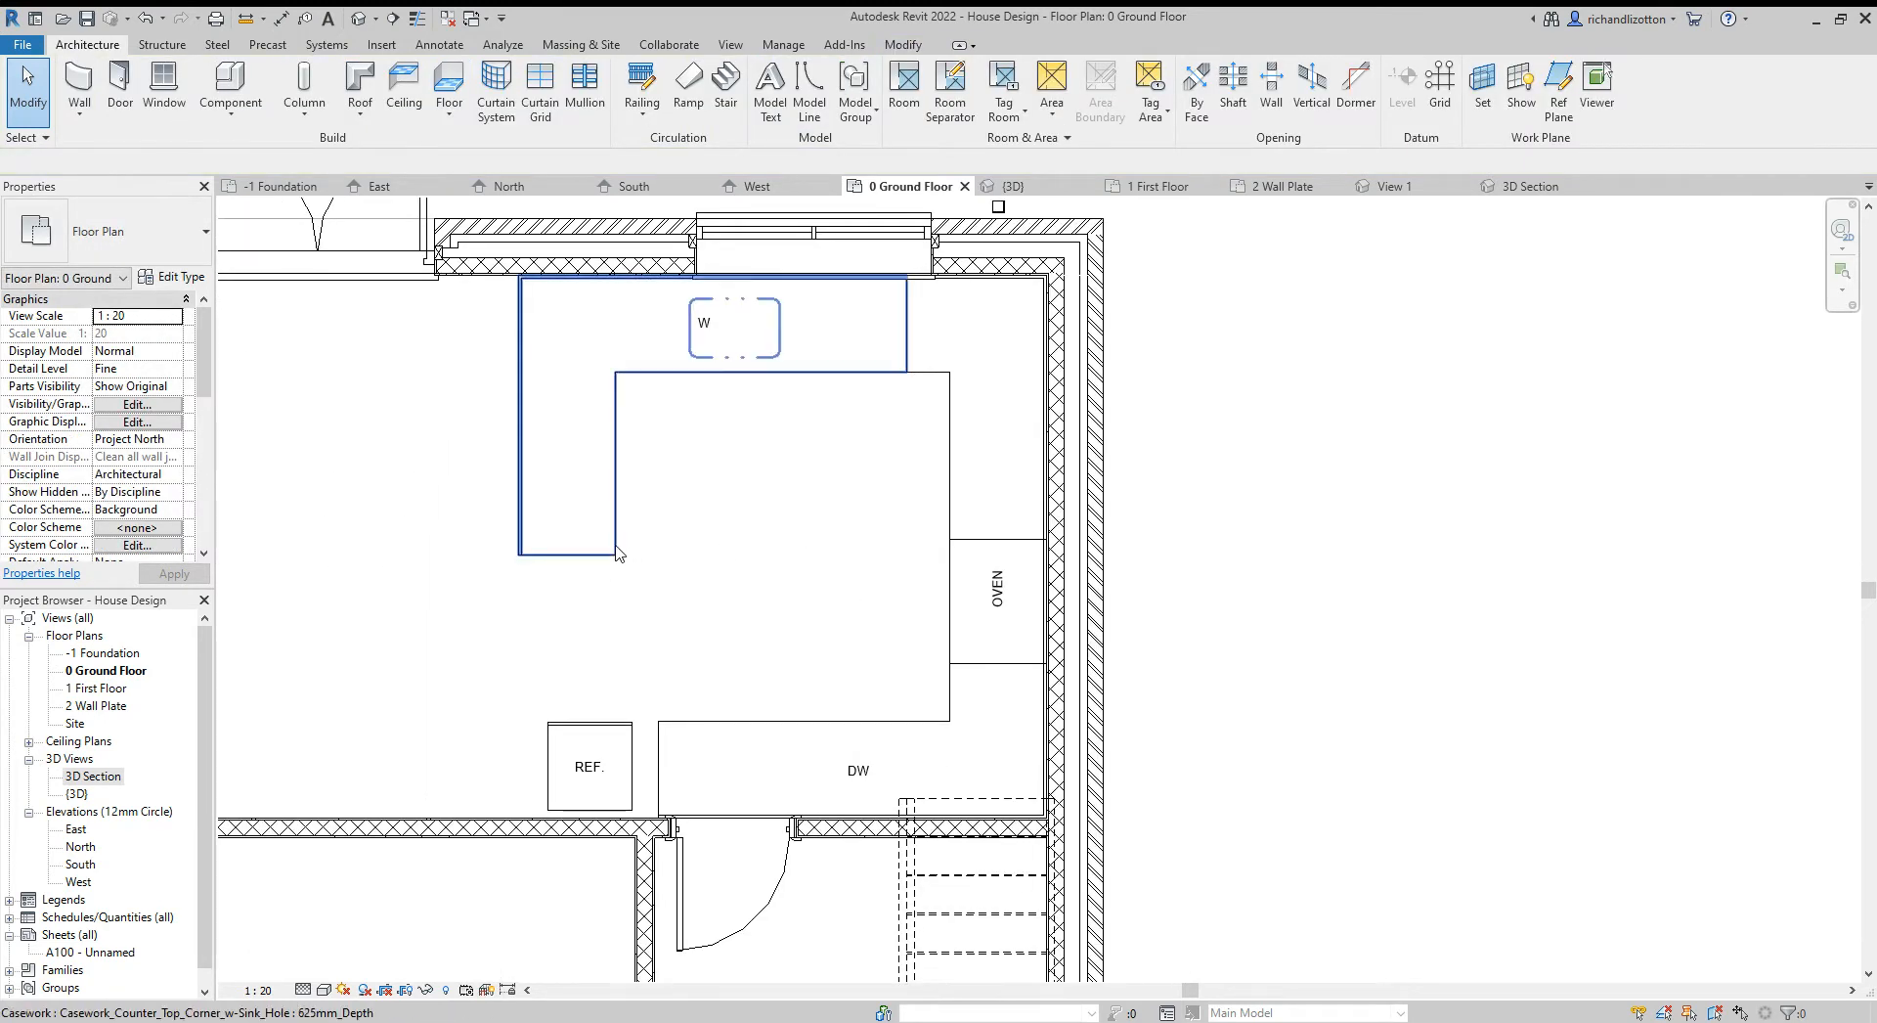
left_click(564, 509)
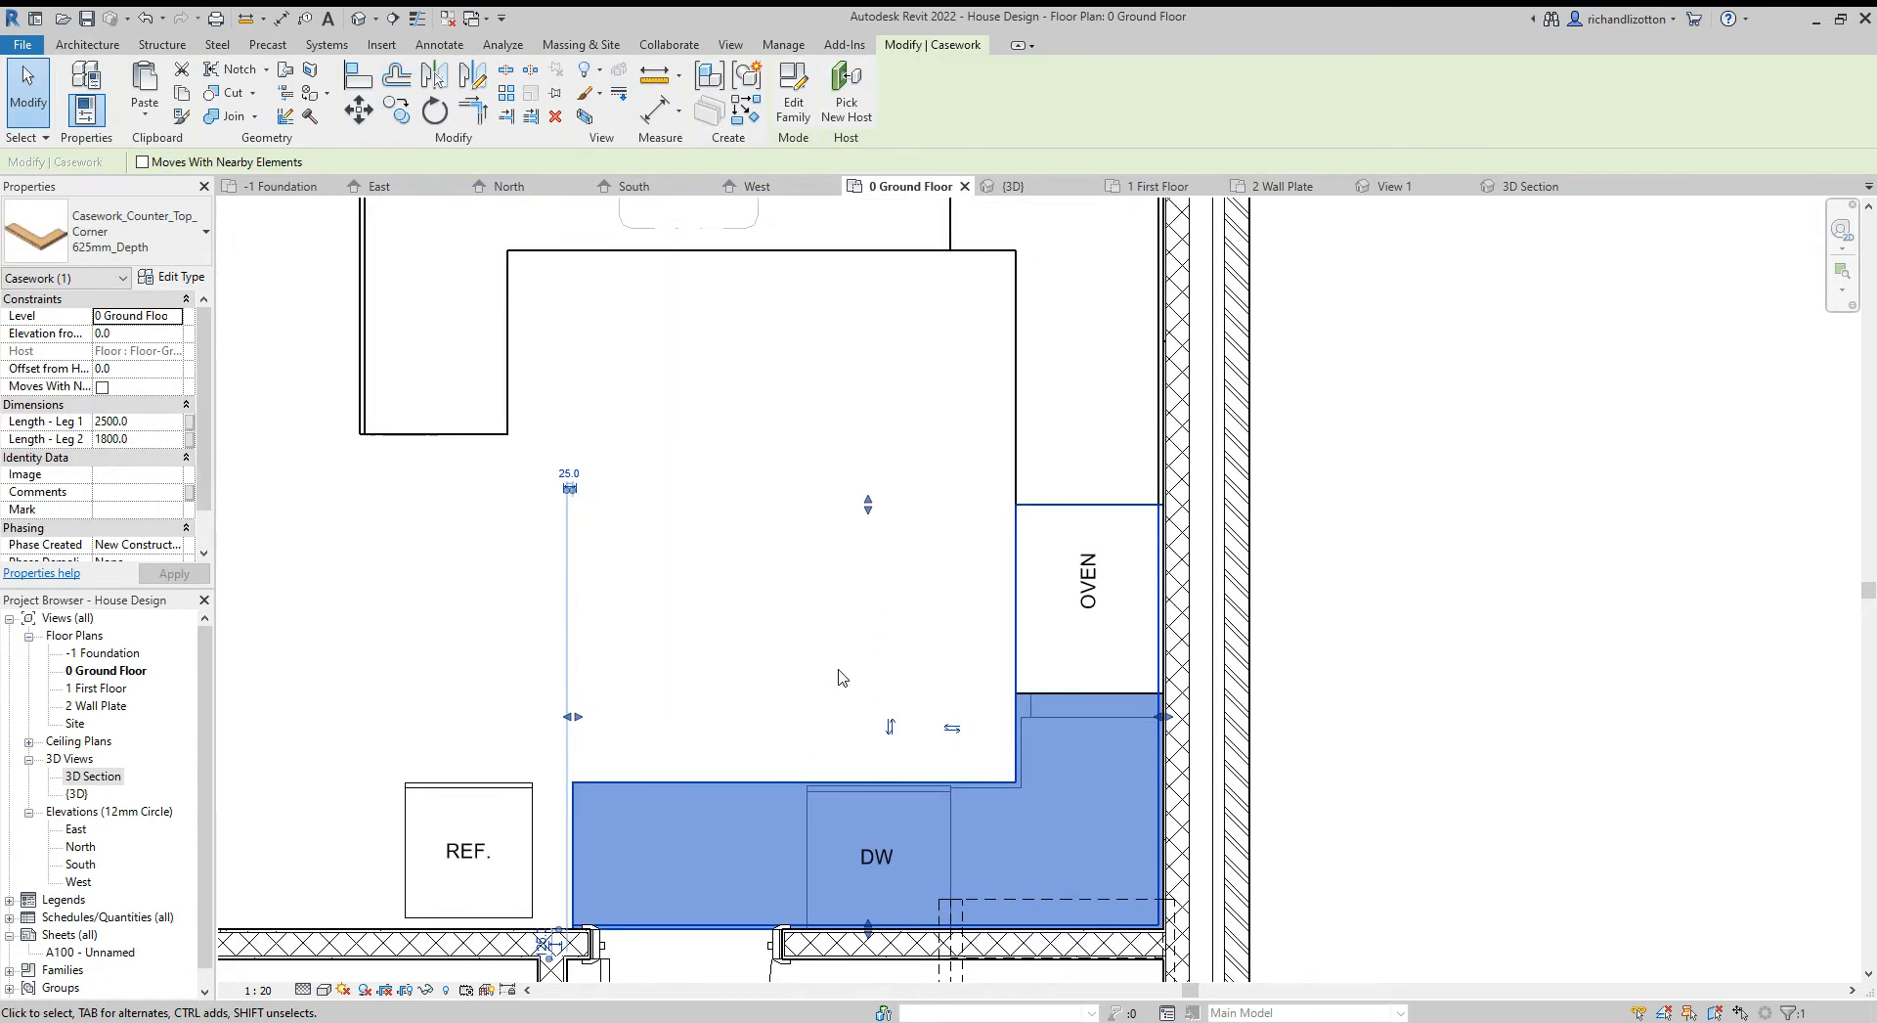
left_click(1032, 502)
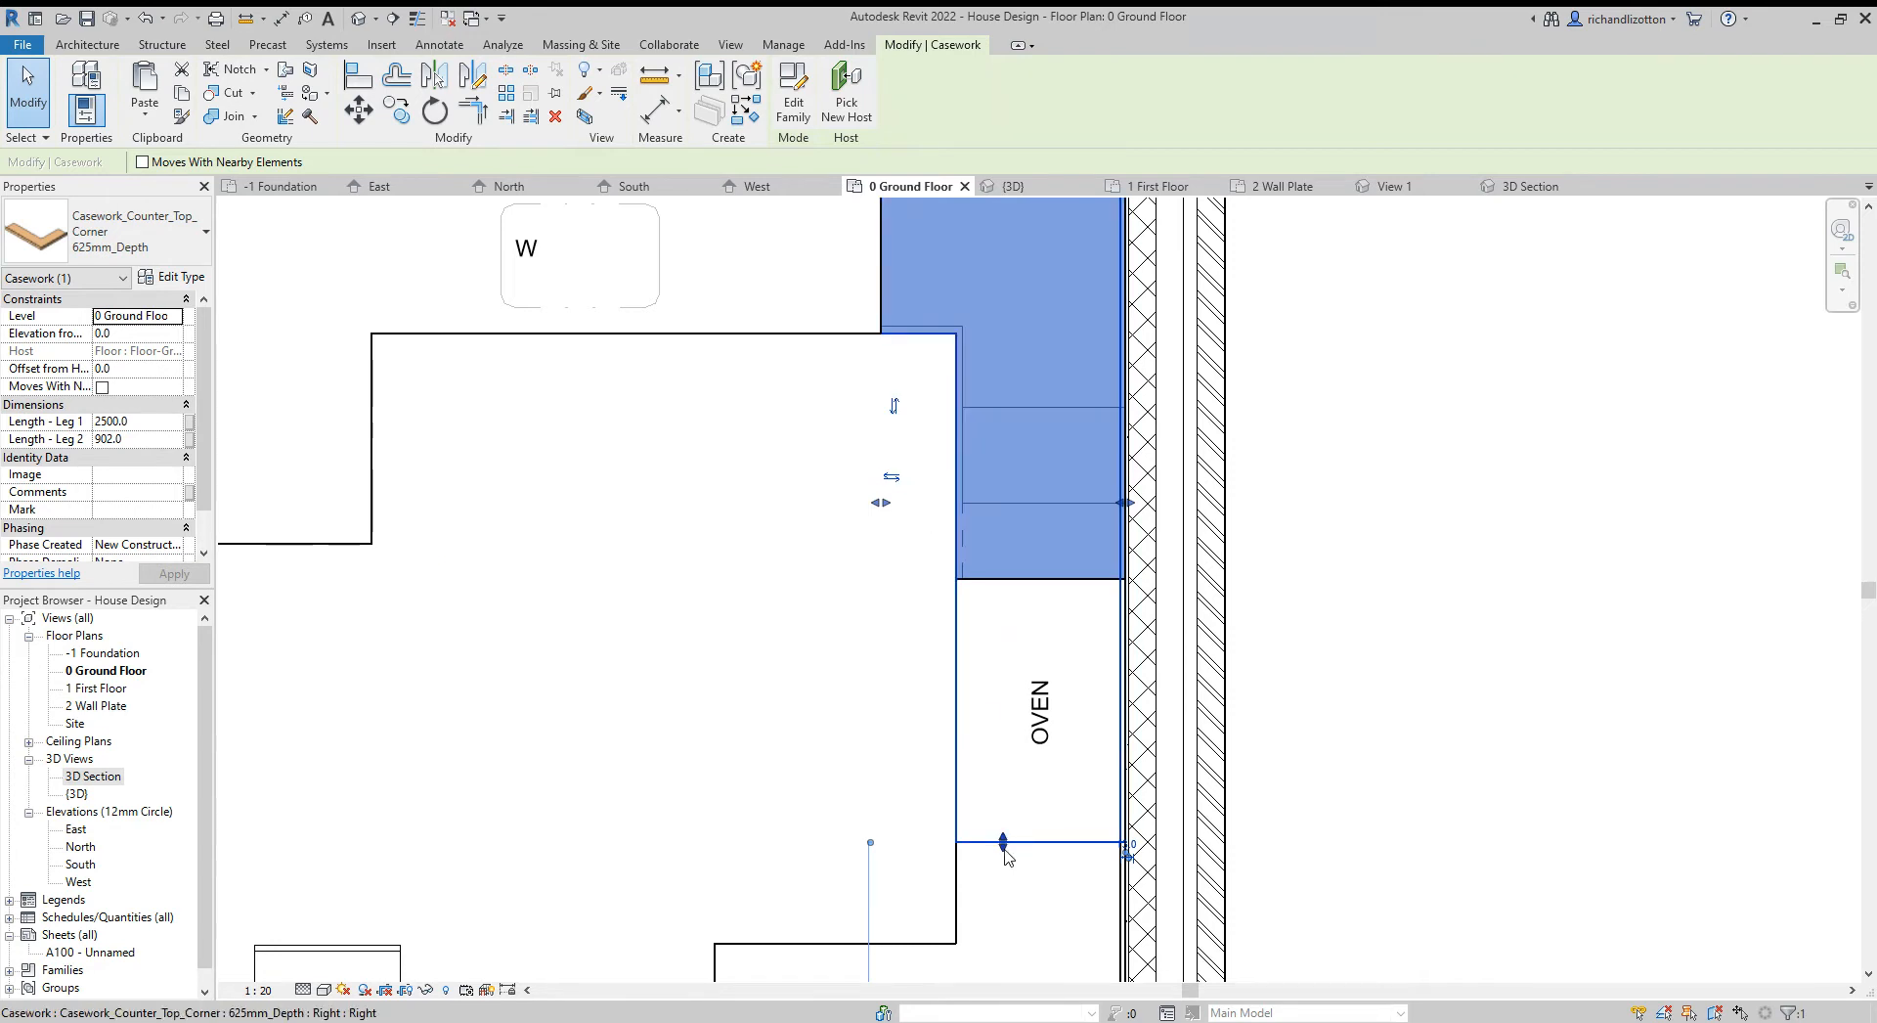
left_click_drag(1003, 843, 1022, 579)
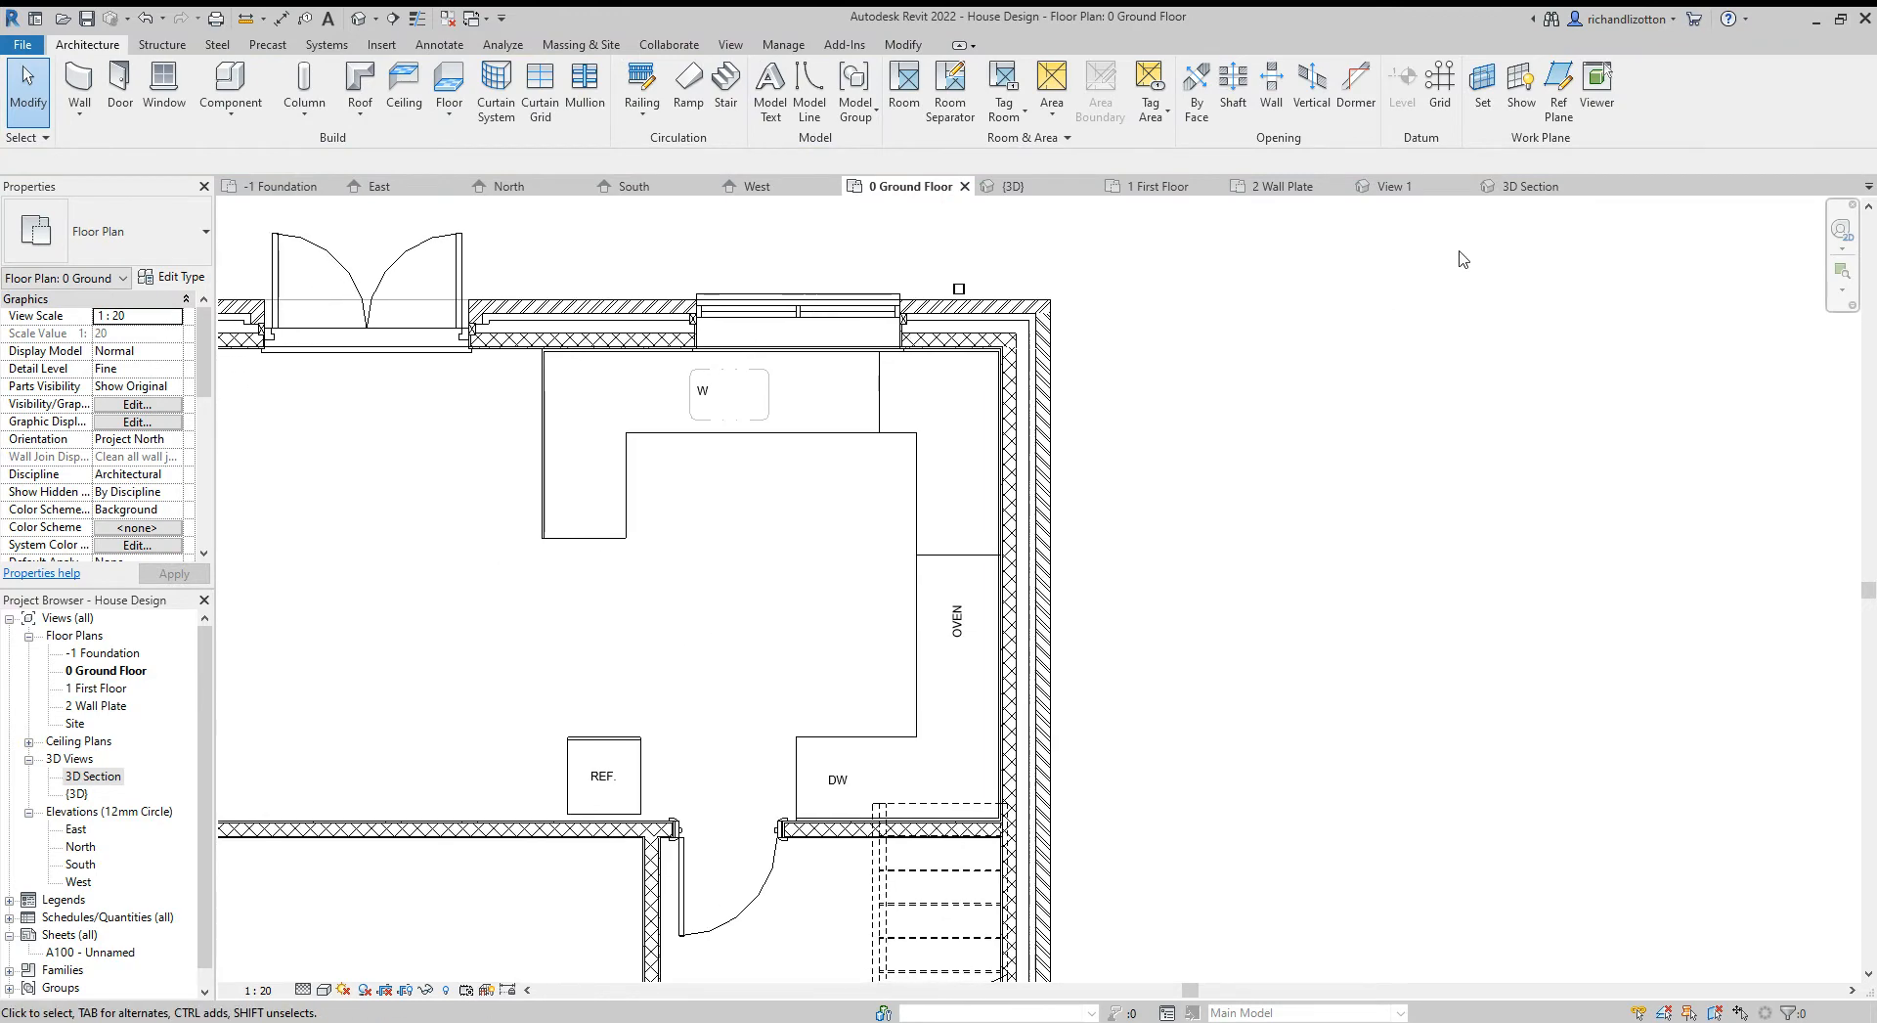
left_click(1528, 185)
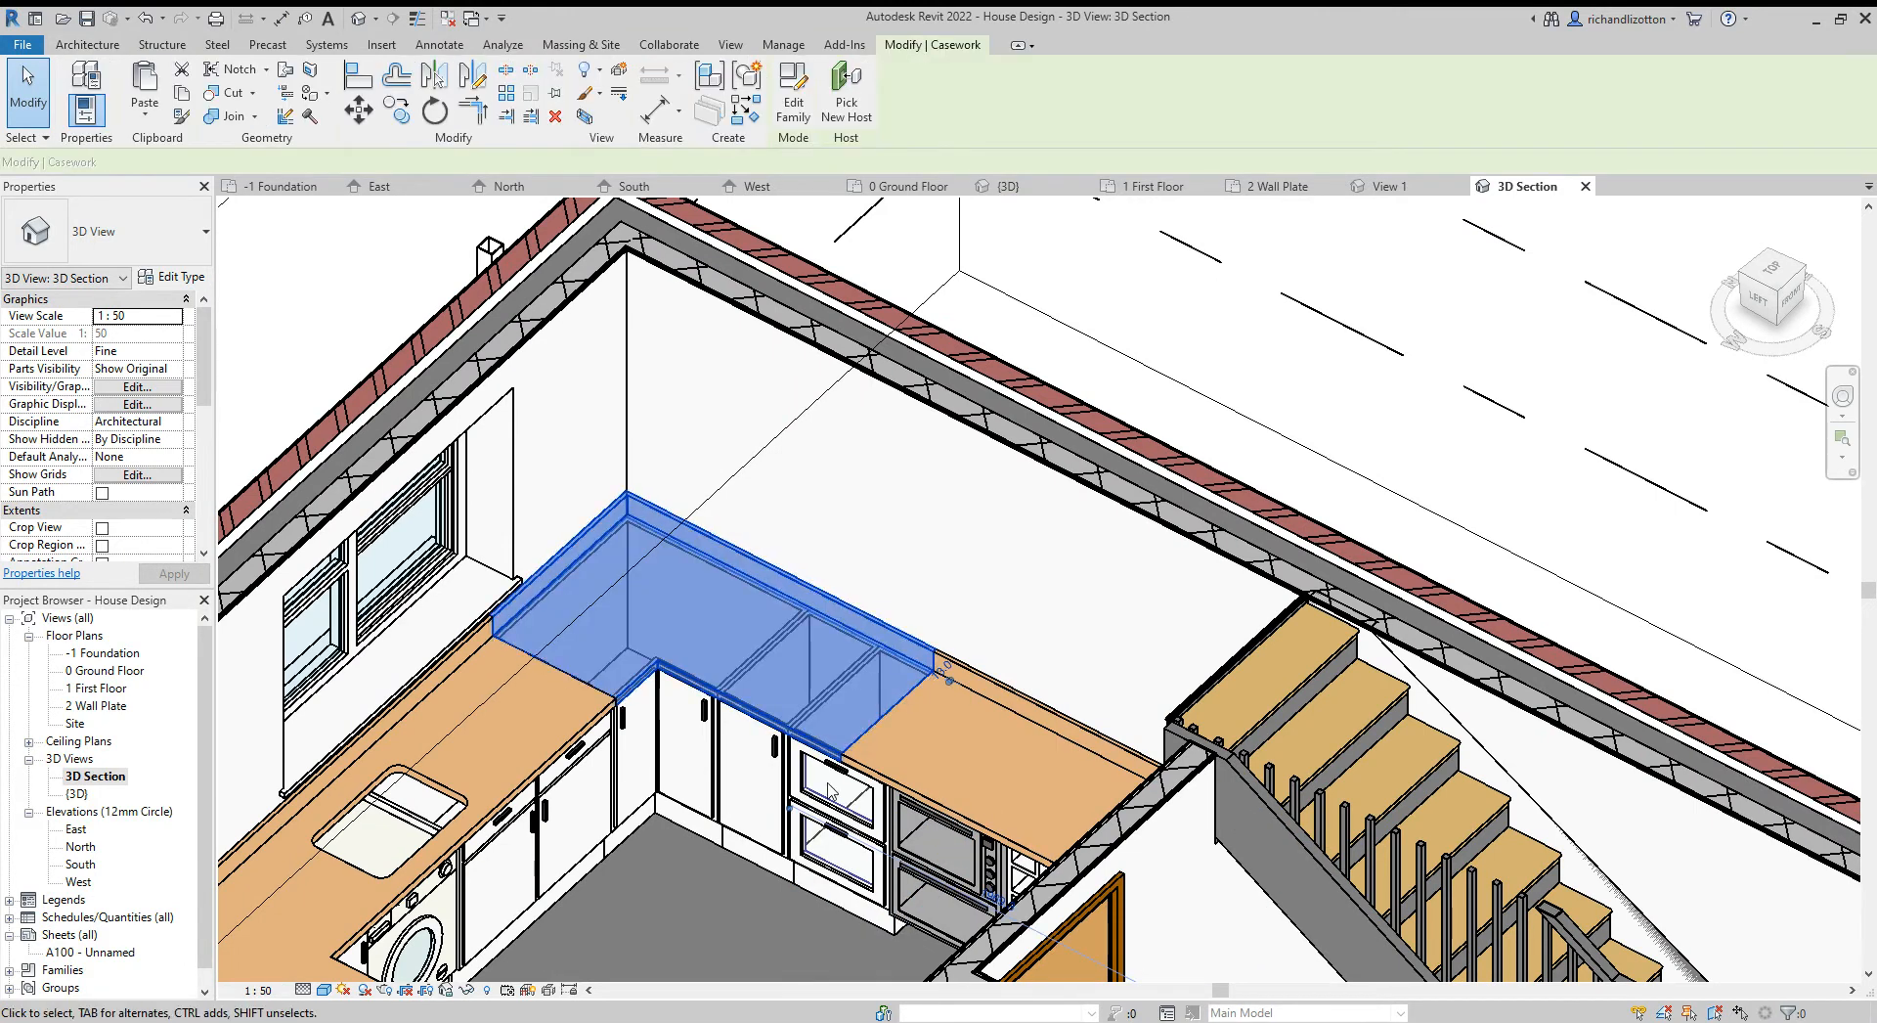
left_click(827, 790)
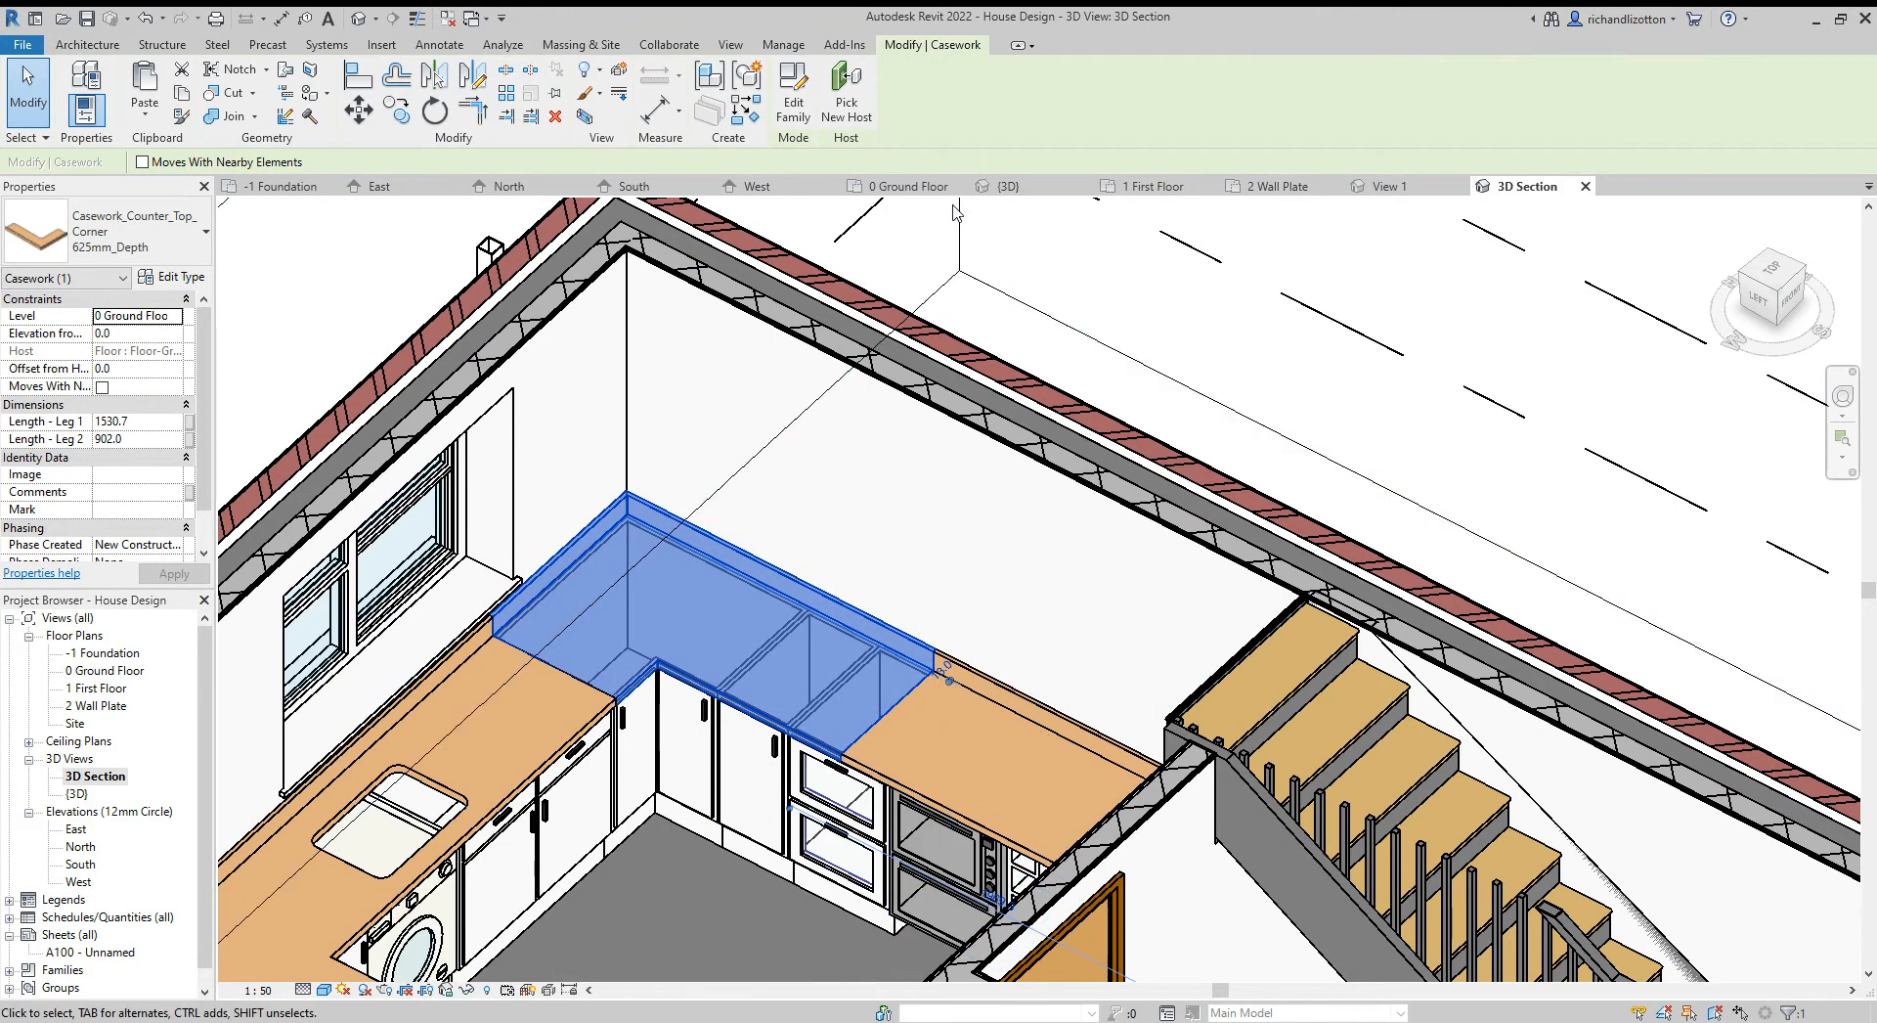
left_click(903, 185)
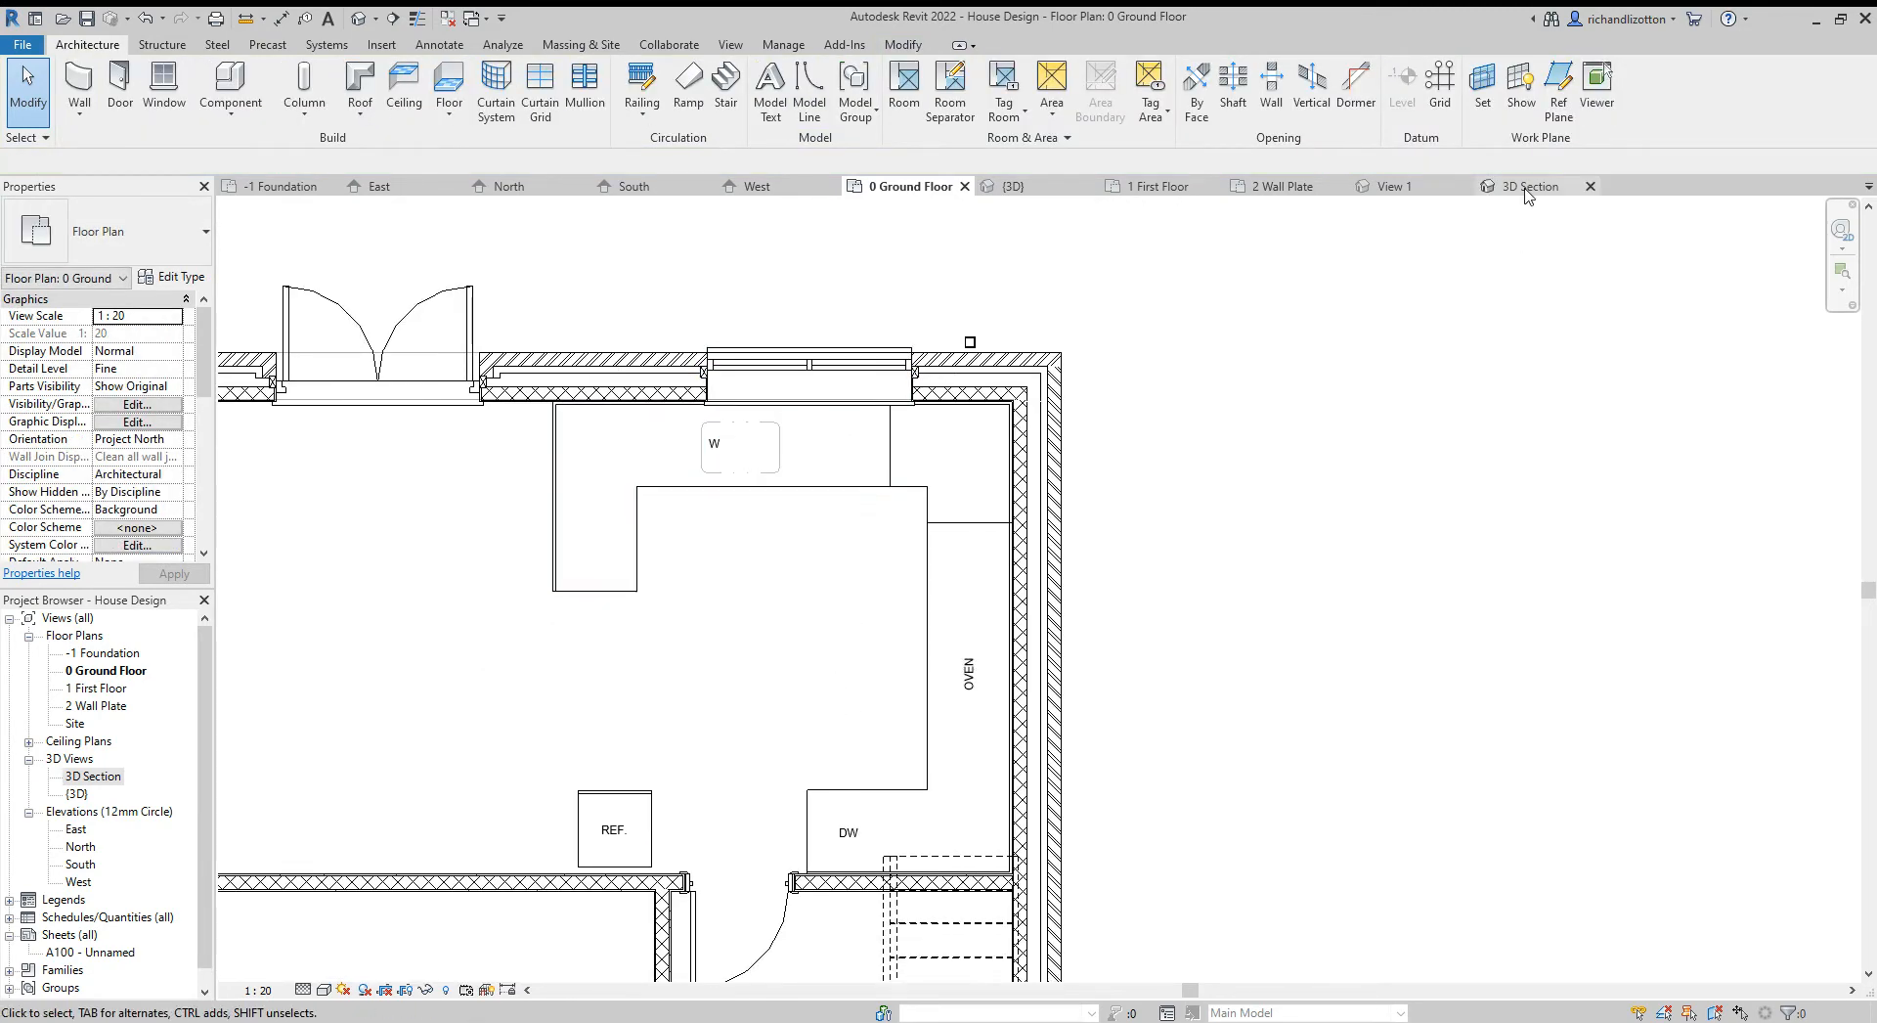
Move the sink opening to Sink Location ≈ 1736 past the washer and widen it to ≈ 592
left_click(1529, 185)
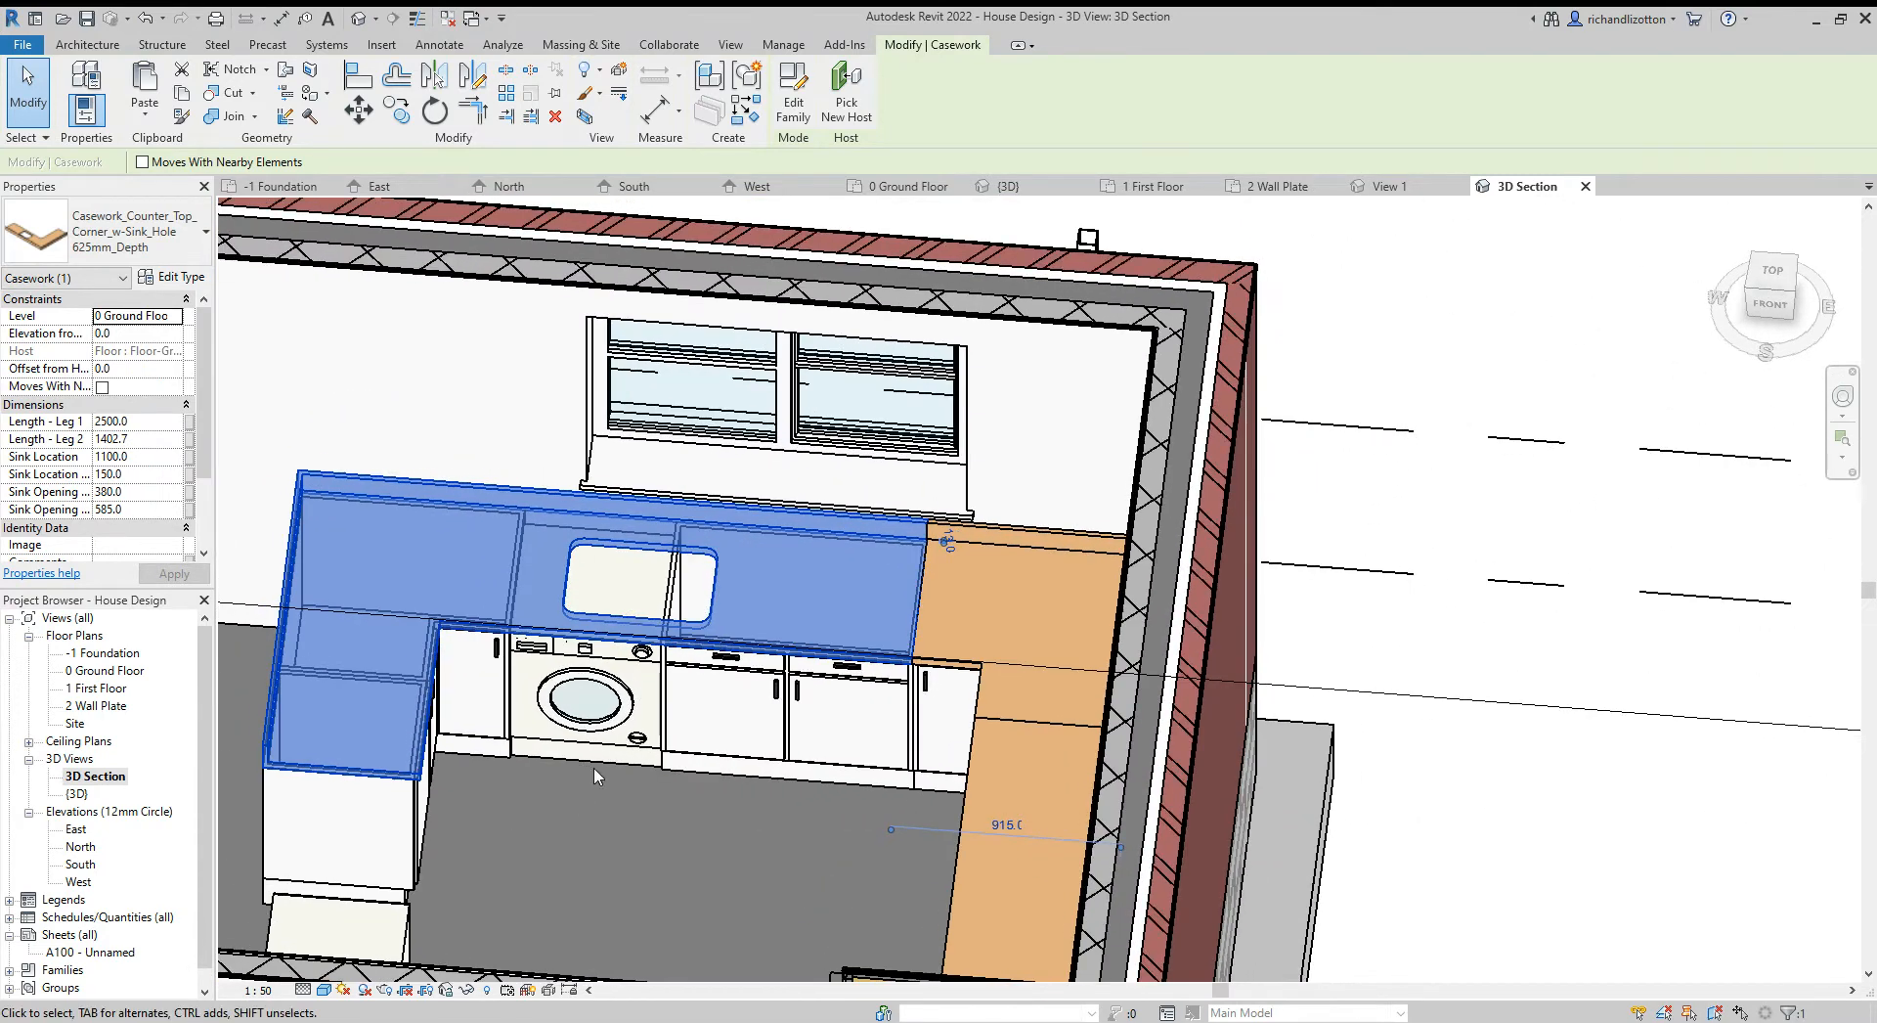
mouse_move(745, 632)
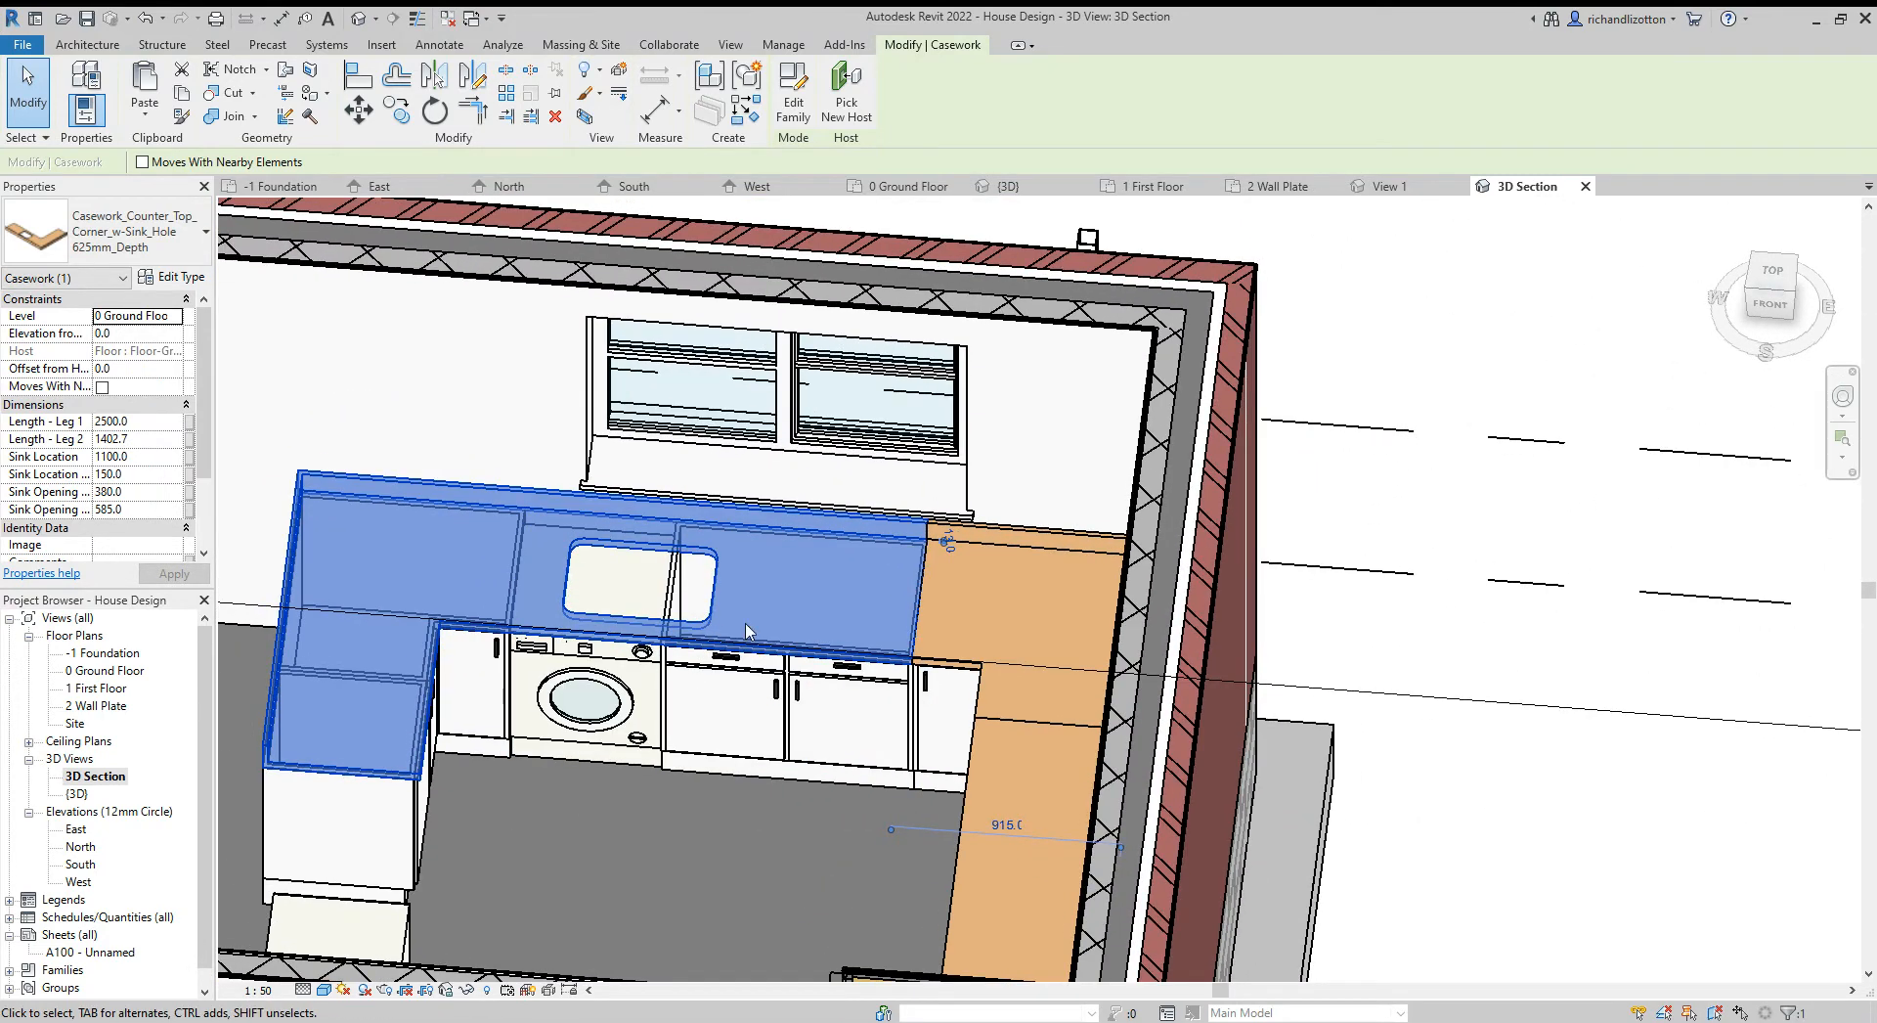
mouse_move(856, 601)
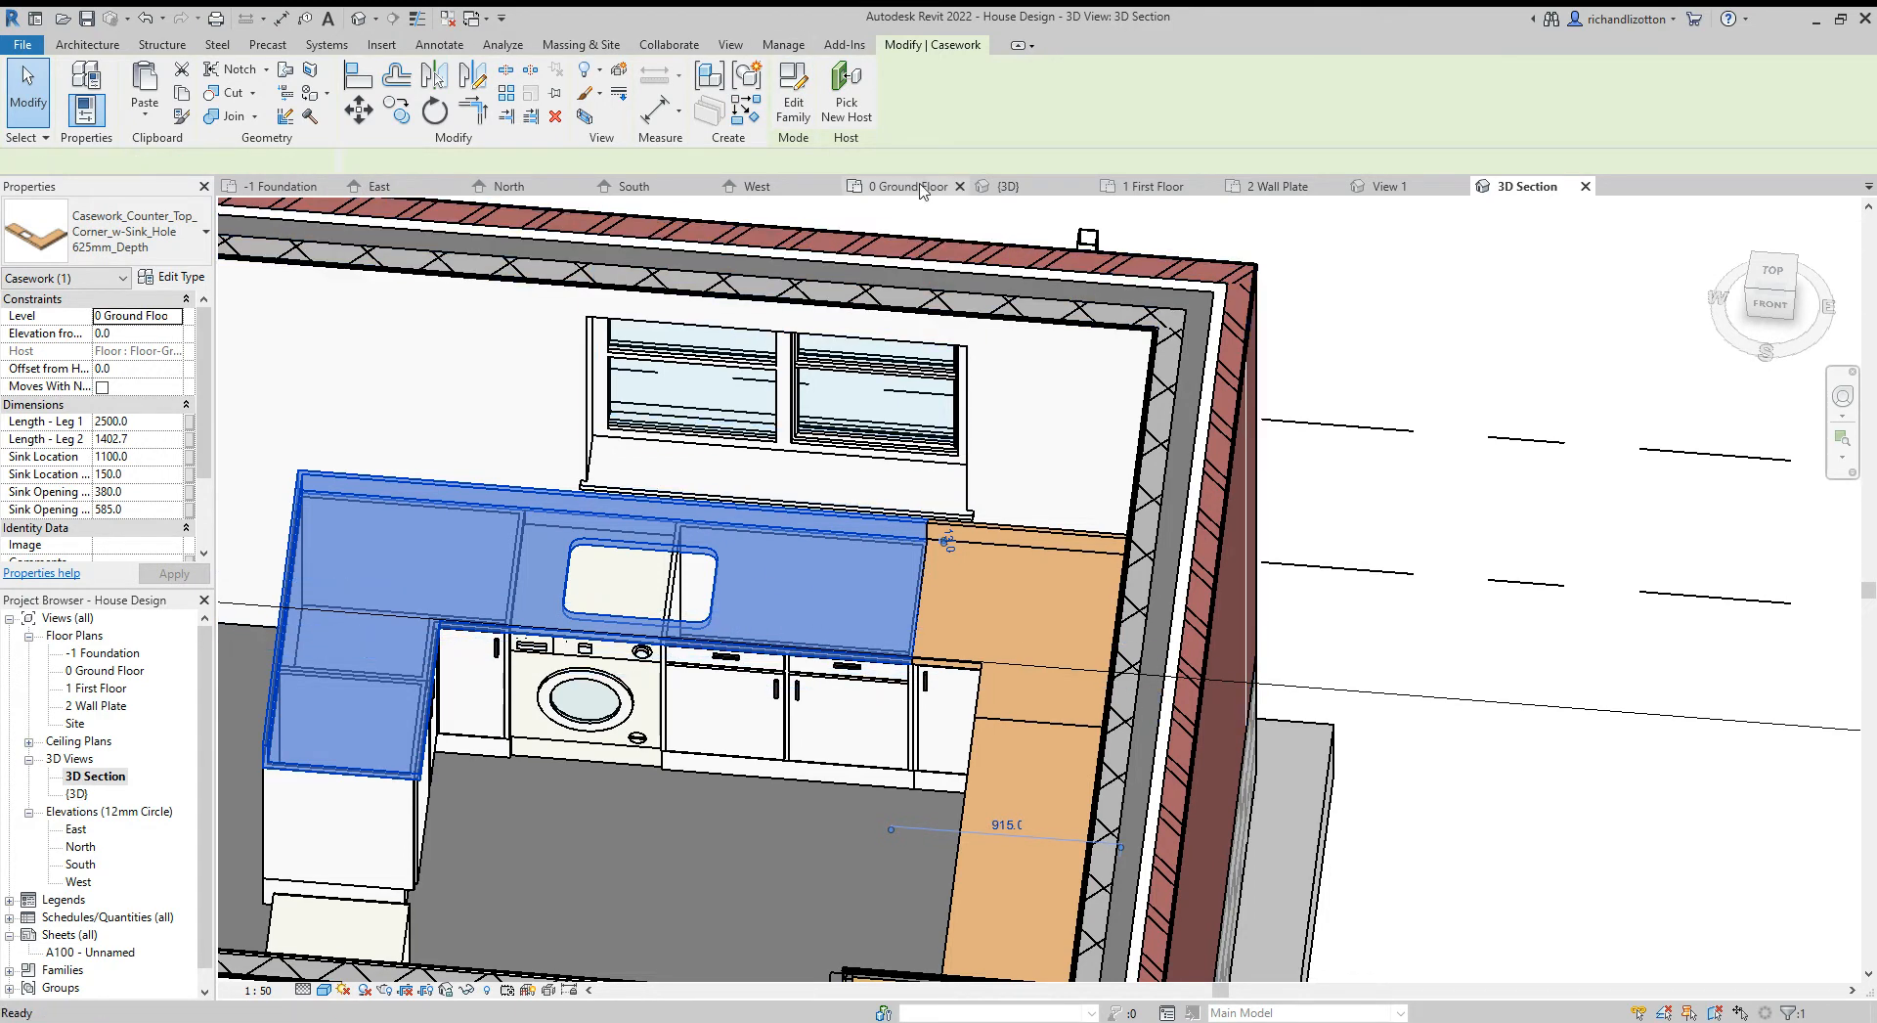
left_click(897, 186)
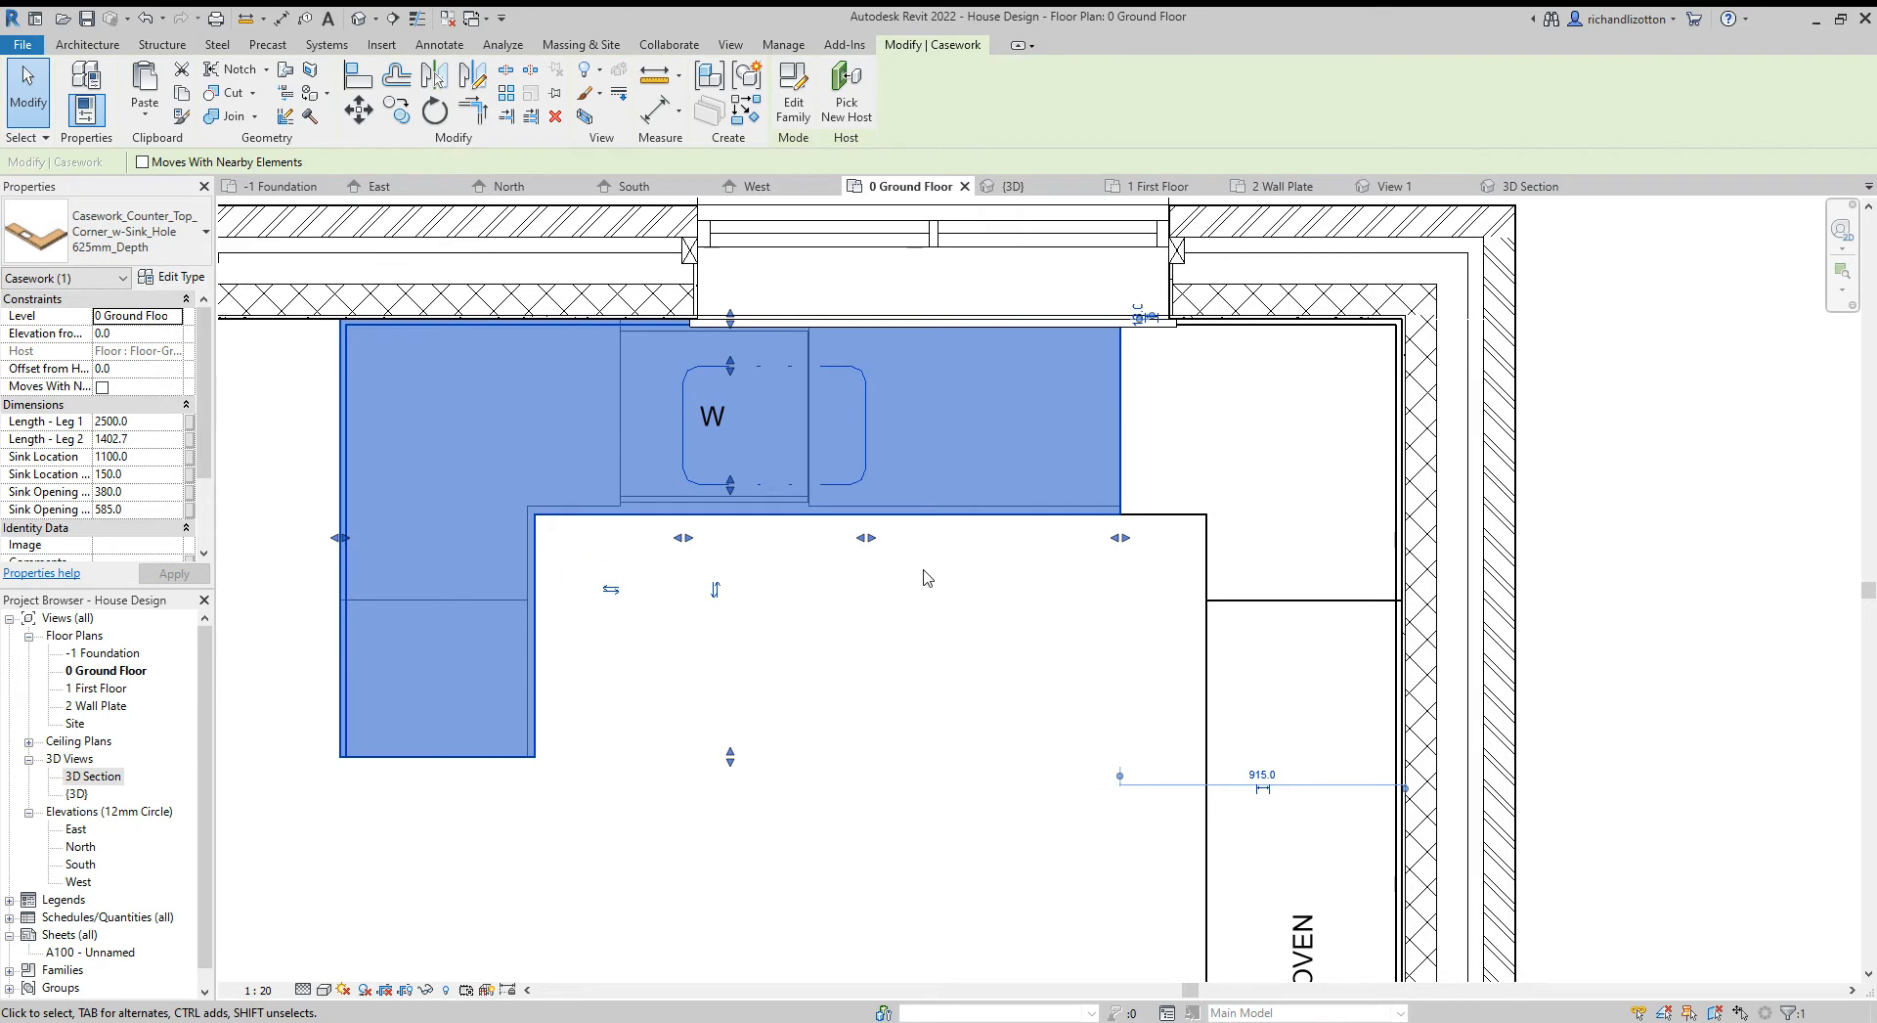
mouse_move(901, 557)
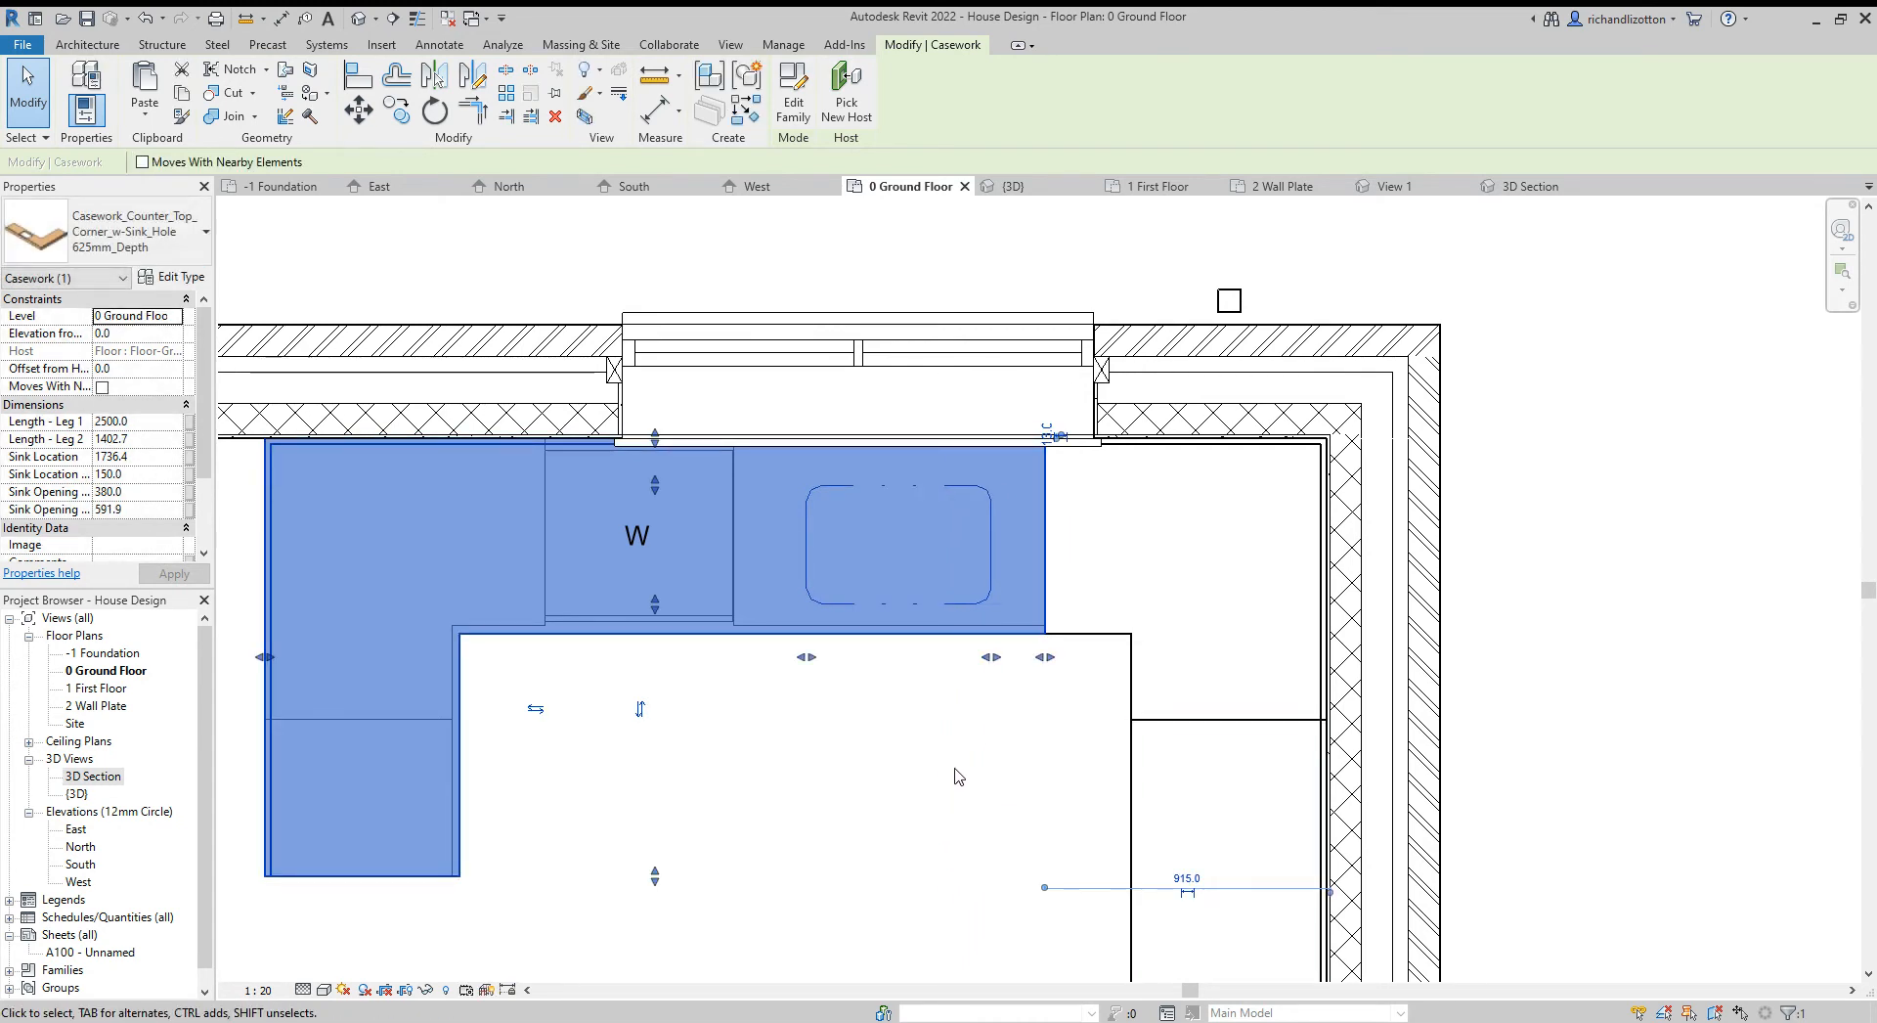
left_click(926, 780)
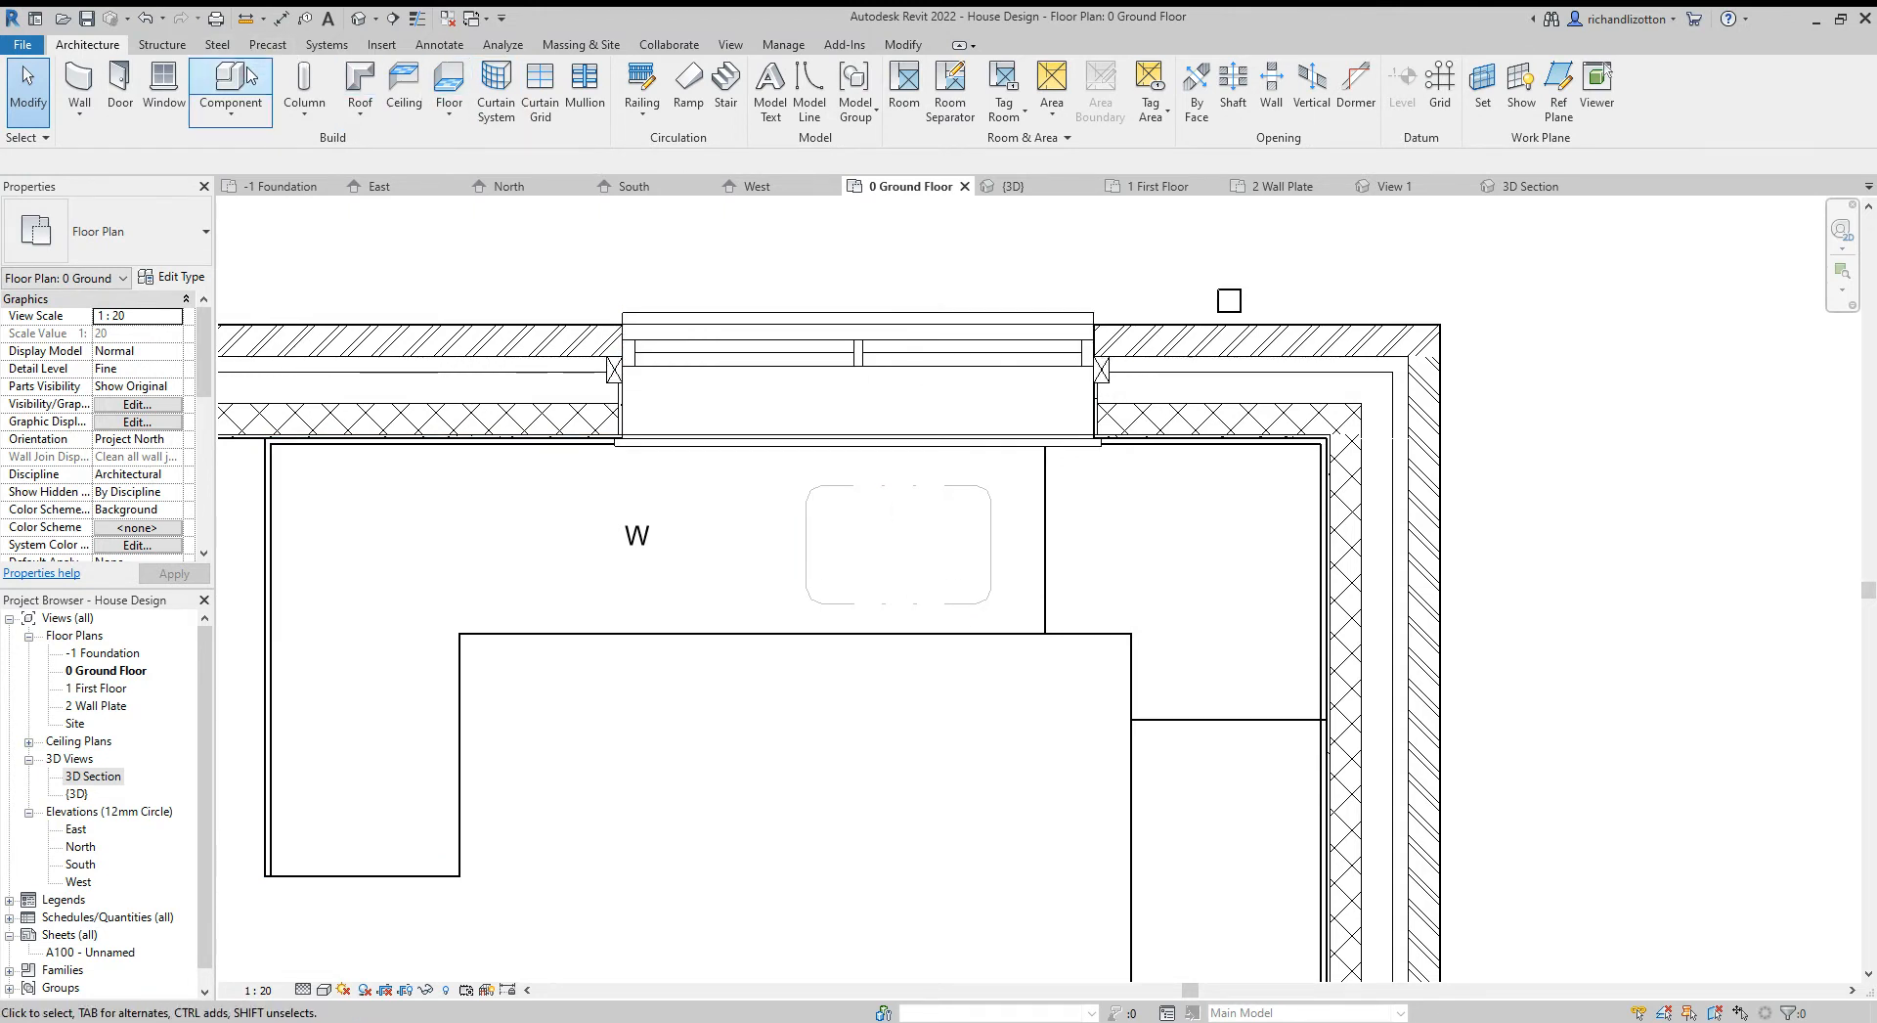
Browse UK > Plumbing > Architectural > Sinks and select Plumbing_Fixtures_High_Low_Dbl-Sink_Kitchen_w-Drainboard_2
left_click(231, 84)
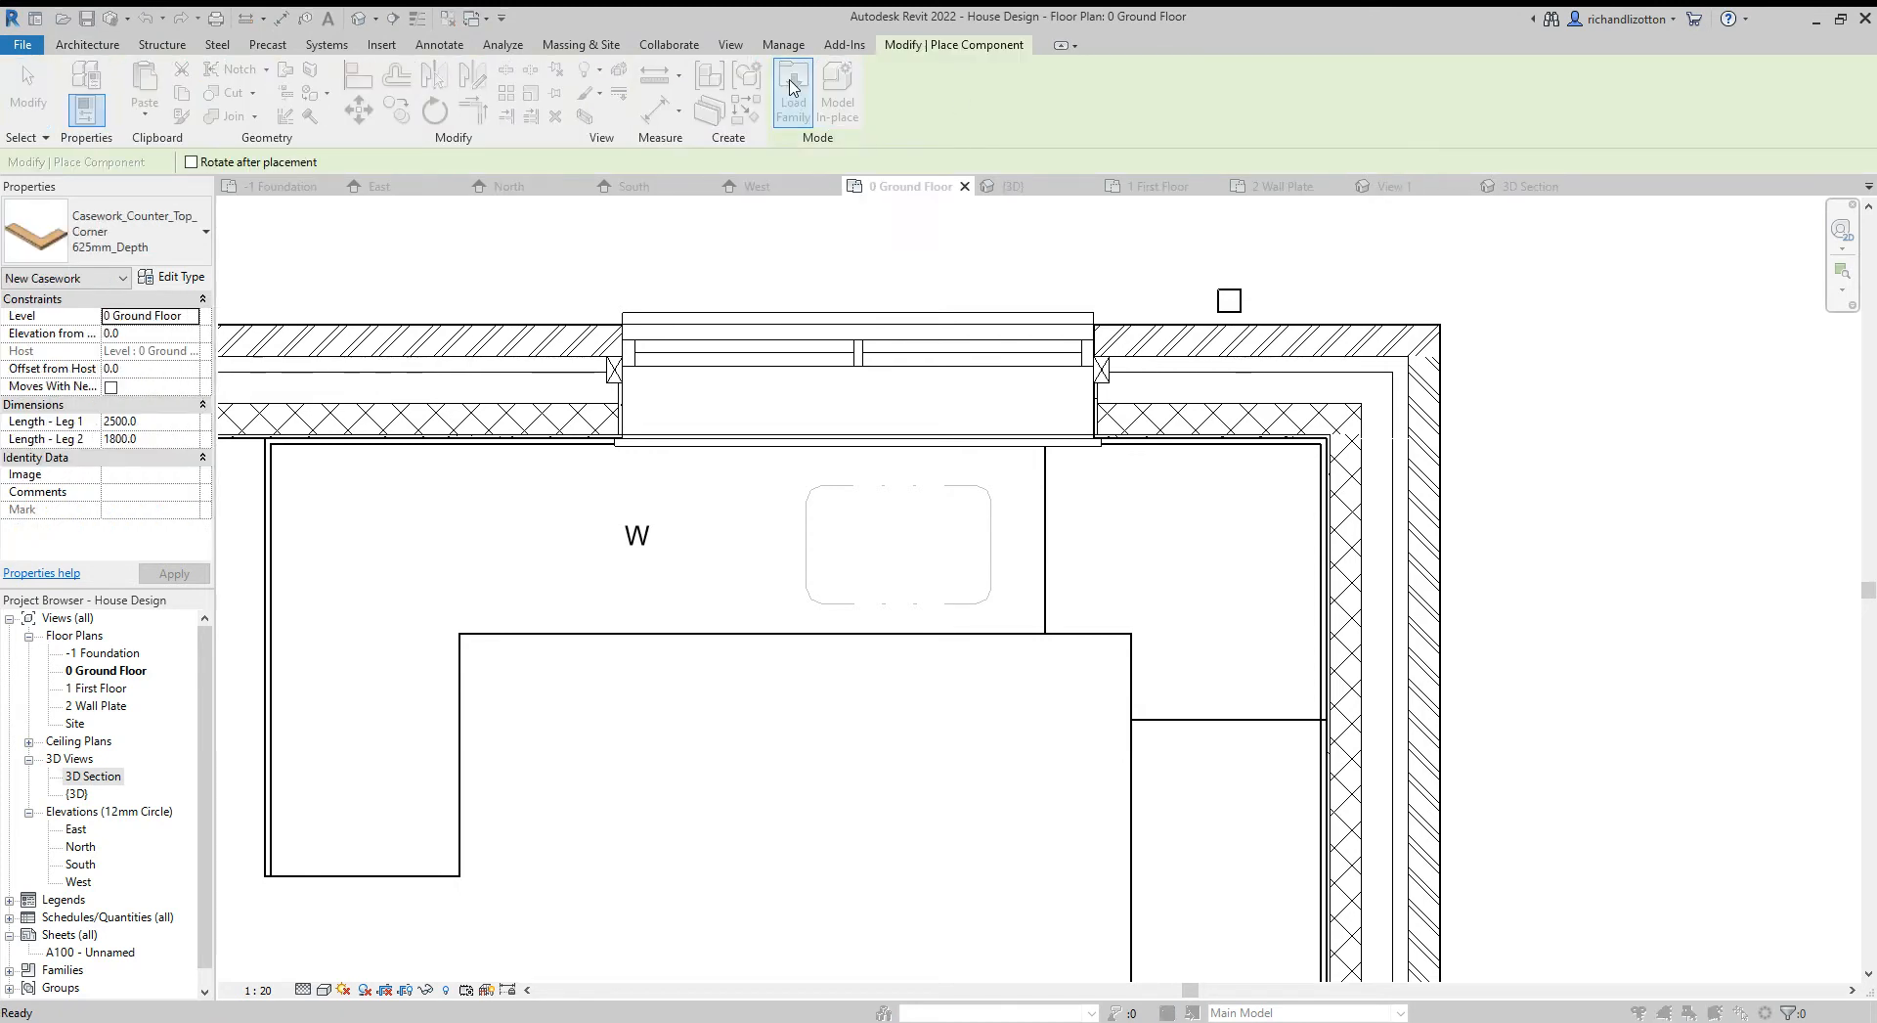
left_click(792, 92)
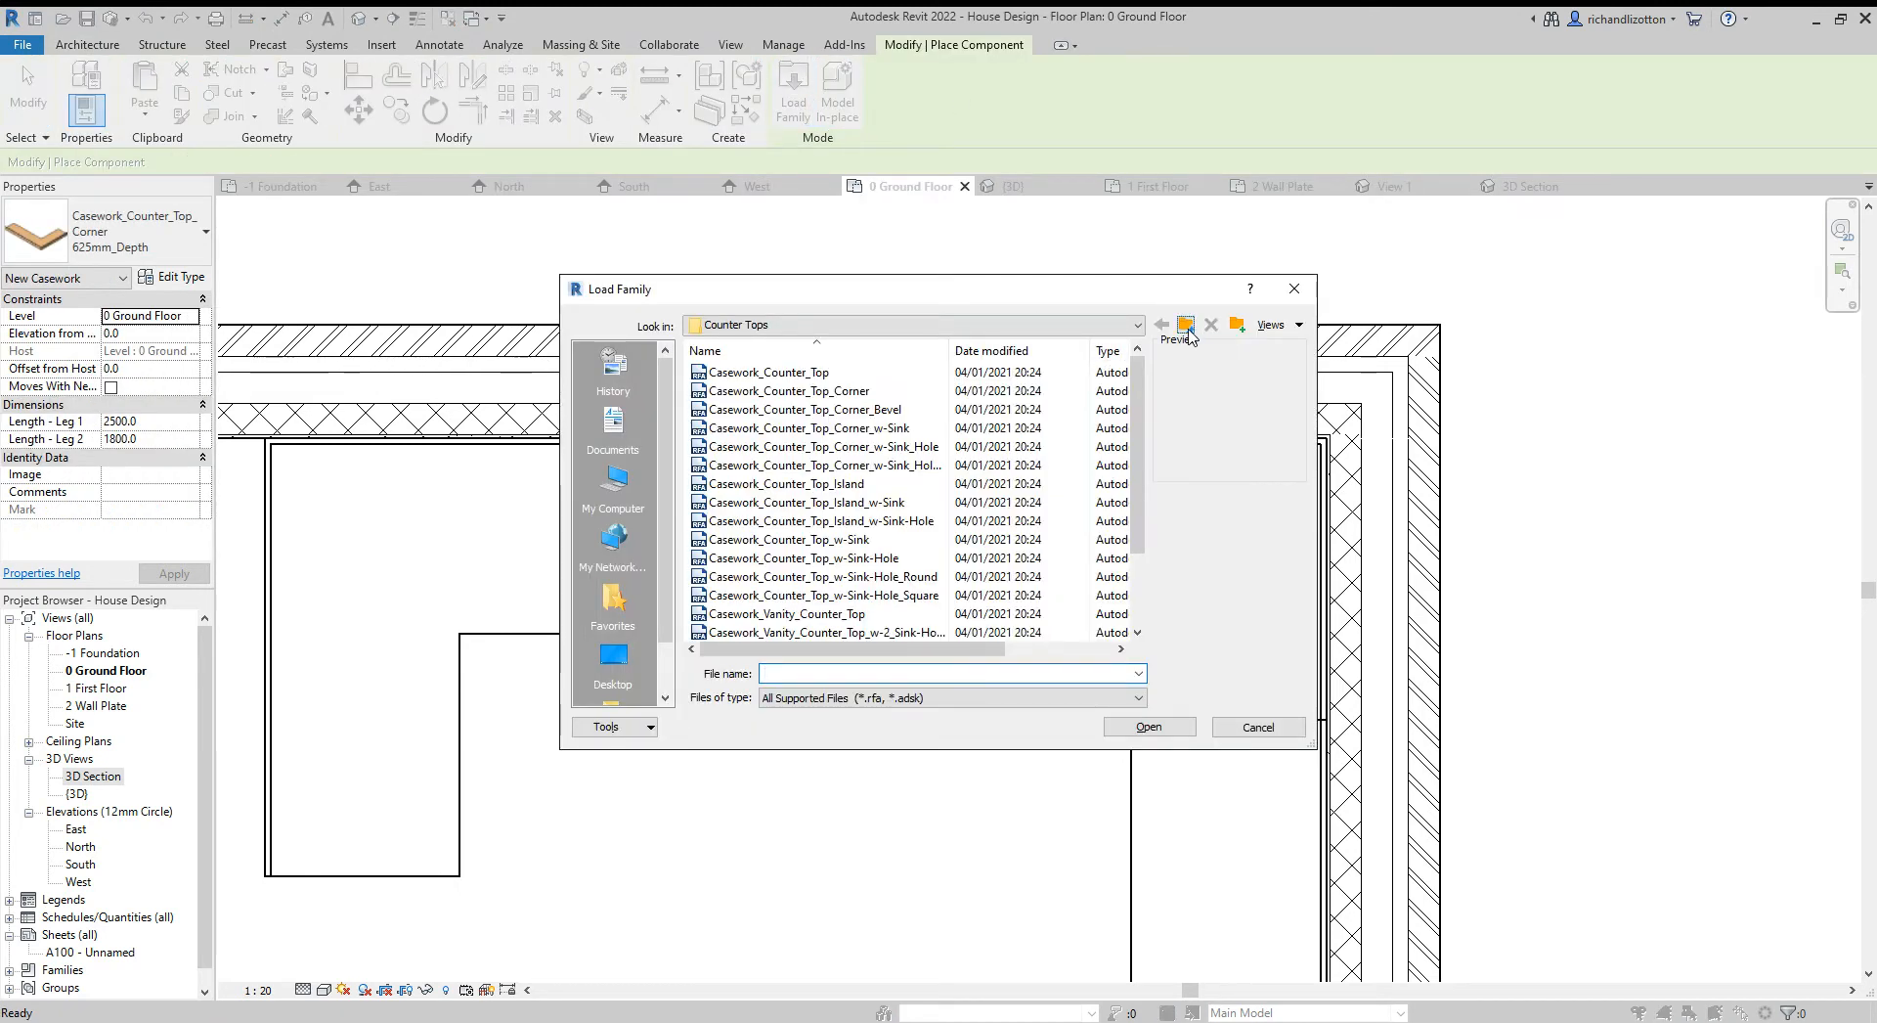
left_click(1161, 325)
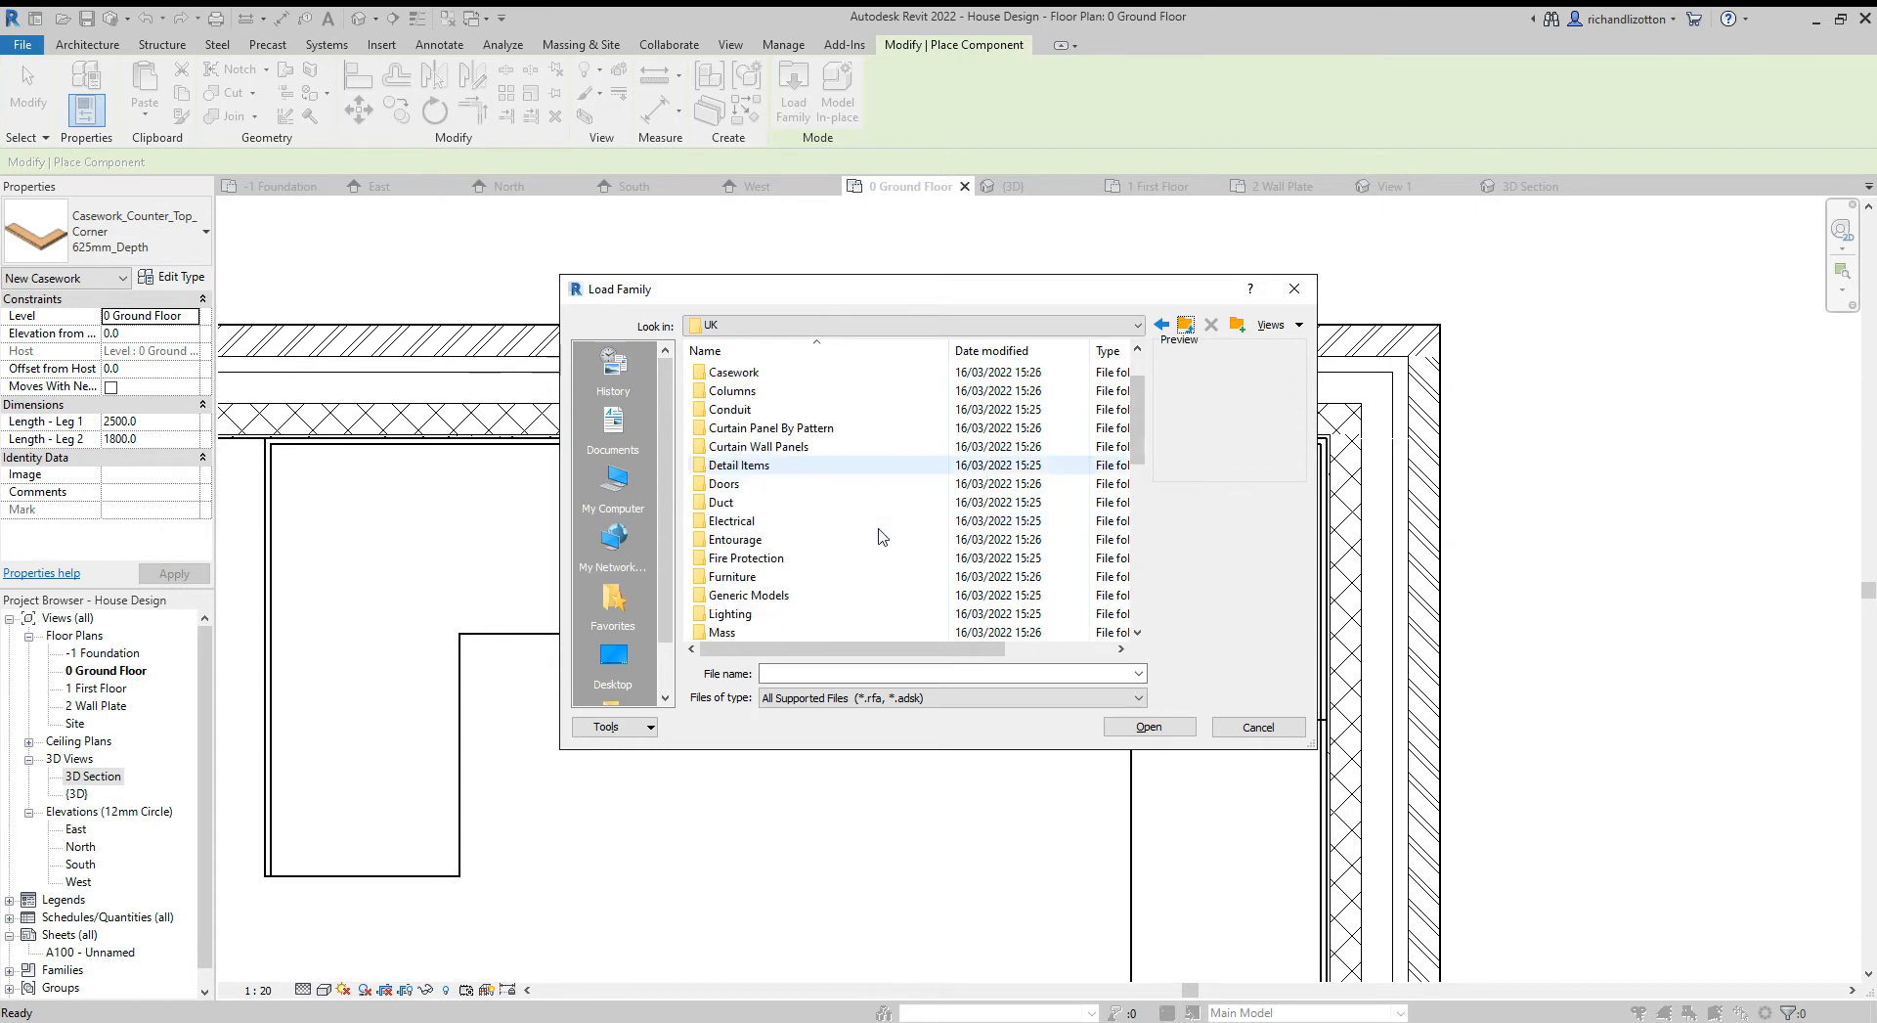
scroll("down", 3)
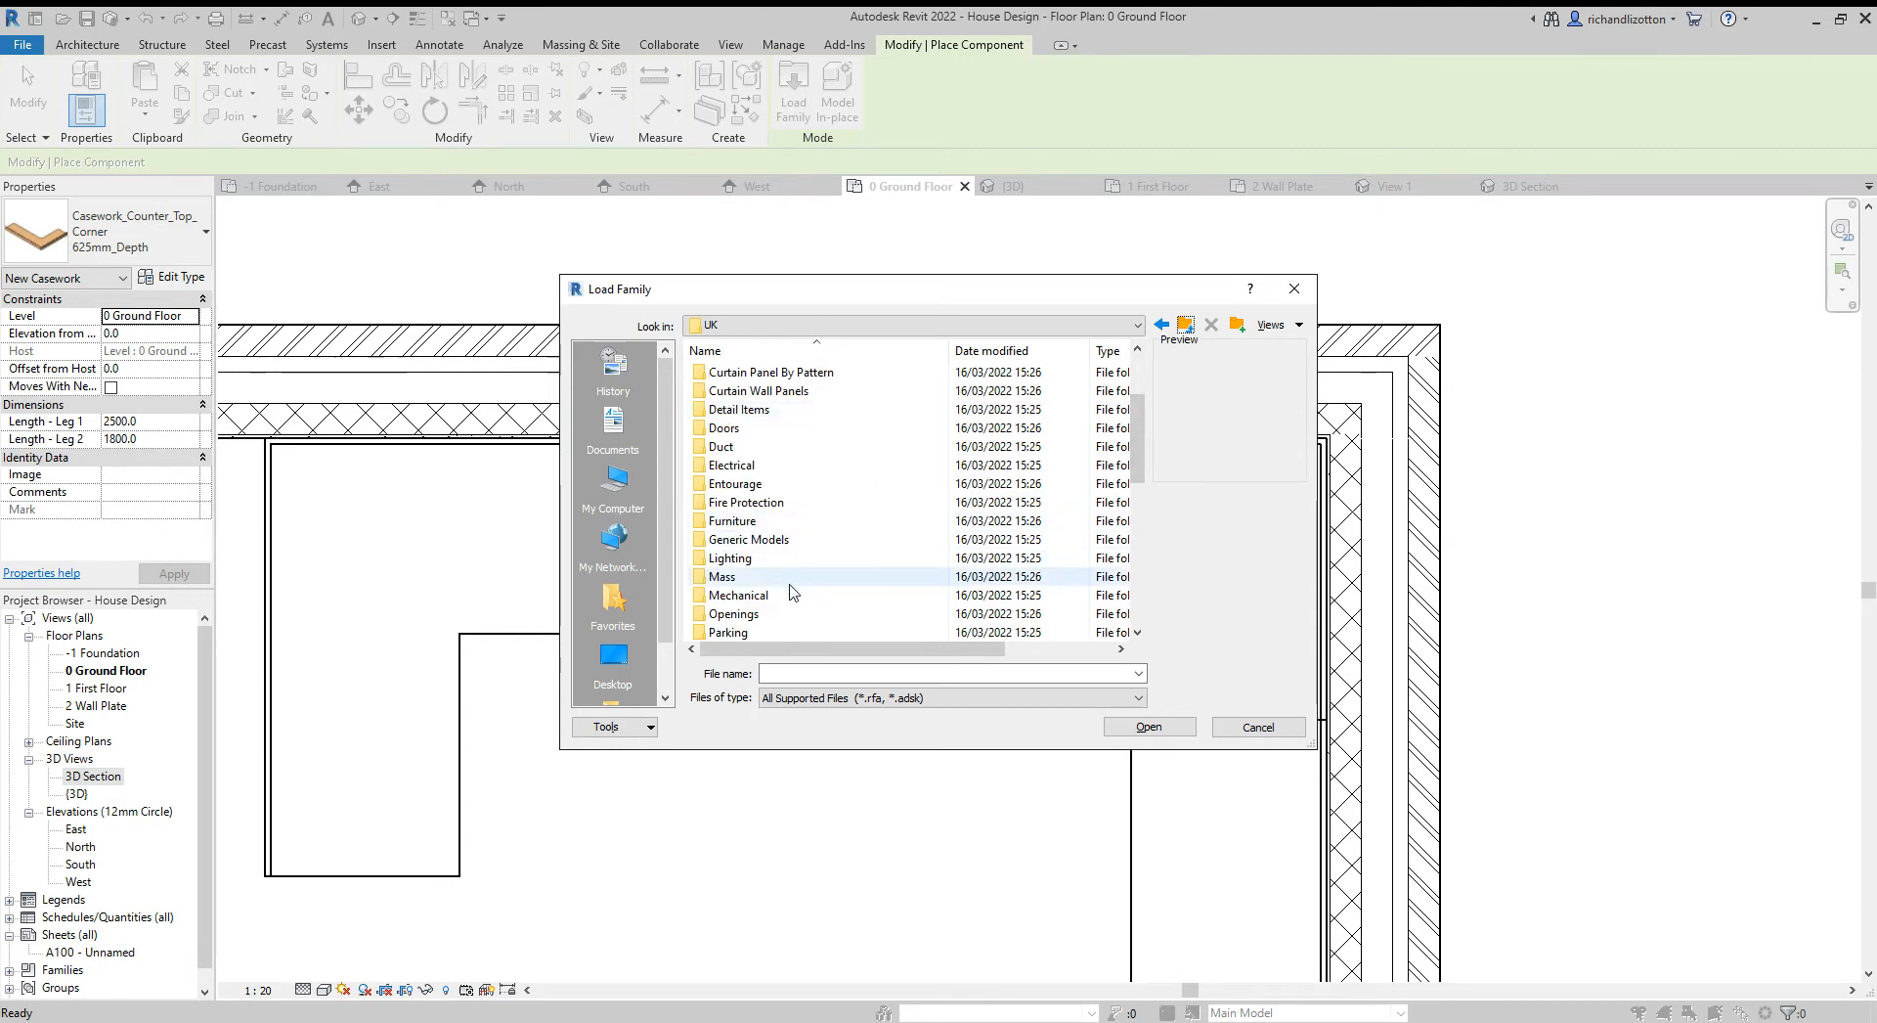
scroll("down", 3)
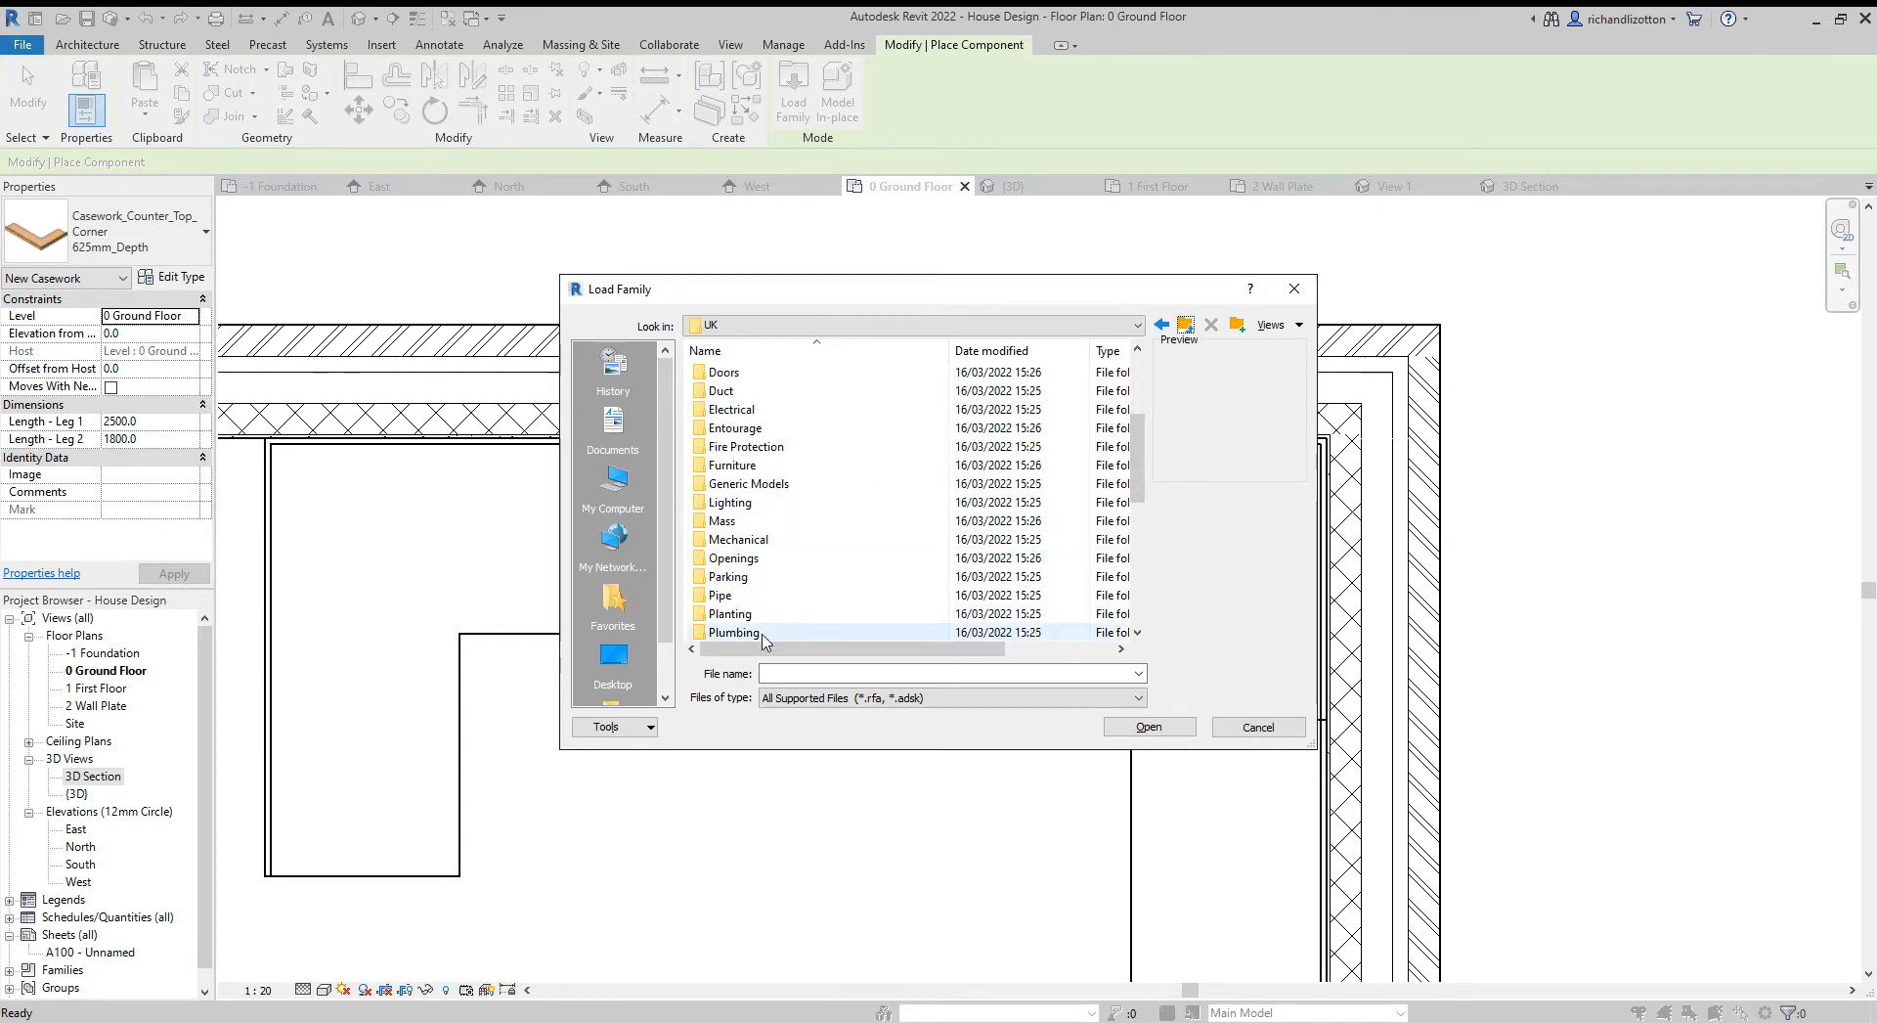
double_click(732, 632)
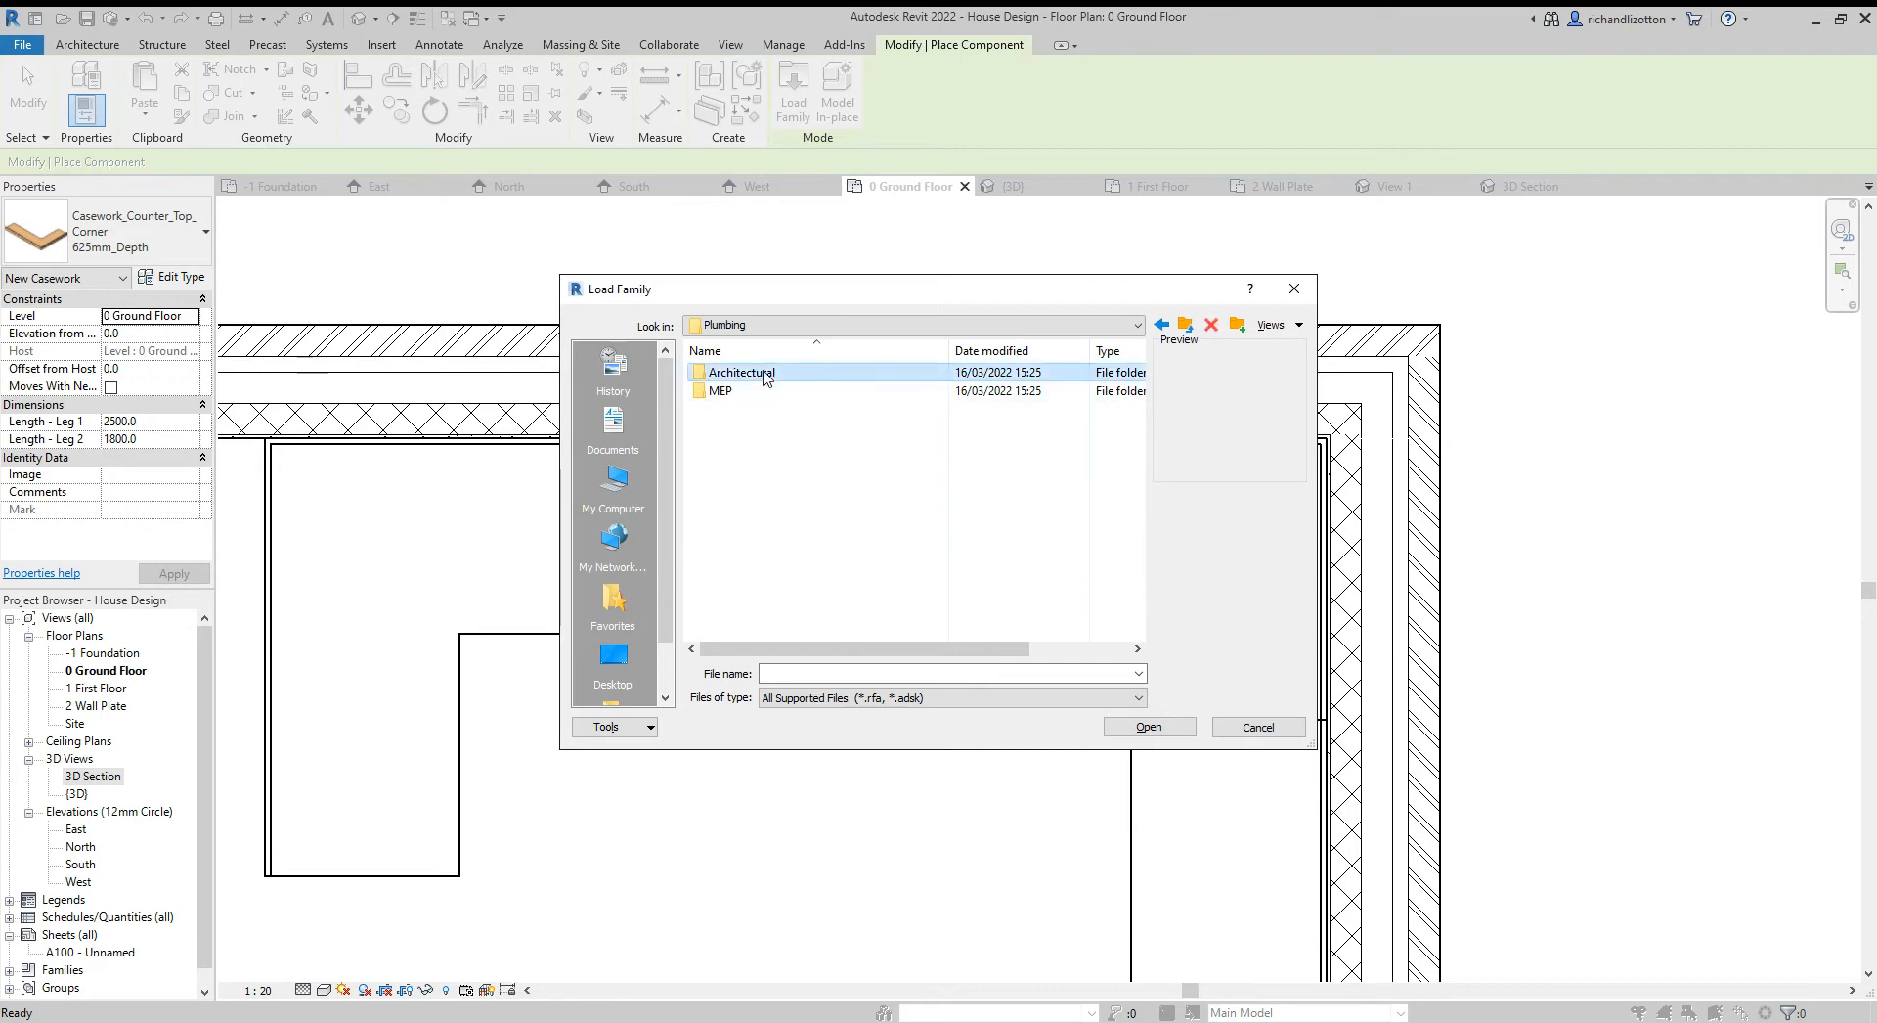
double_click(740, 371)
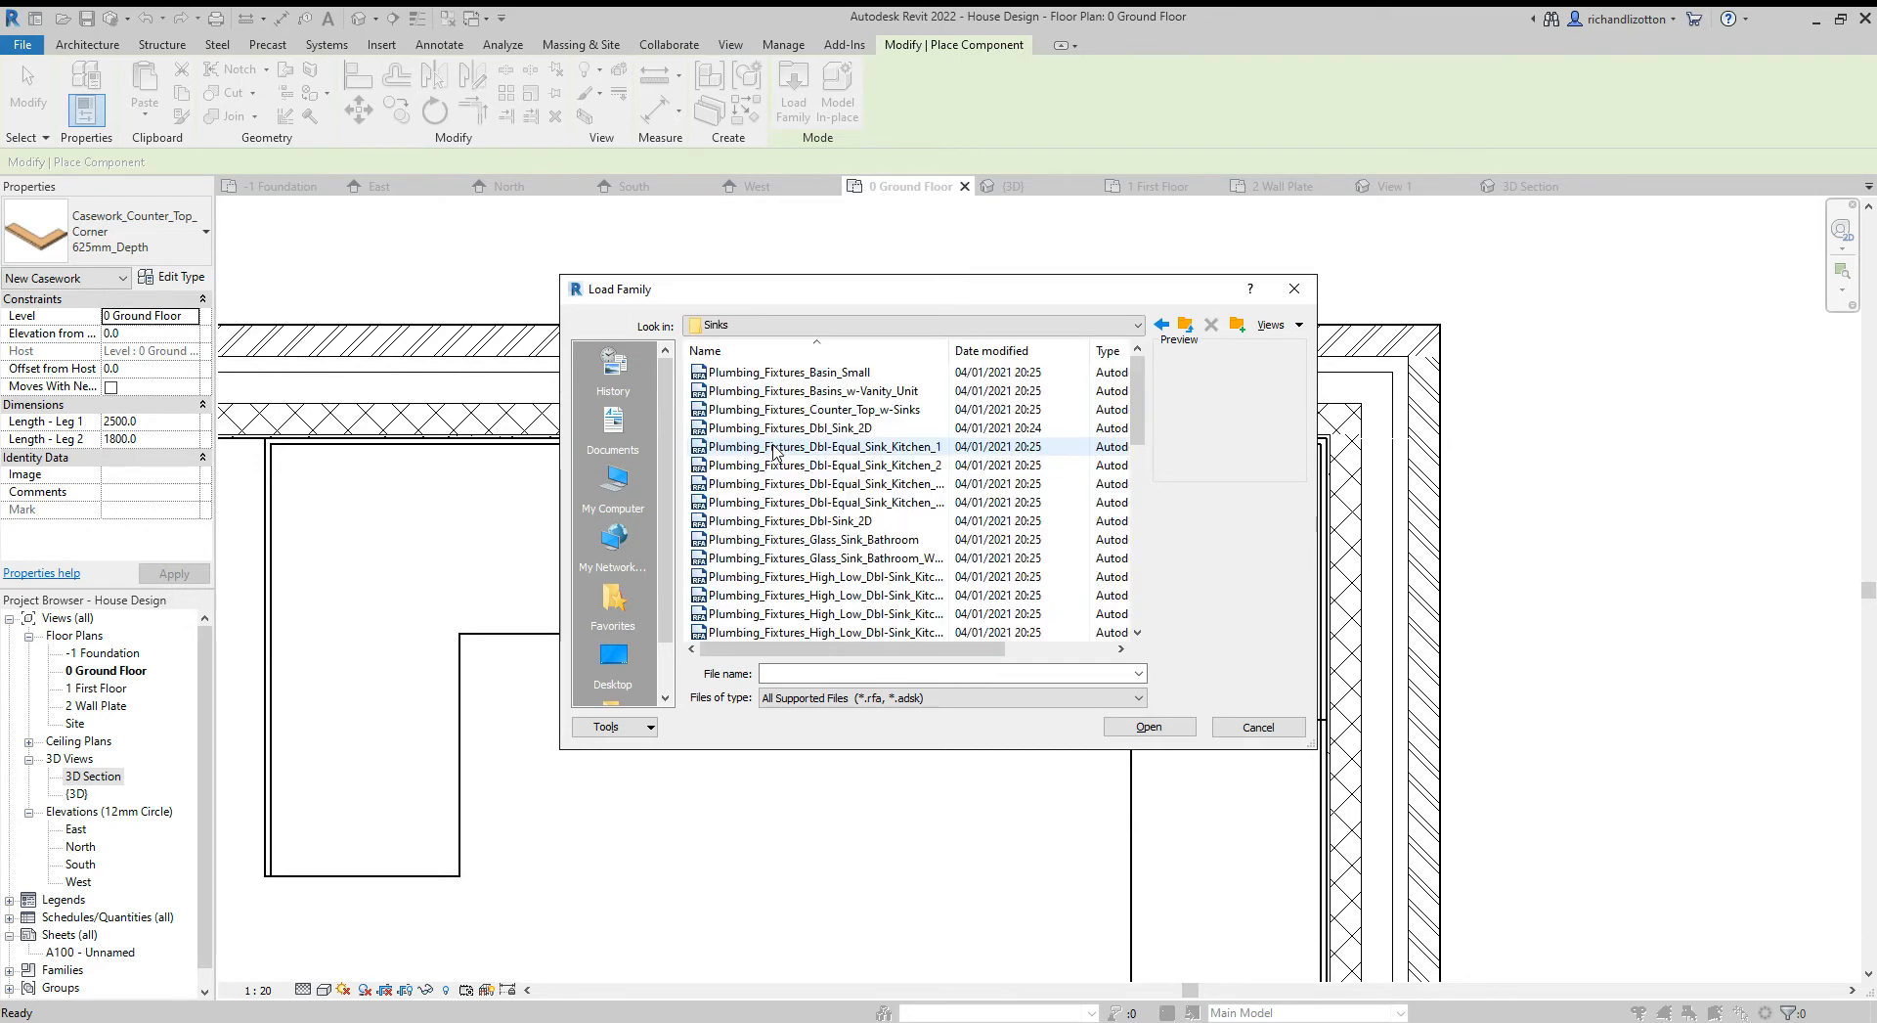
scroll("down", 3)
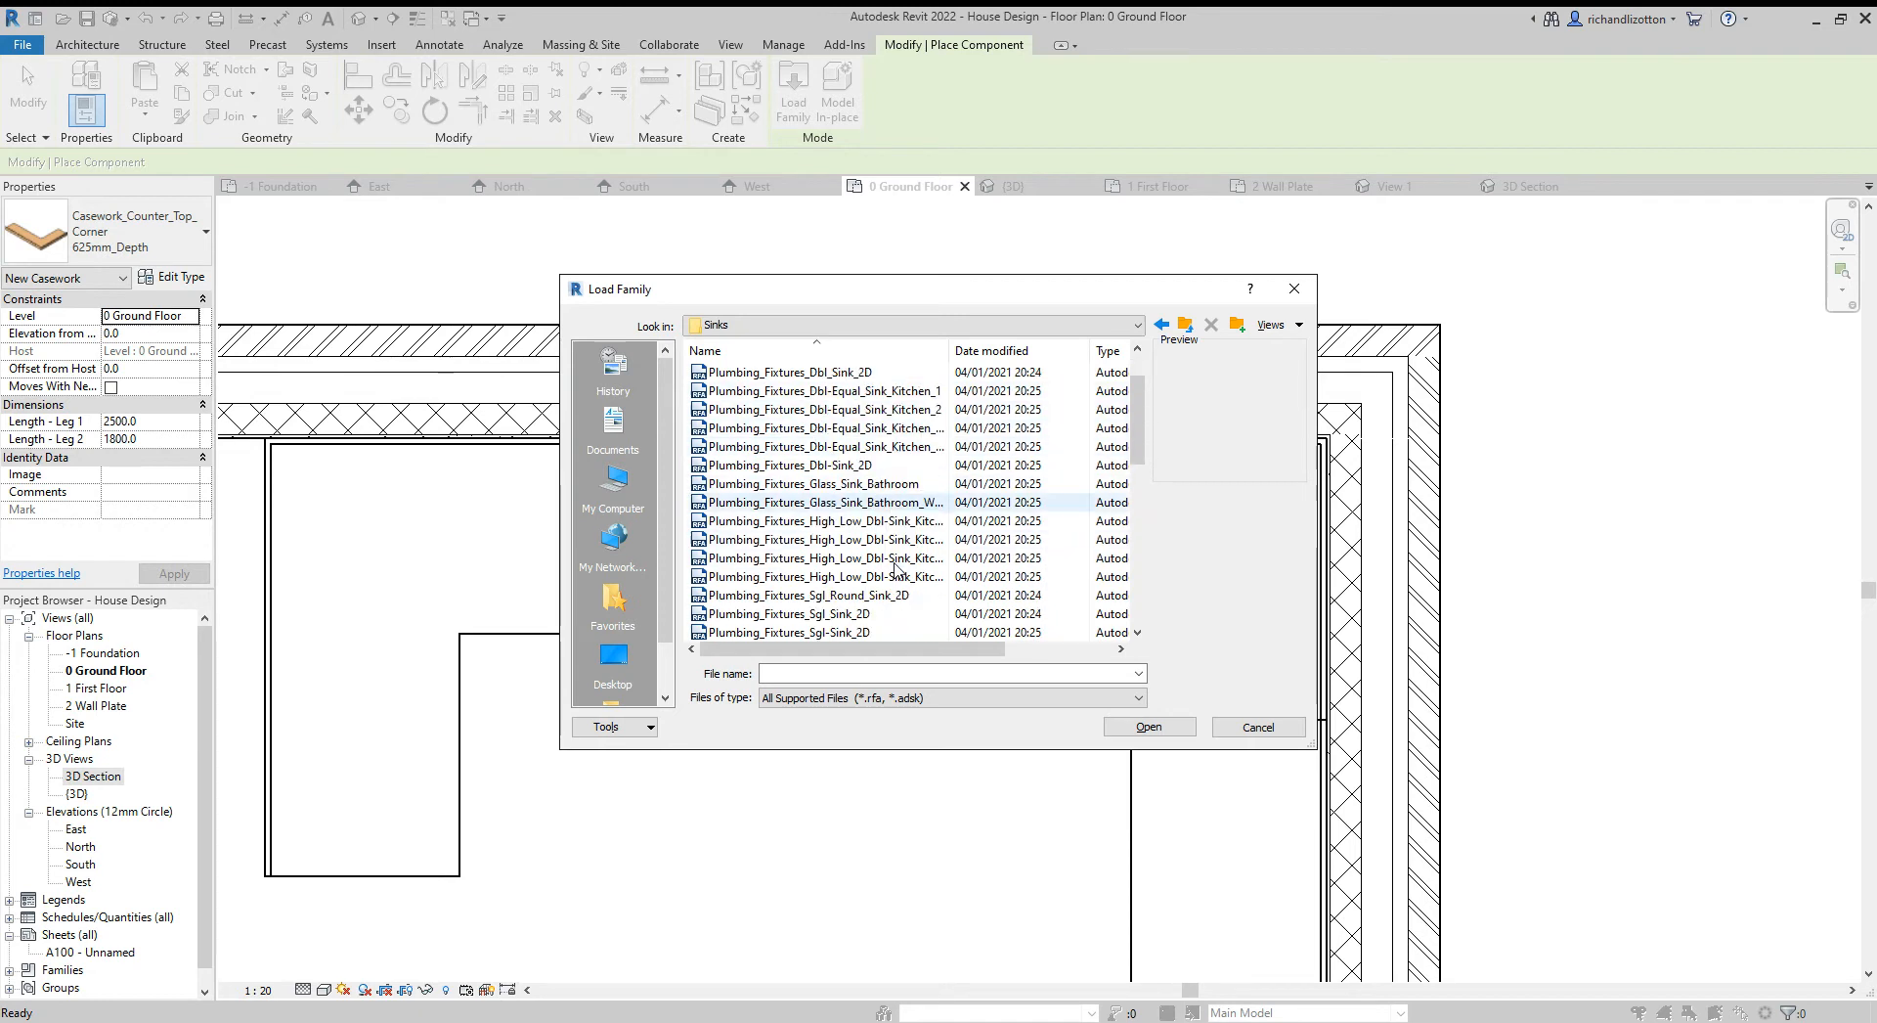
left_click(819, 503)
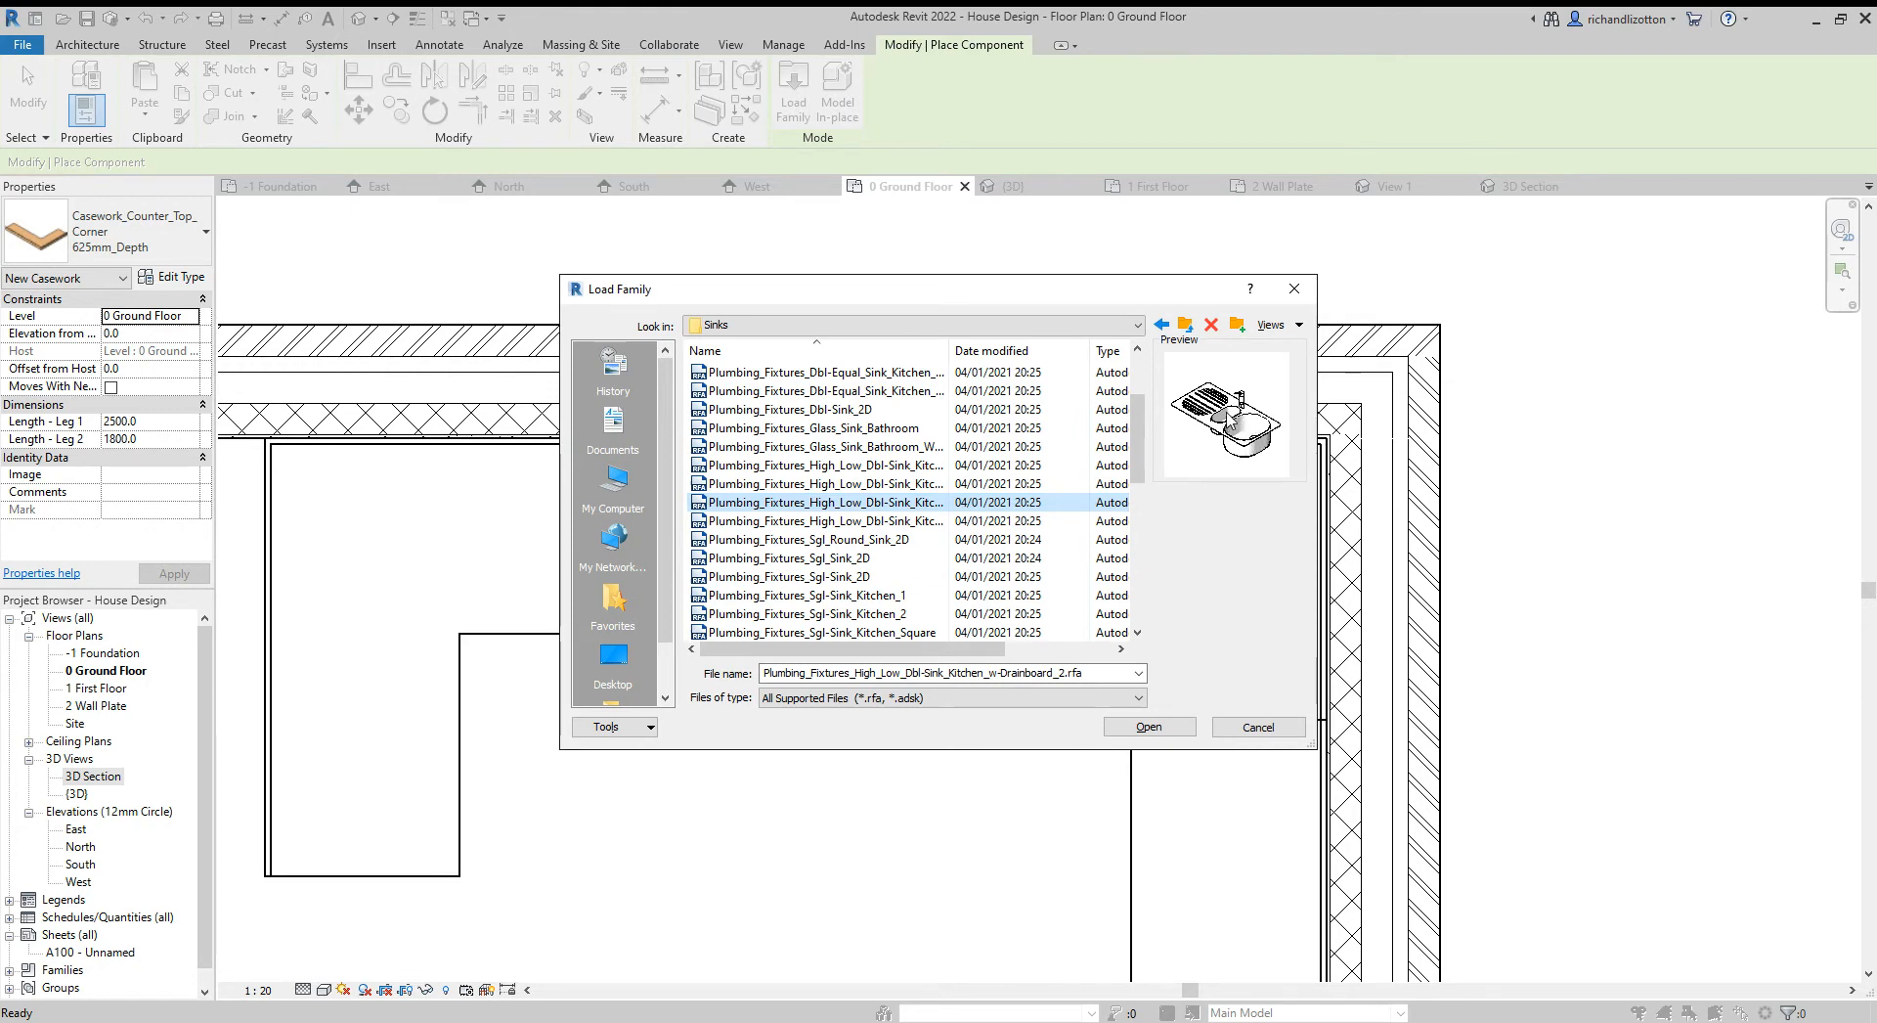
mouse_move(1147, 727)
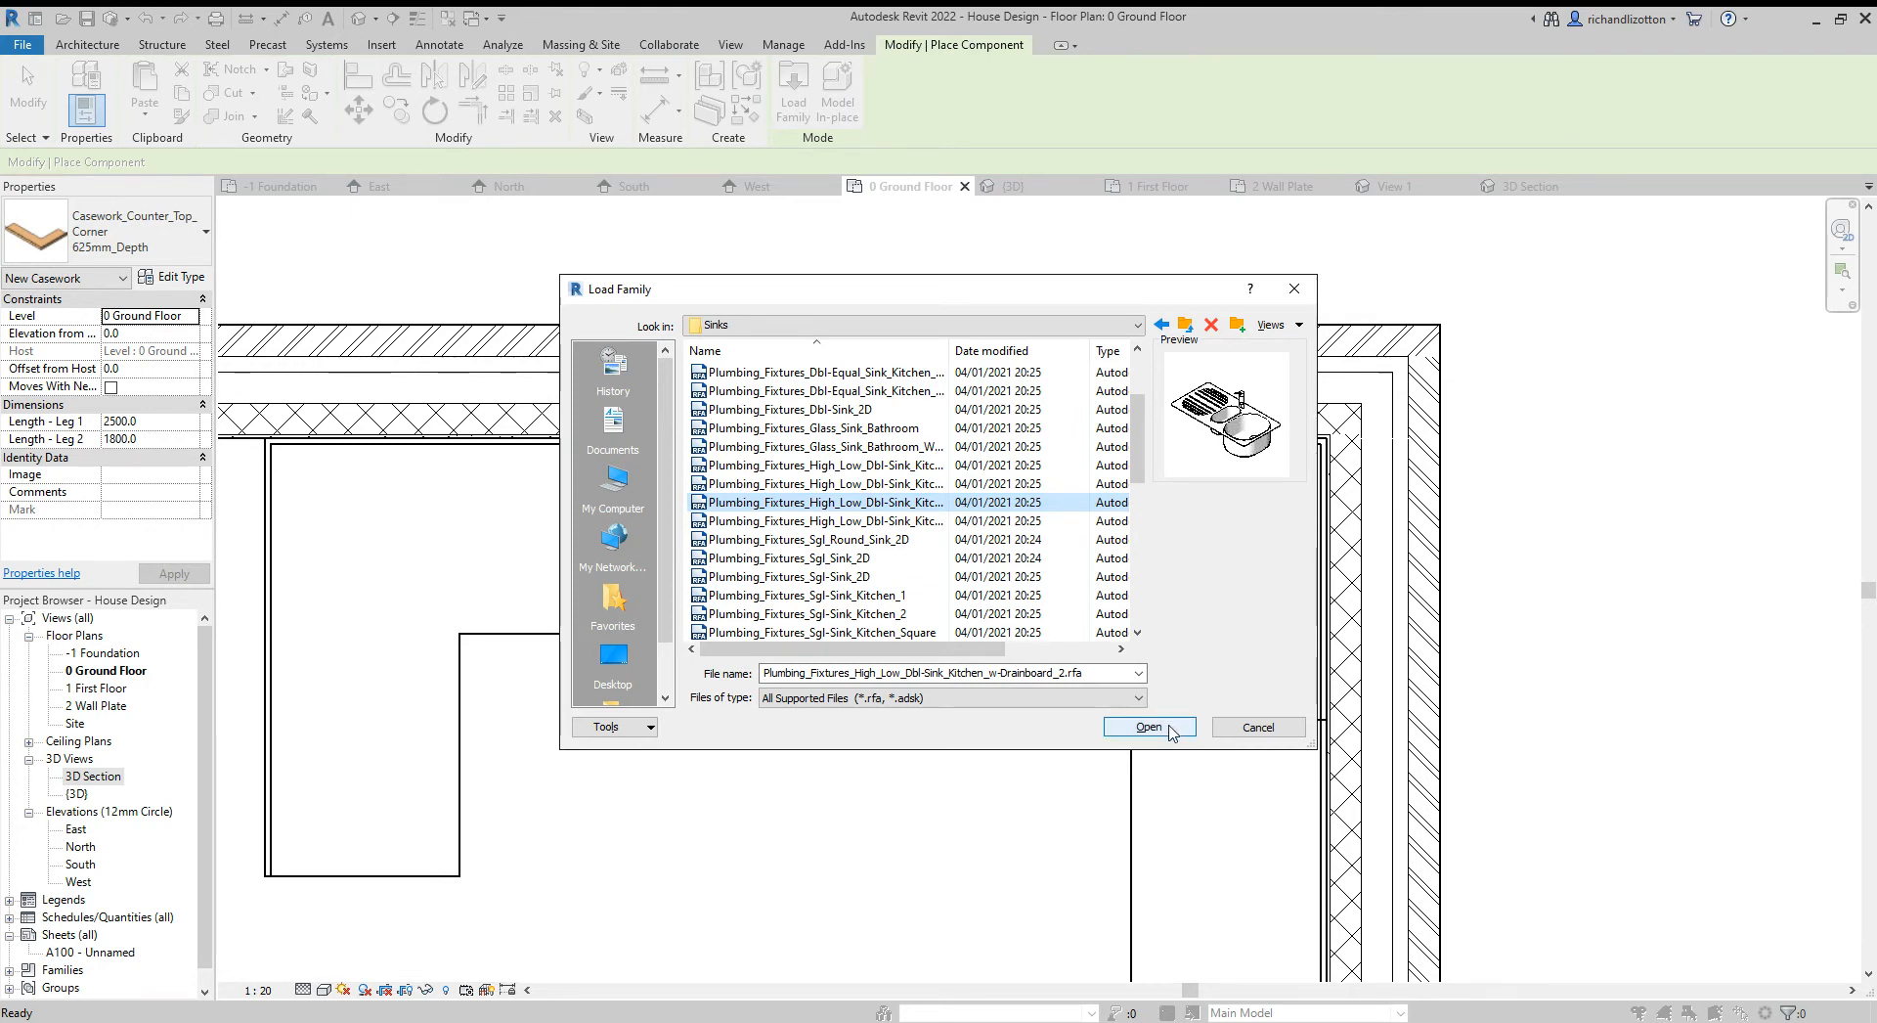
Load the double sink, place it in the countertop opening under the window and view it in 3D
left_click(1148, 727)
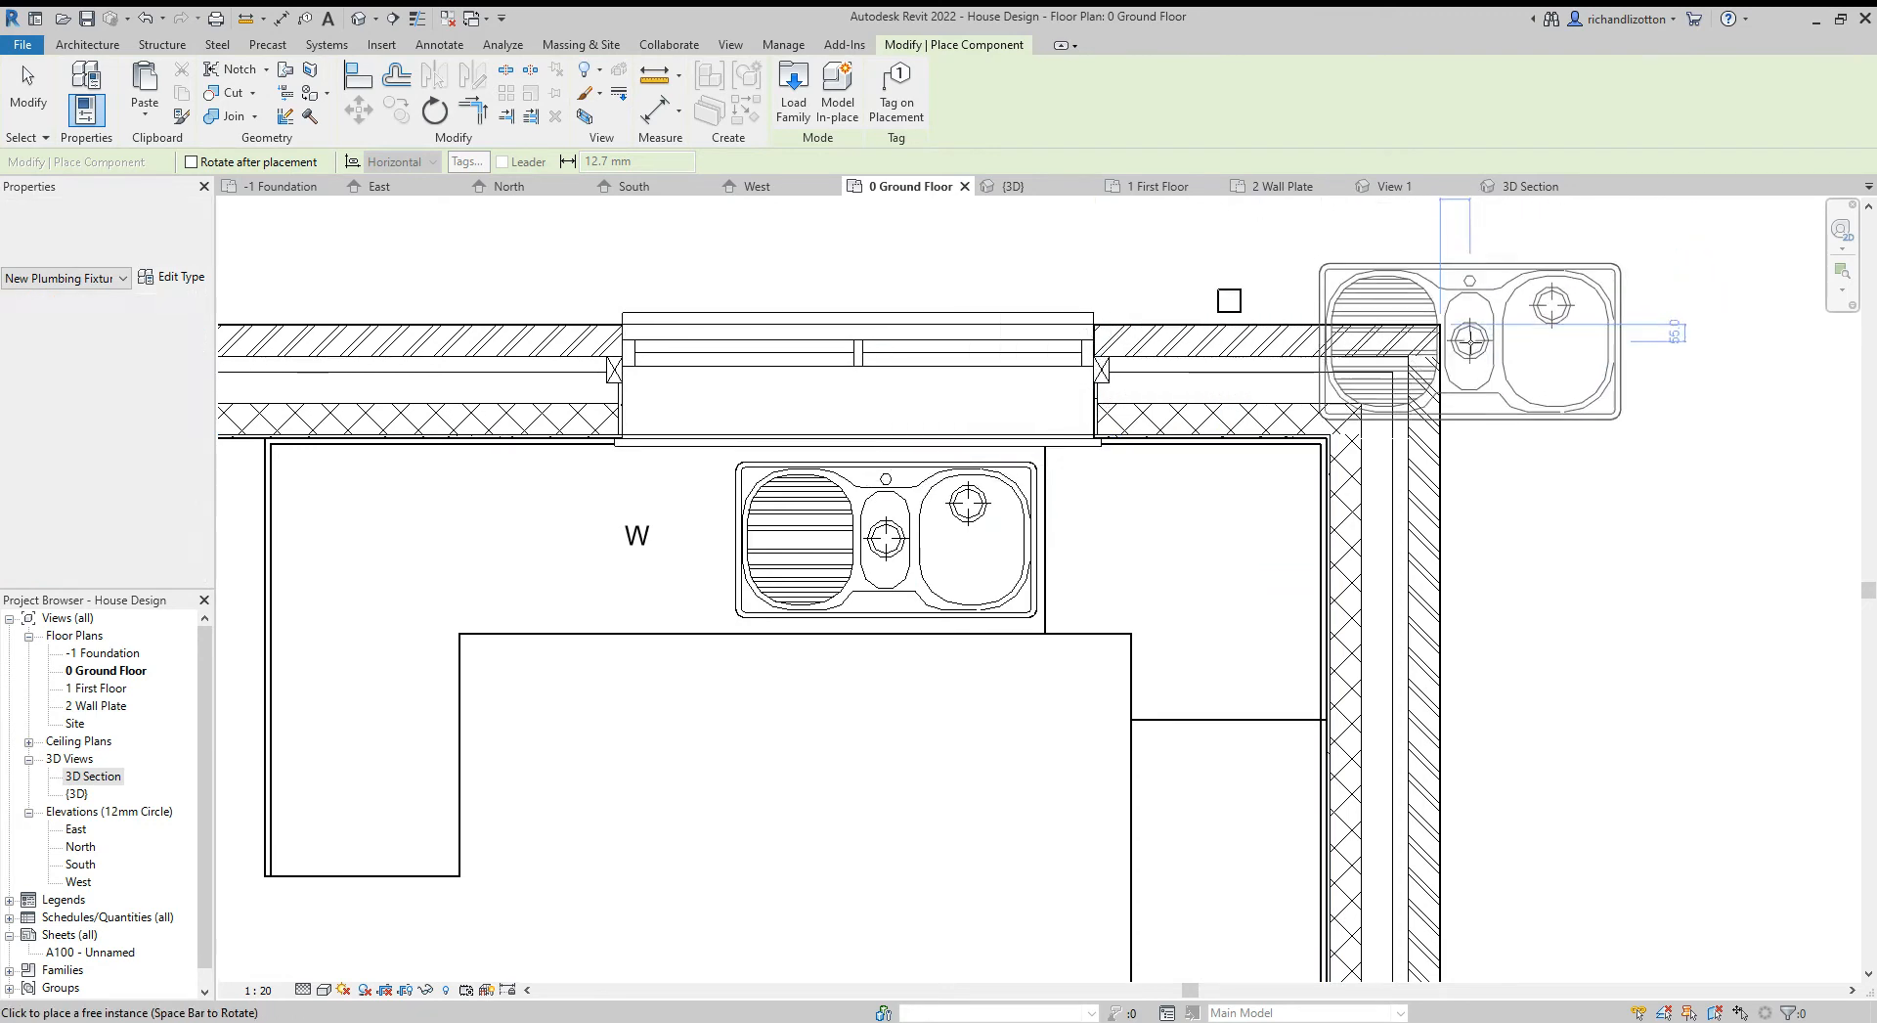
left_click(1529, 185)
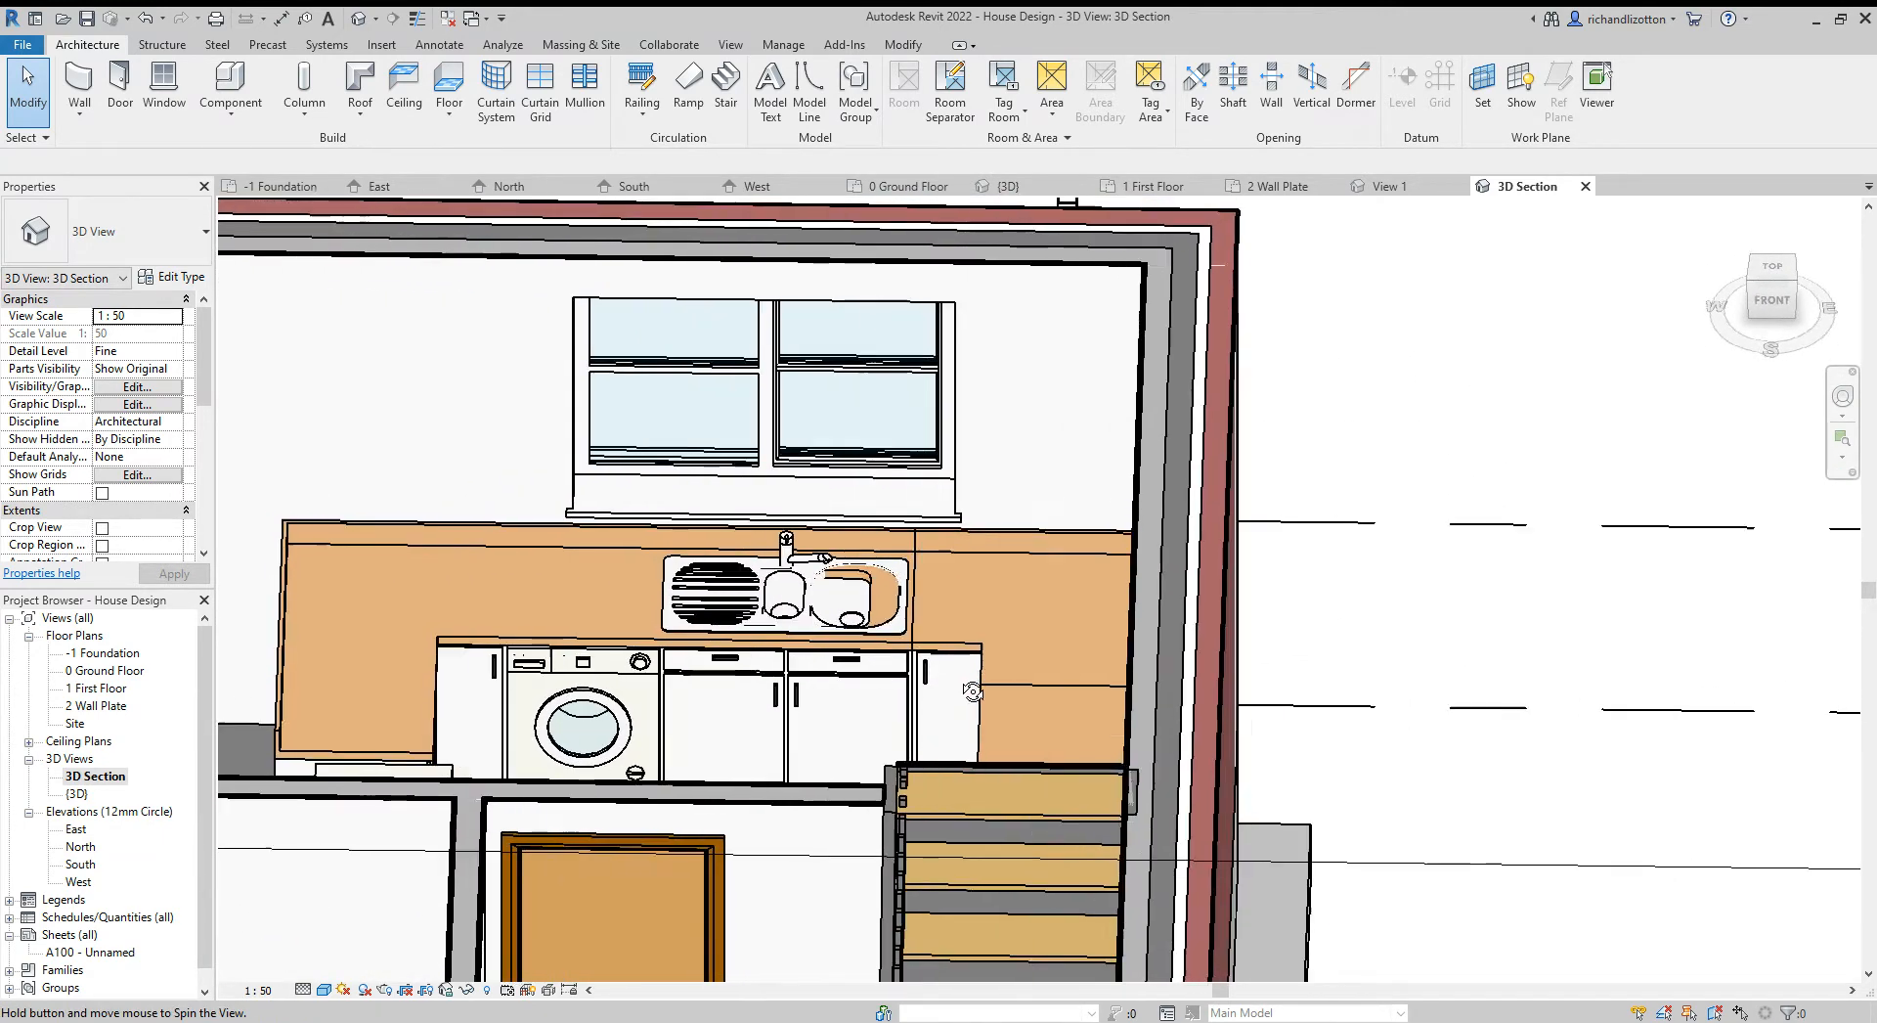
Position the double sink into the countertop below the window in the 3D section
left_click(790, 593)
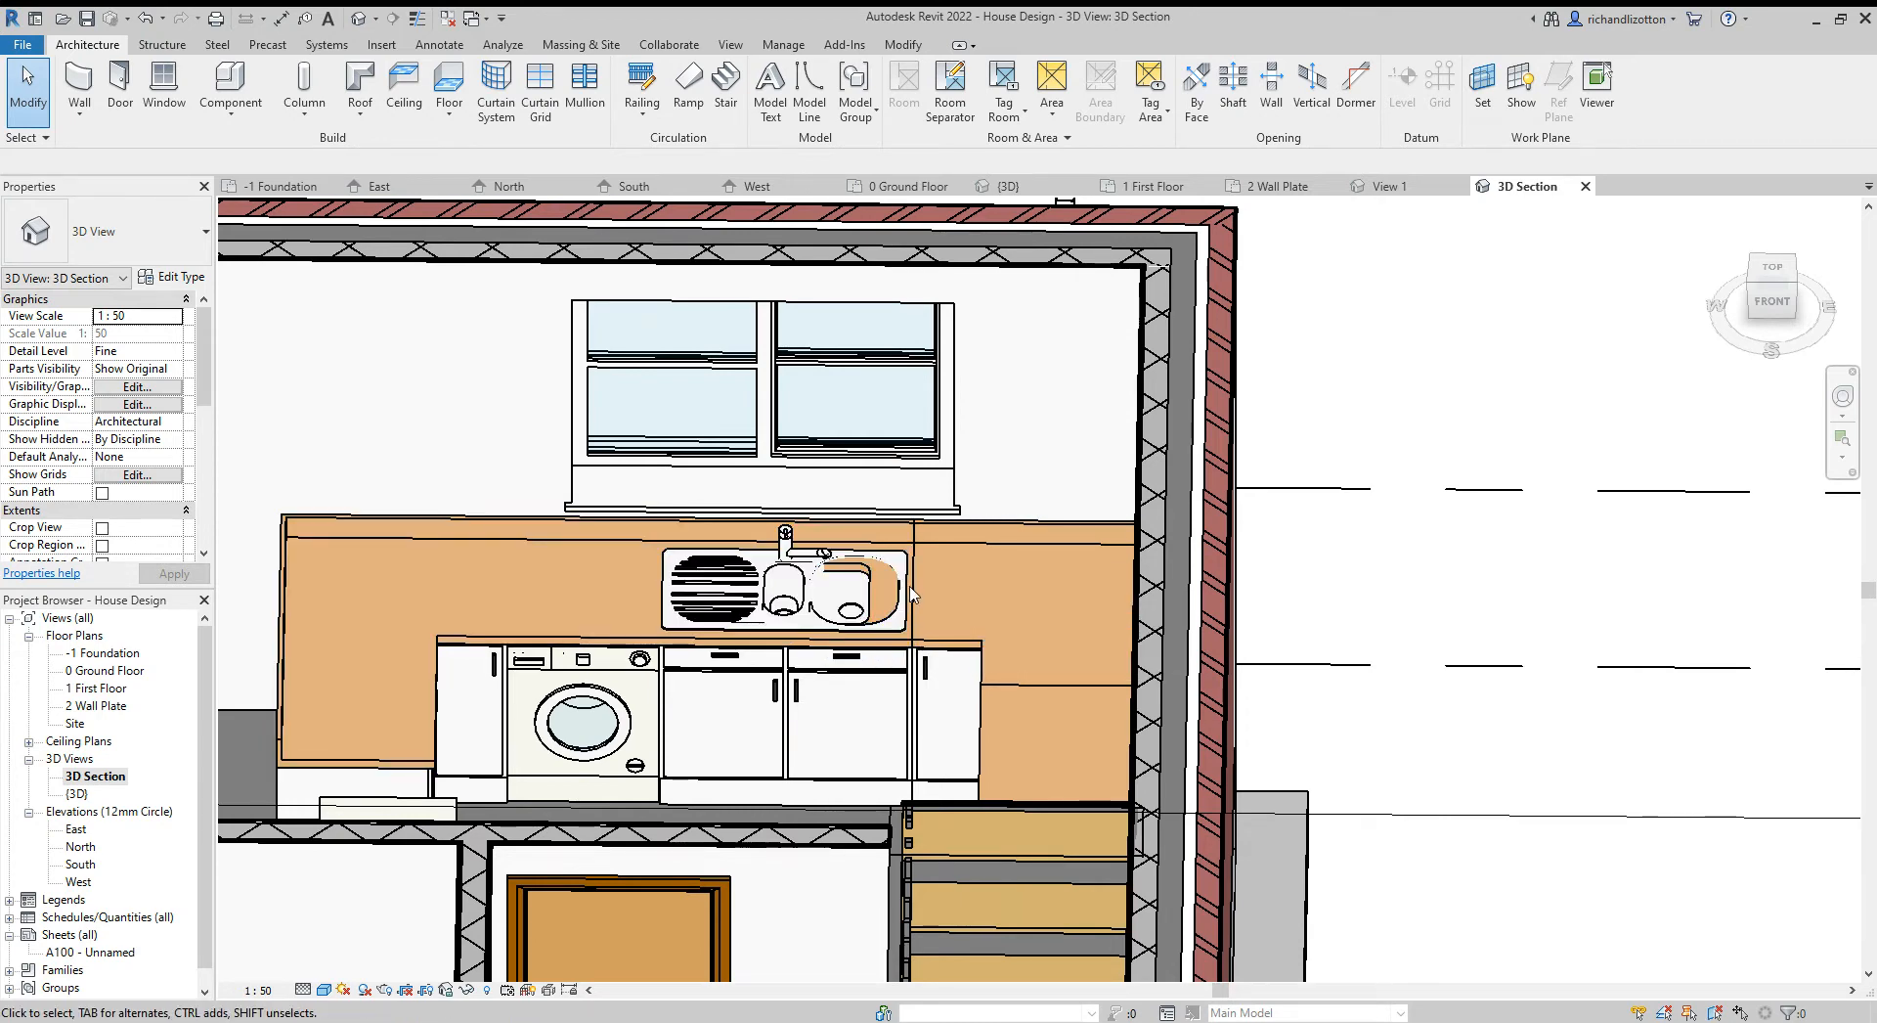
left_click(839, 587)
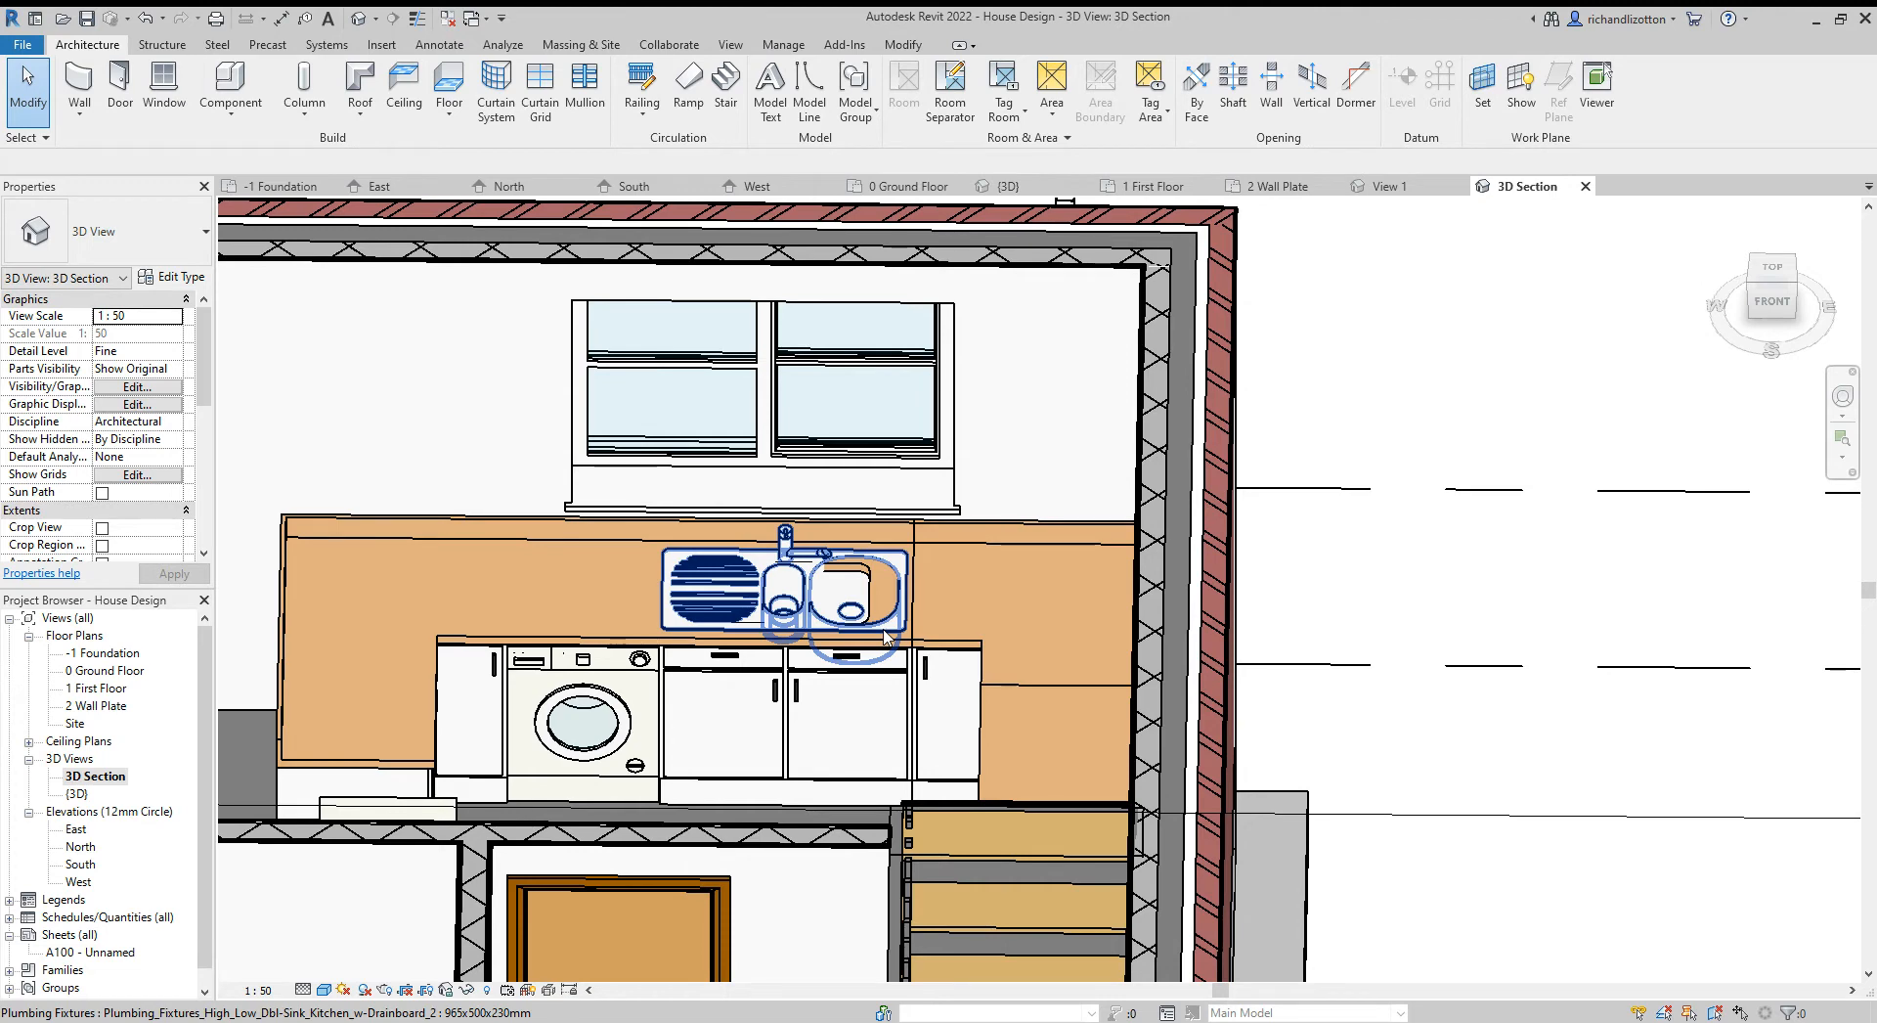
left_click(839, 581)
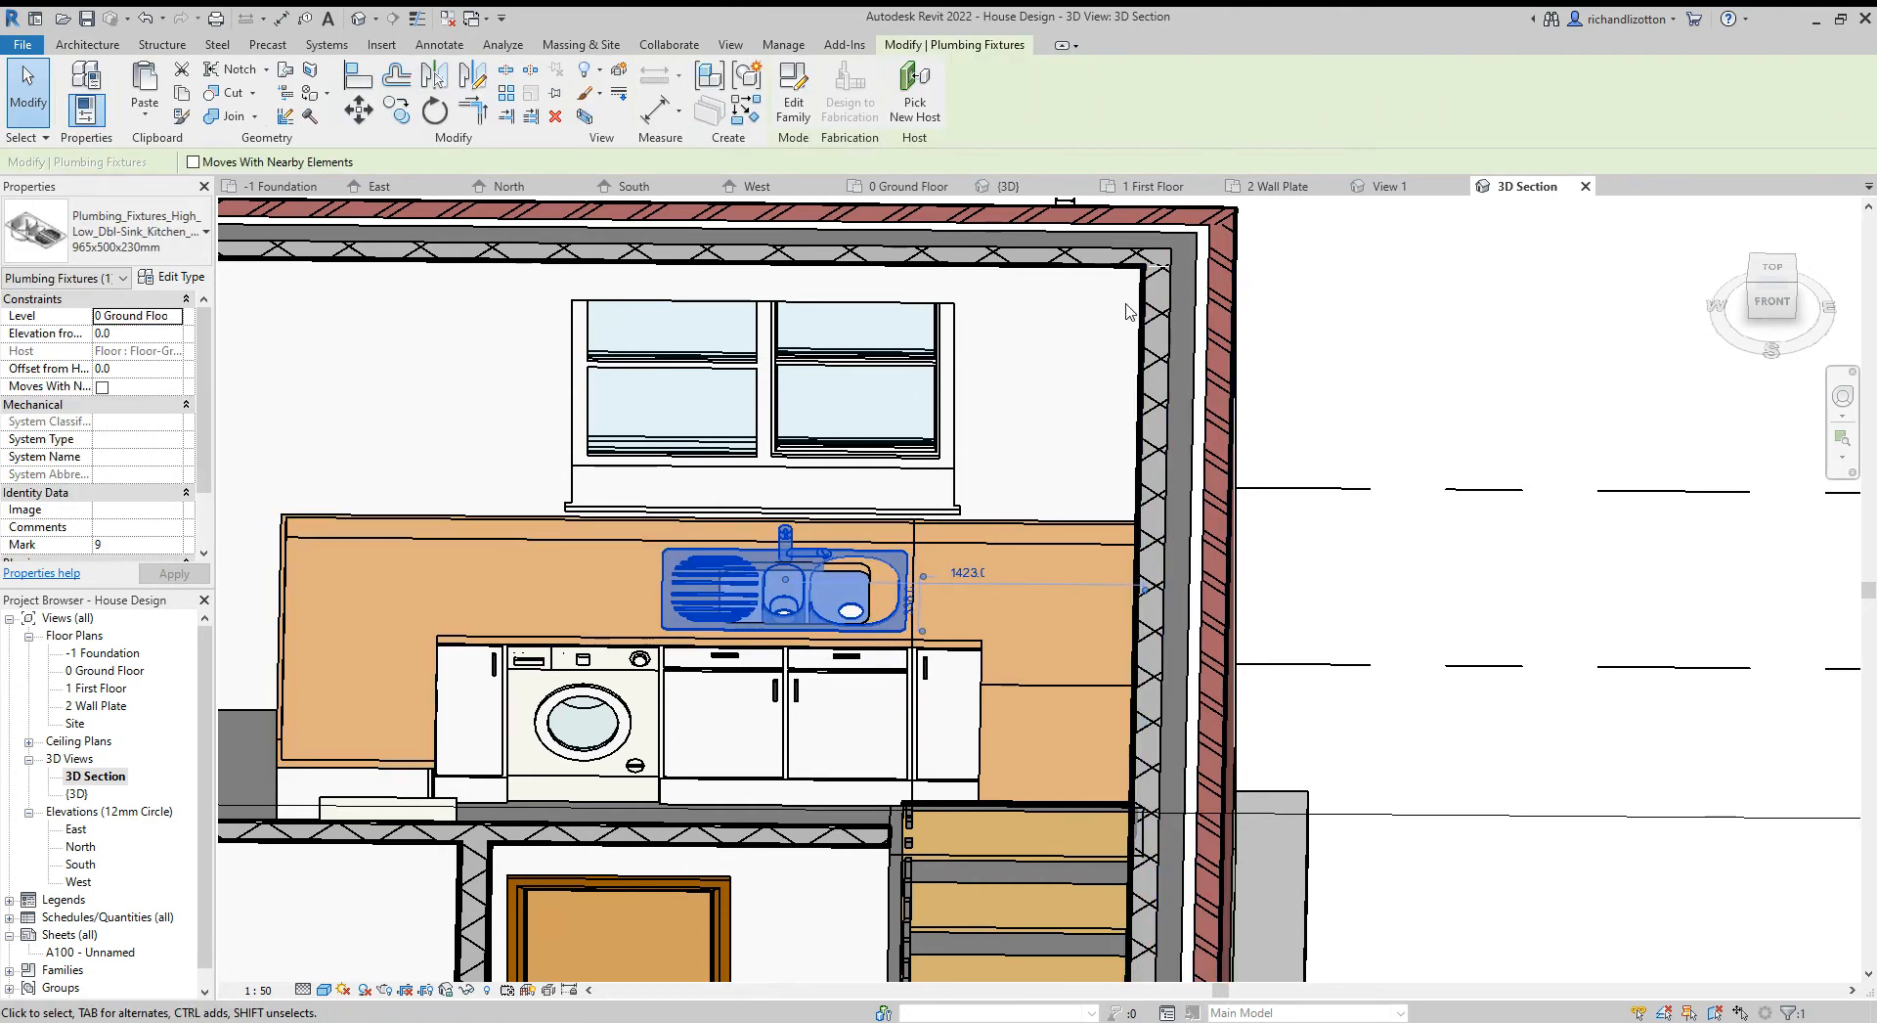
left_click(966, 573)
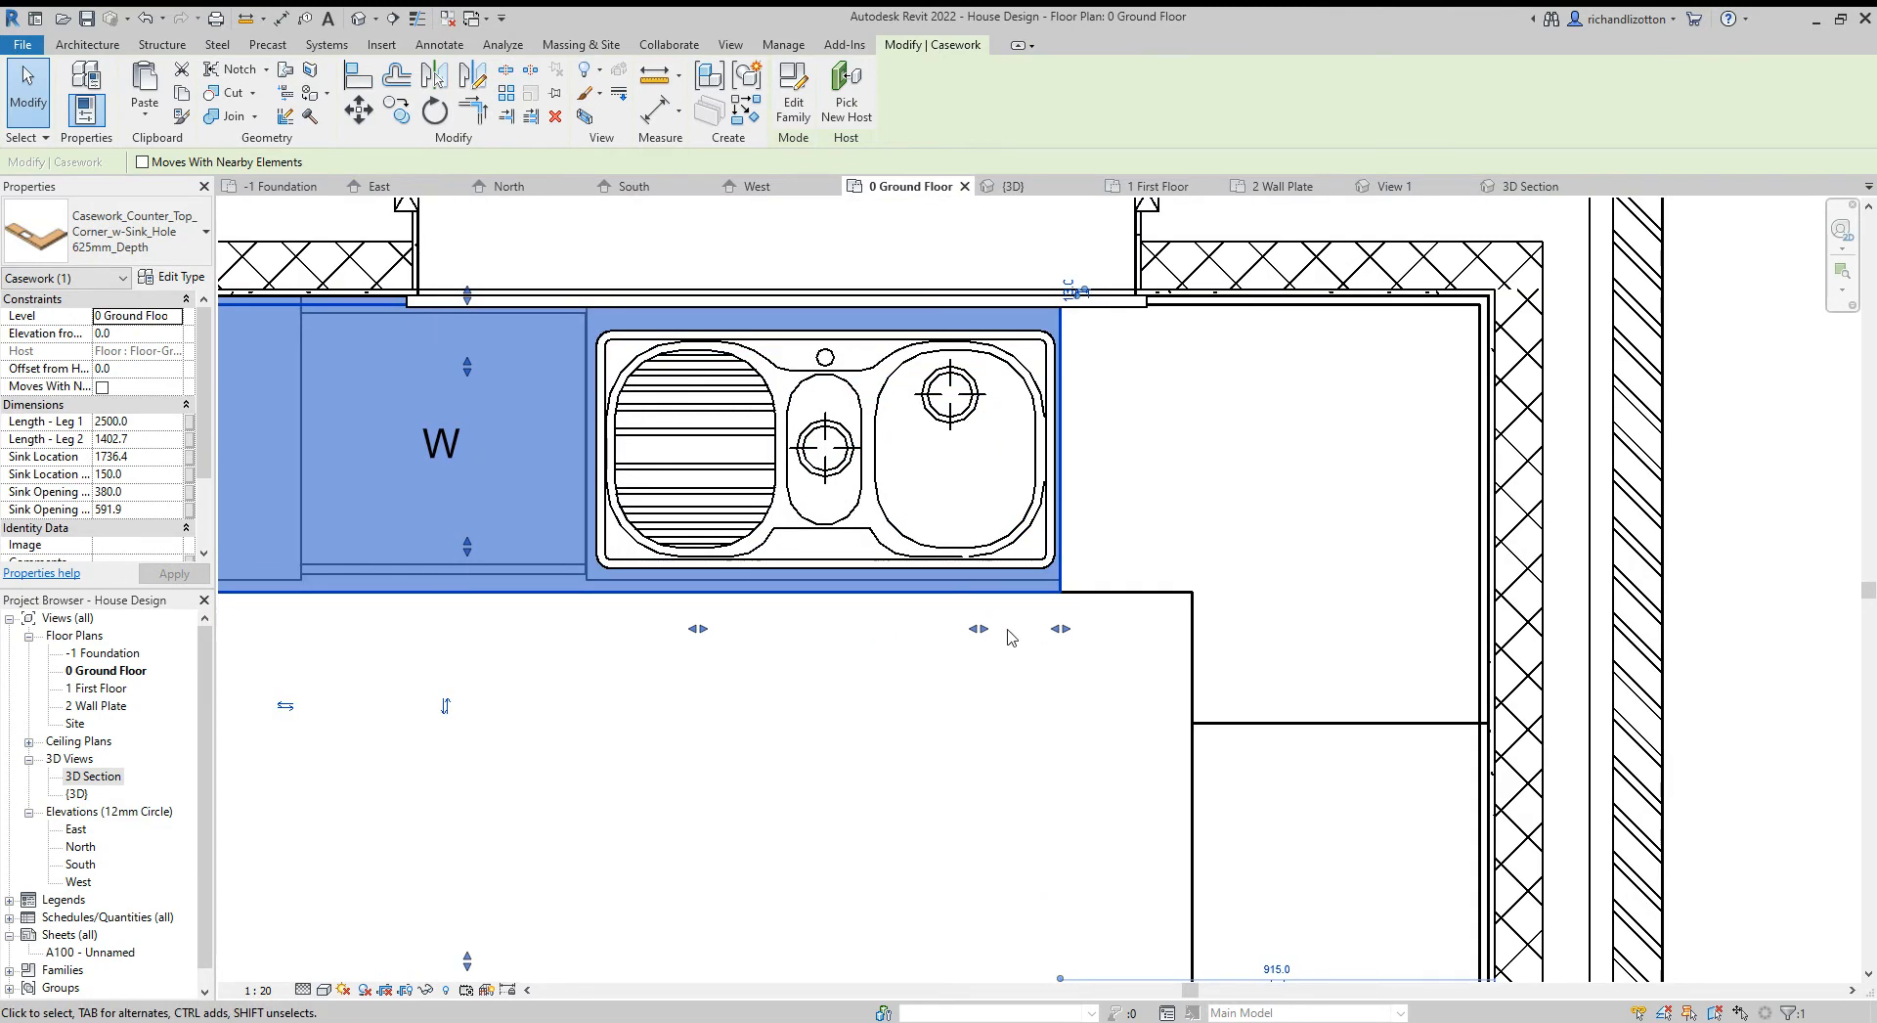
mouse_move(1083, 651)
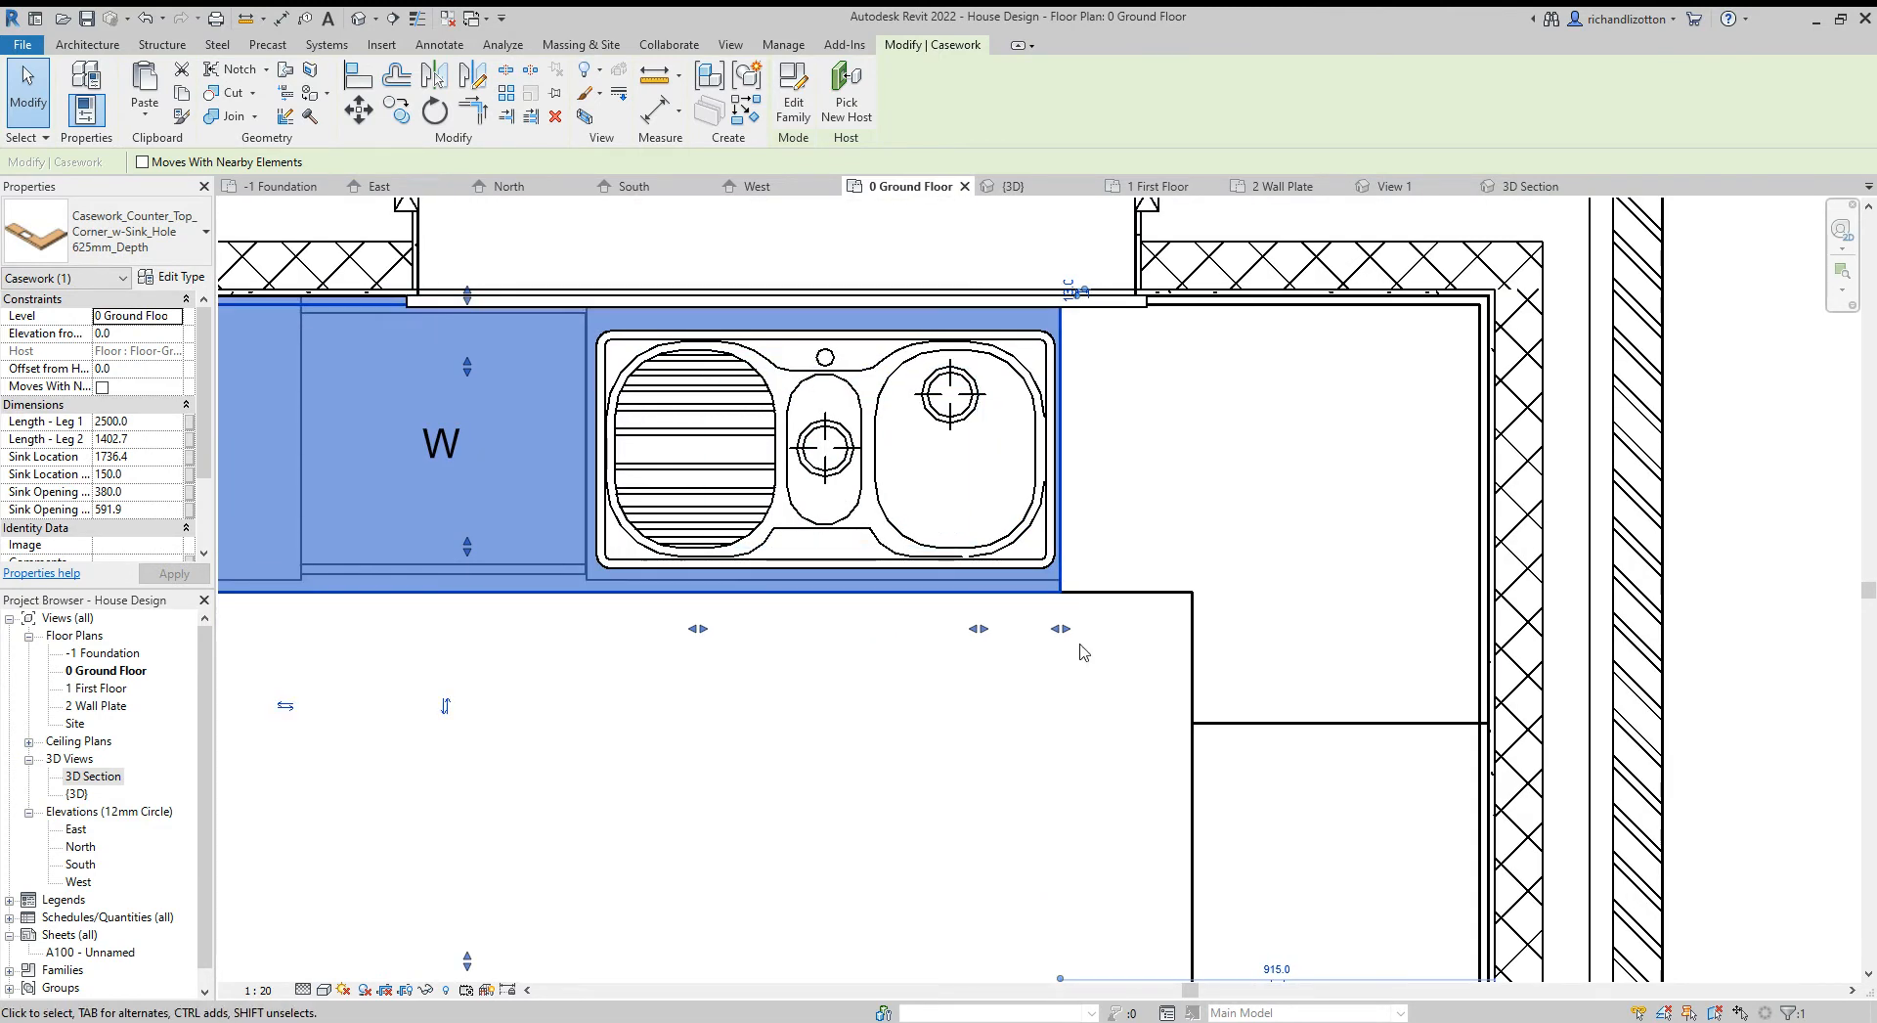
mouse_move(975, 628)
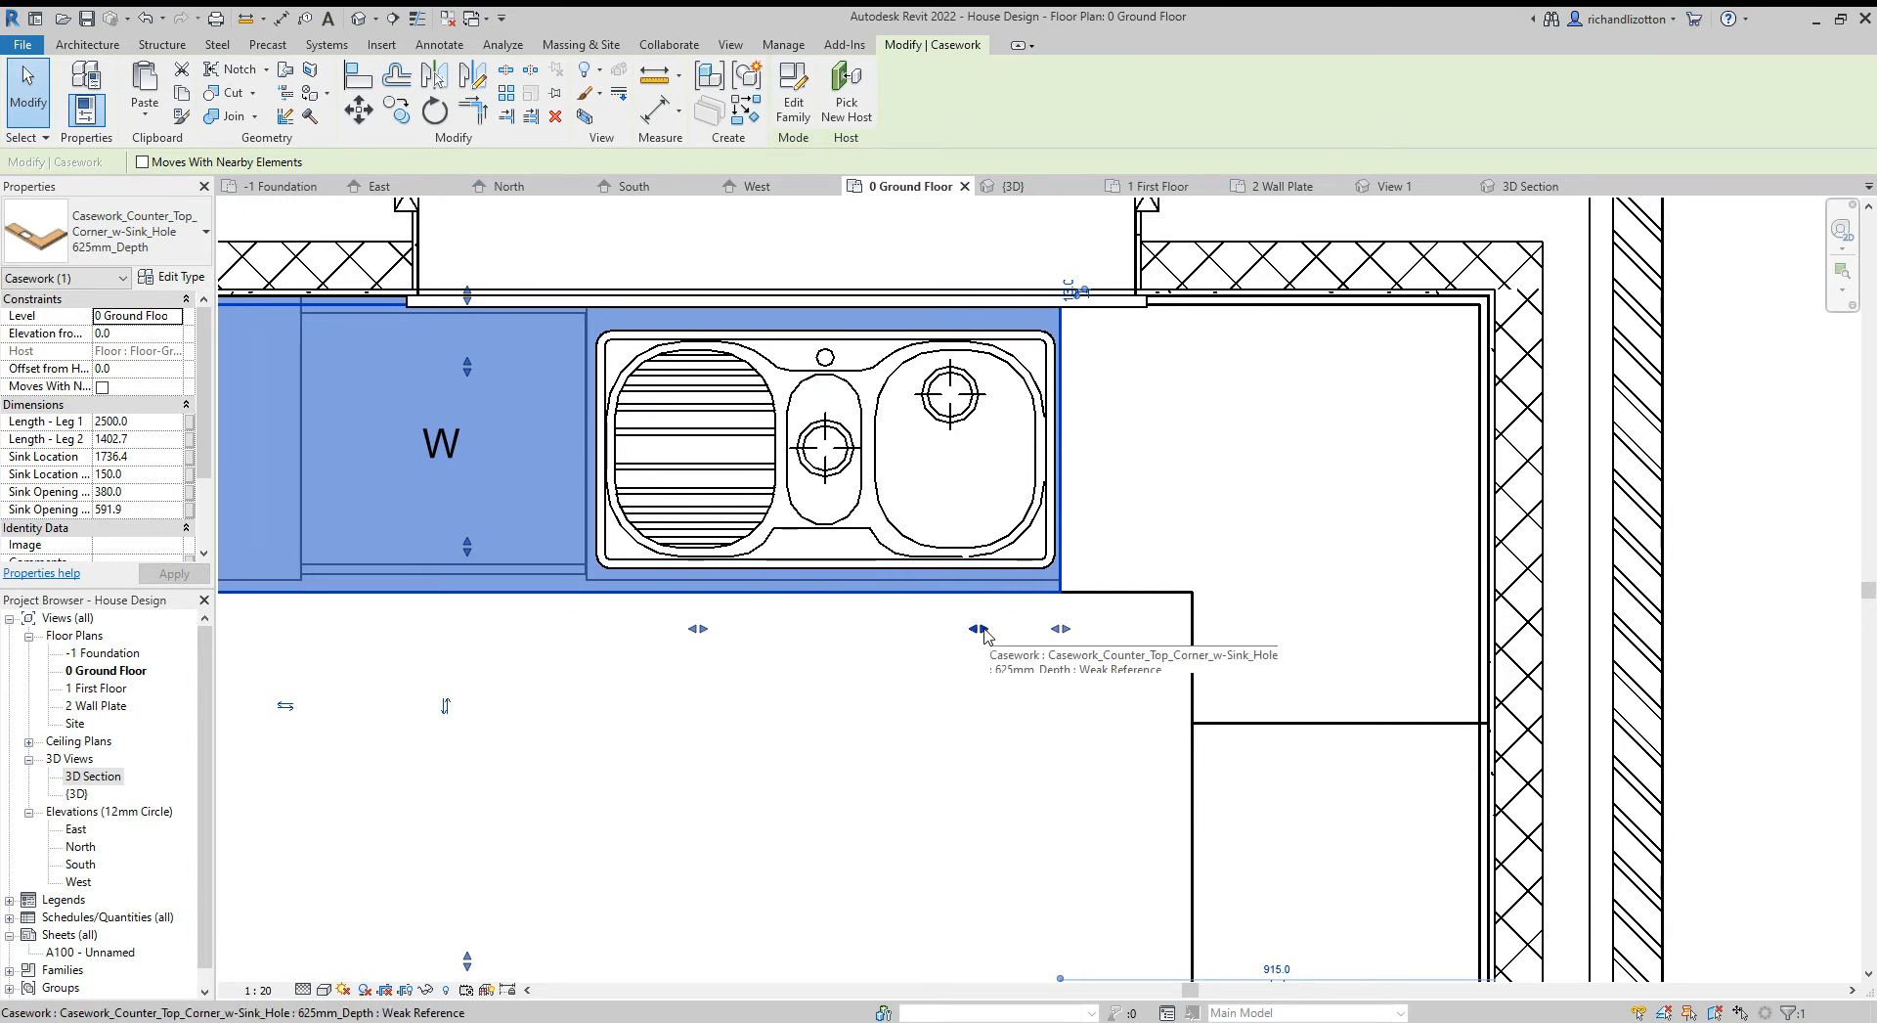
Drag the countertop's sink-opening edge to the double sink and head to the 3D section
left_click_drag(982, 631, 1054, 632)
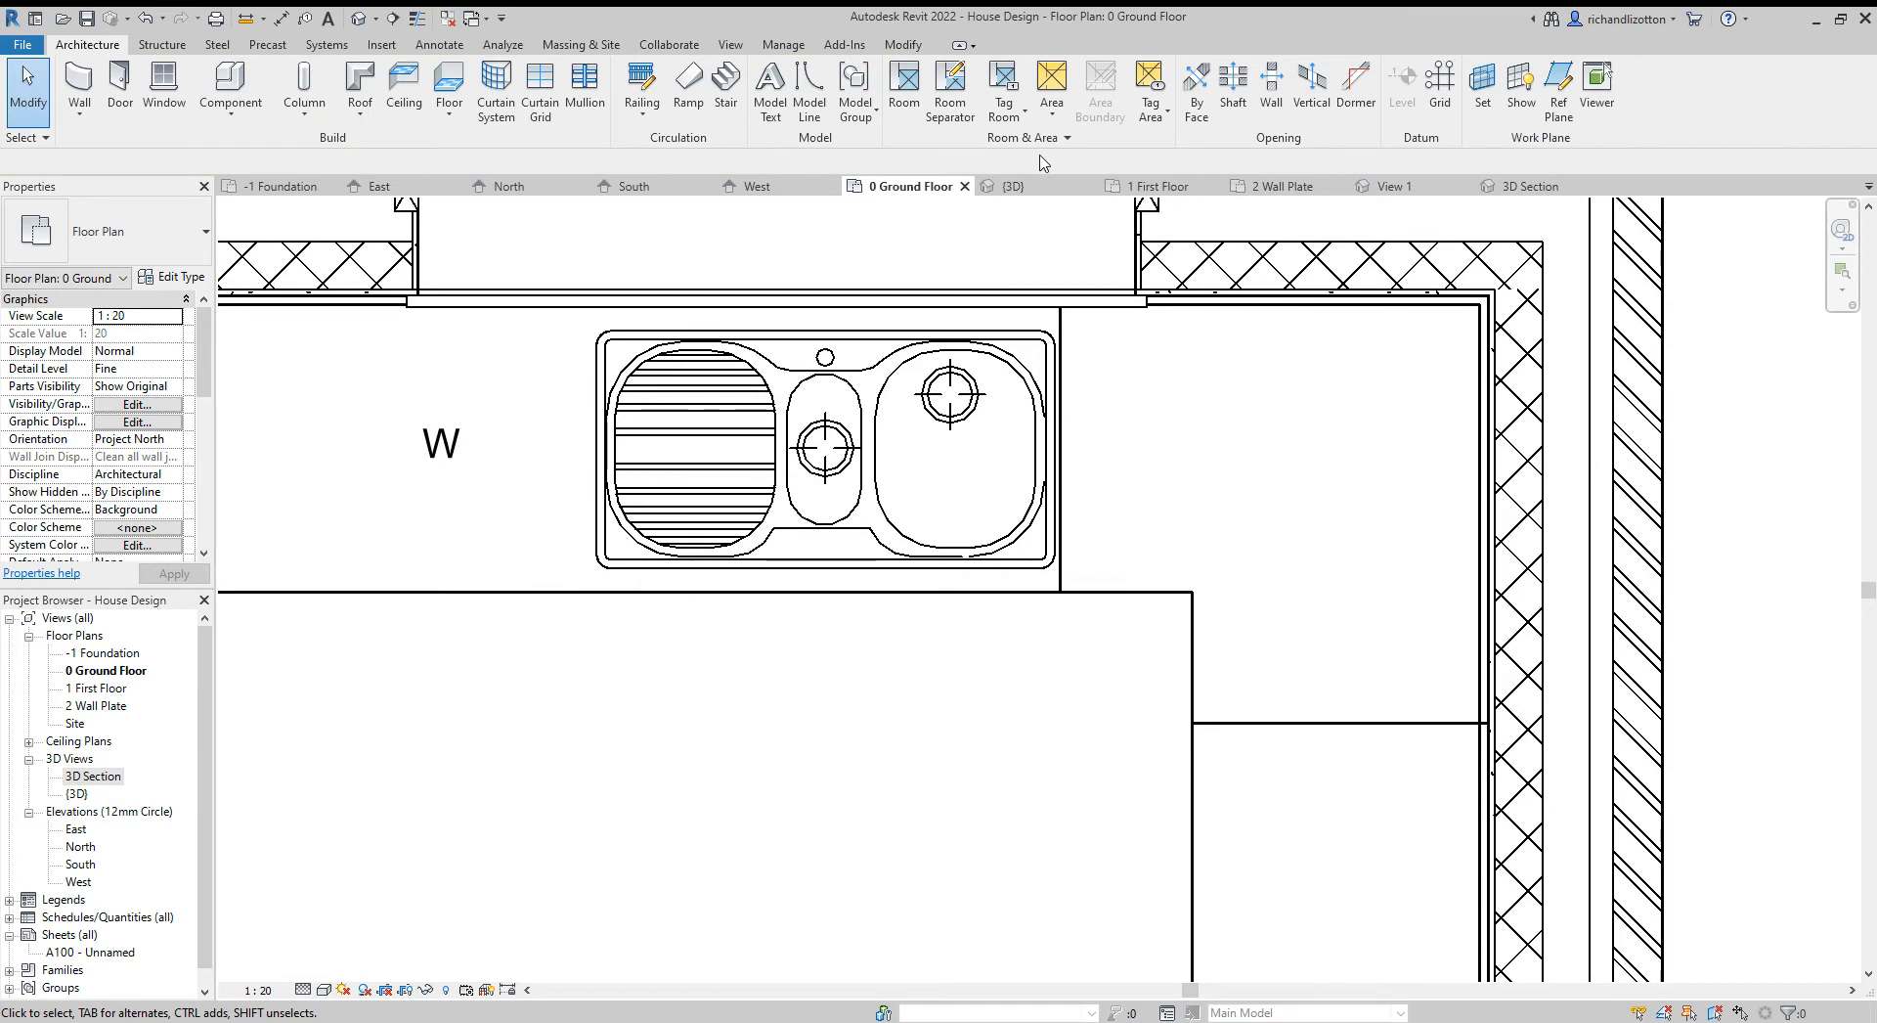
left_click(1529, 185)
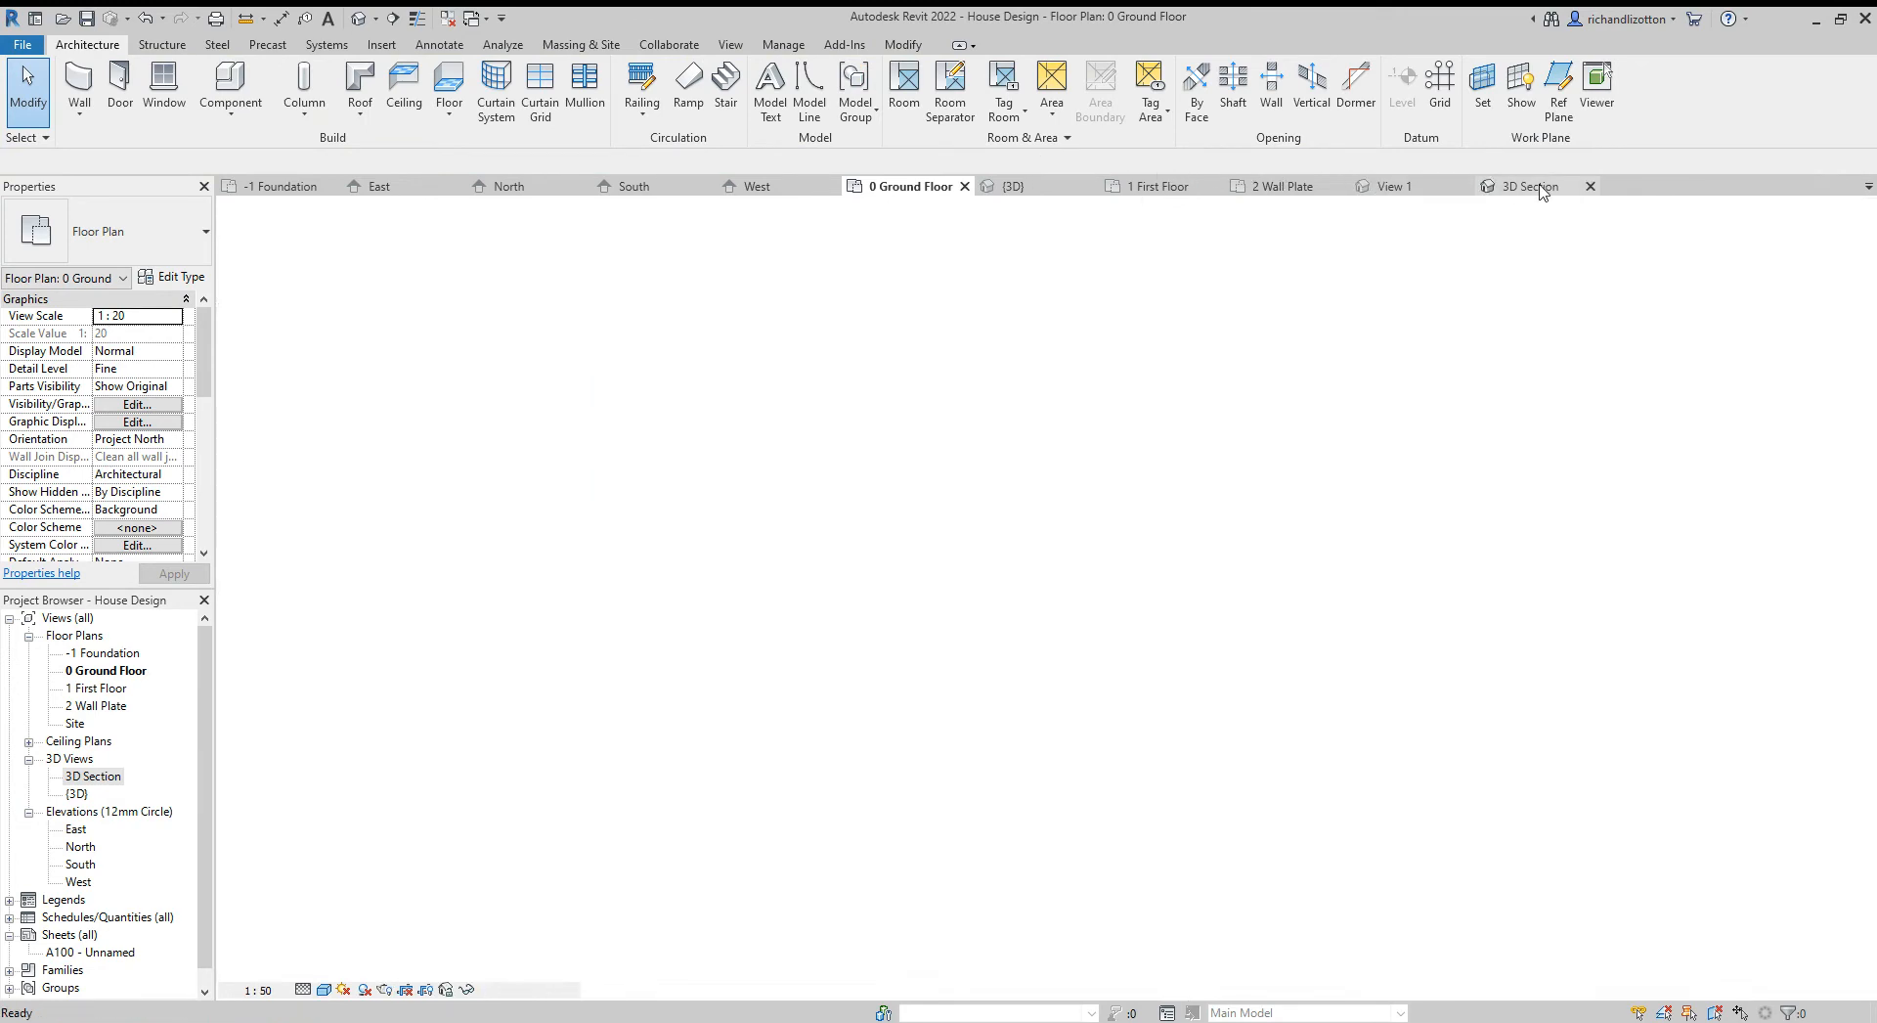
Orbit the 3D section to see the oven wall, then return to the ground floor plan
left_click(1529, 186)
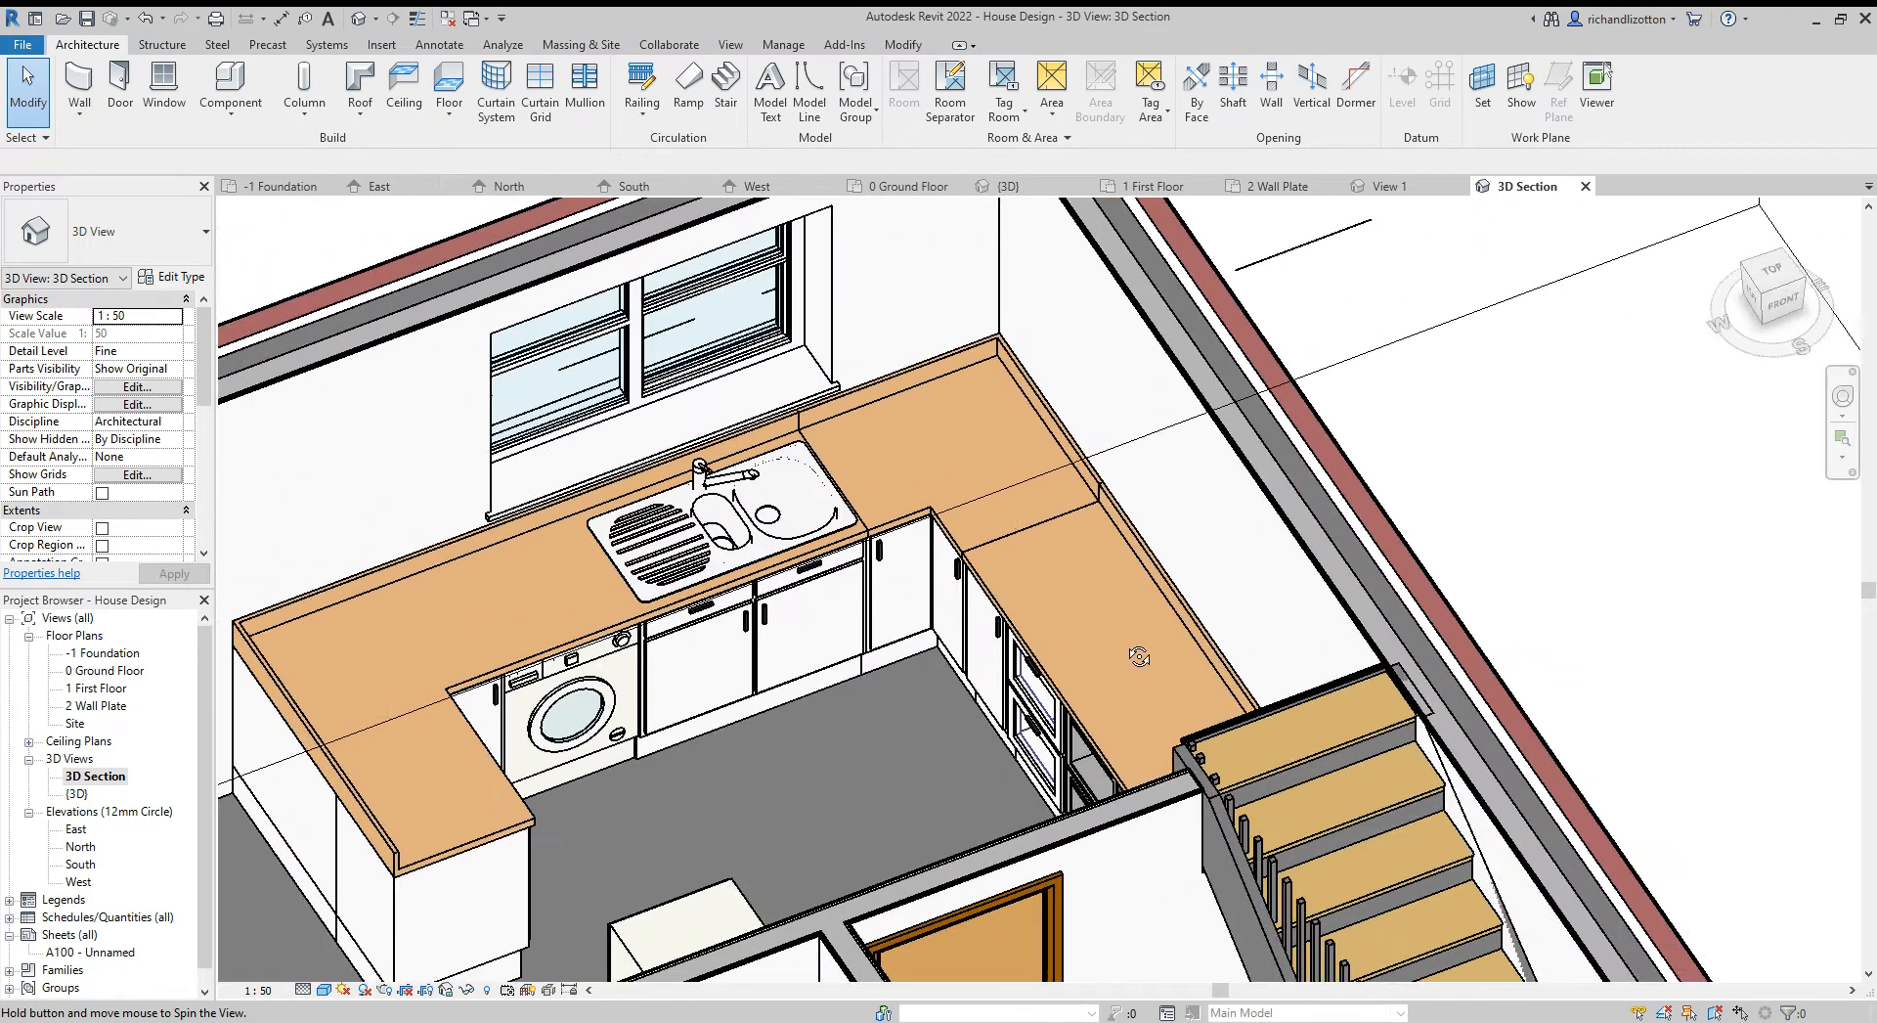
left_click(743, 502)
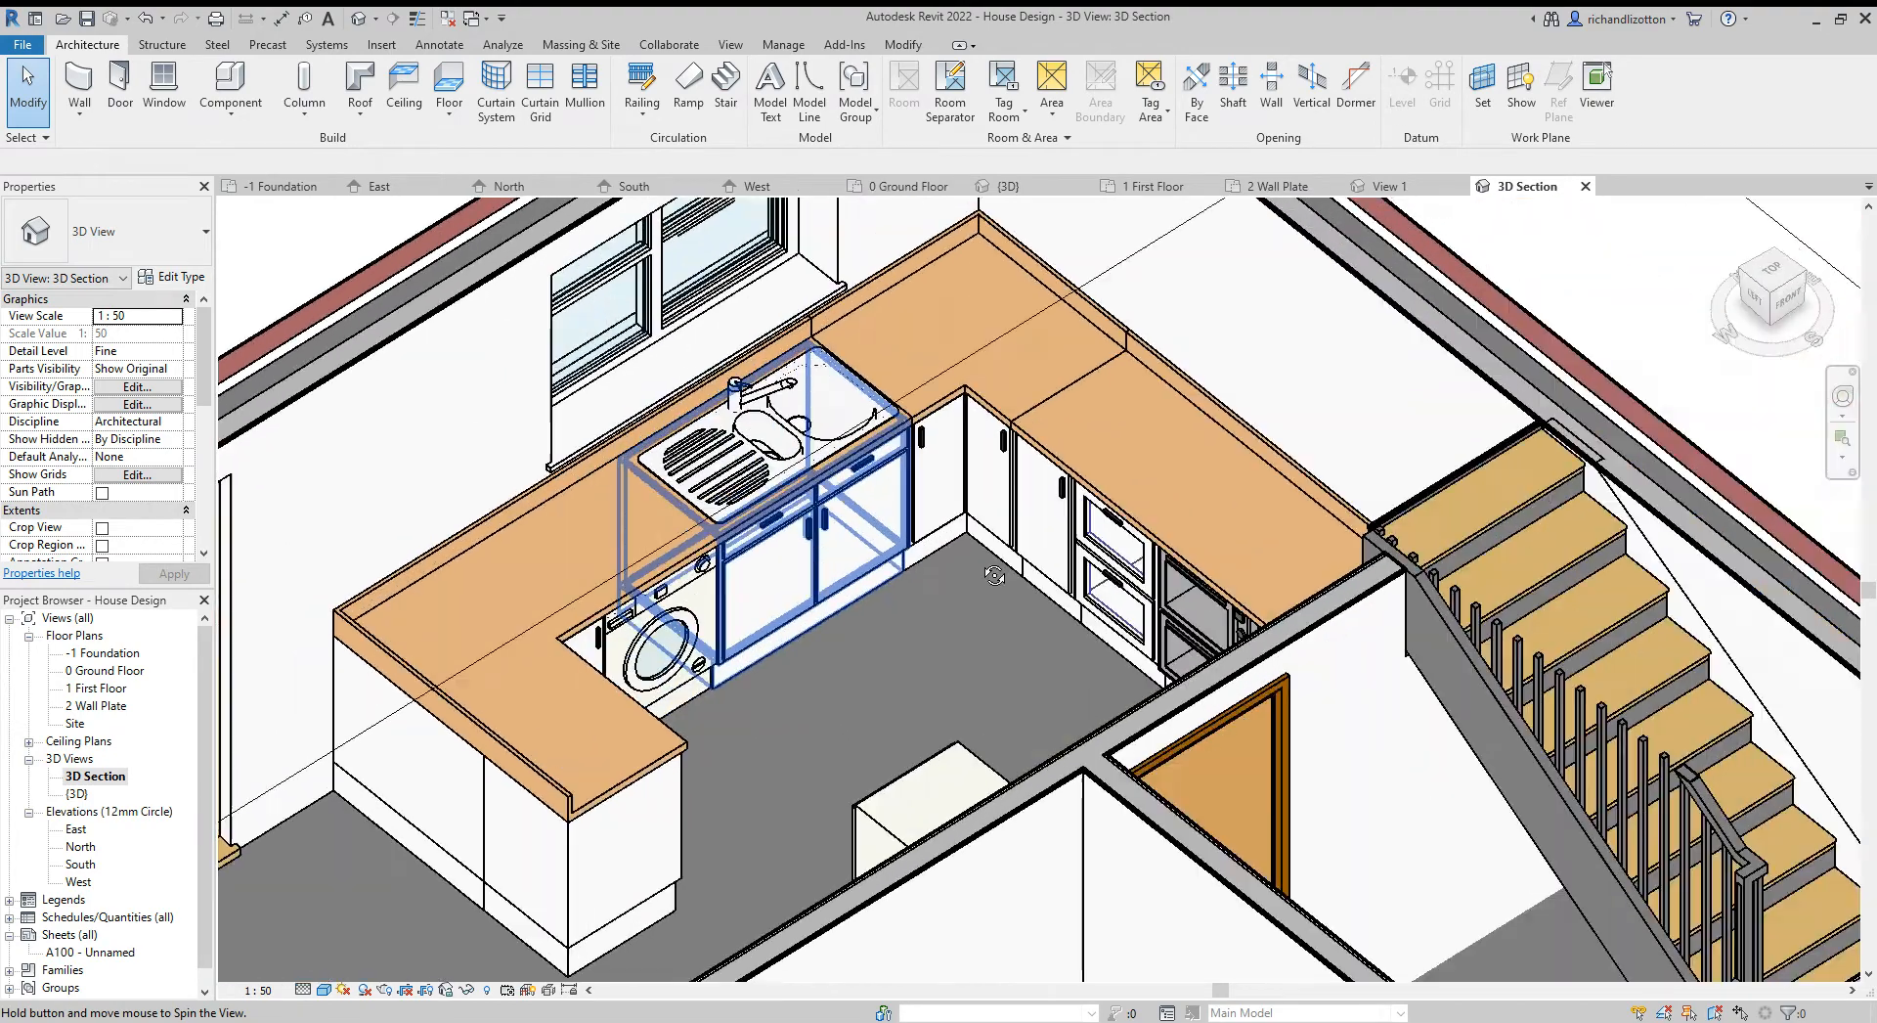
left_click_drag(993, 573, 1157, 588)
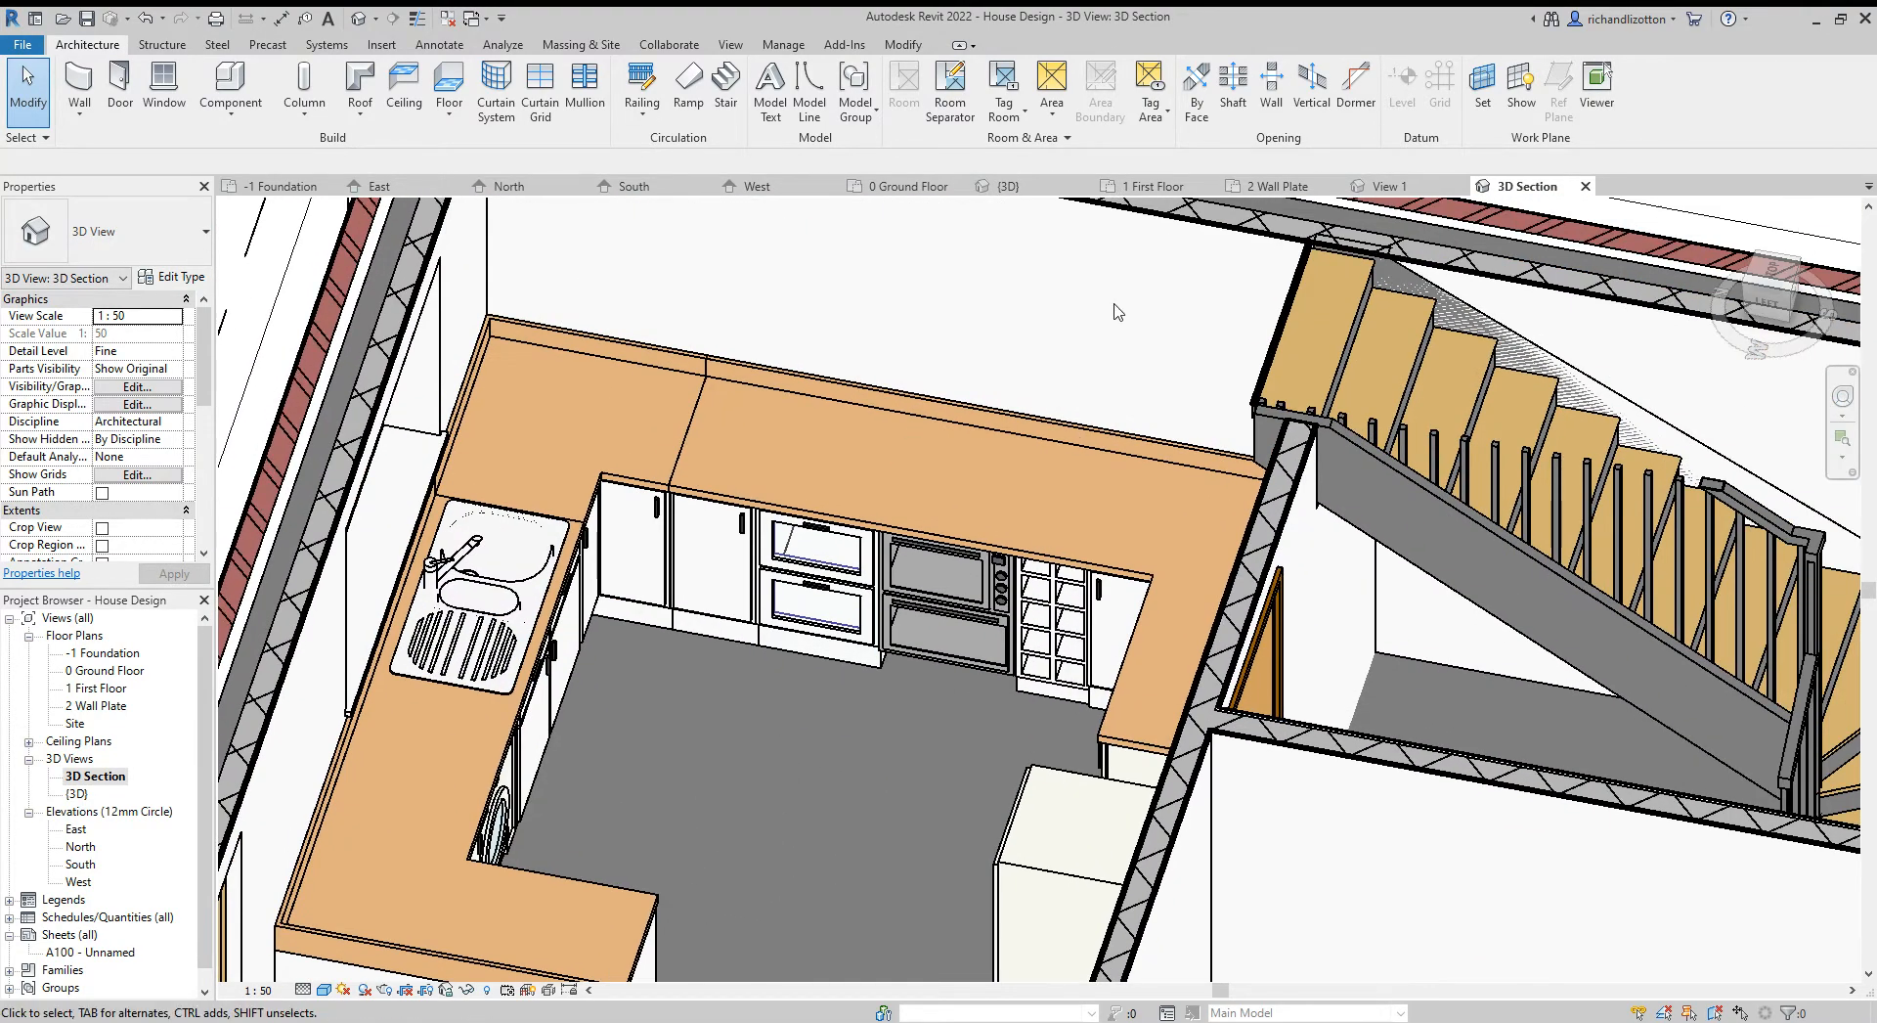
left_click(908, 186)
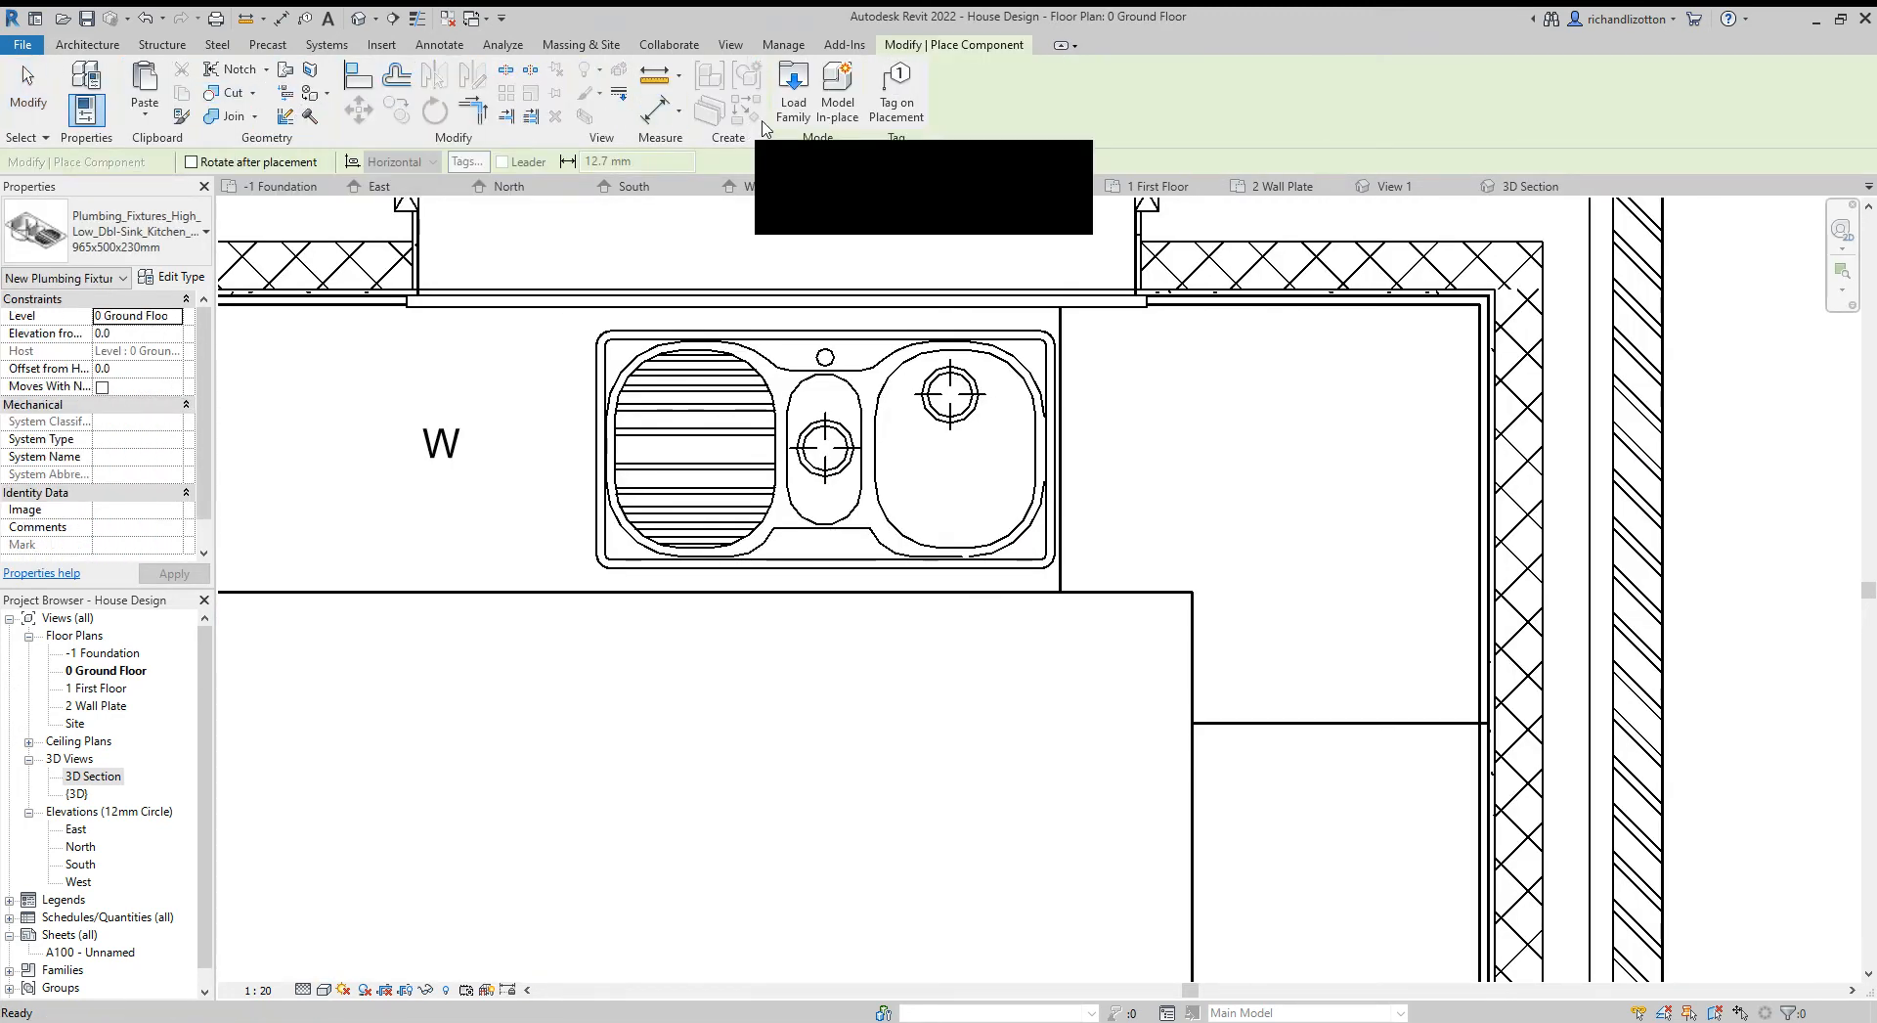
Browse the Load Family dialog up to the UK library's Specialty Equipment folder
left_click(792, 90)
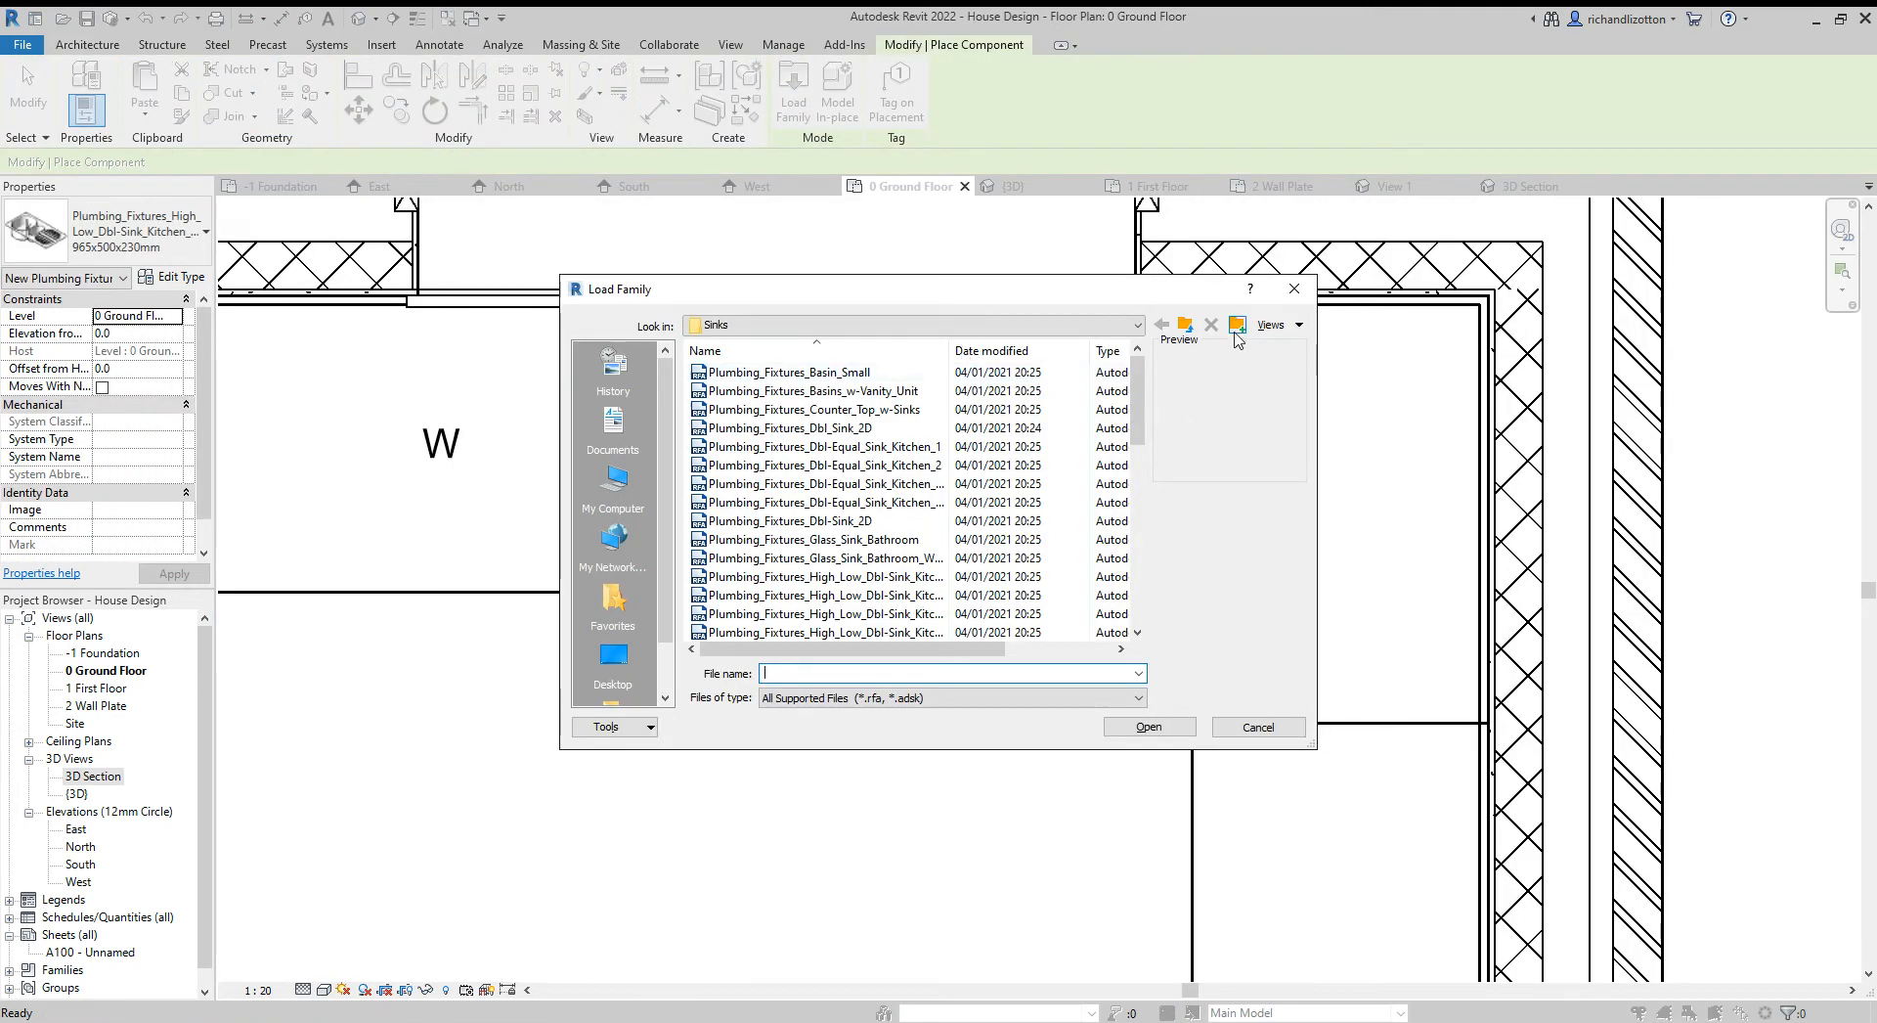
left_click(1185, 324)
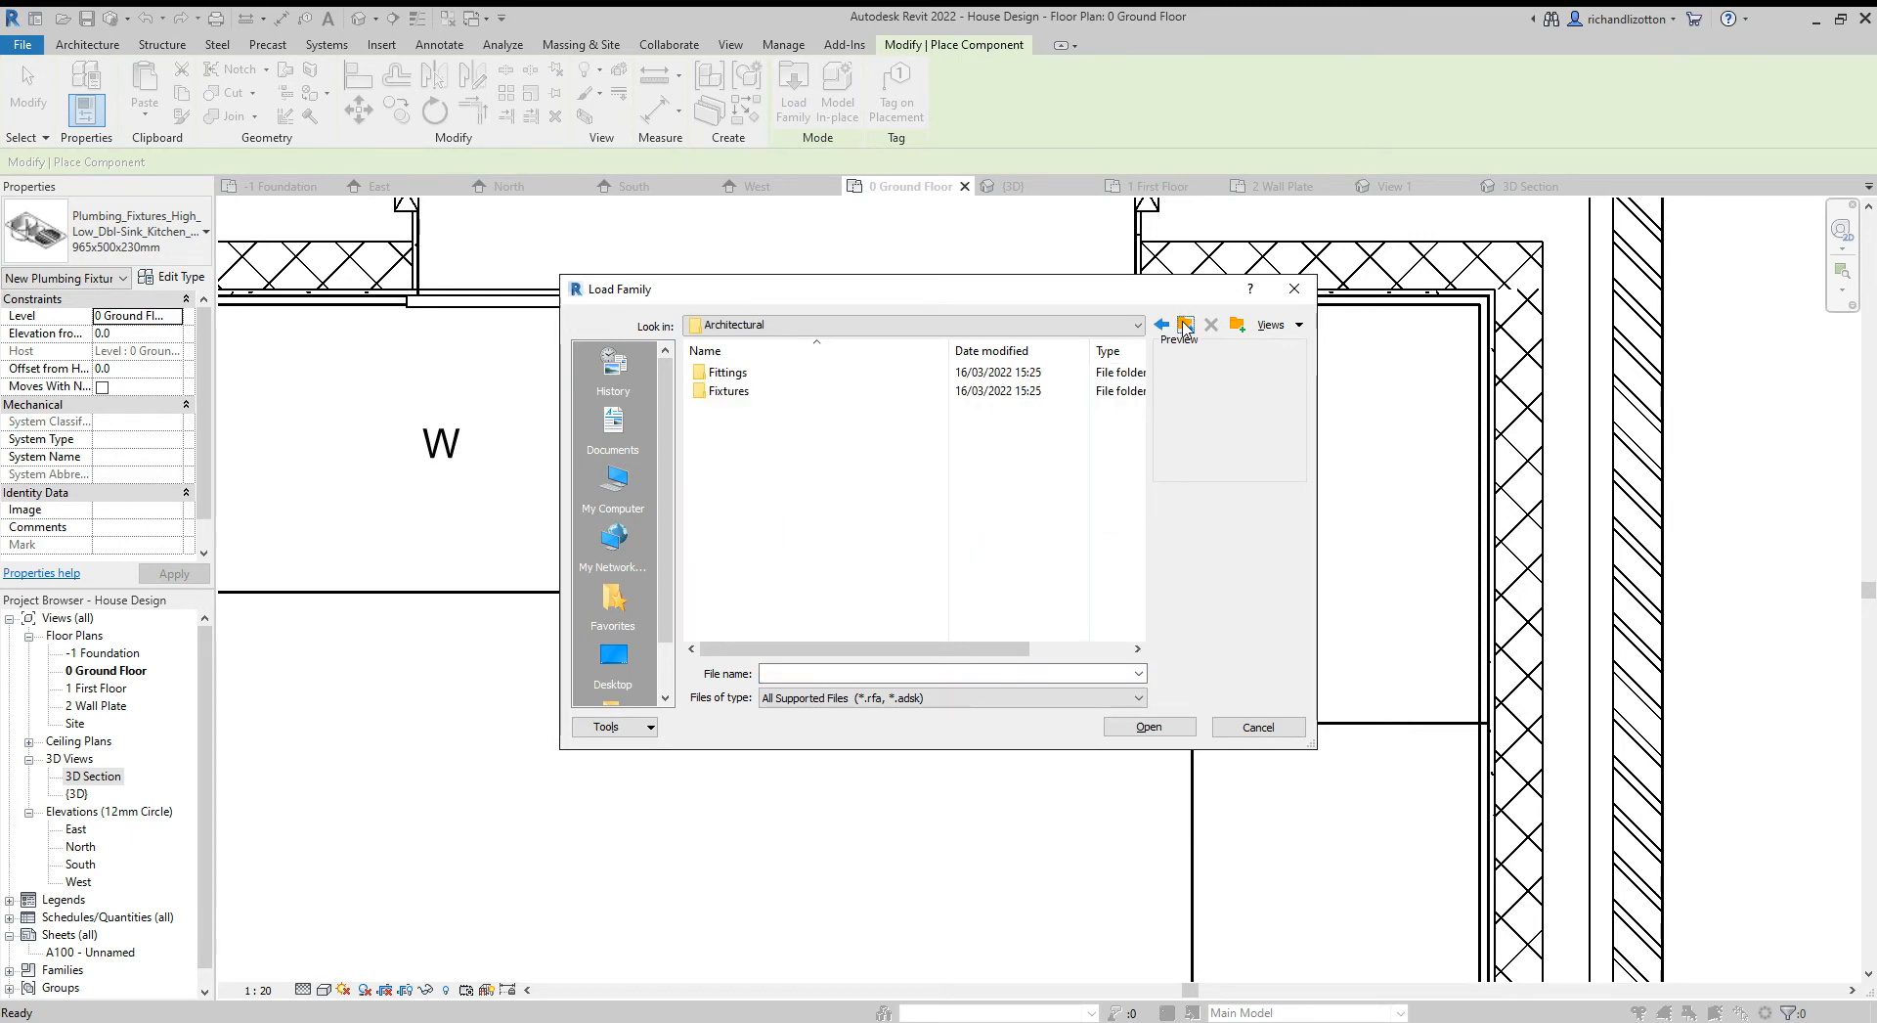
left_click(1183, 325)
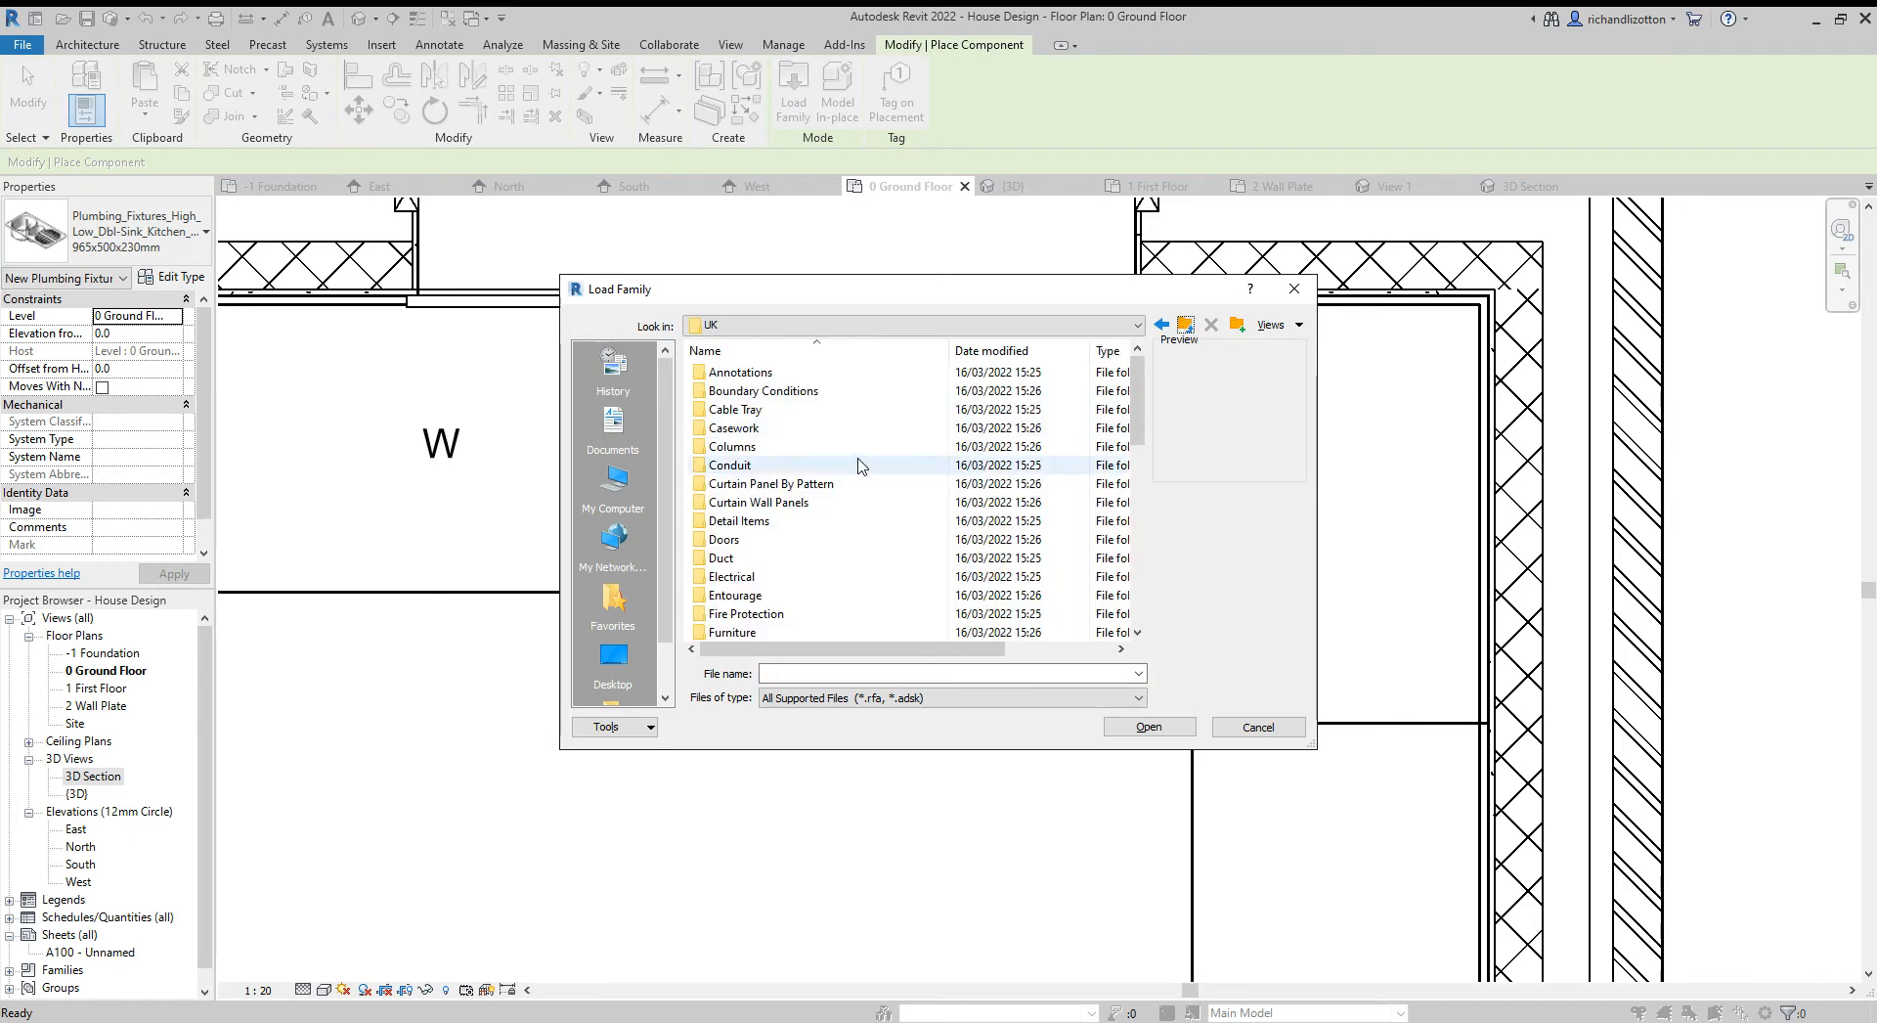
scroll("down", 3)
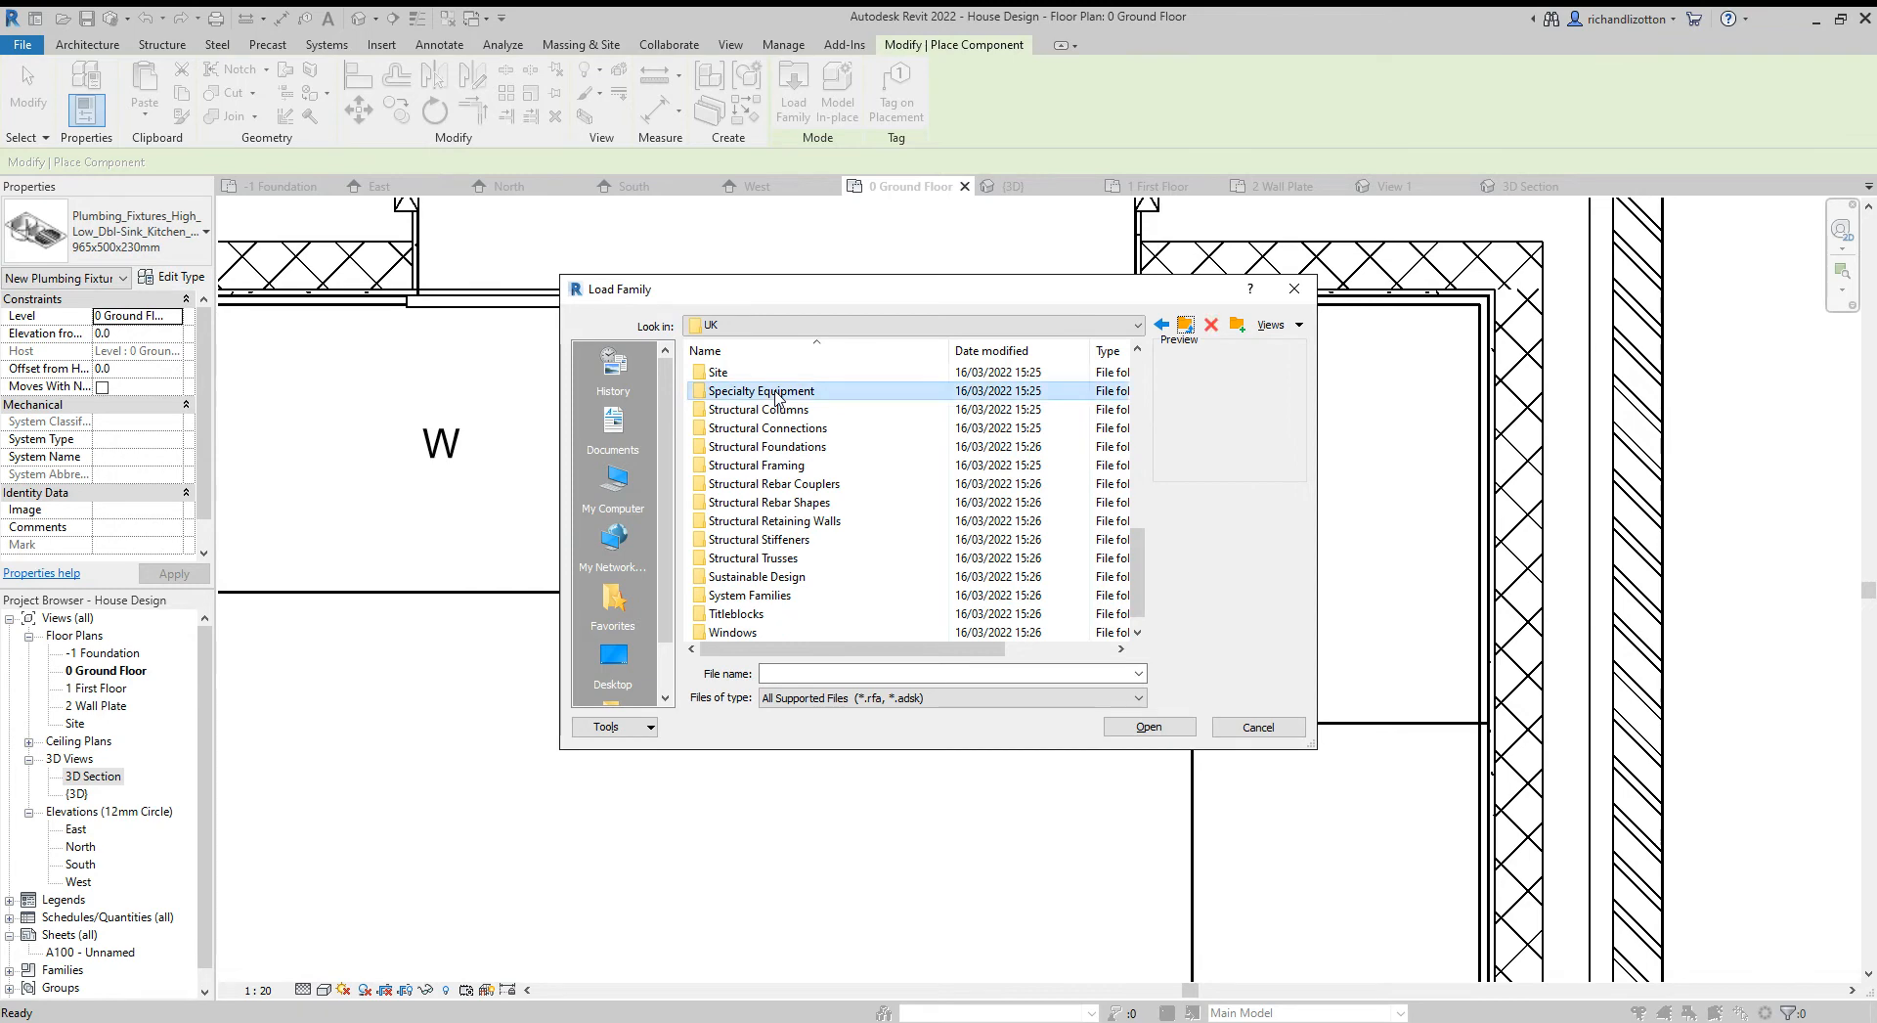
double_click(761, 391)
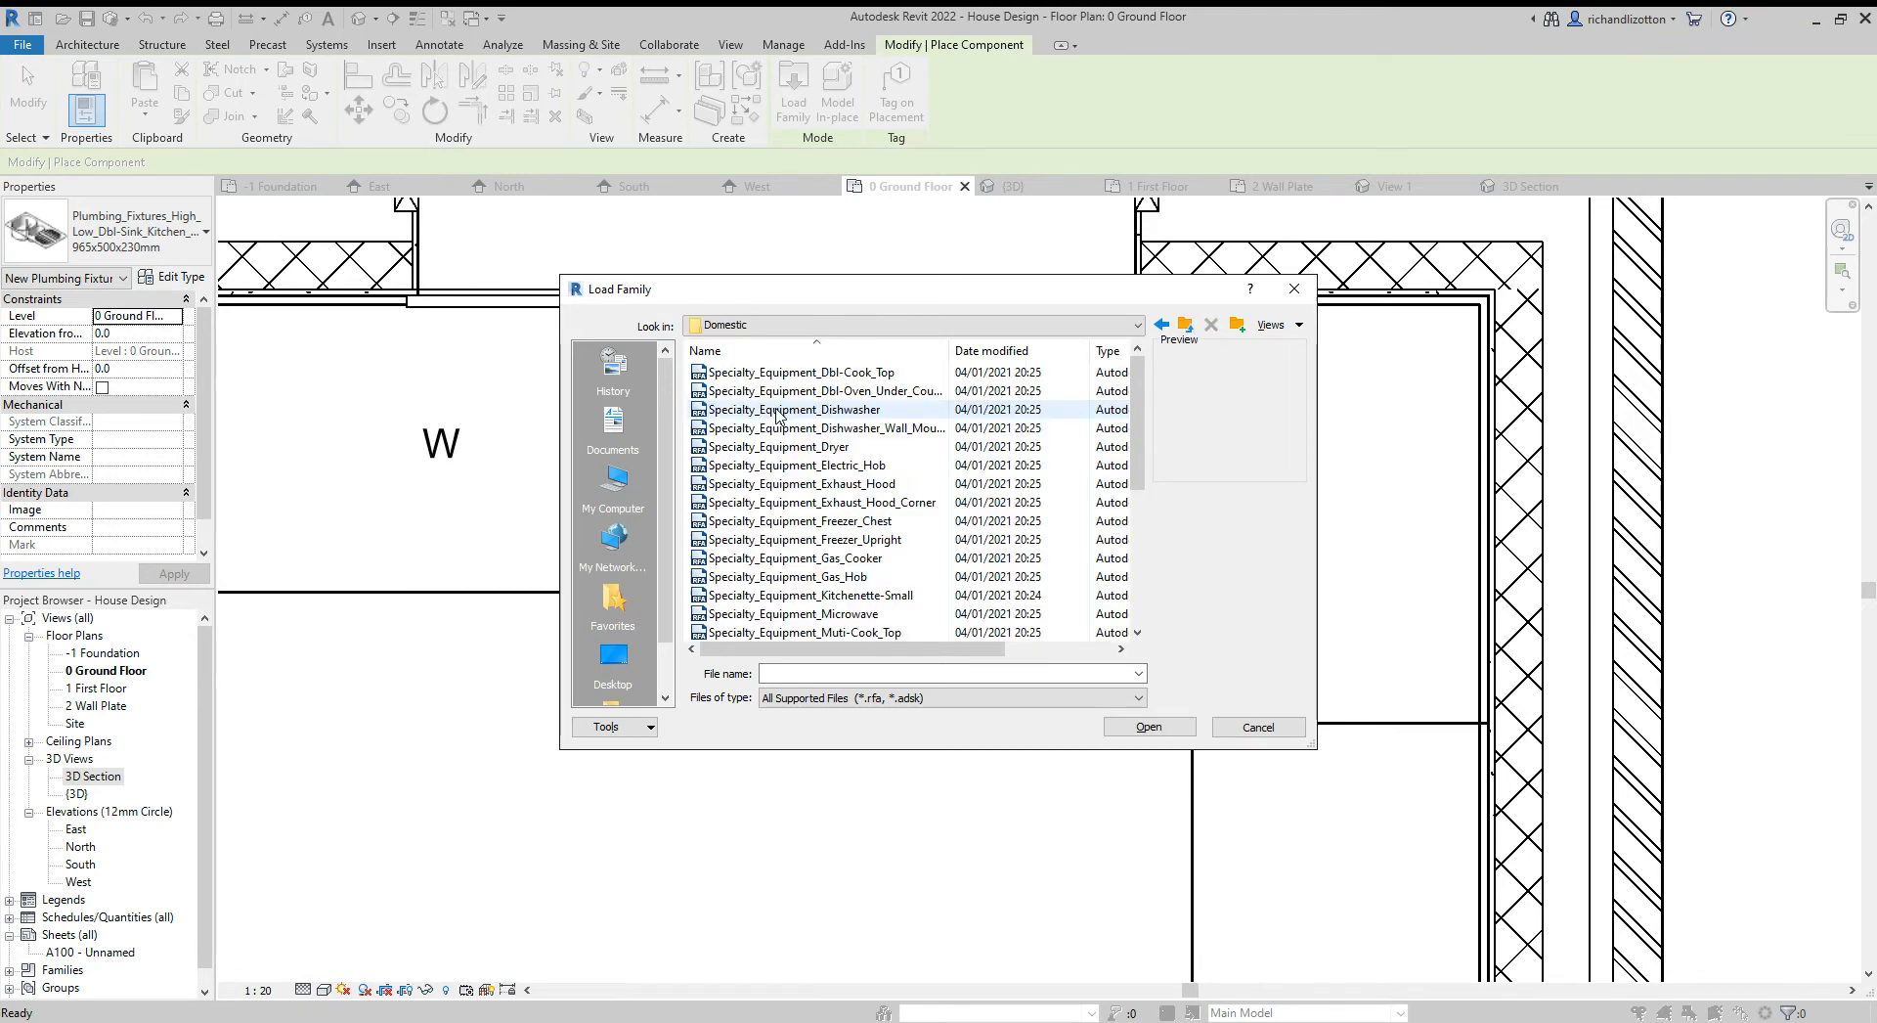
After previewing the cook top and electric hob, load Specialty_Equipment_Gas_Hob.rfa
left_click(802, 372)
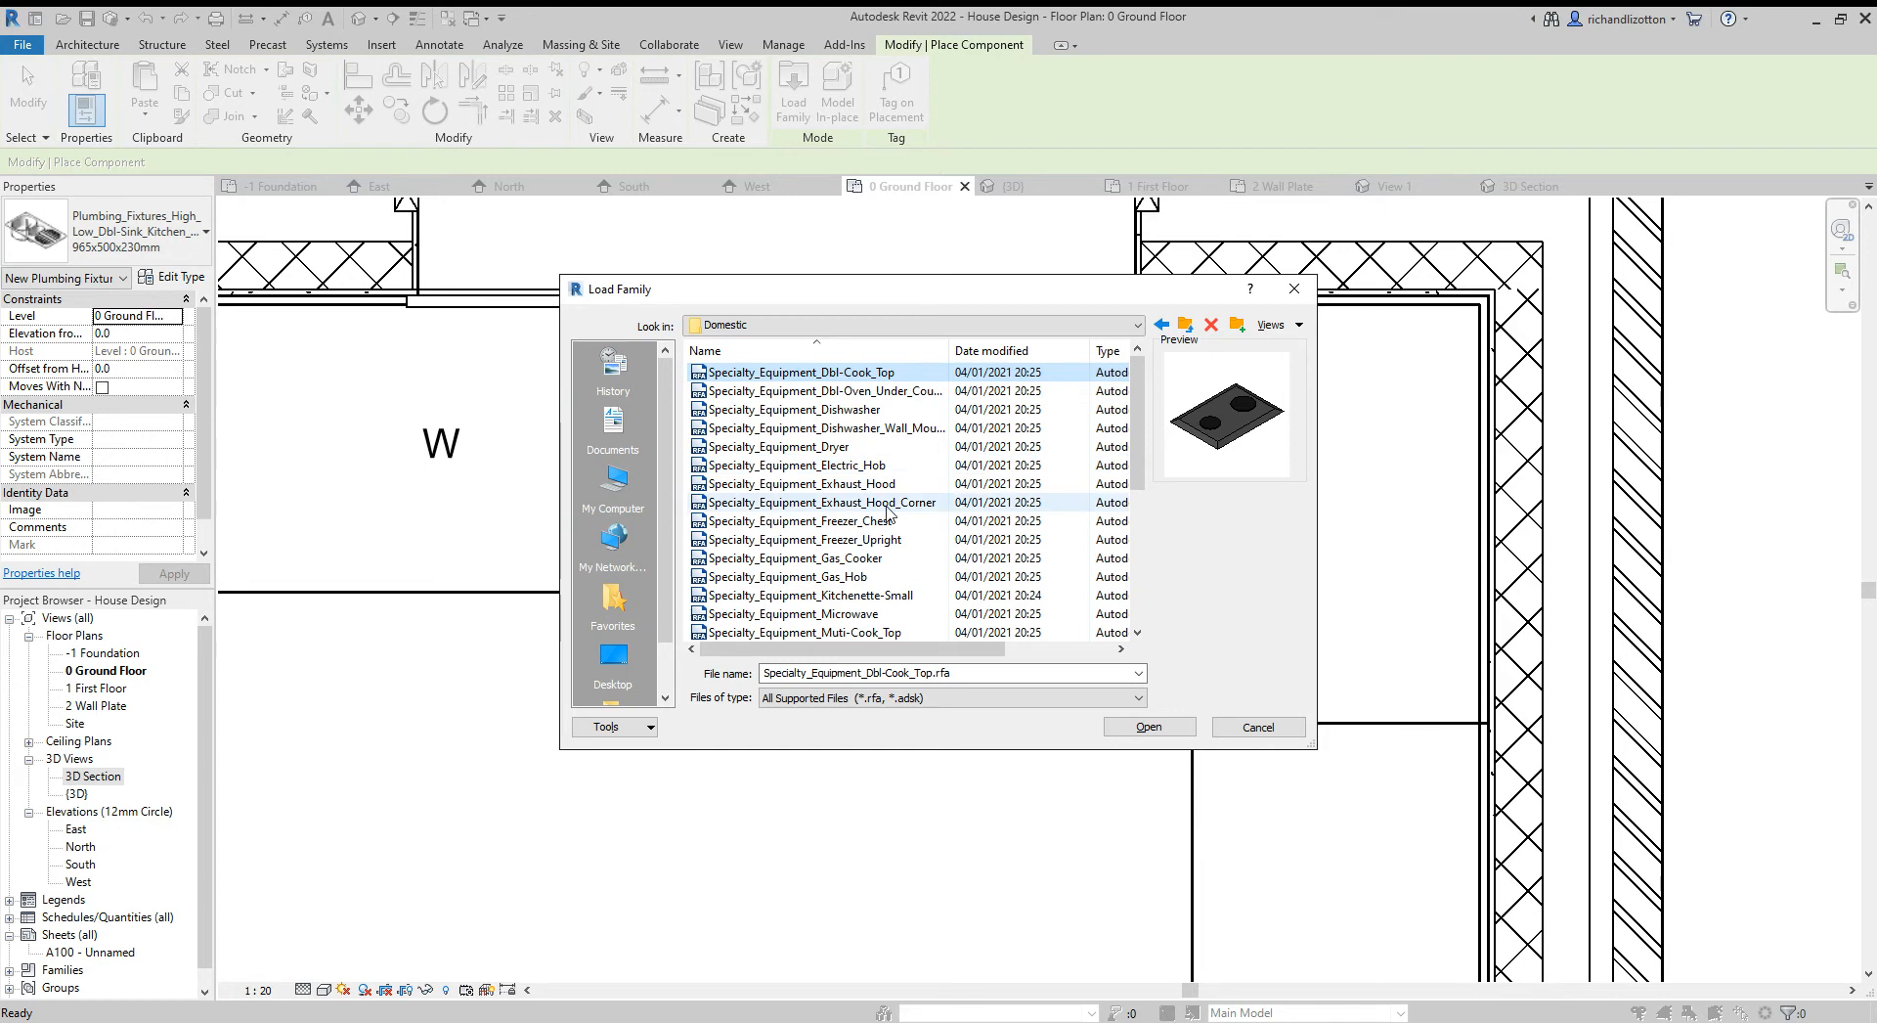
left_click(796, 465)
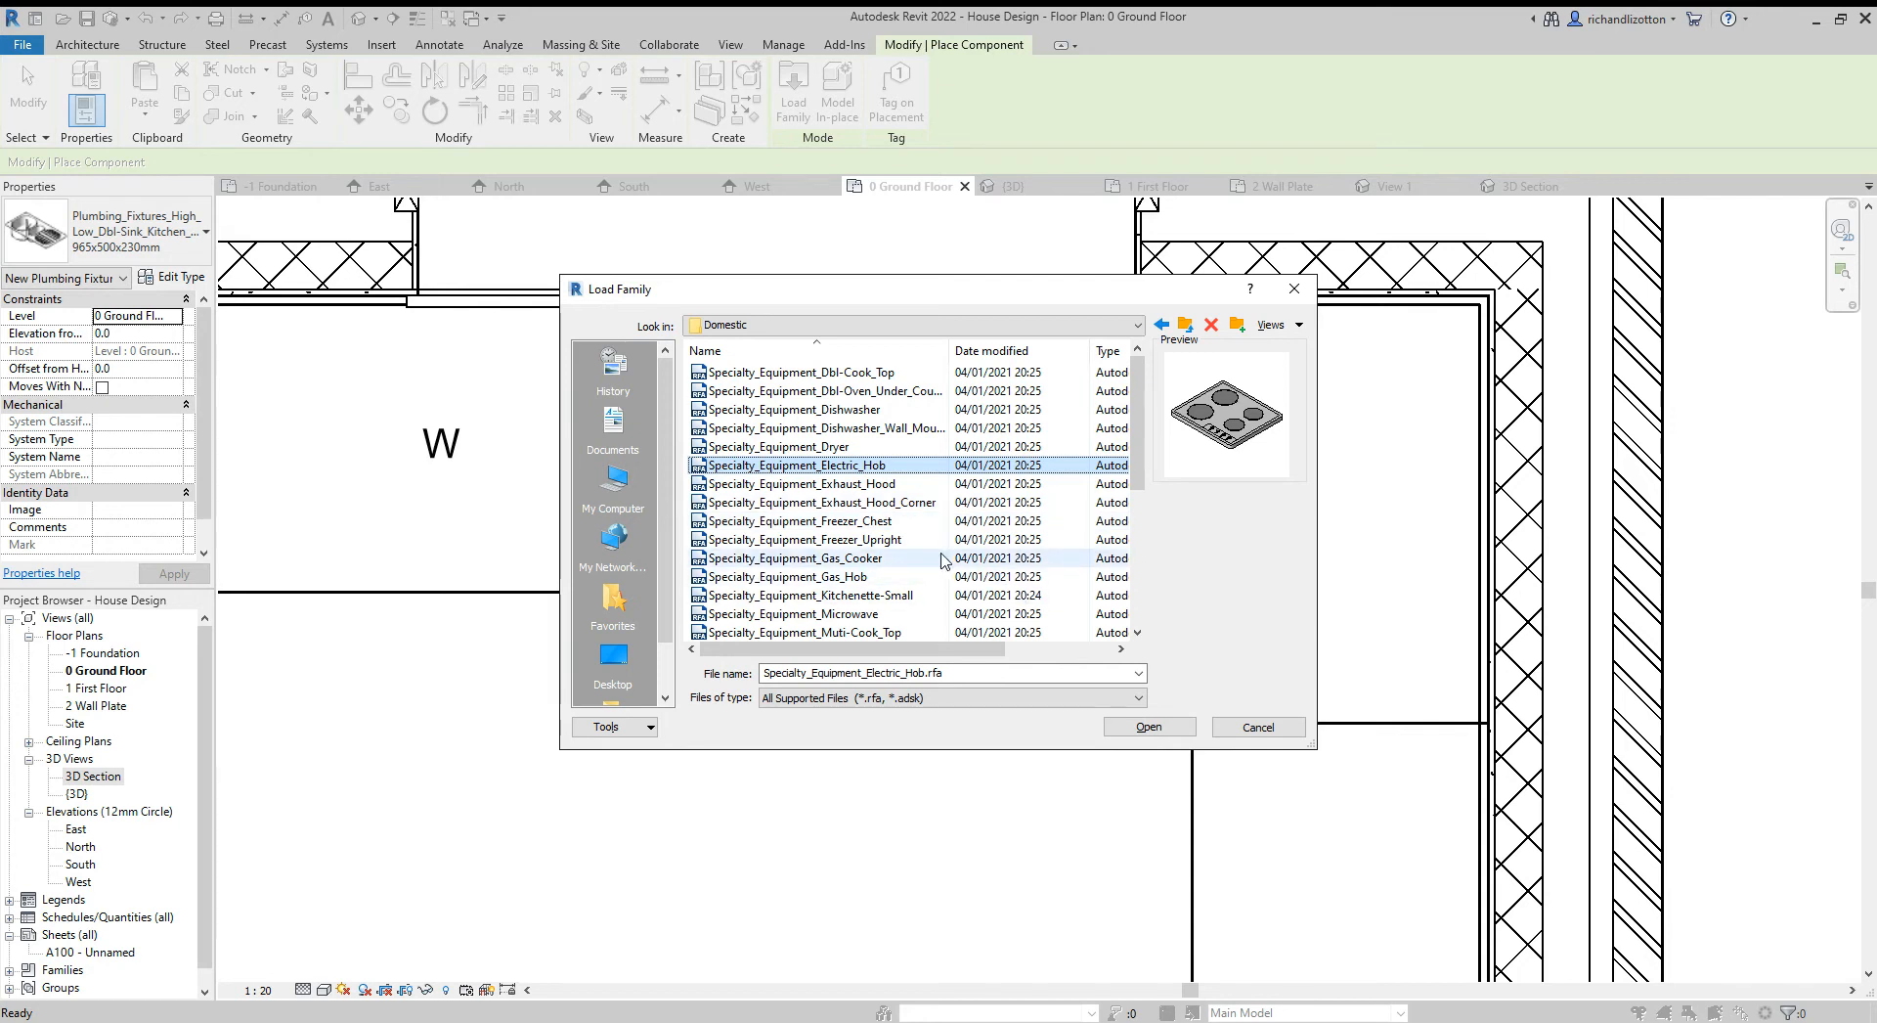
left_click(788, 577)
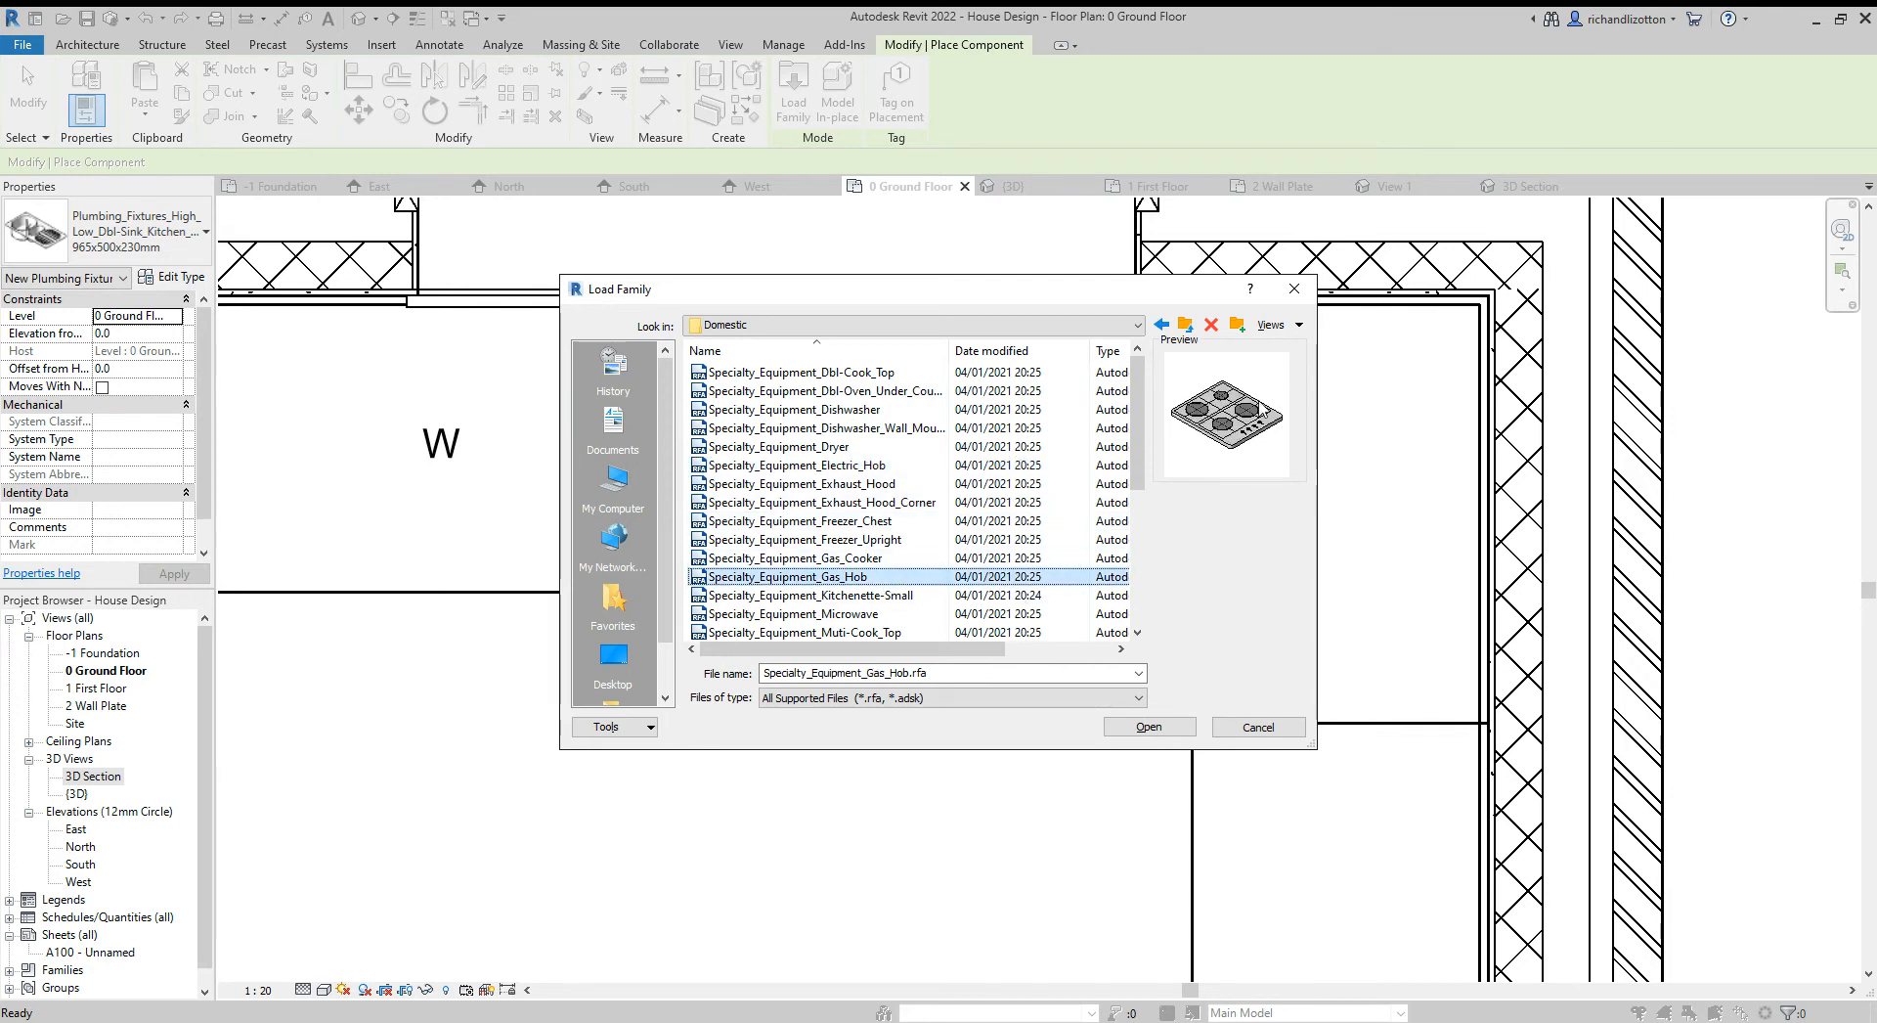
mouse_move(1147, 725)
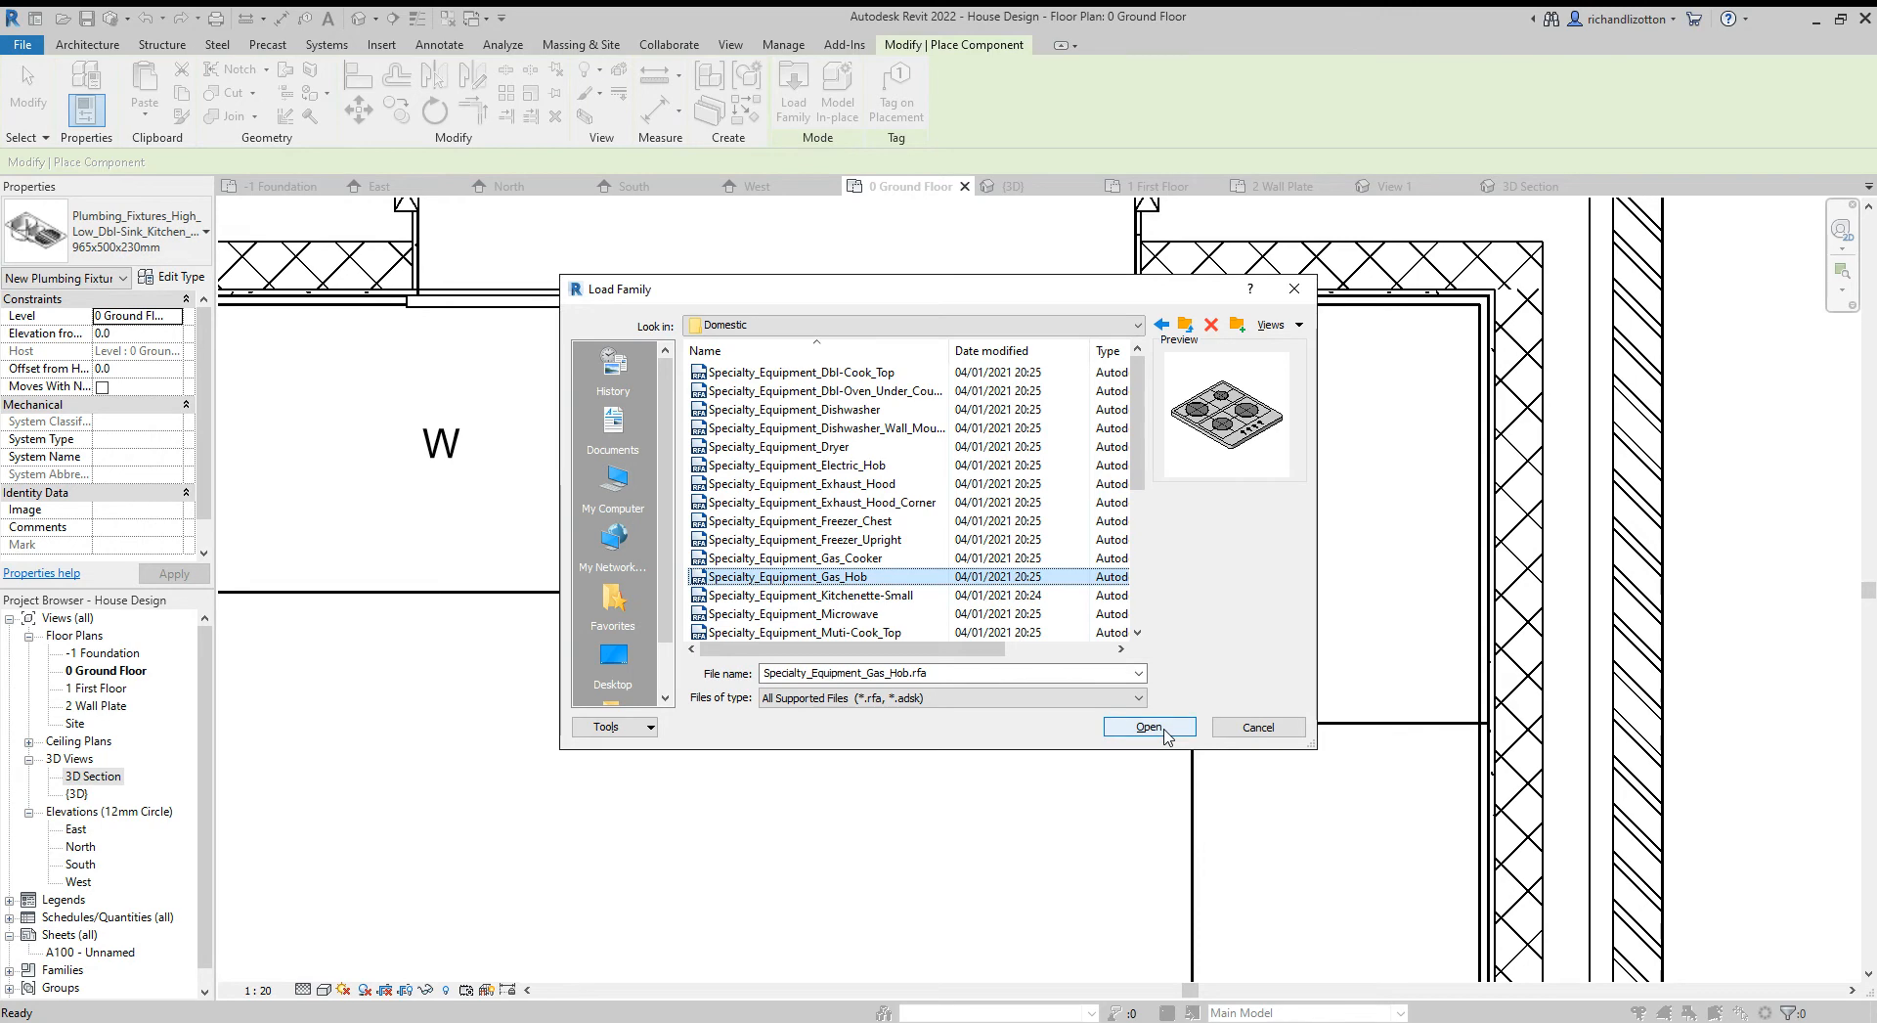
left_click(1148, 728)
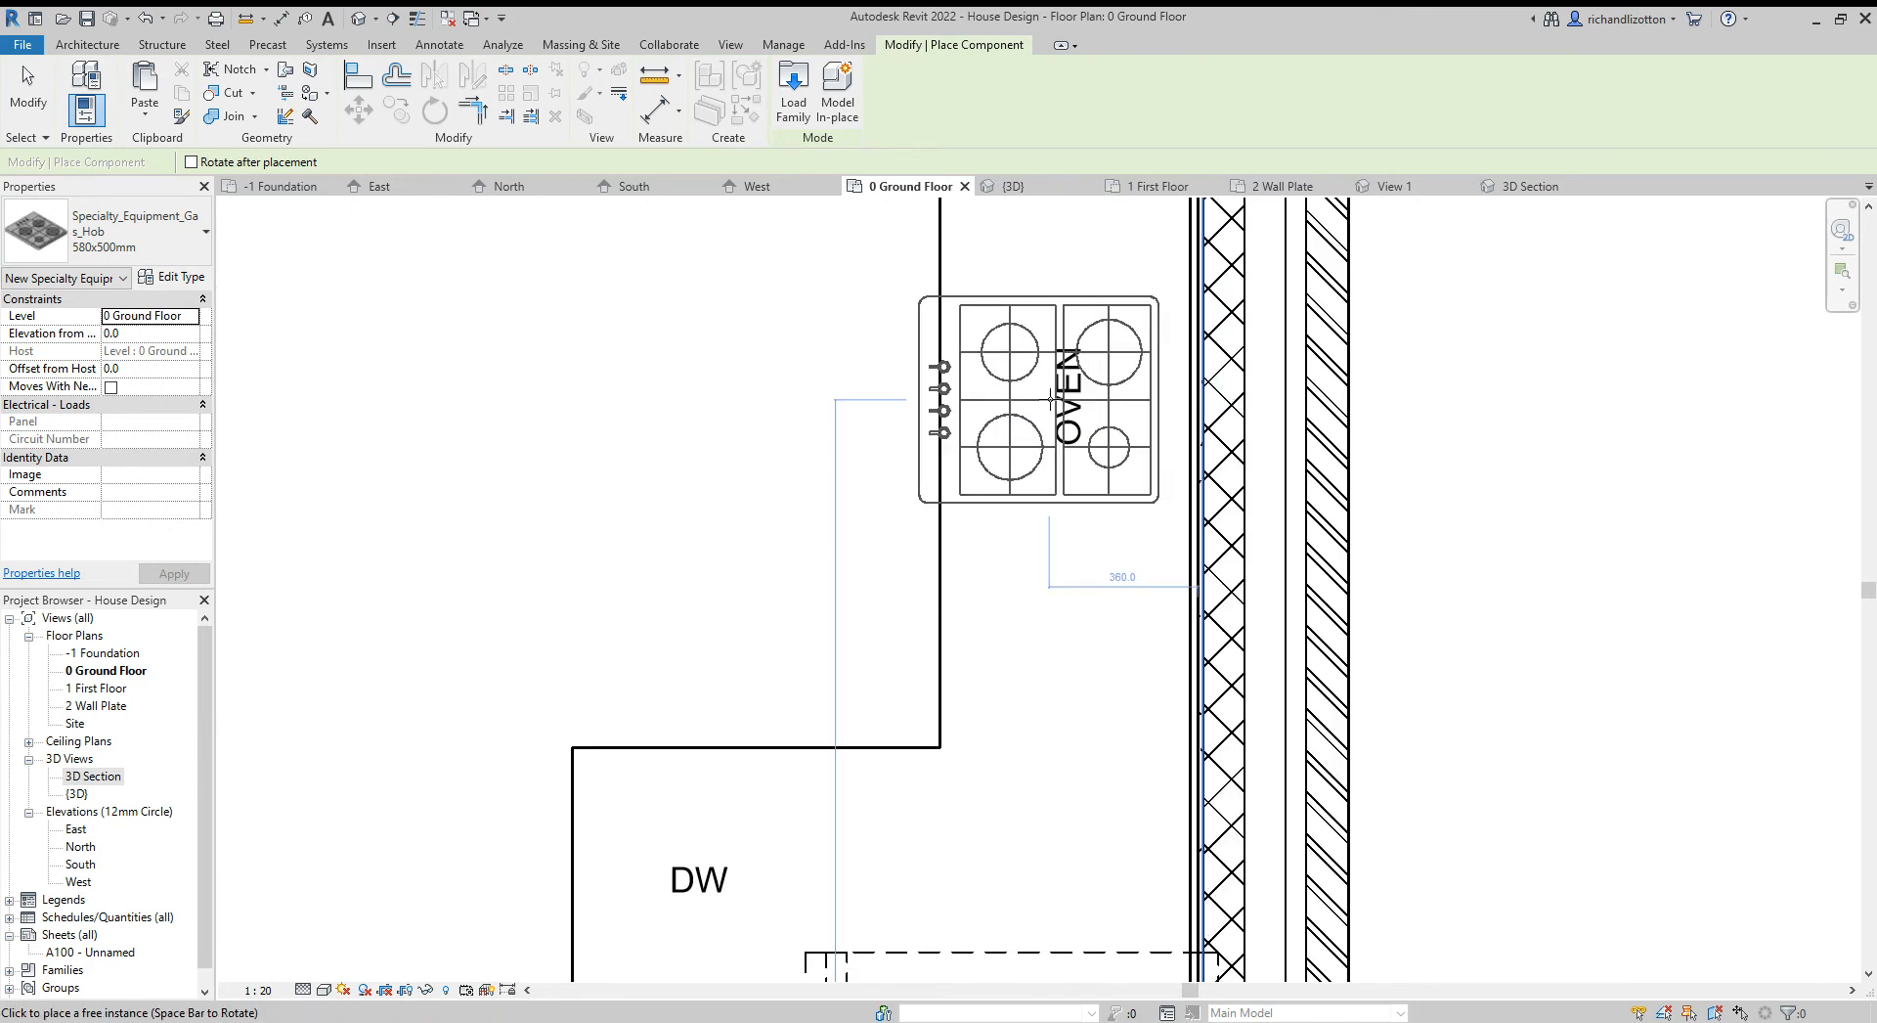
Place the gas hob instance over the OVEN label on the ground floor plan
left_click_drag(1036, 400, 1066, 401)
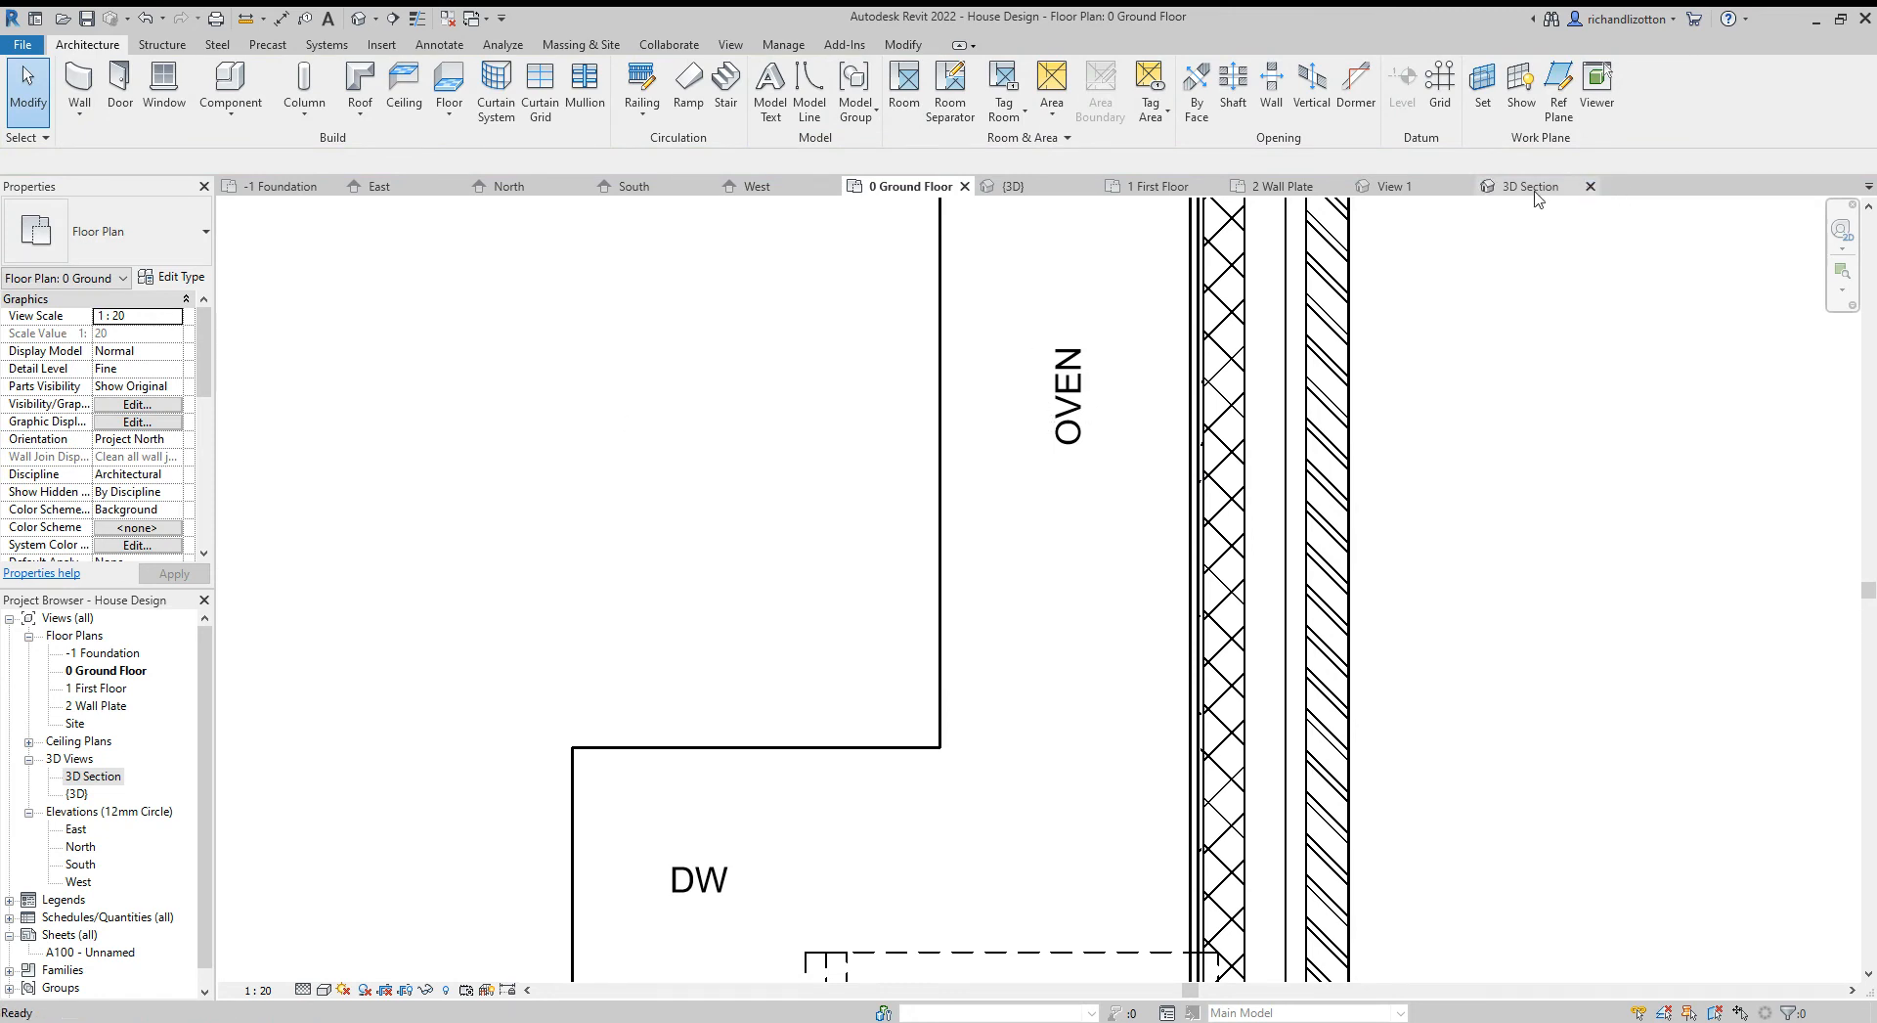
In the 3D section, orbit around the gas hob to check it sits on the countertop above the oven
left_click(1528, 186)
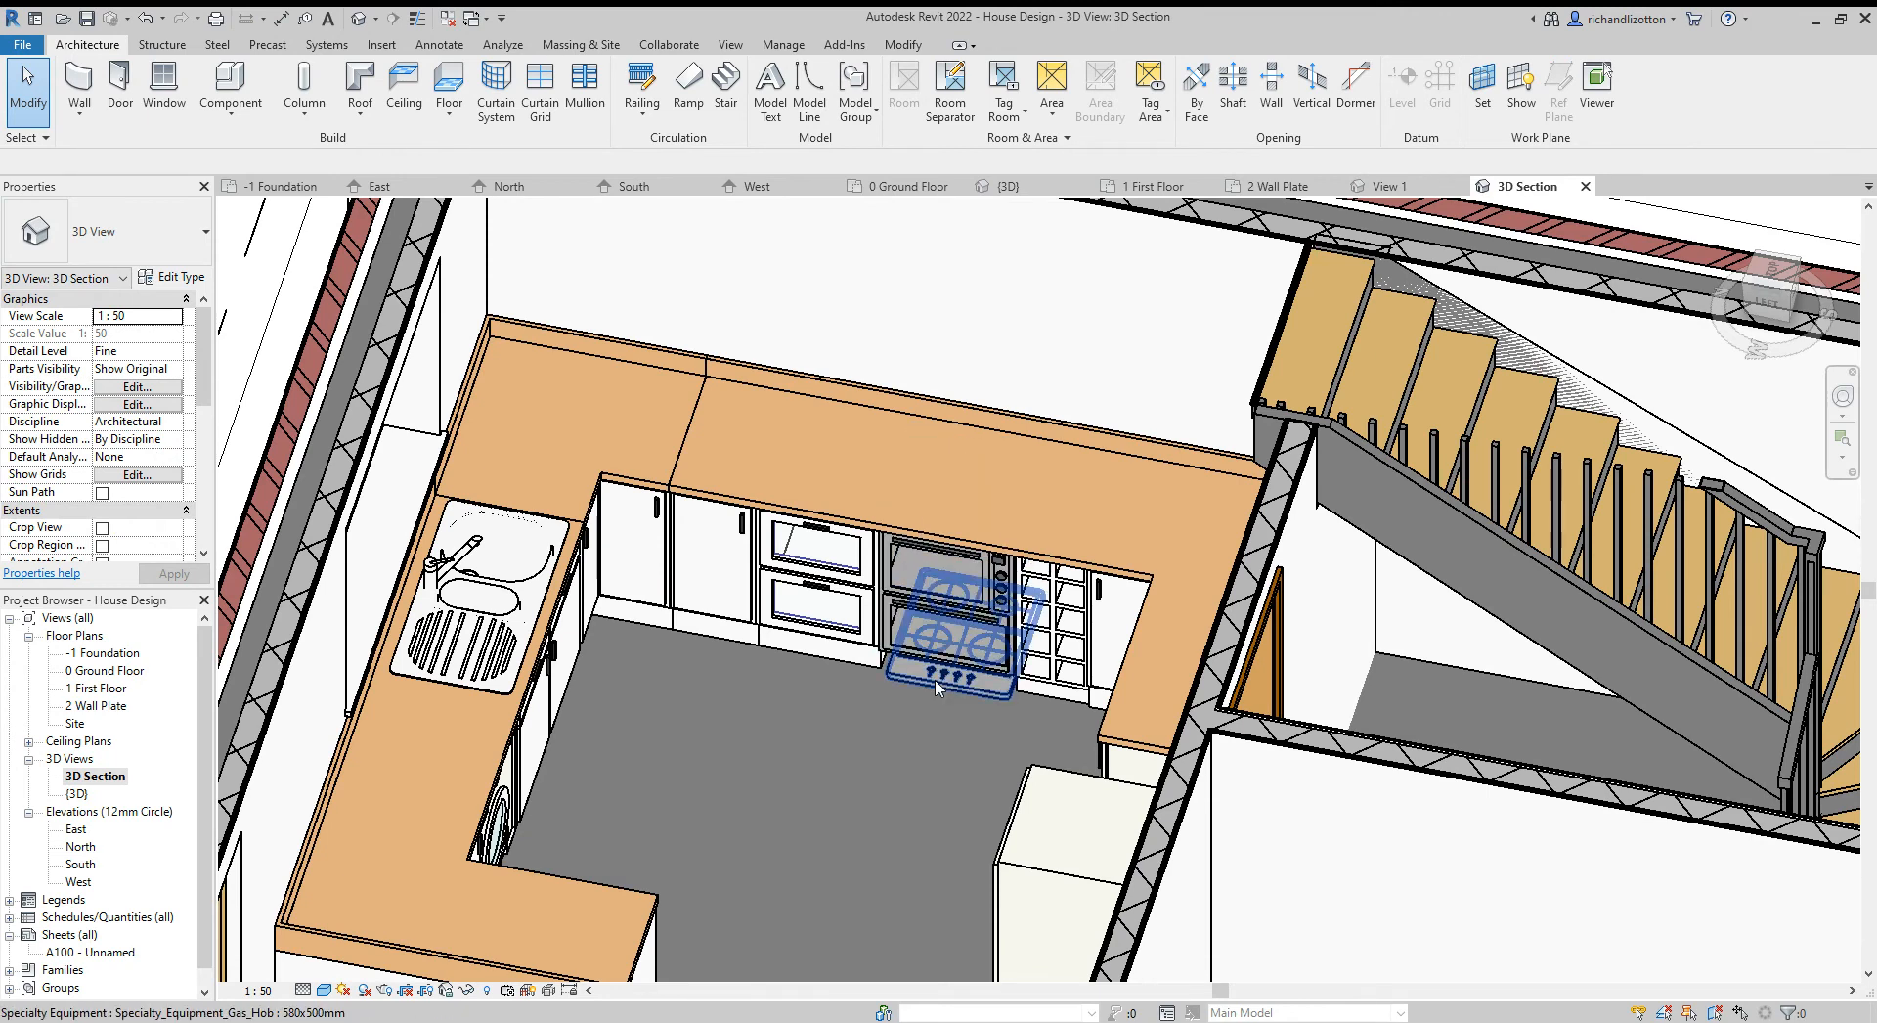
mouse_move(958, 694)
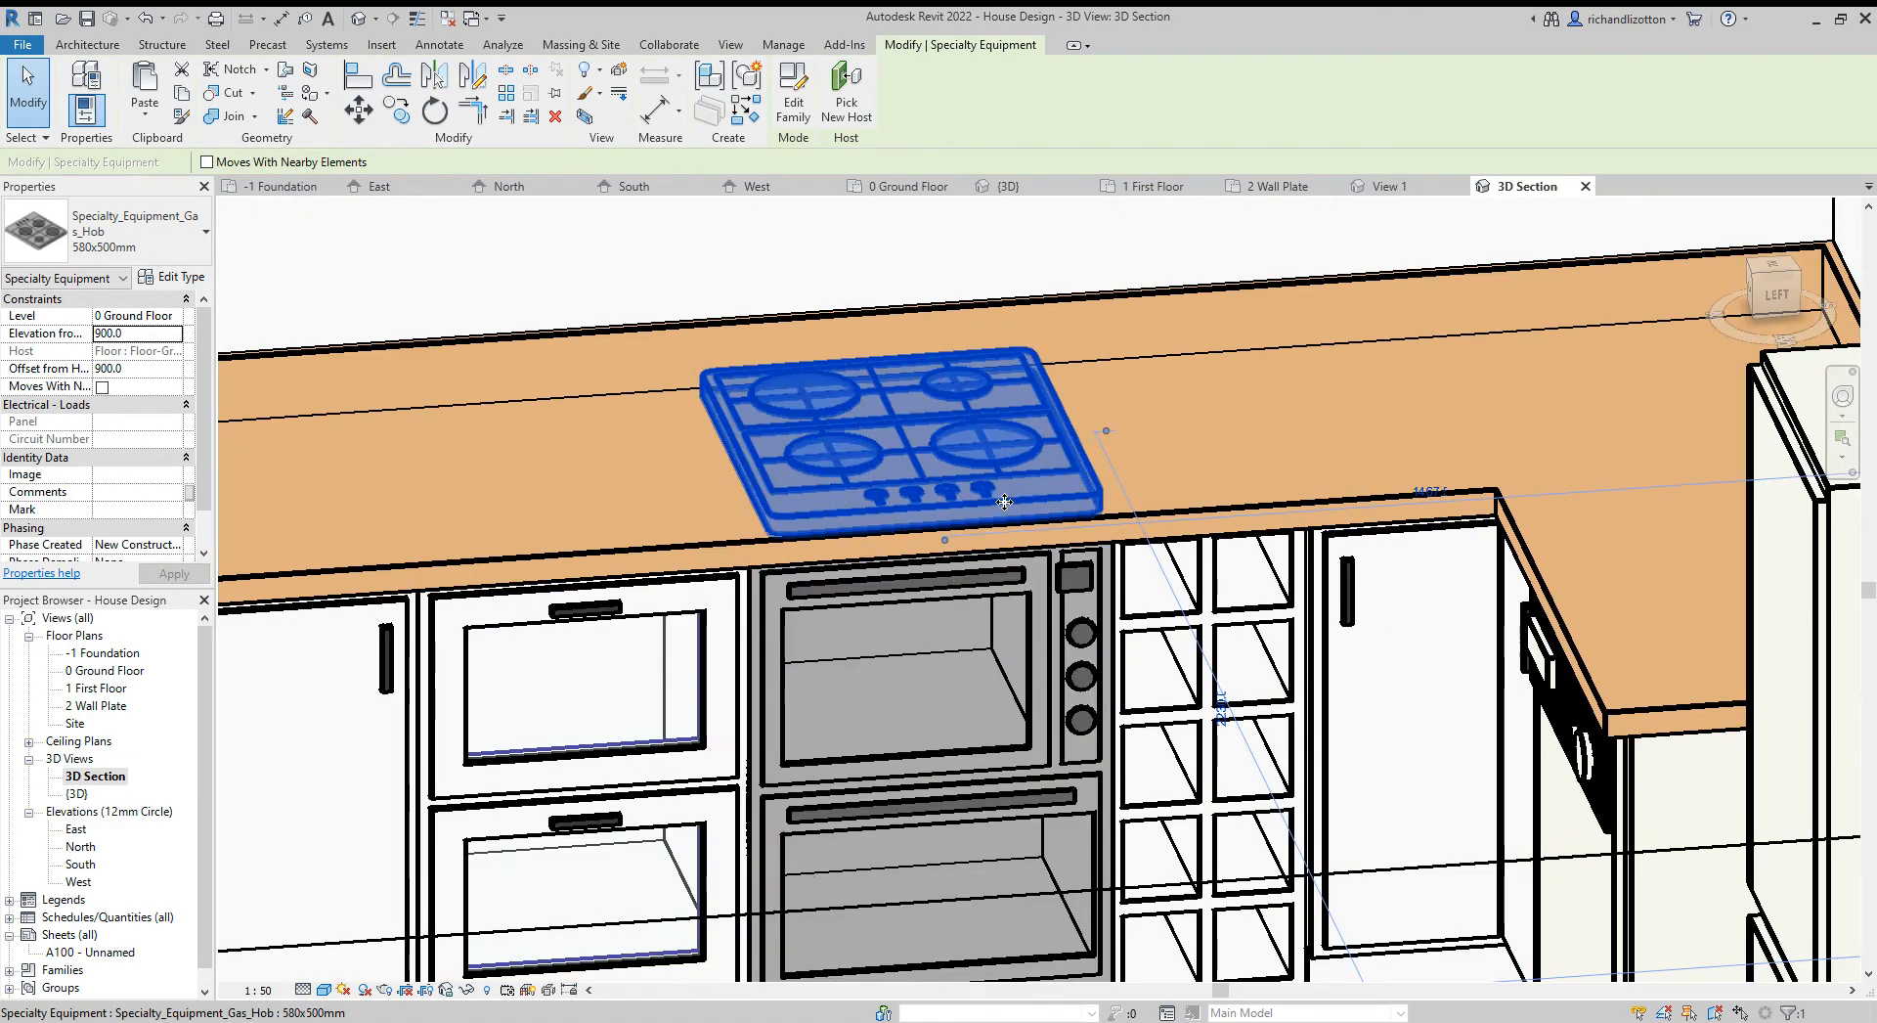
left_click_drag(1005, 502, 981, 766)
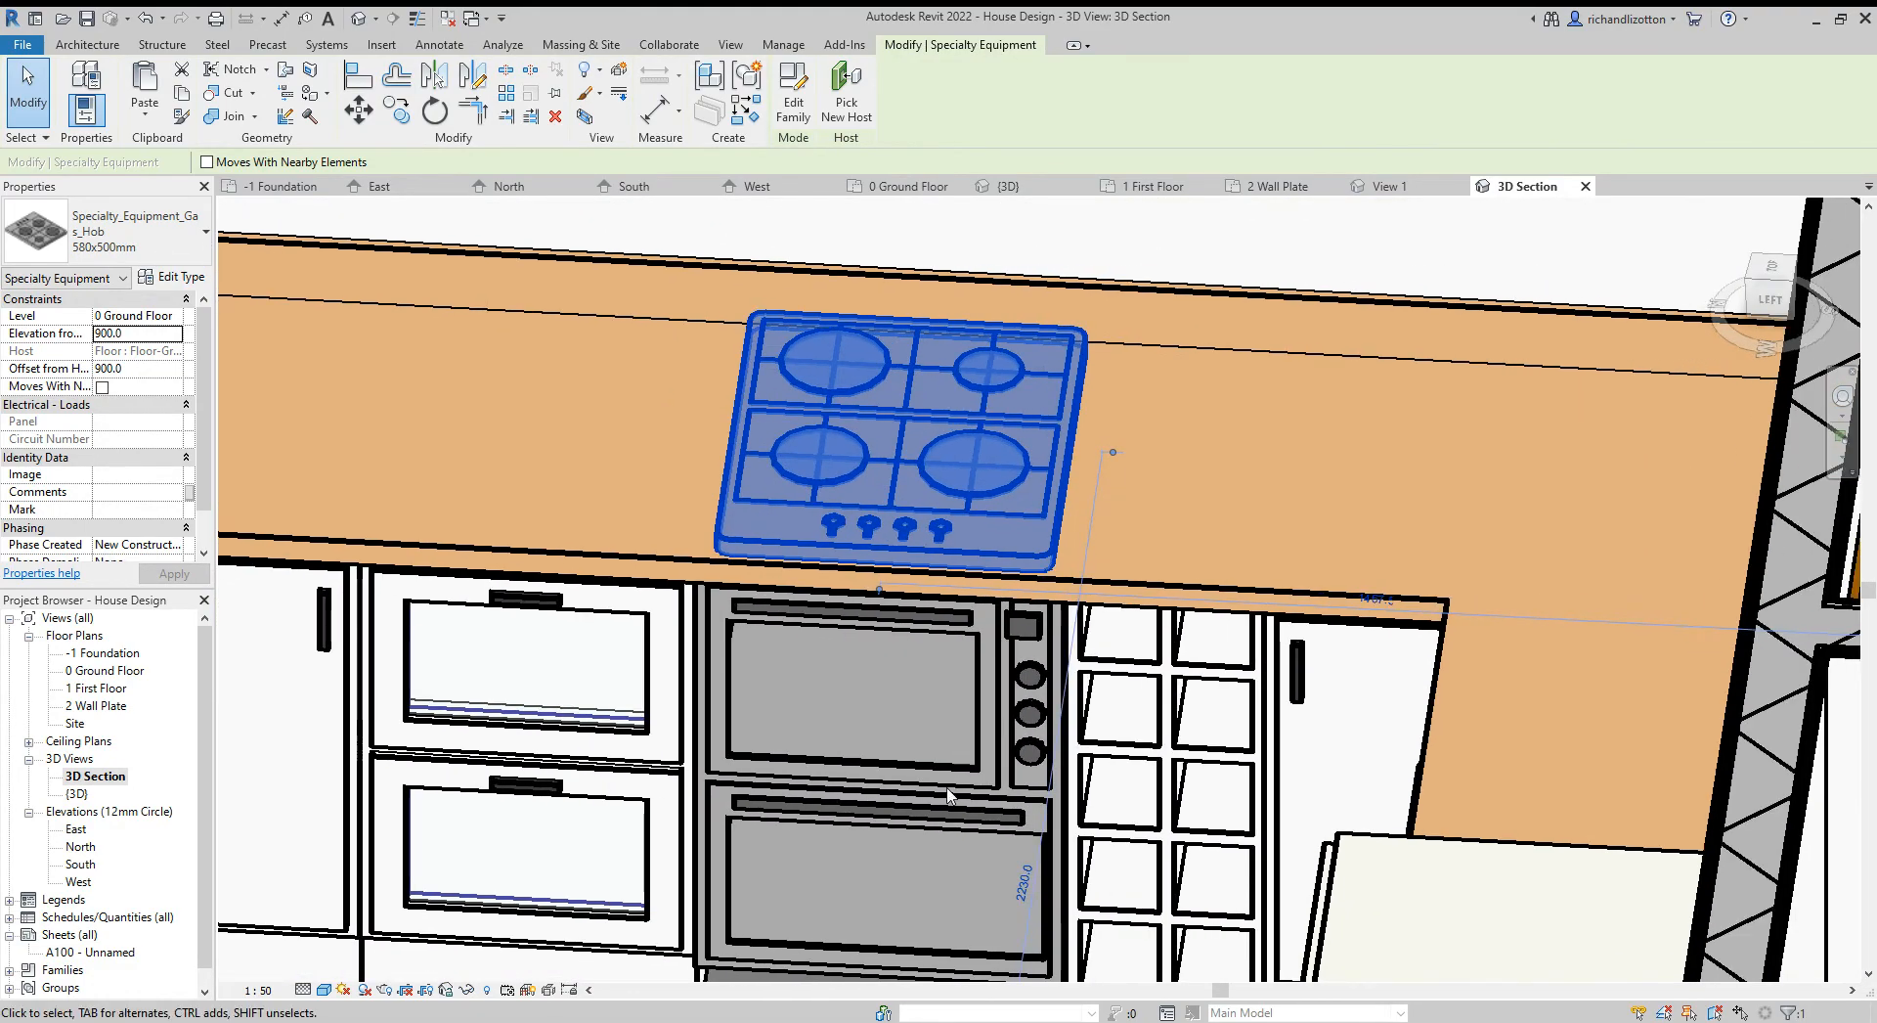
left_click_drag(946, 479, 814, 833)
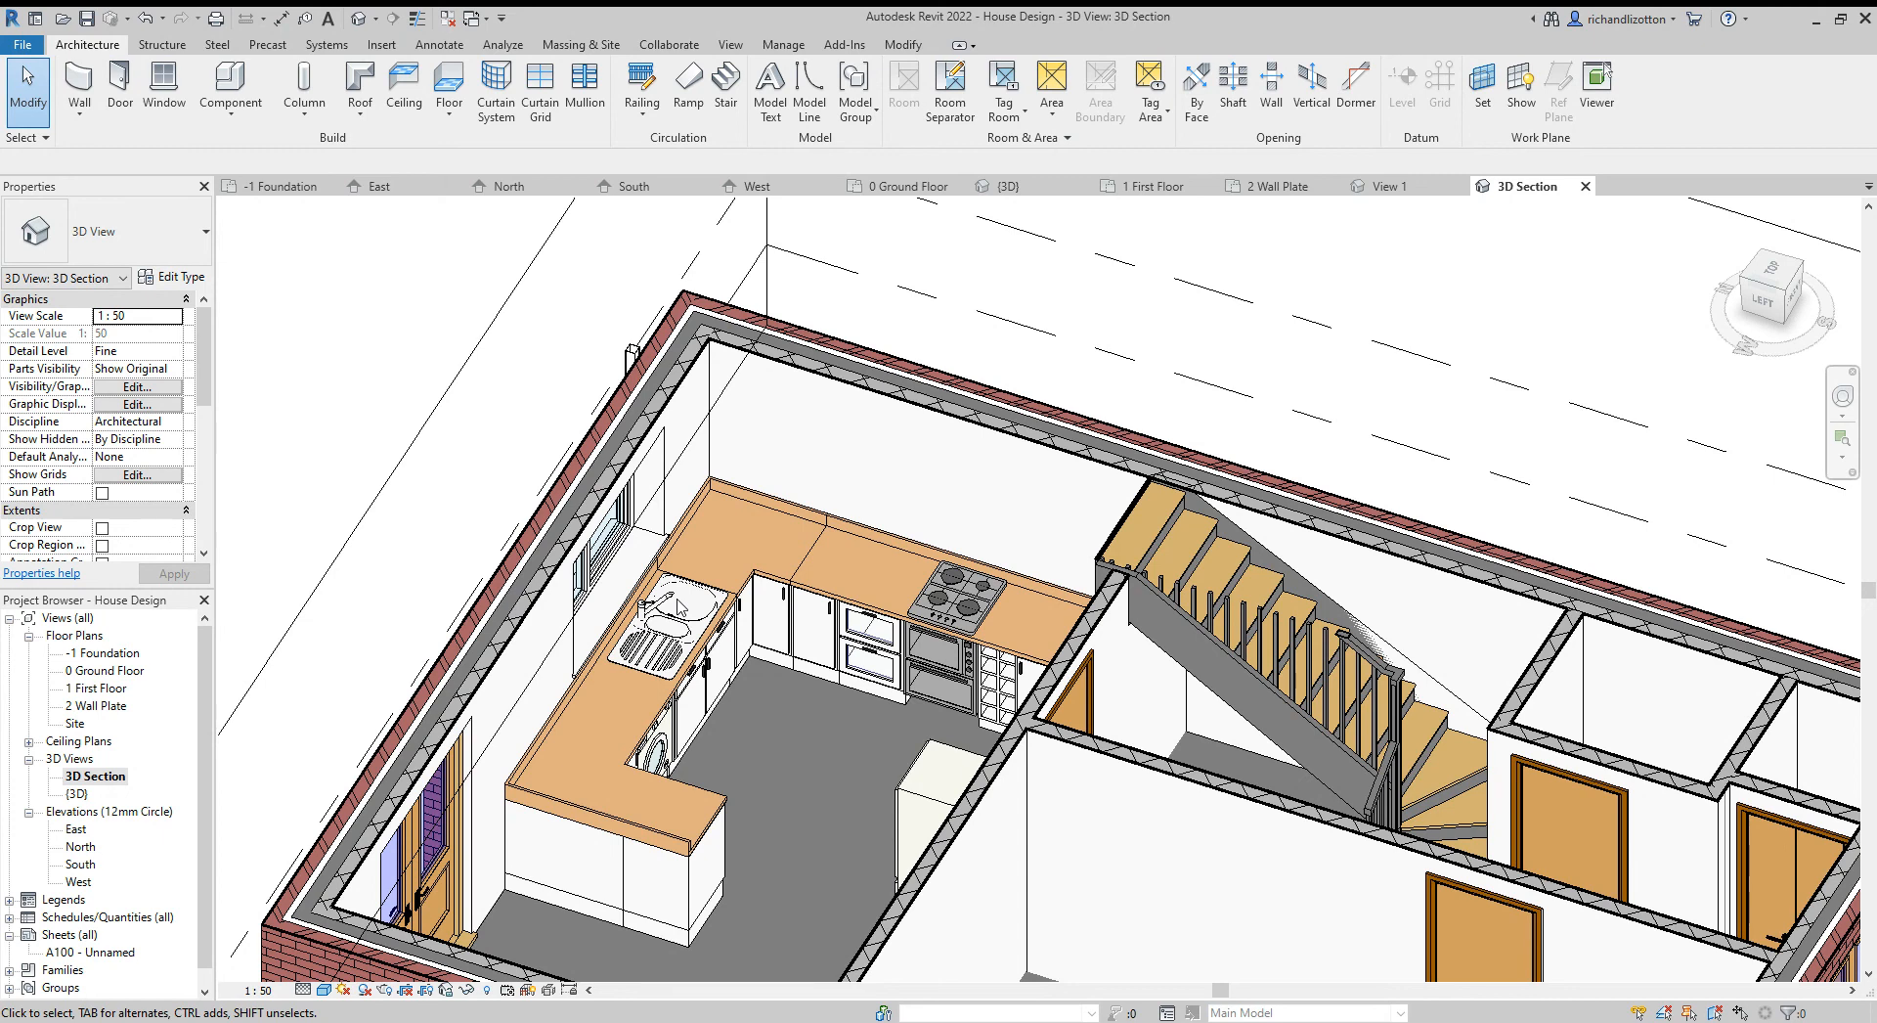
mouse_move(913, 727)
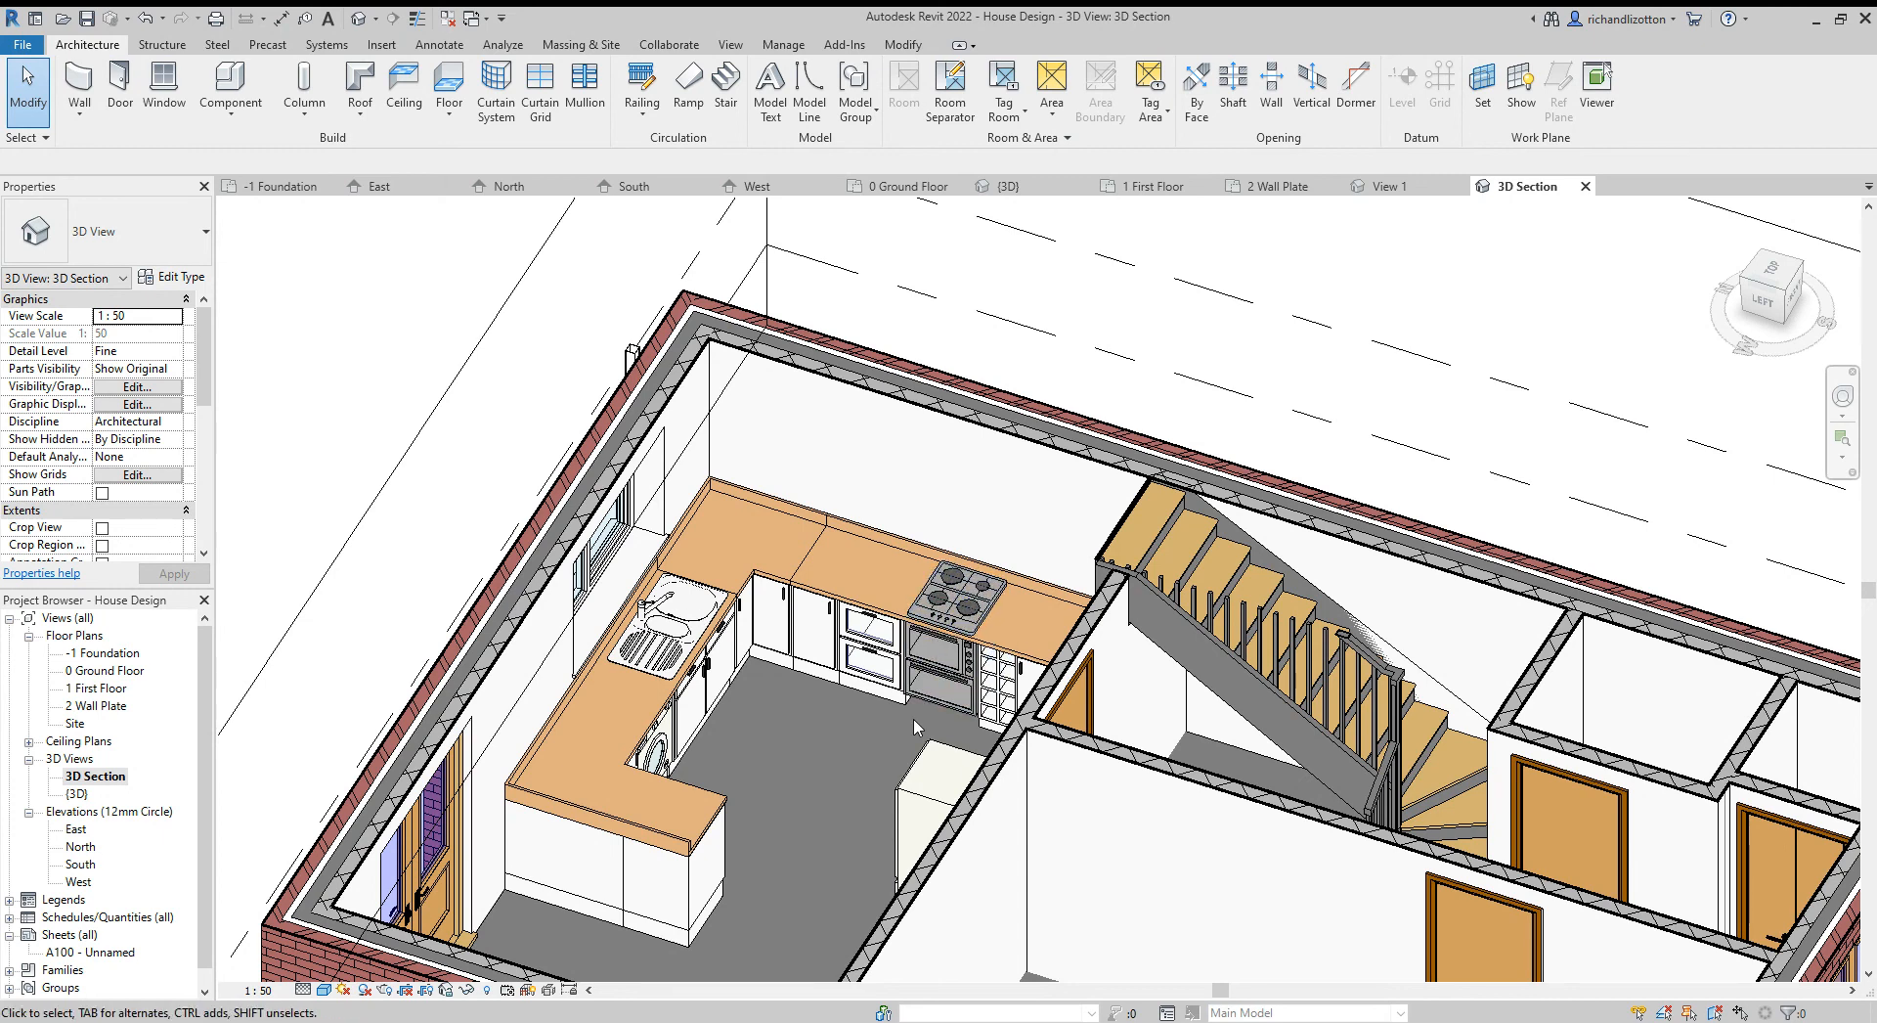